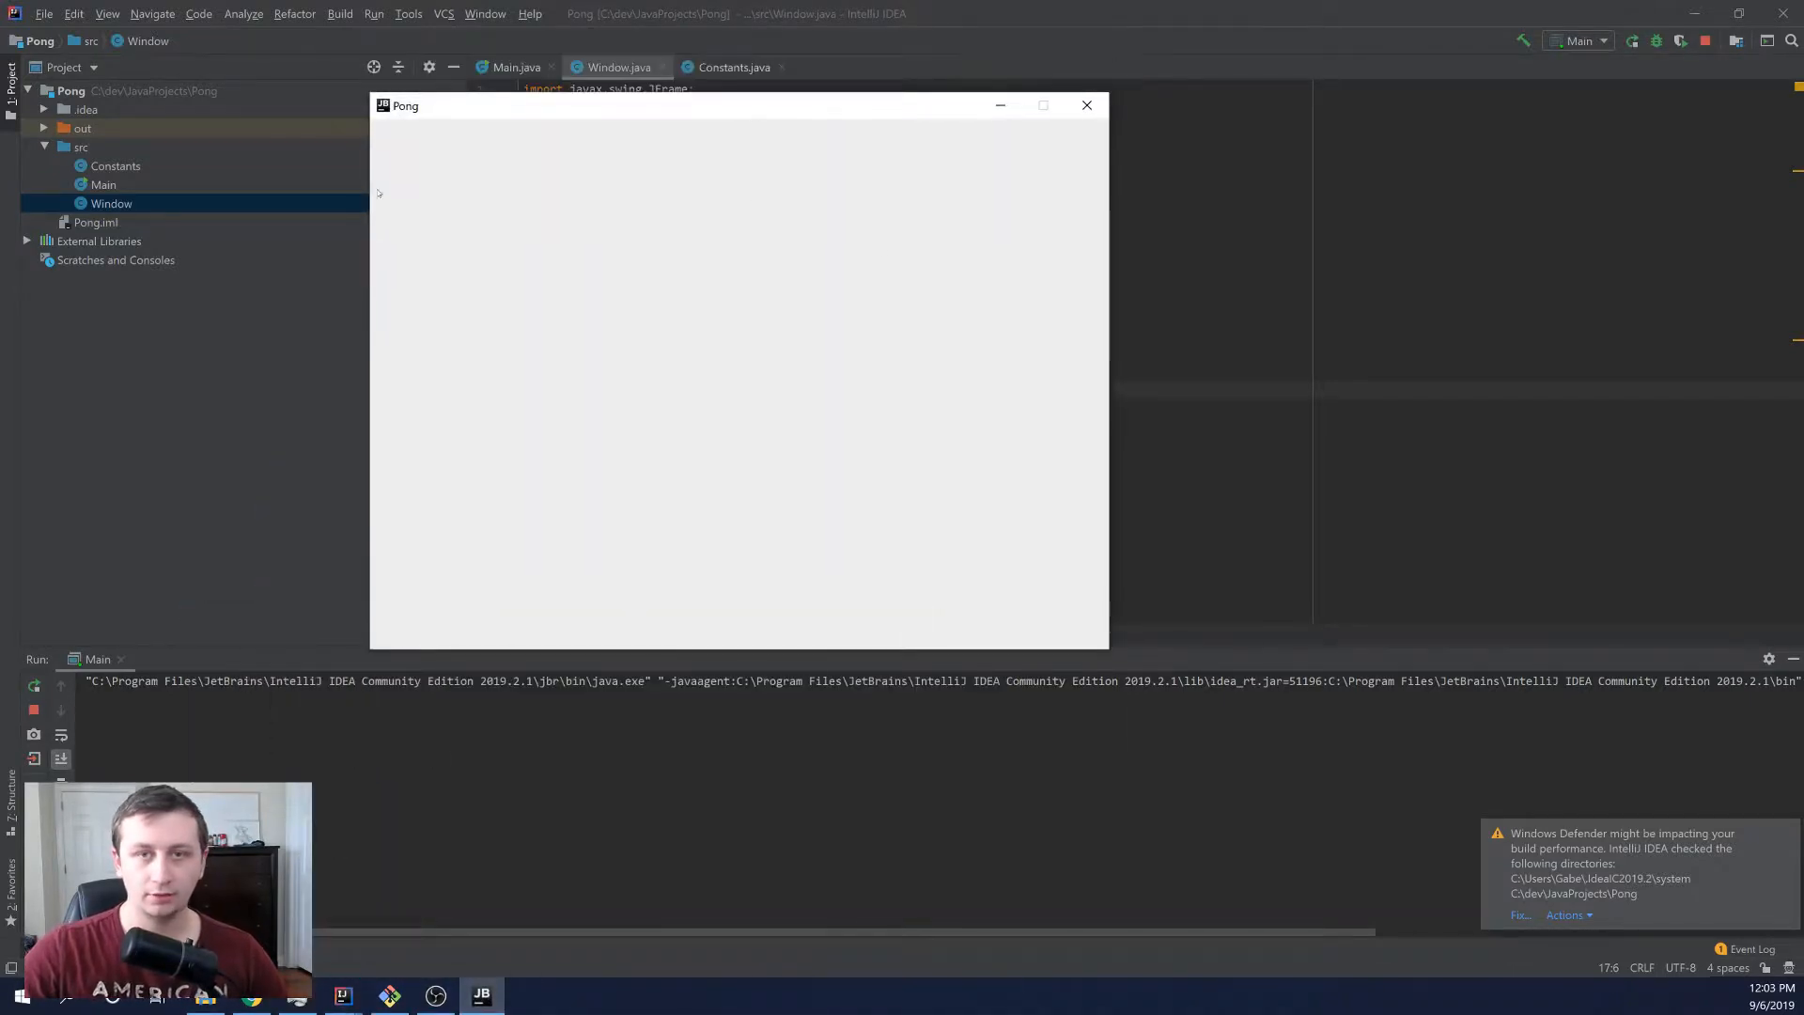
mouse_move(1086, 105)
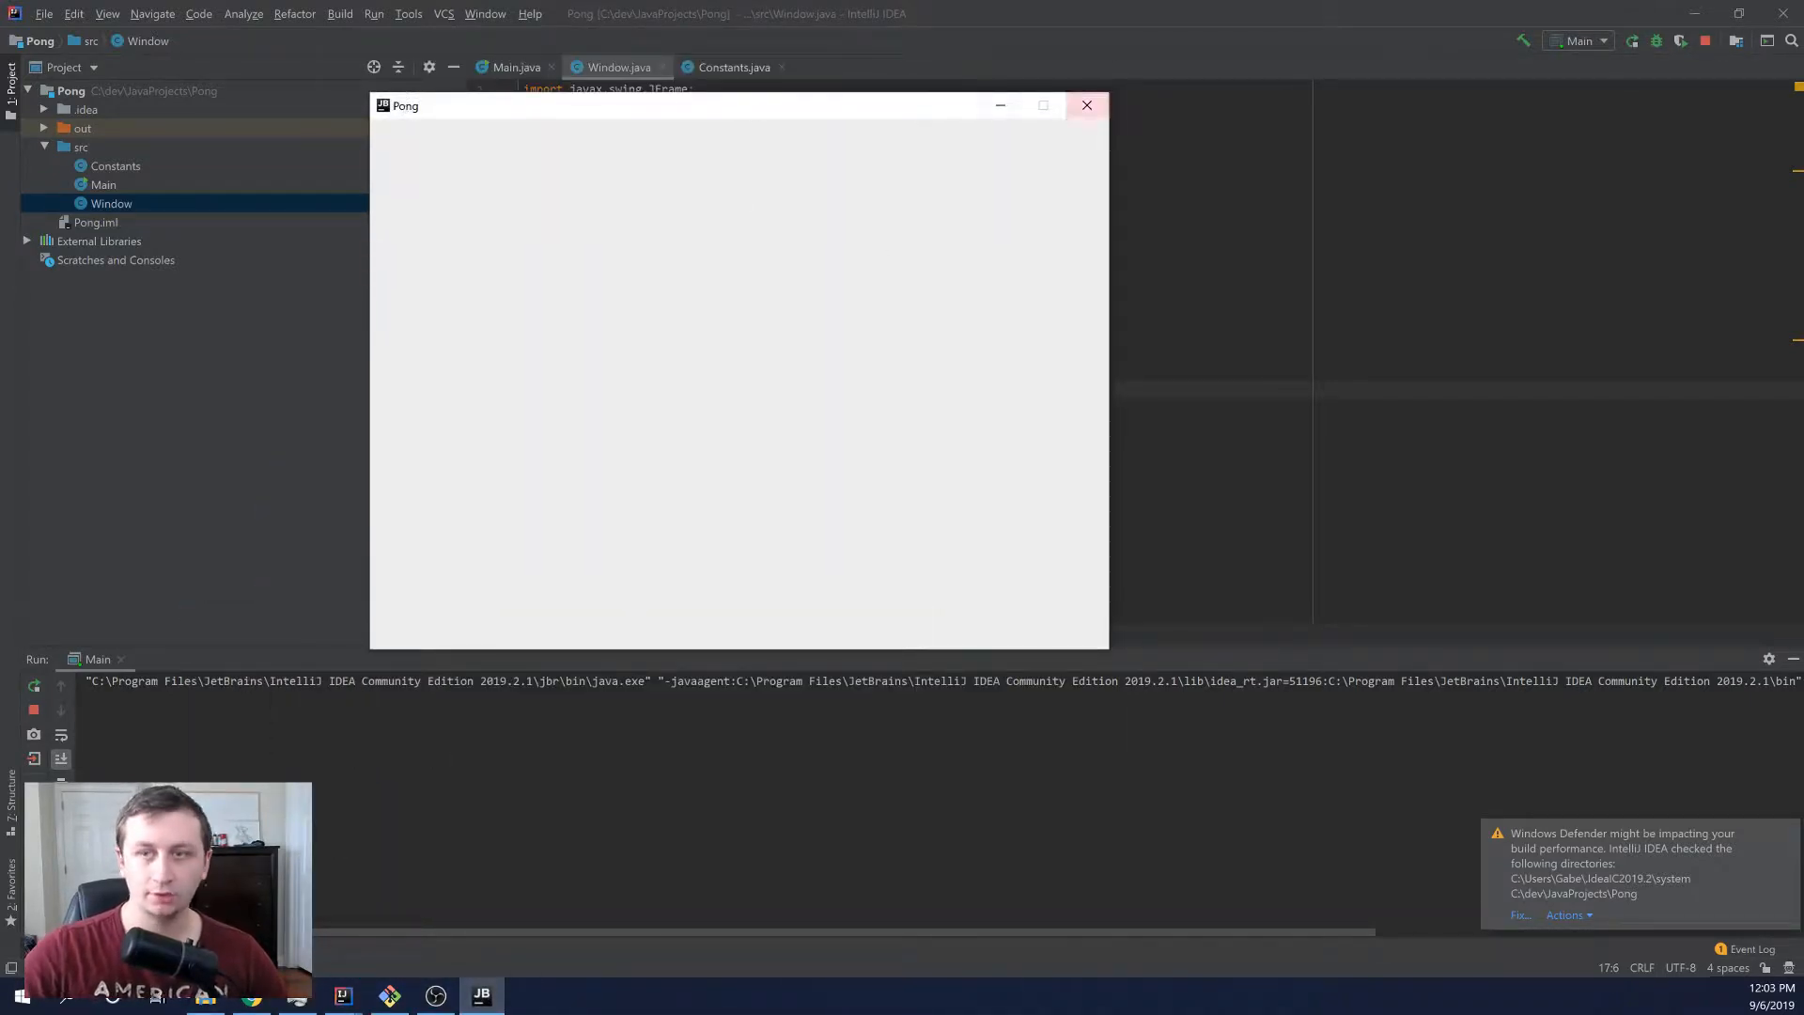
- Close the running Pong window and add blank lines after the Window constructor
left_click(1087, 104)
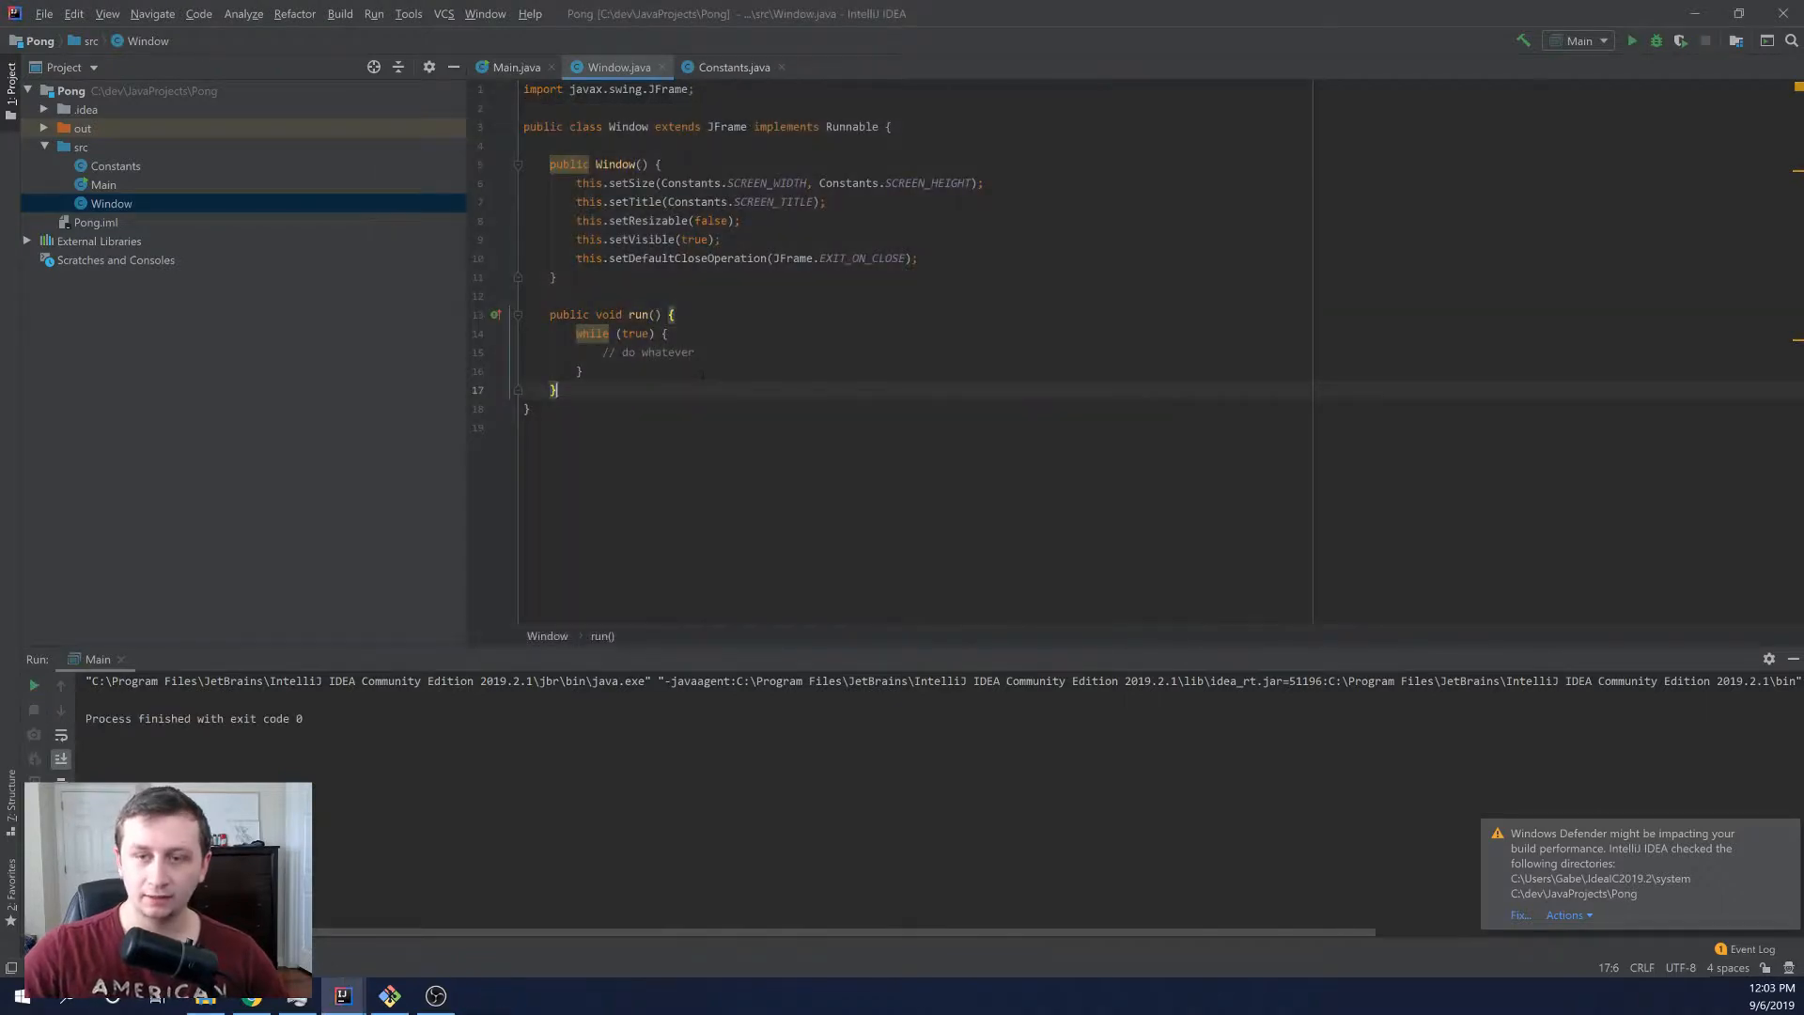
double_click(669, 353)
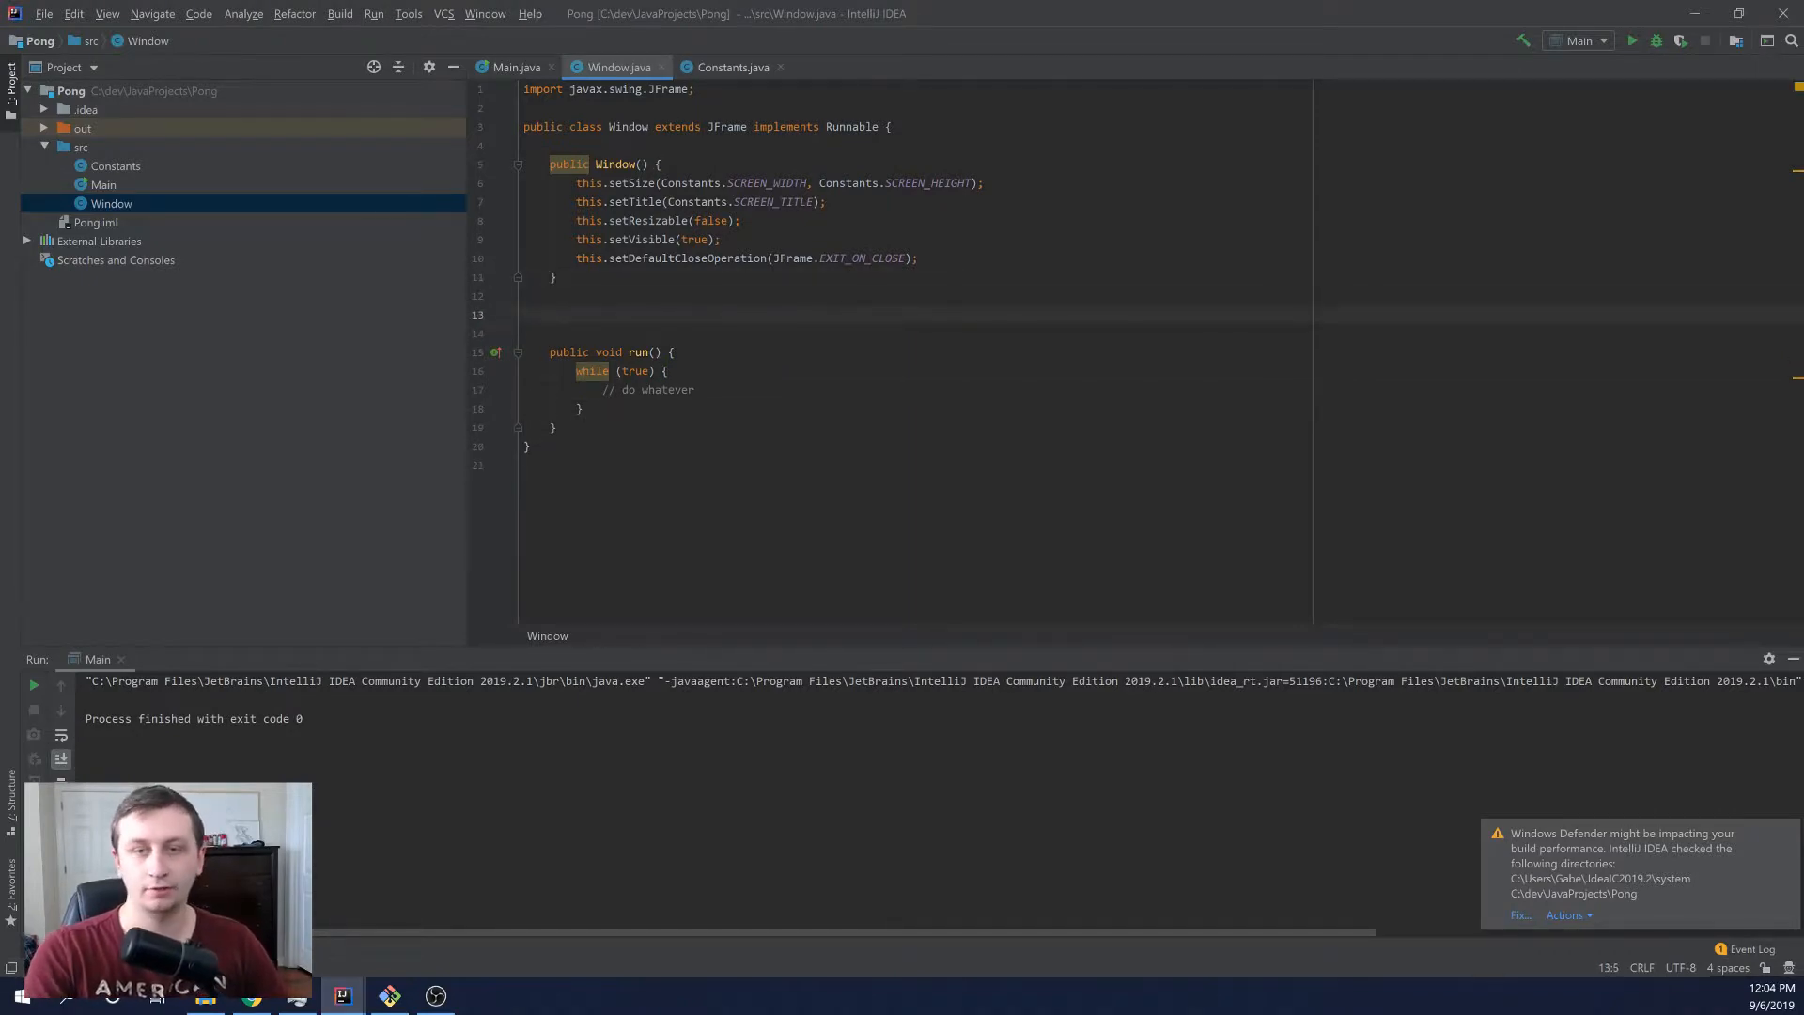
- Add an update(double dt) method that prints dt with System.out.println
type("public")
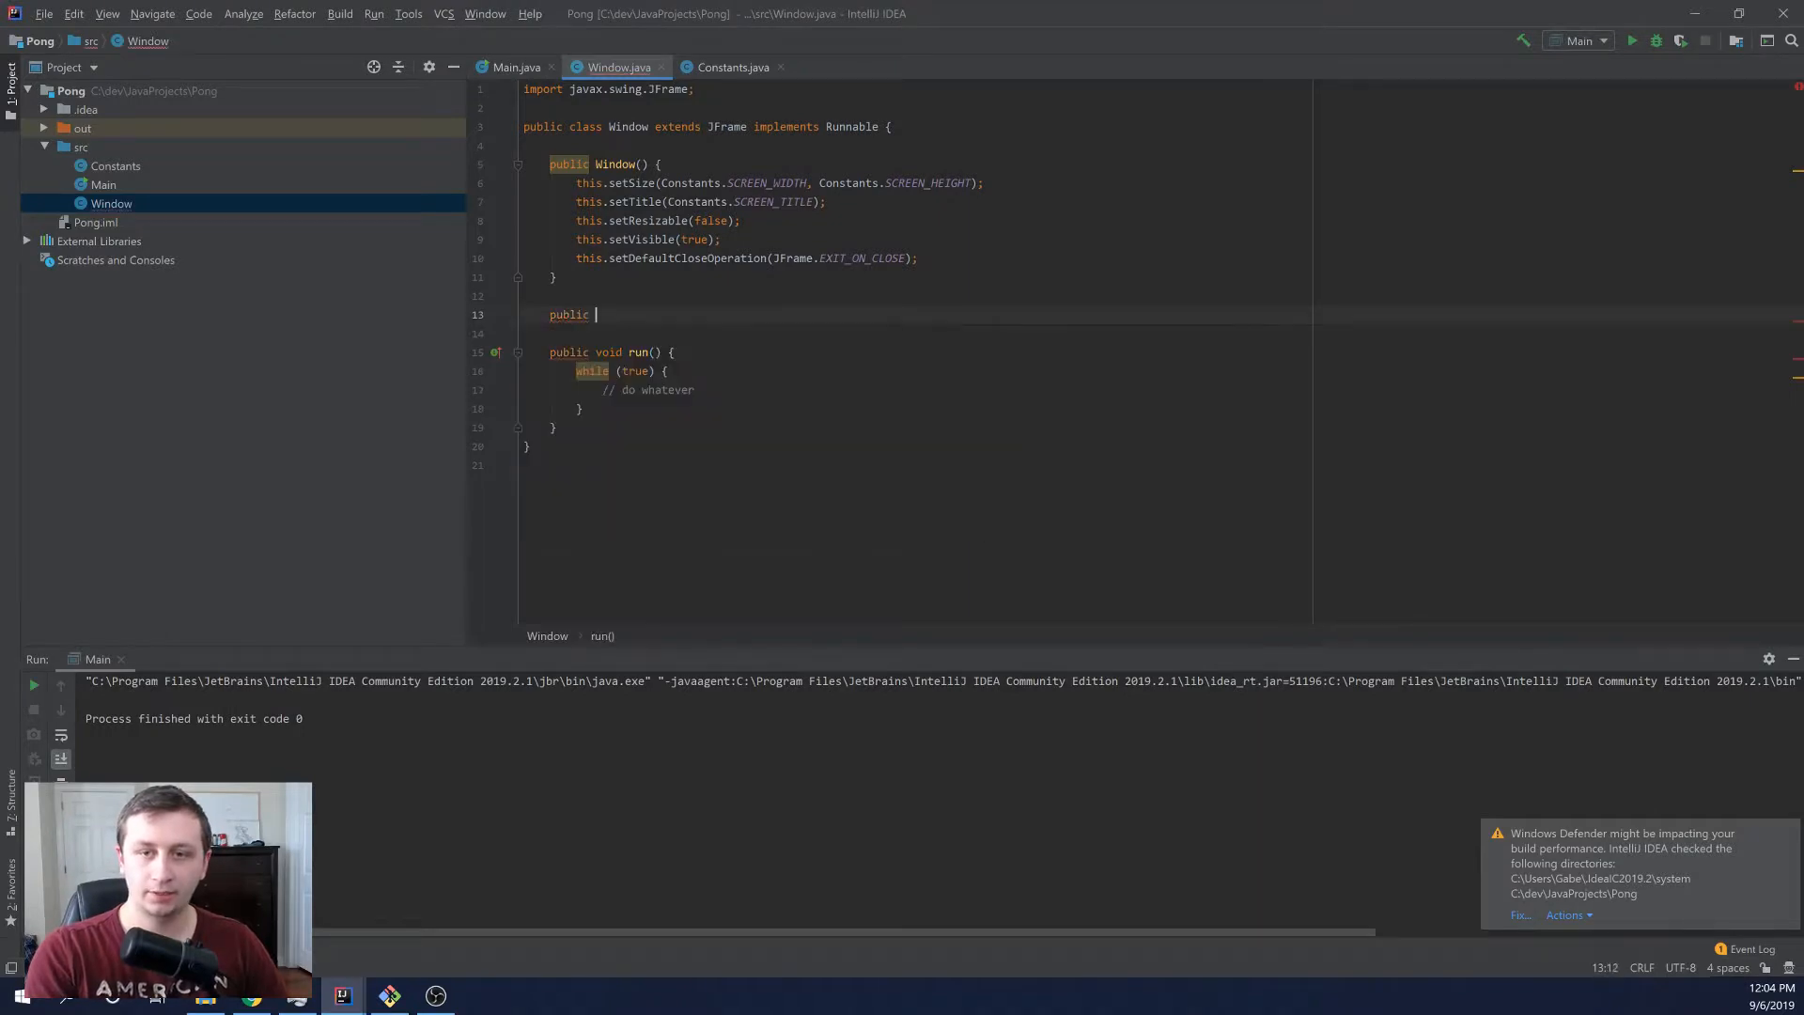
type("void update")
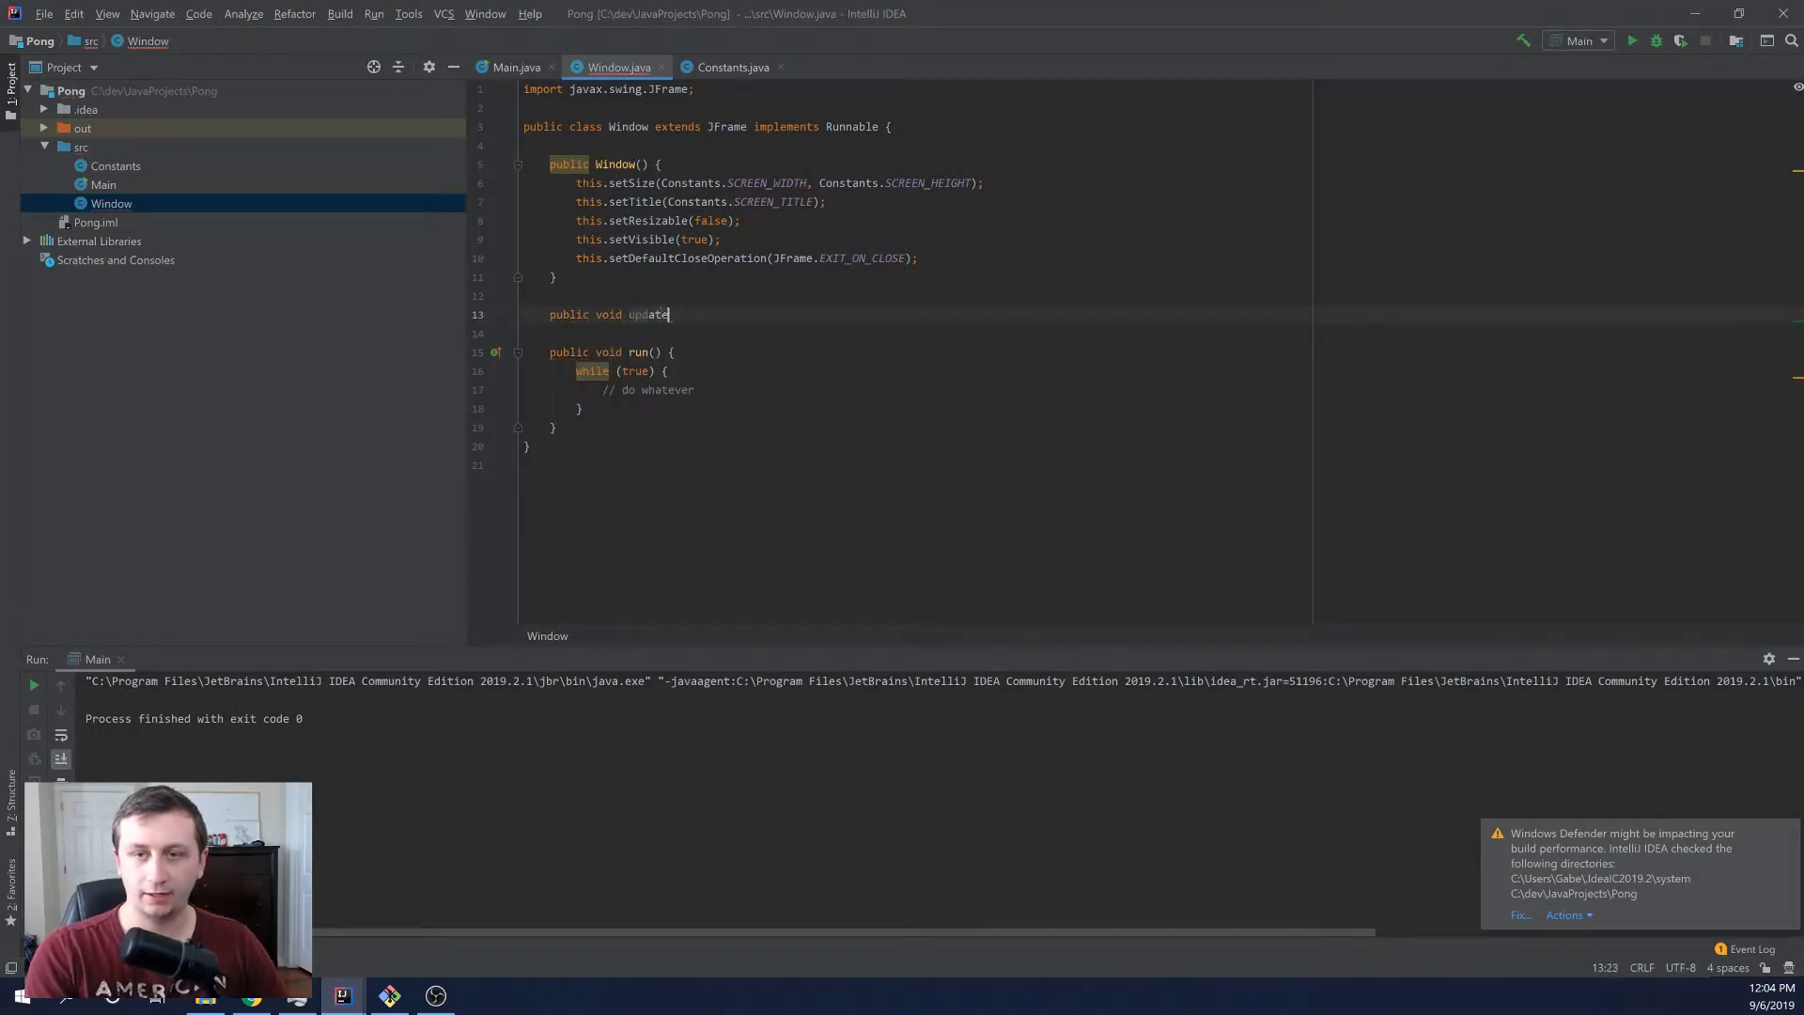
type("(double dt)")
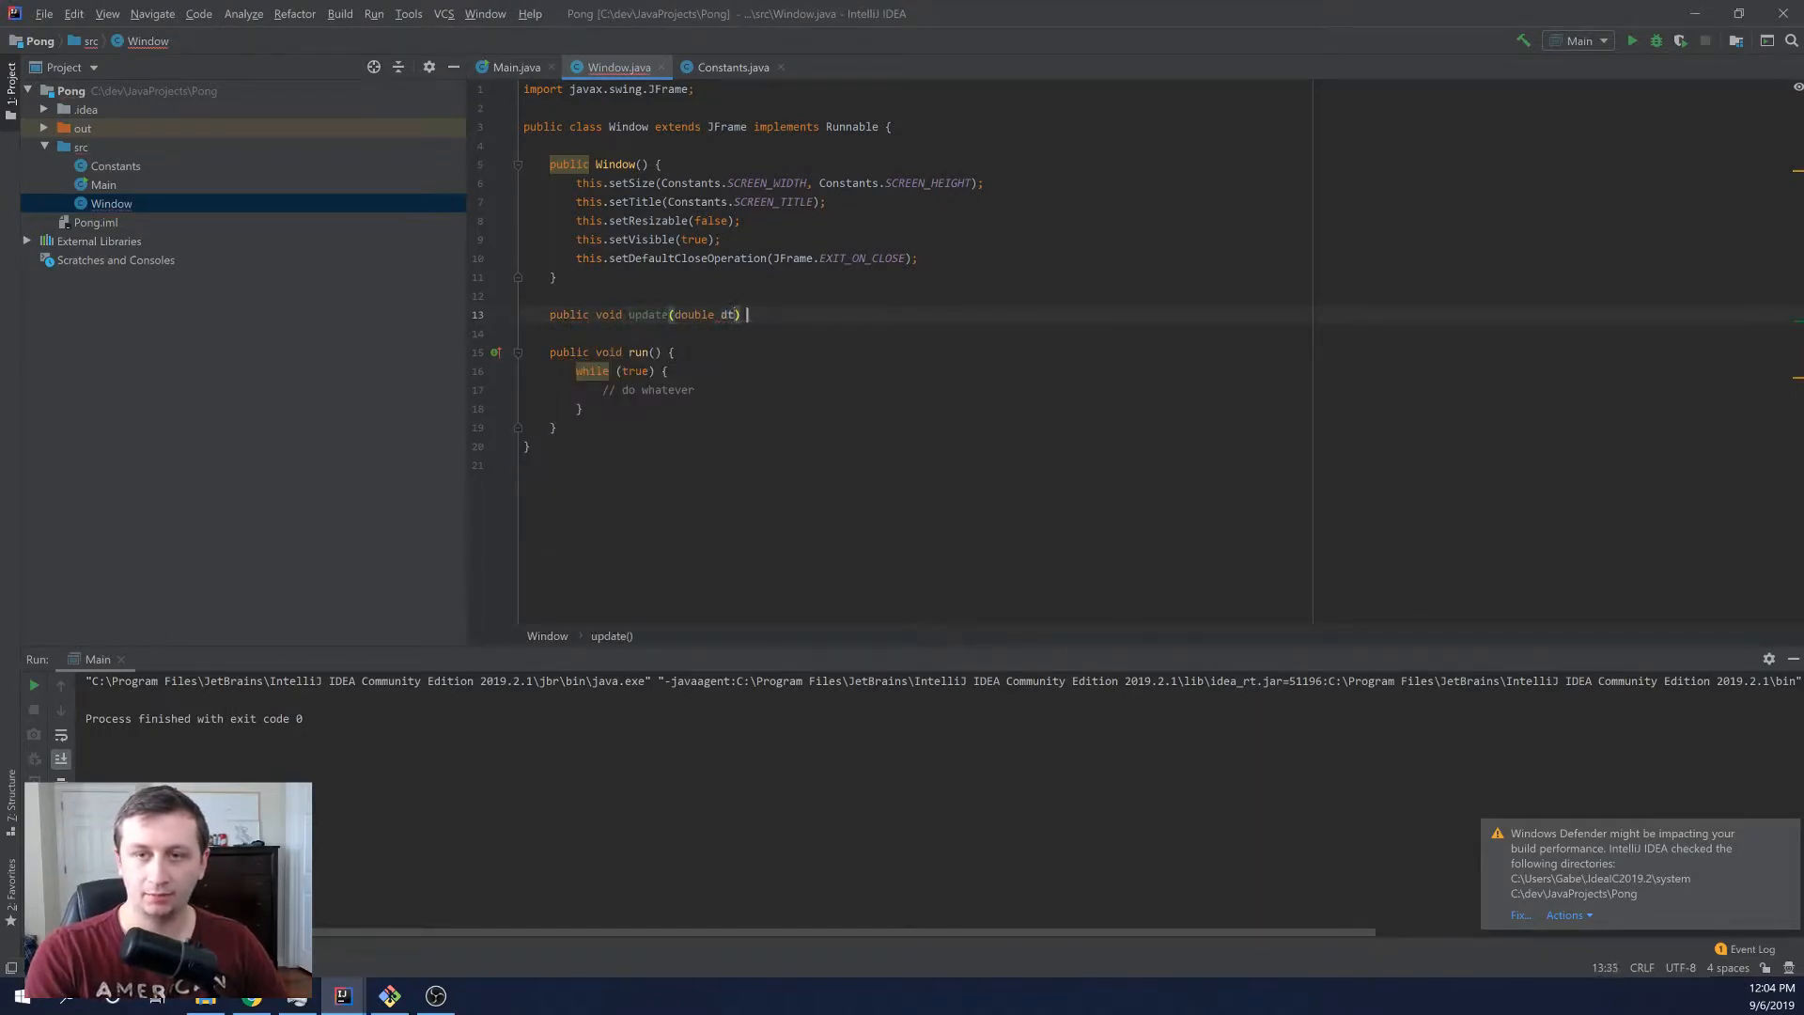
type("{")
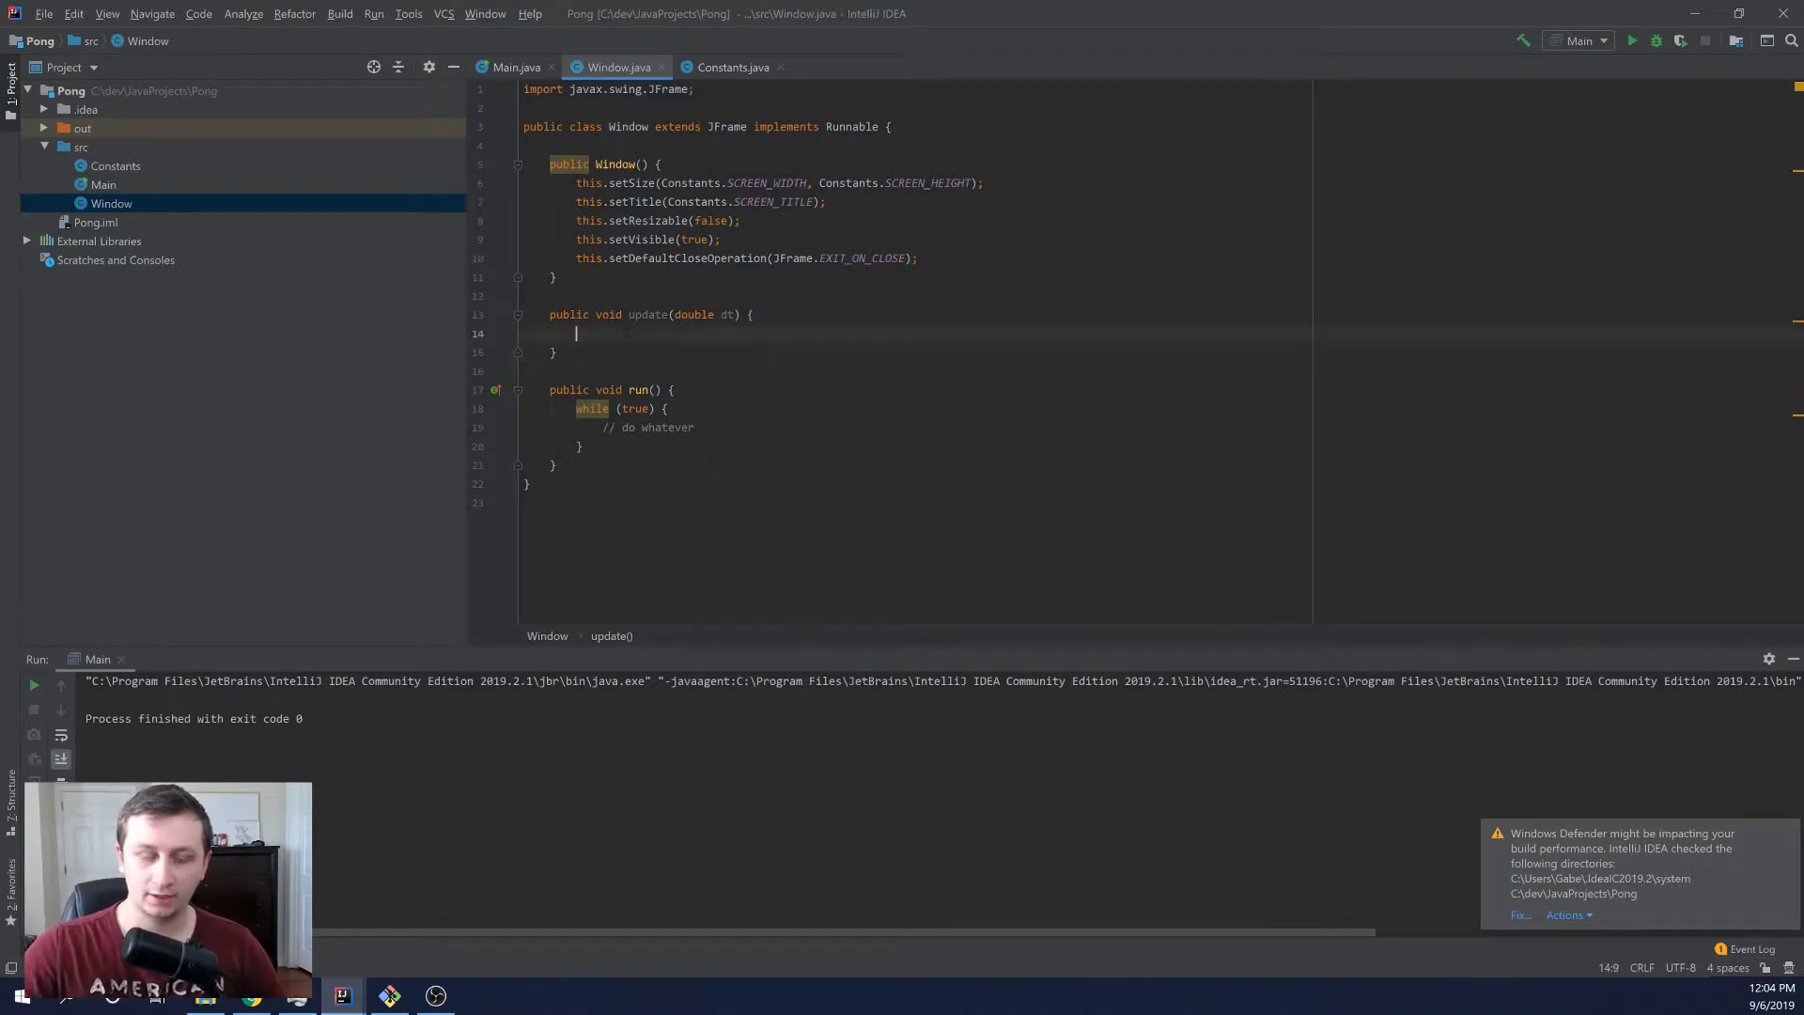
type("System.out.println(")
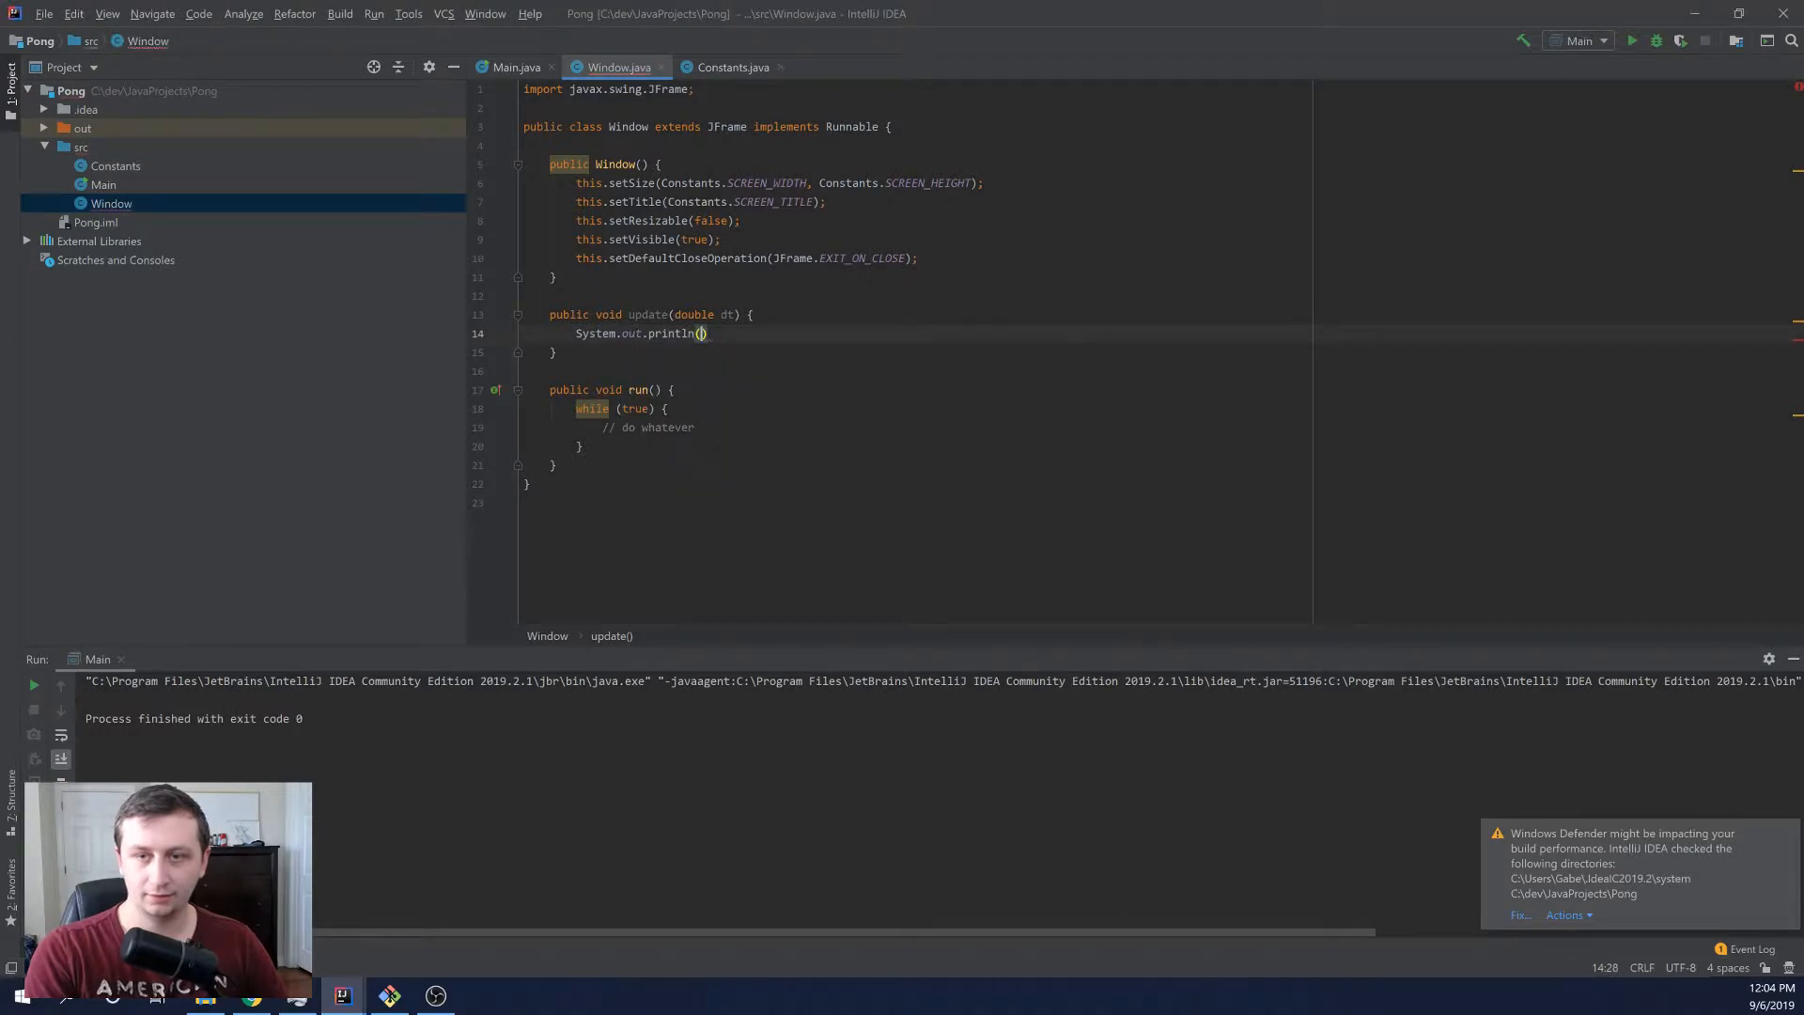
type("dt;")
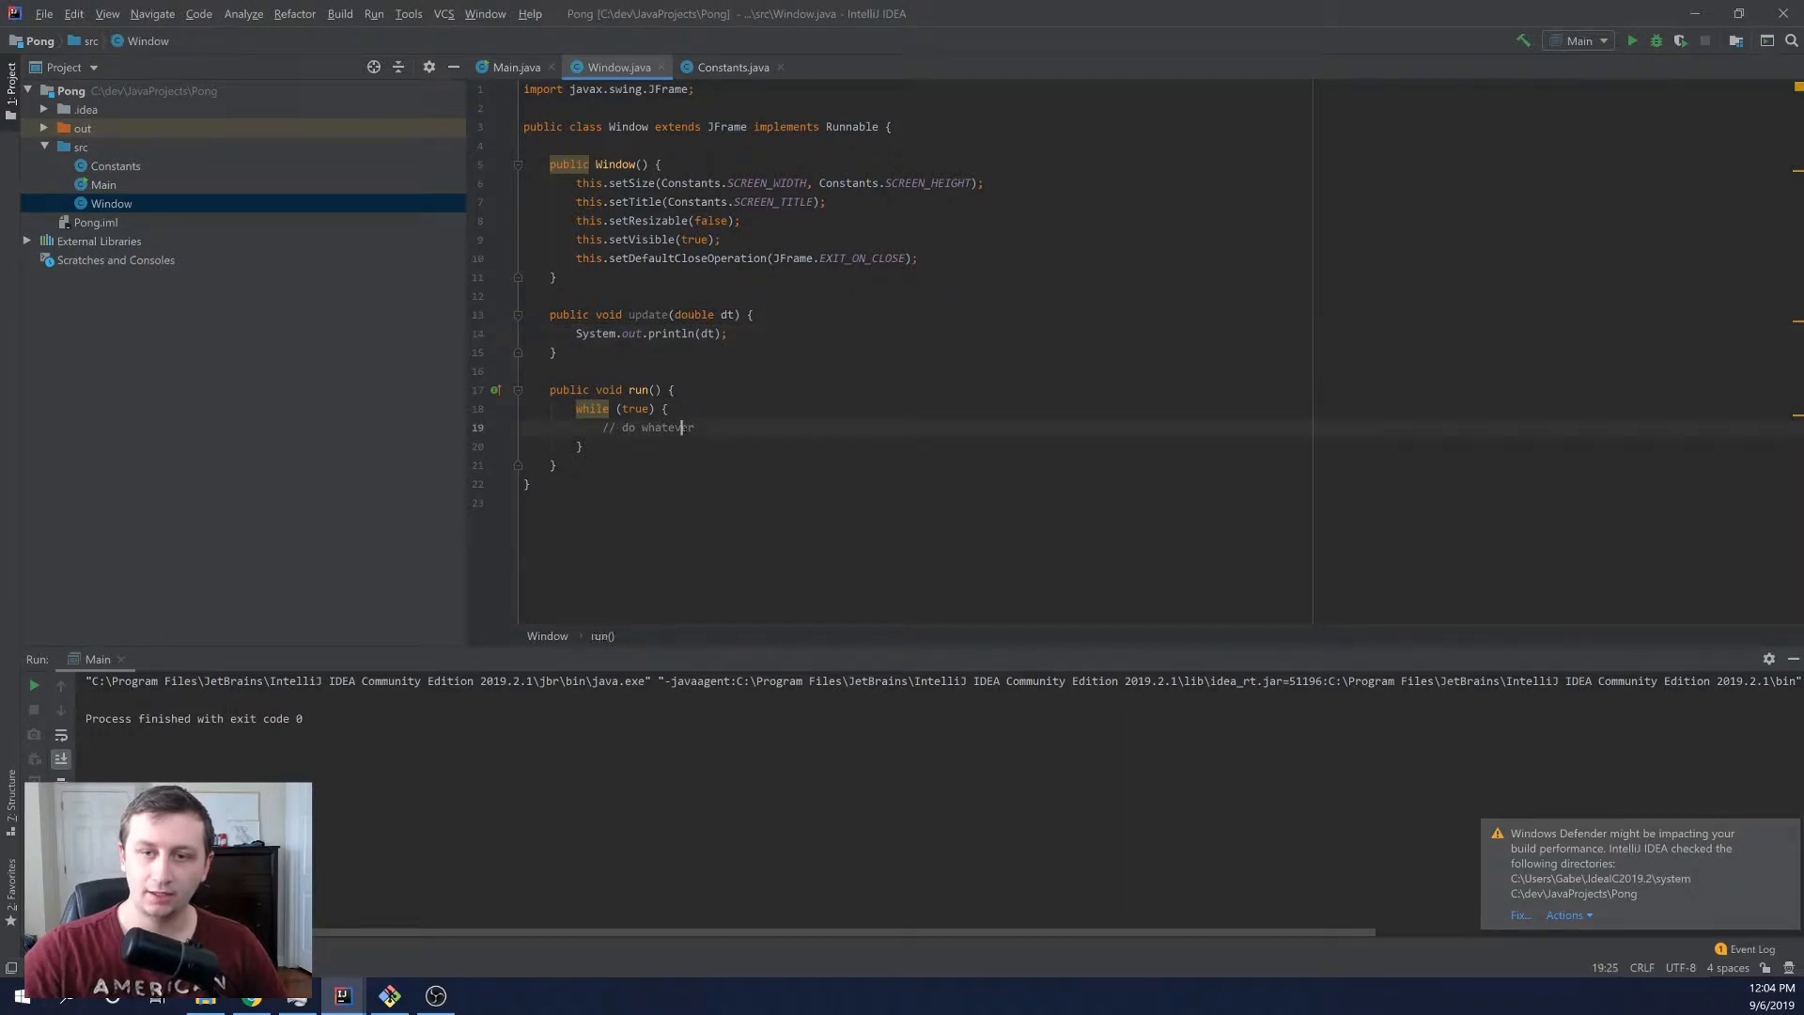
- Remove the placeholder comment from the run loop body
left_click_drag(601, 427, 696, 426)
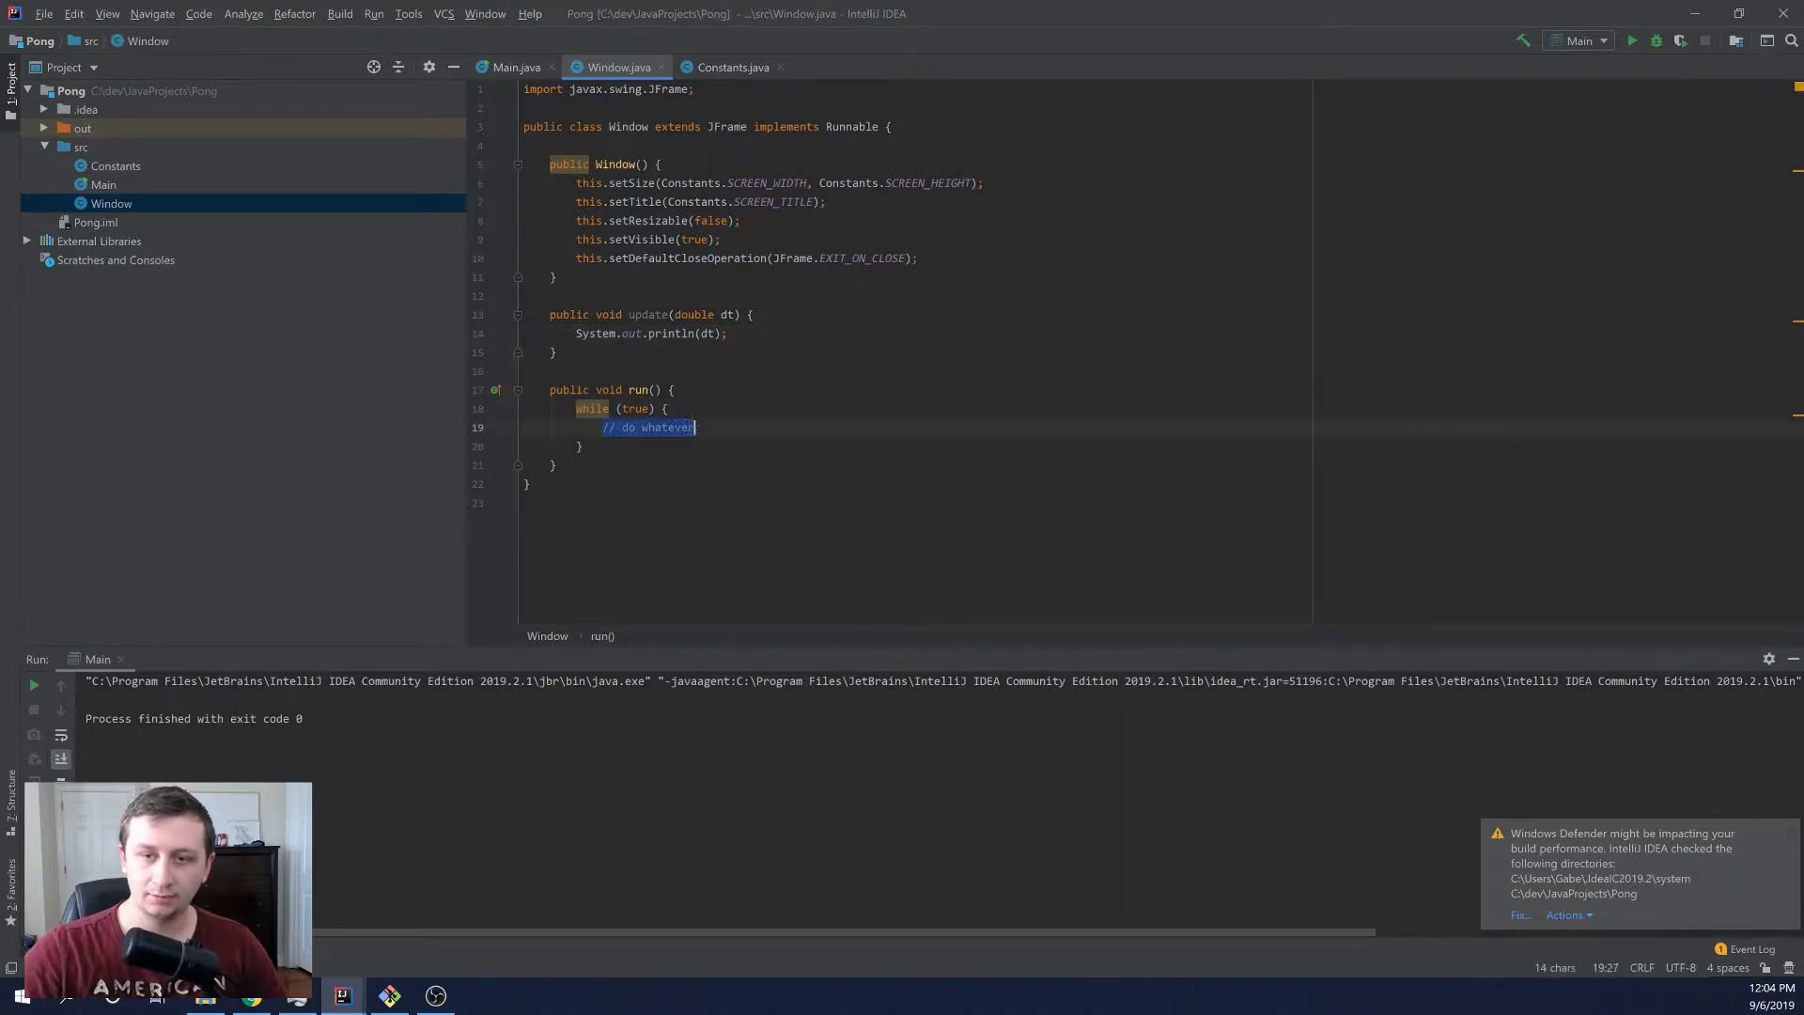
key("Delete")
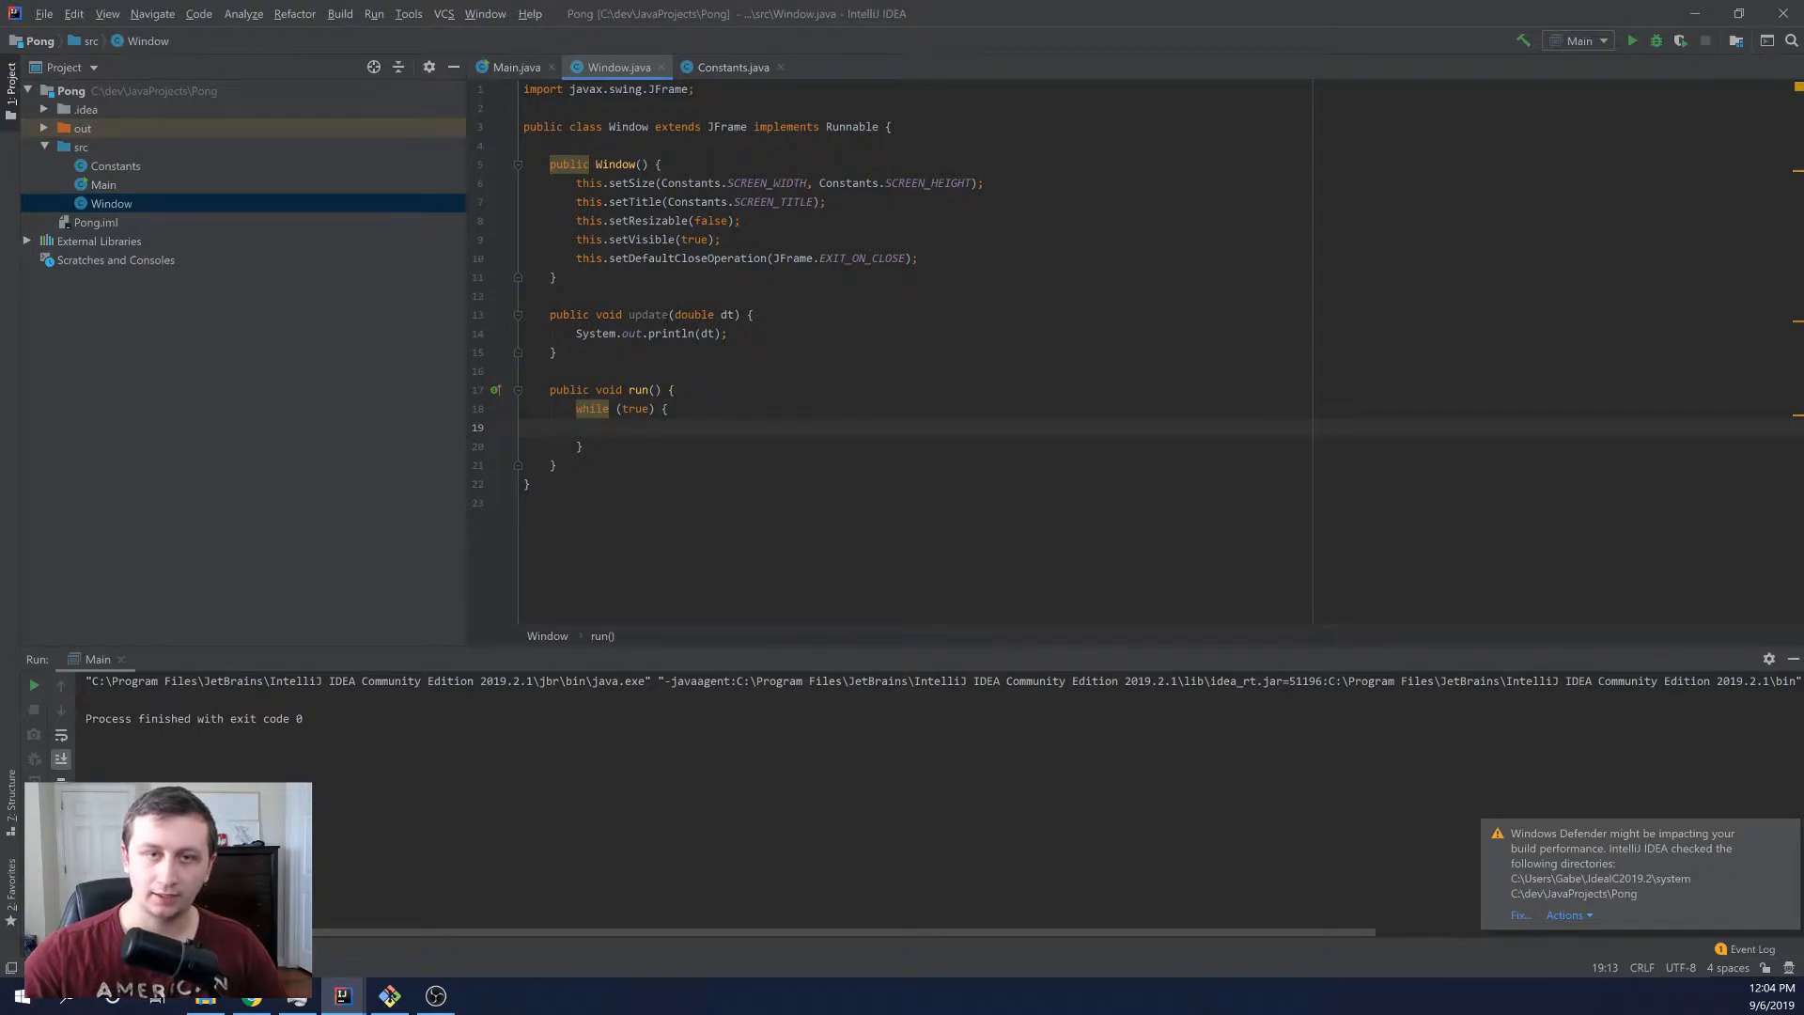
- Create a new Java class named Time in src and open it for editing
right_click(79, 146)
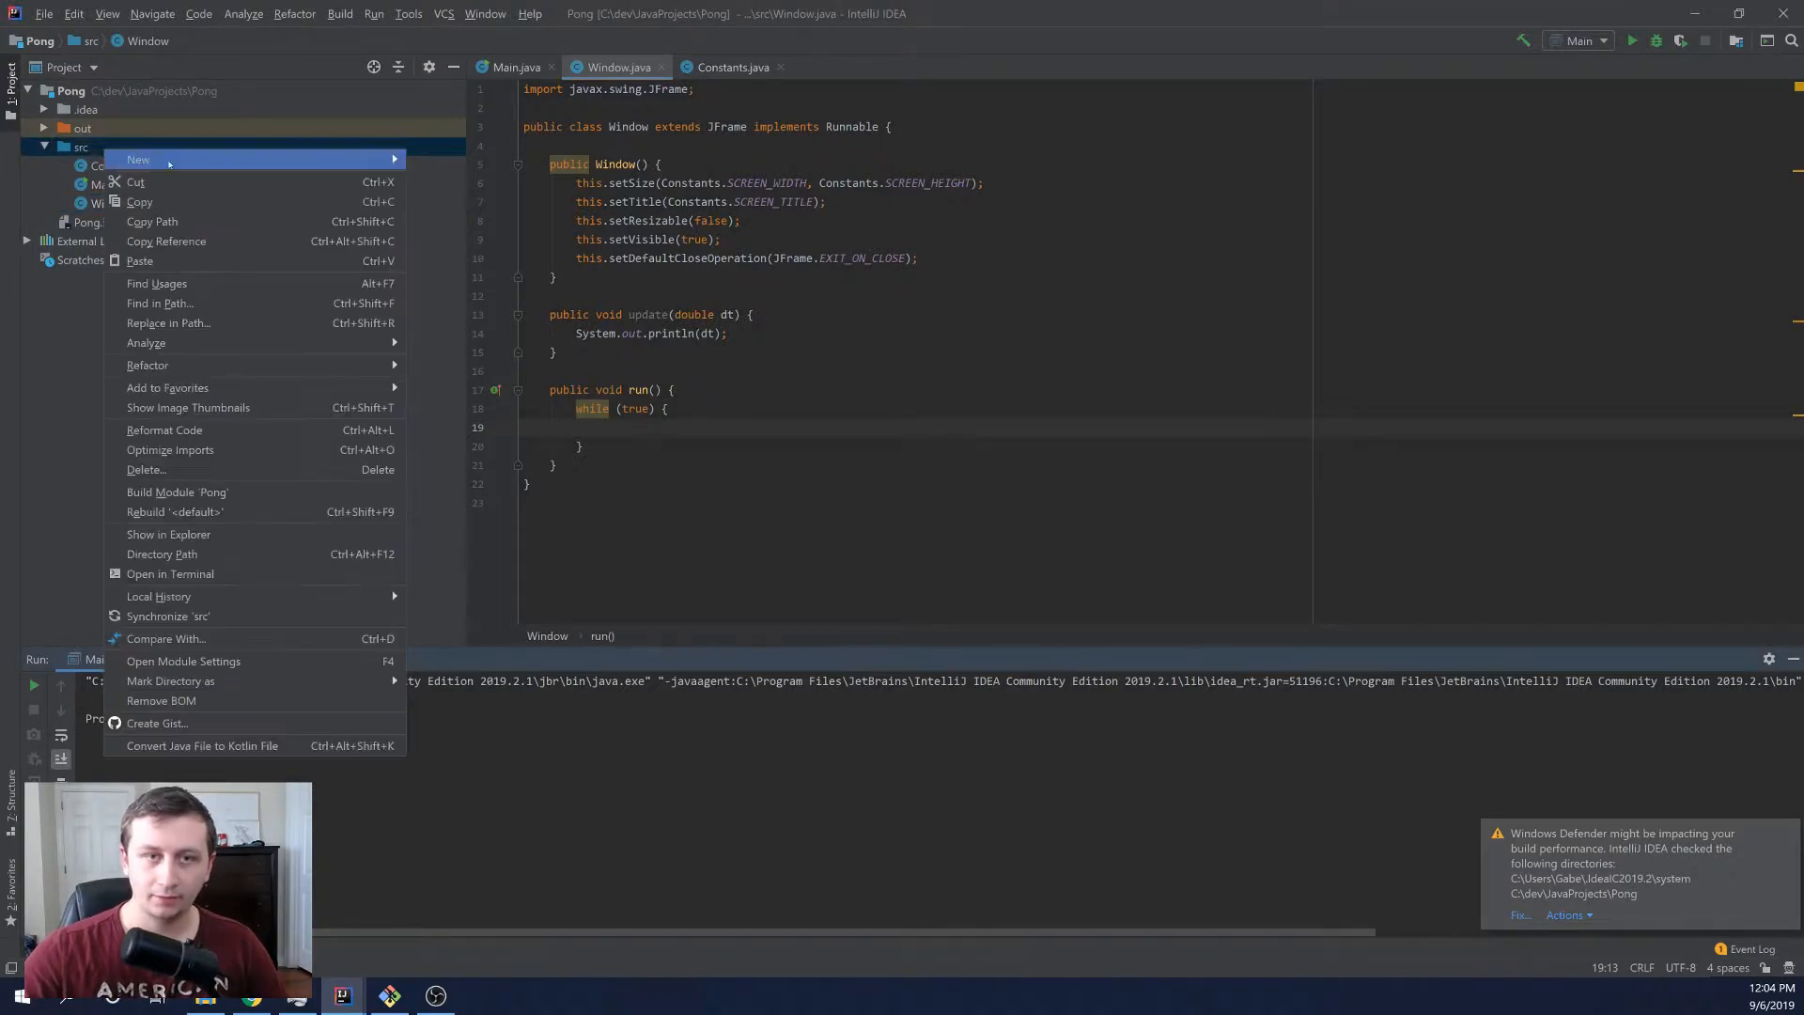
left_click(137, 158)
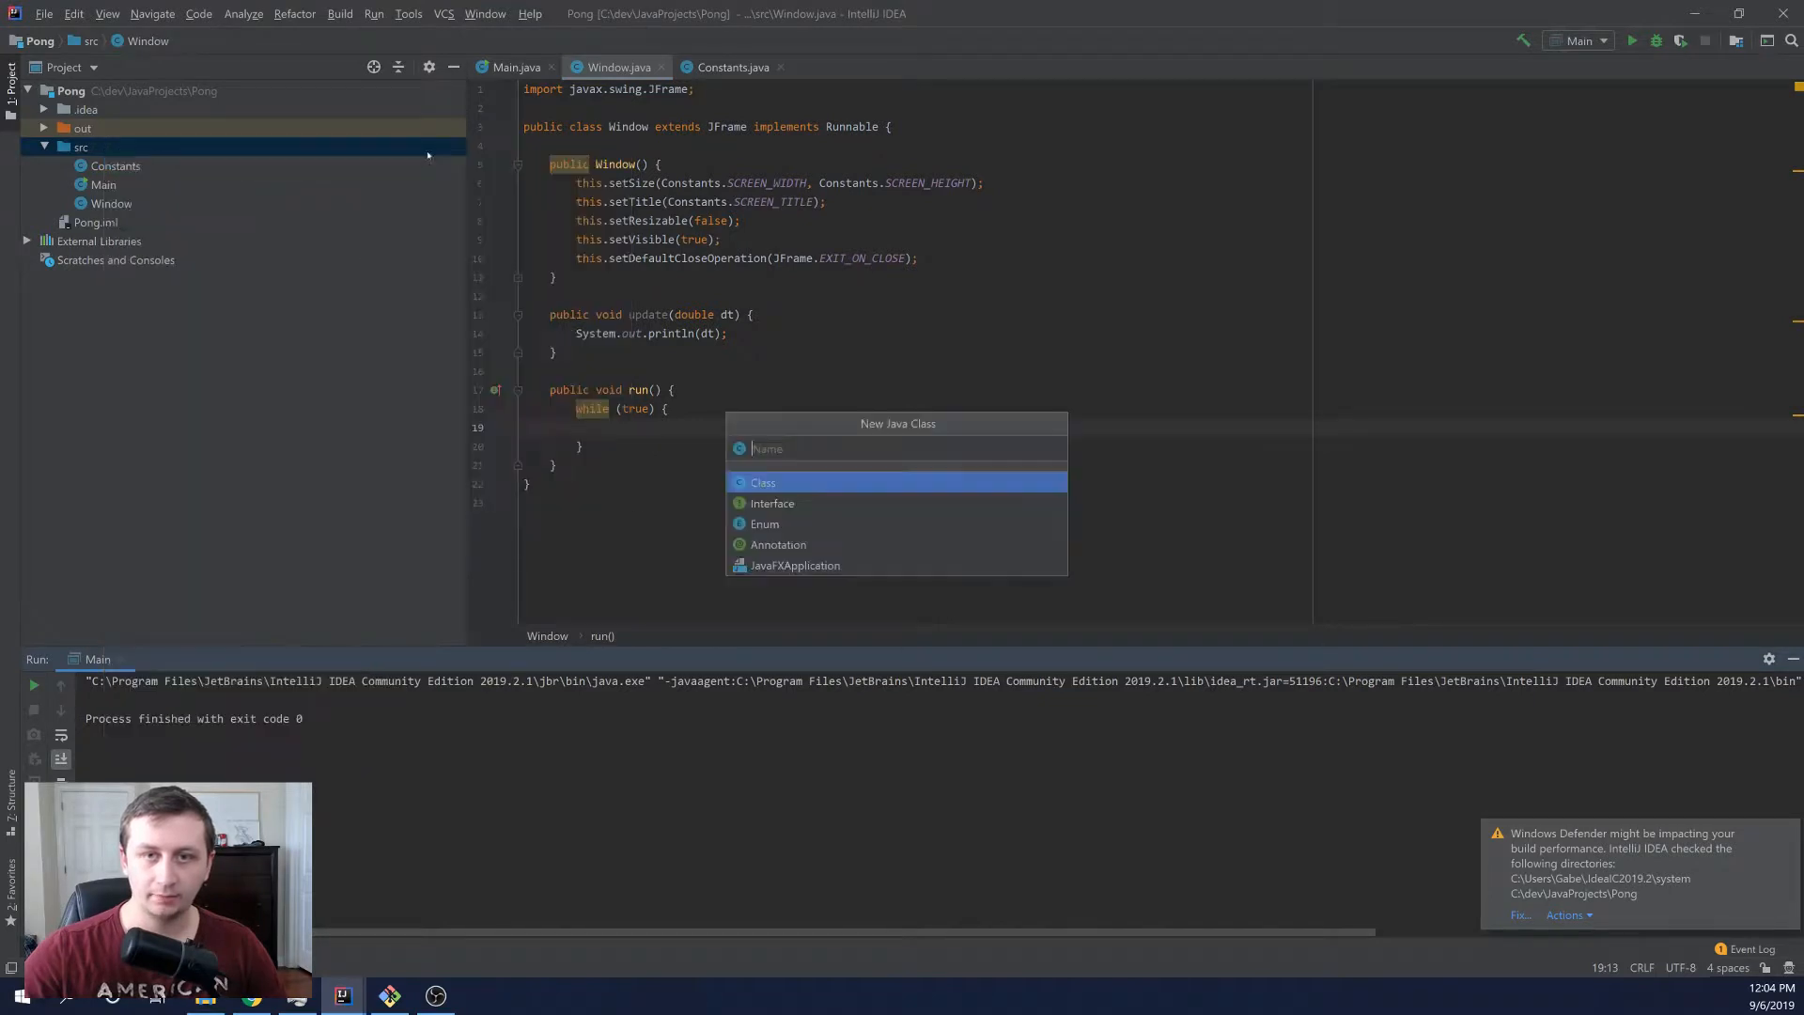
type("Time")
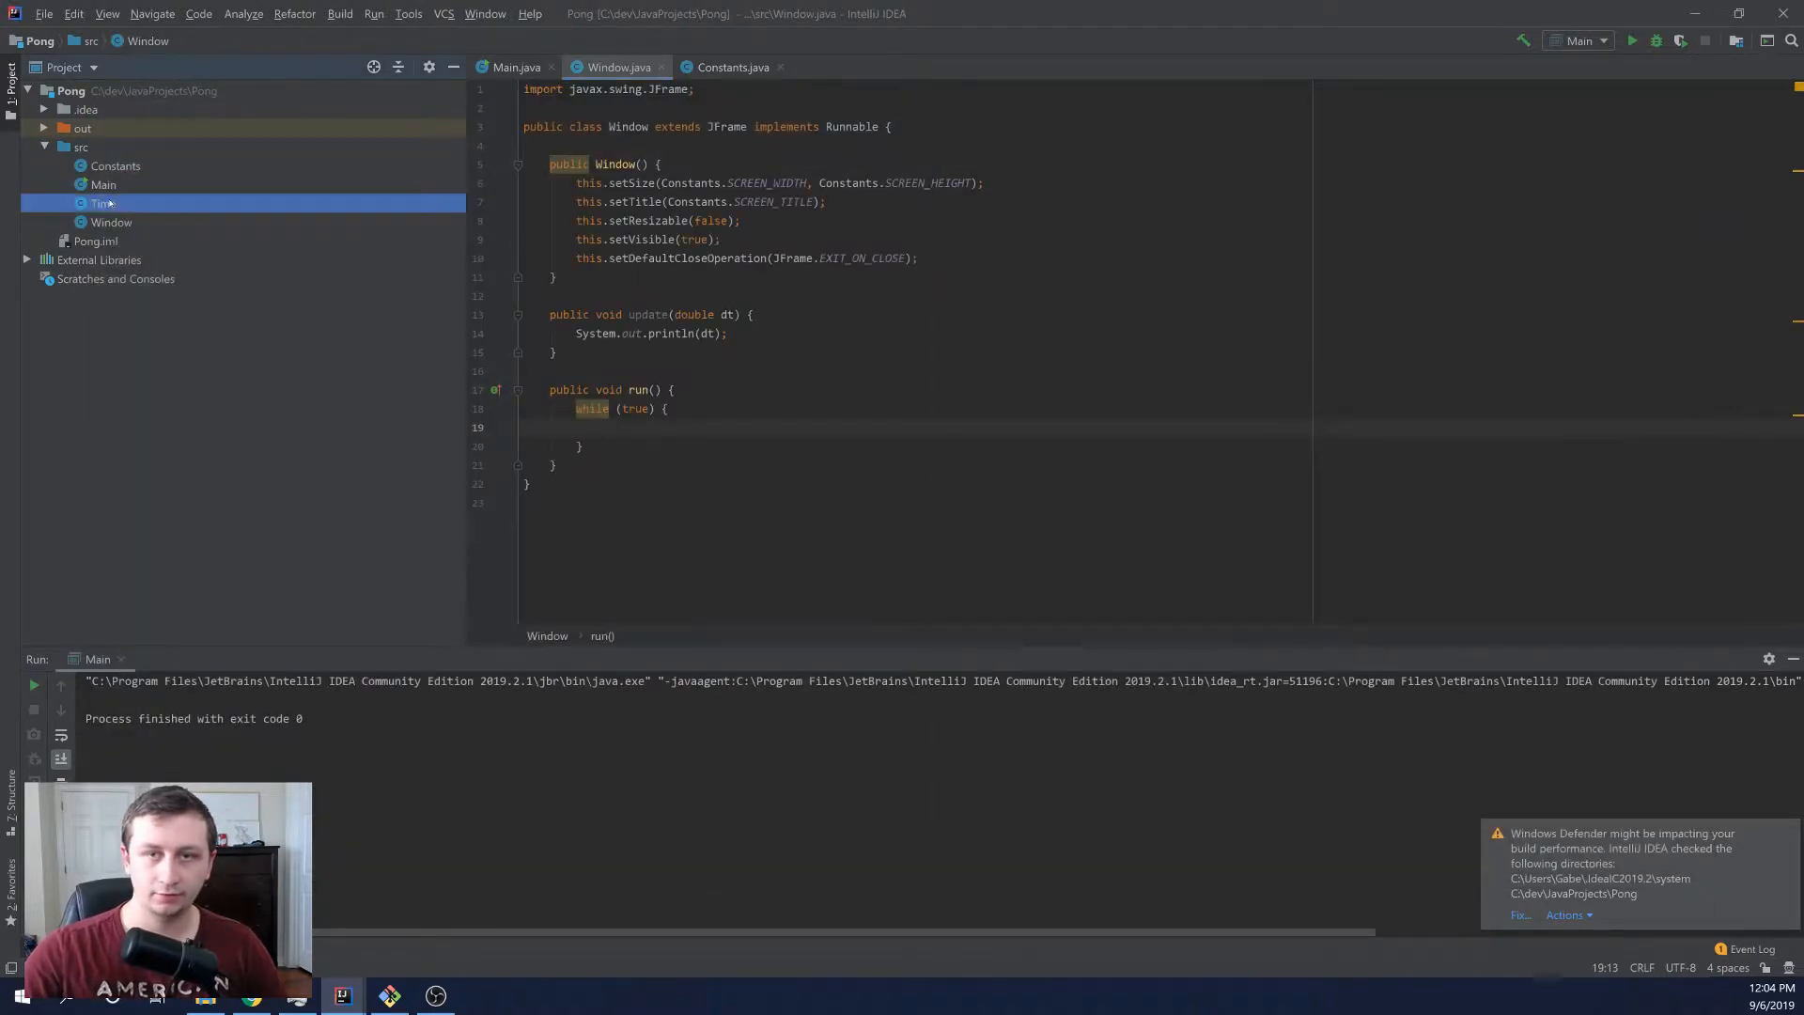
double_click(101, 203)
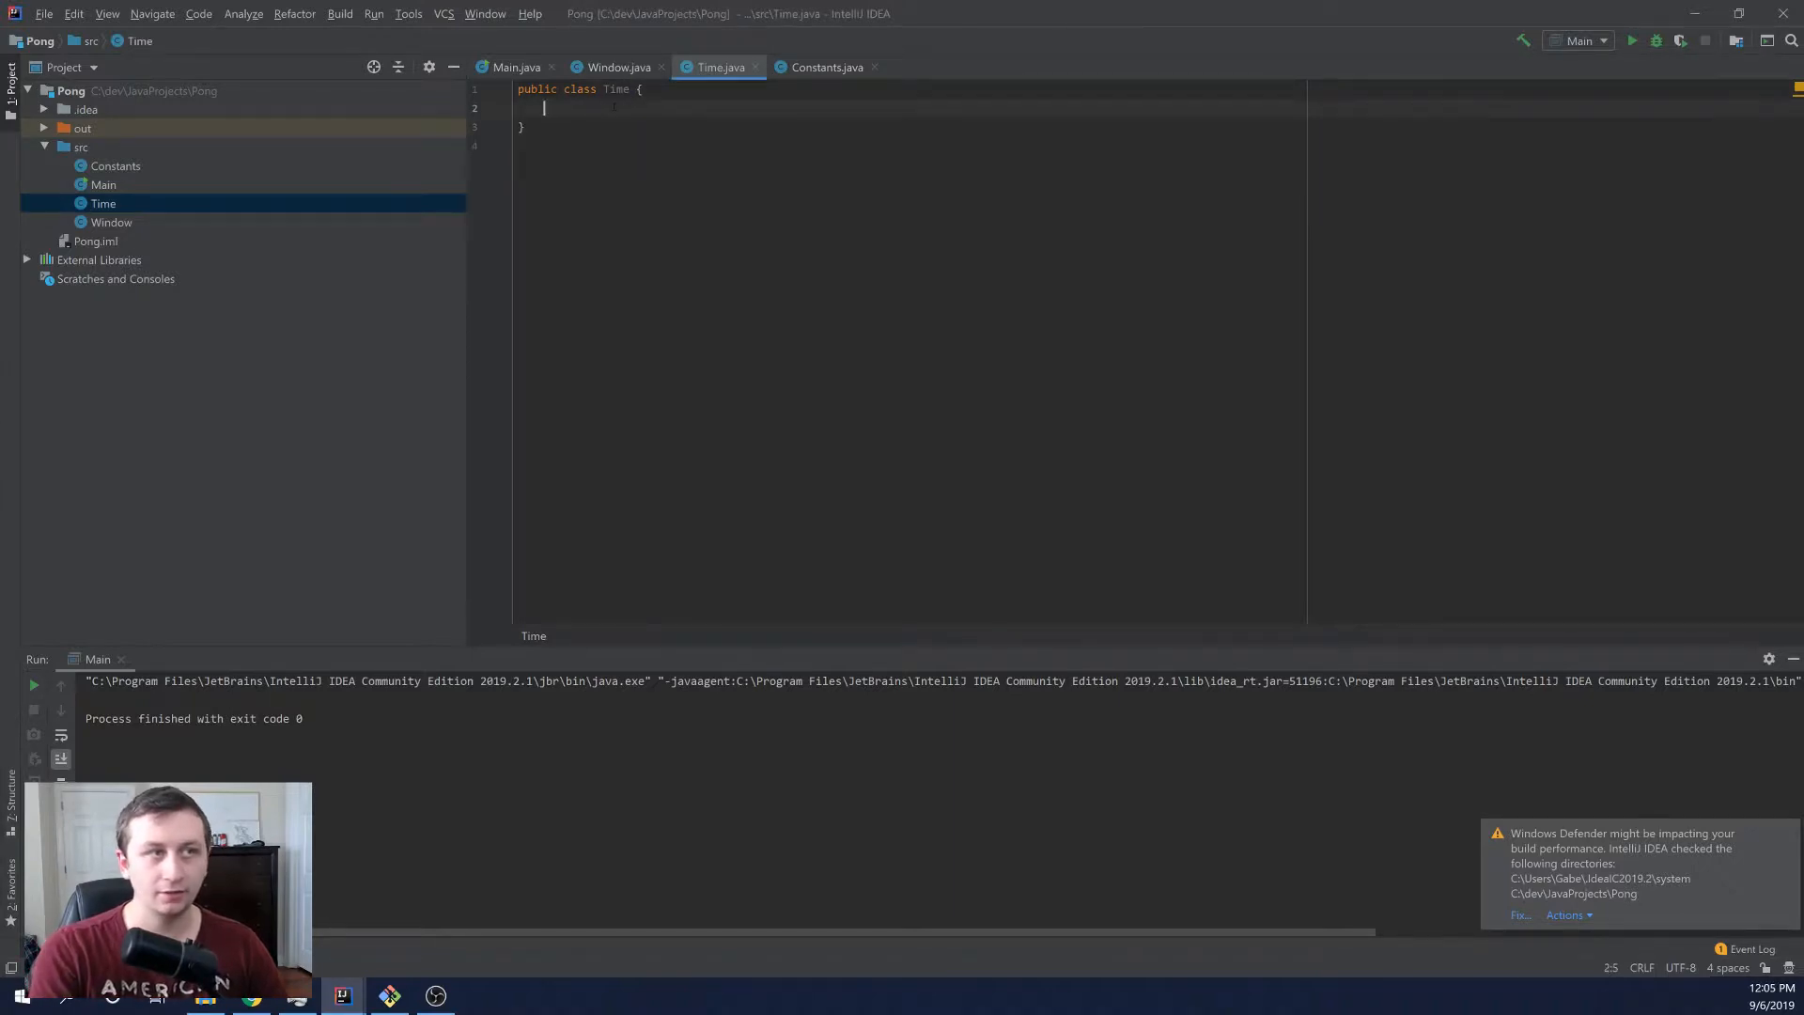
- Declare a static double timeStarted initialised from System.nanoTime()
type("public")
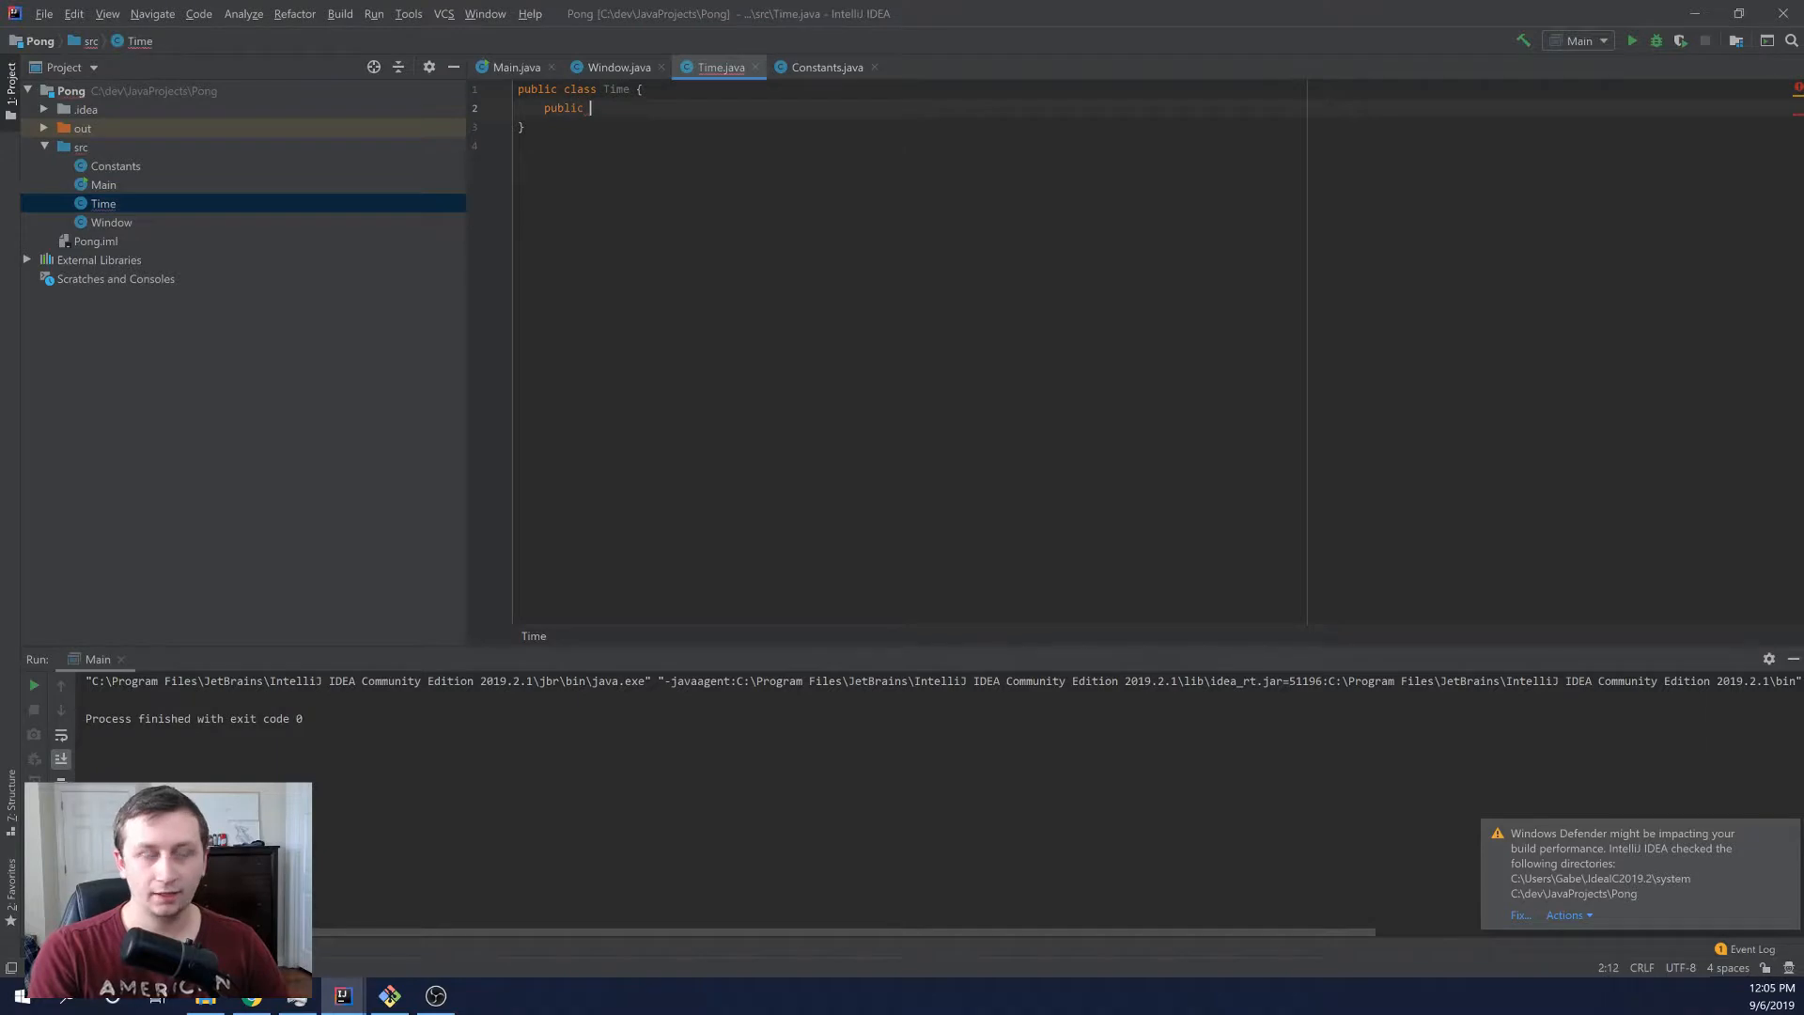
type("static double timeStarted")
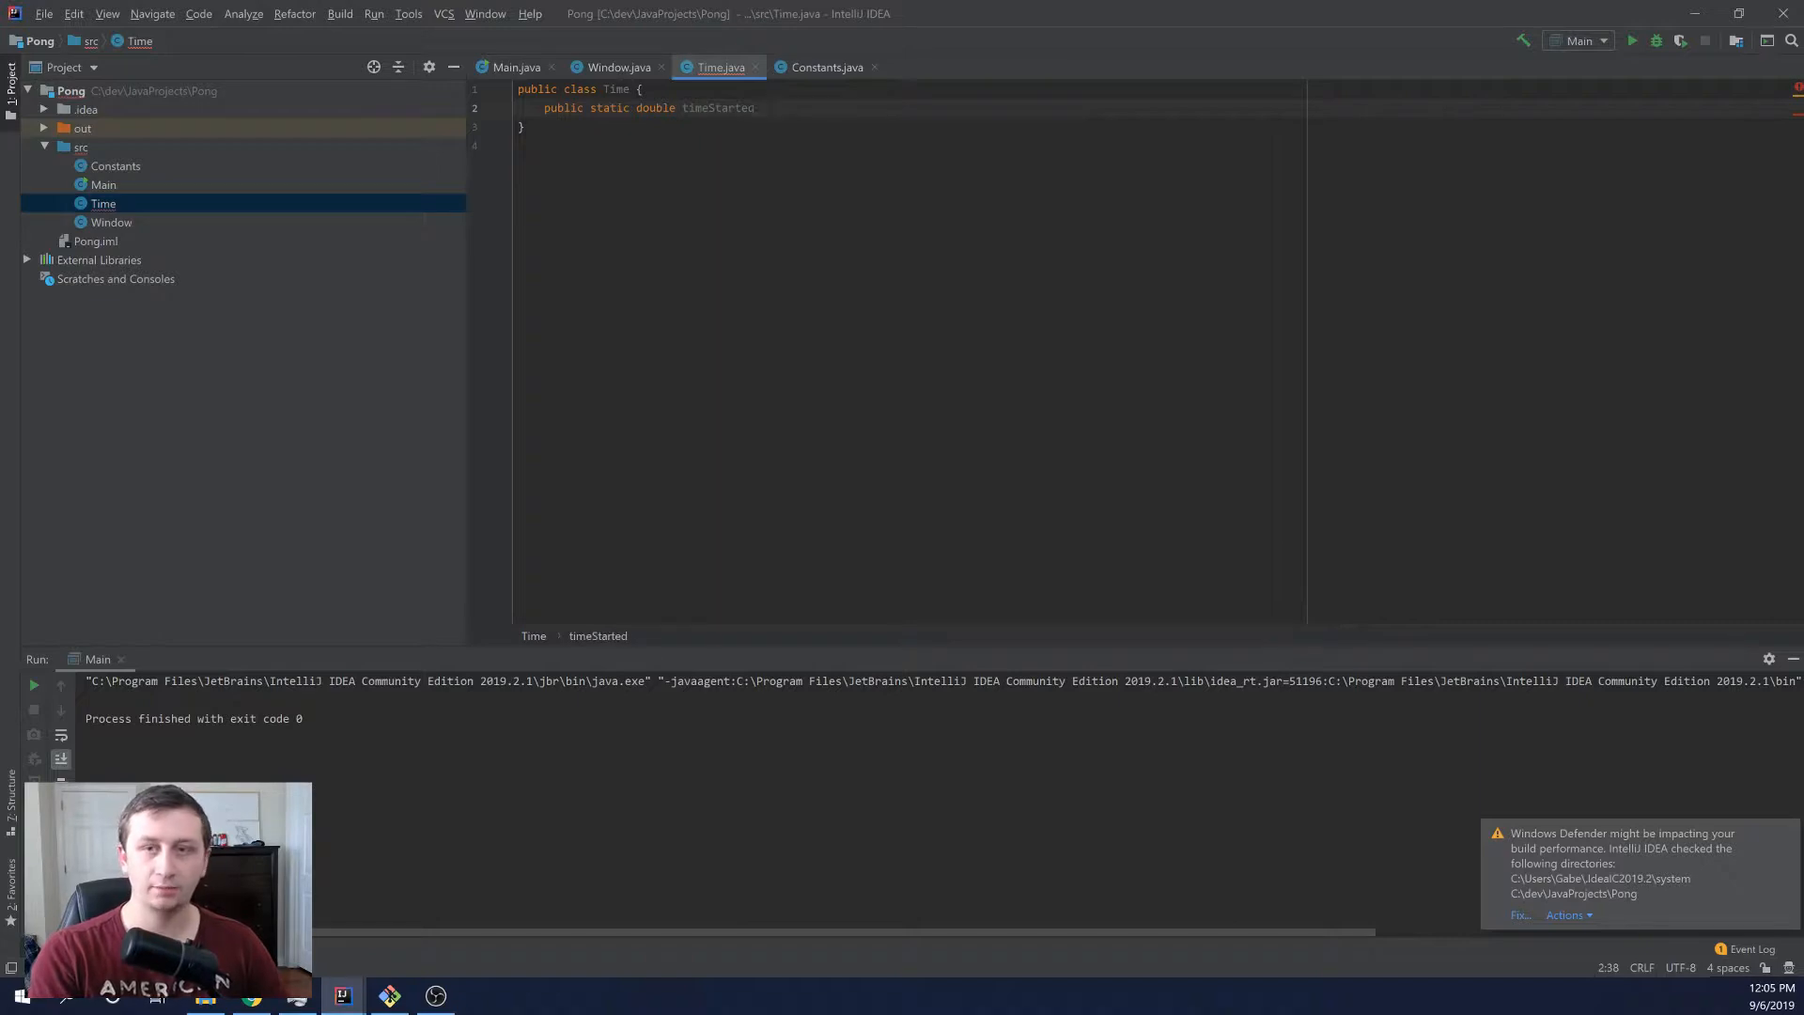
type("=")
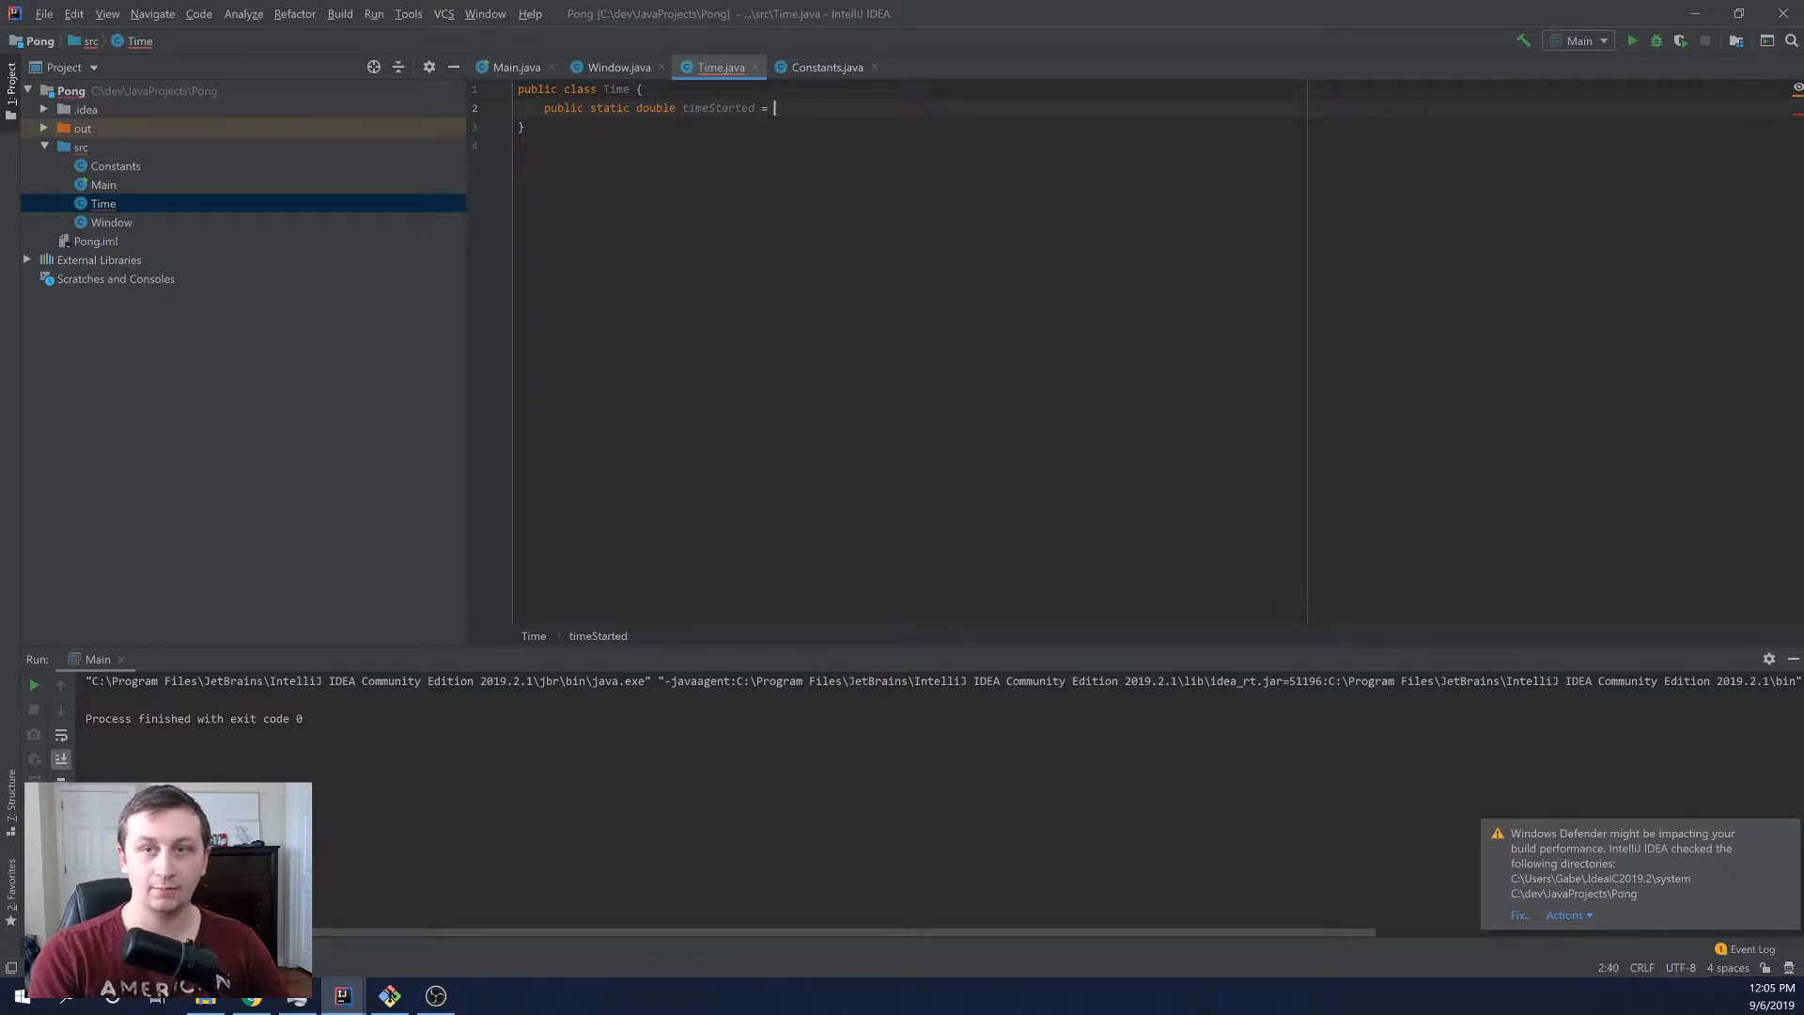
type("System.nanoTime();")
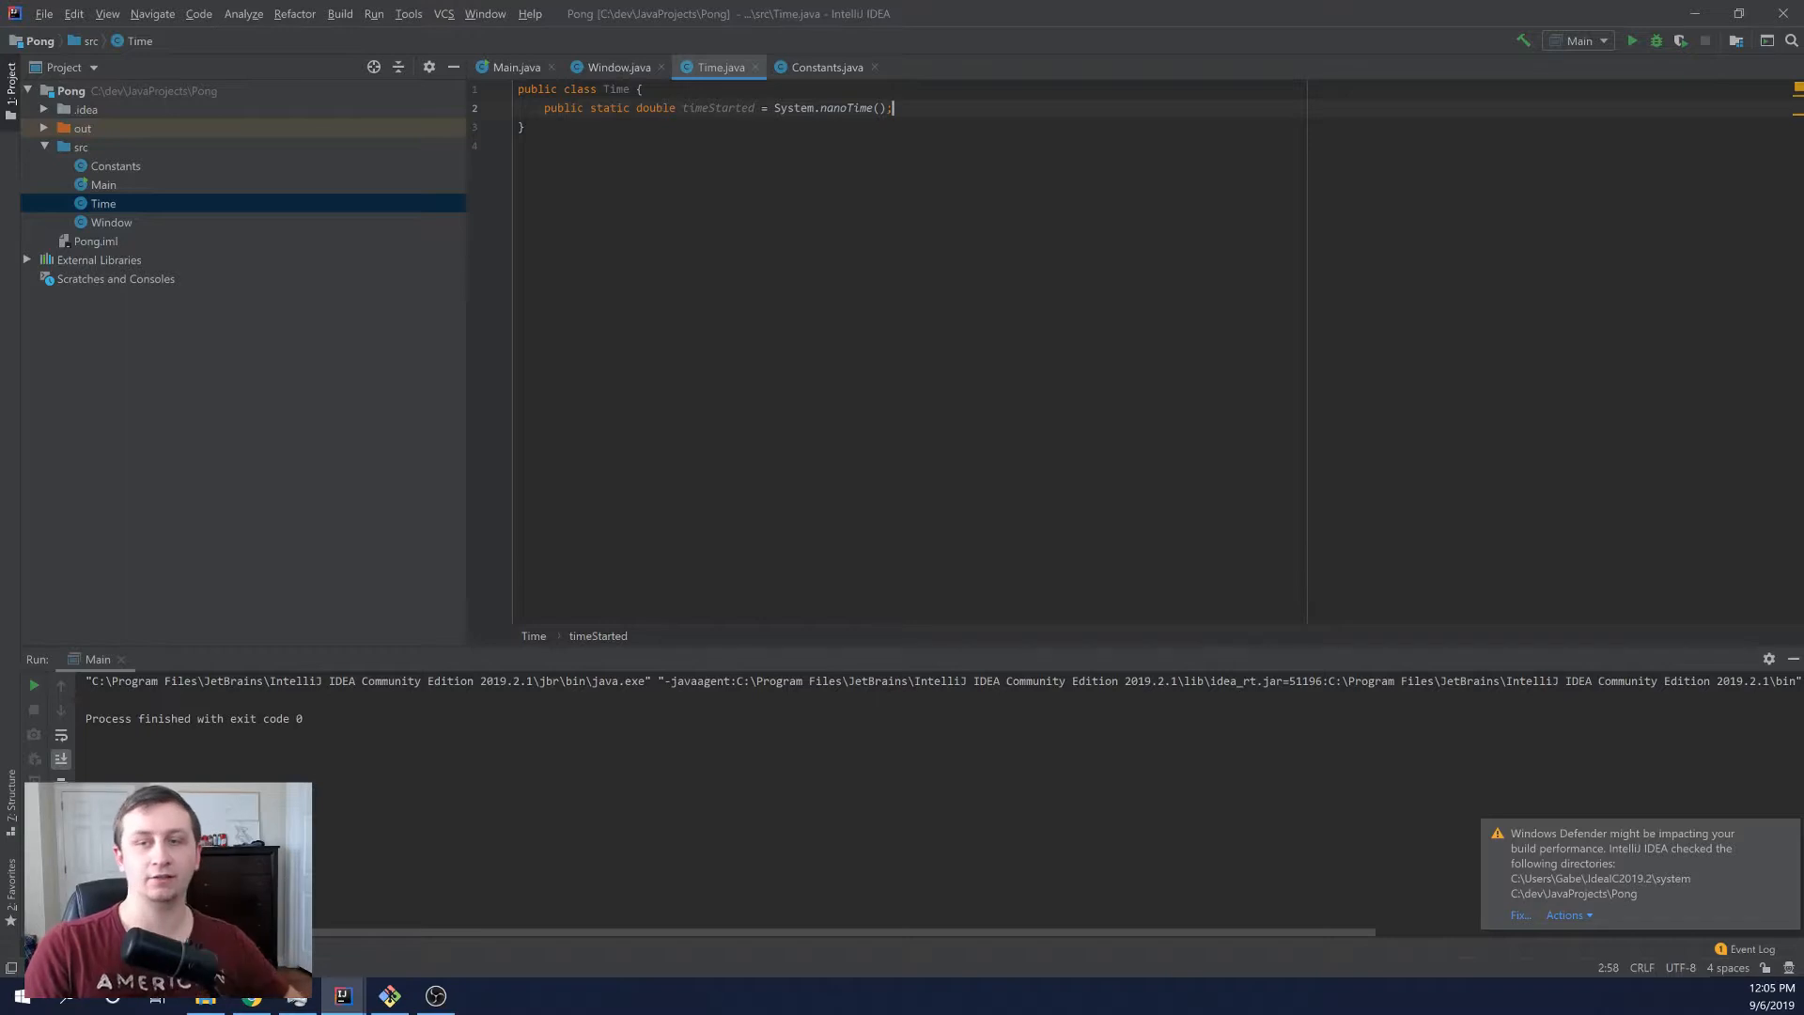
key("Enter")
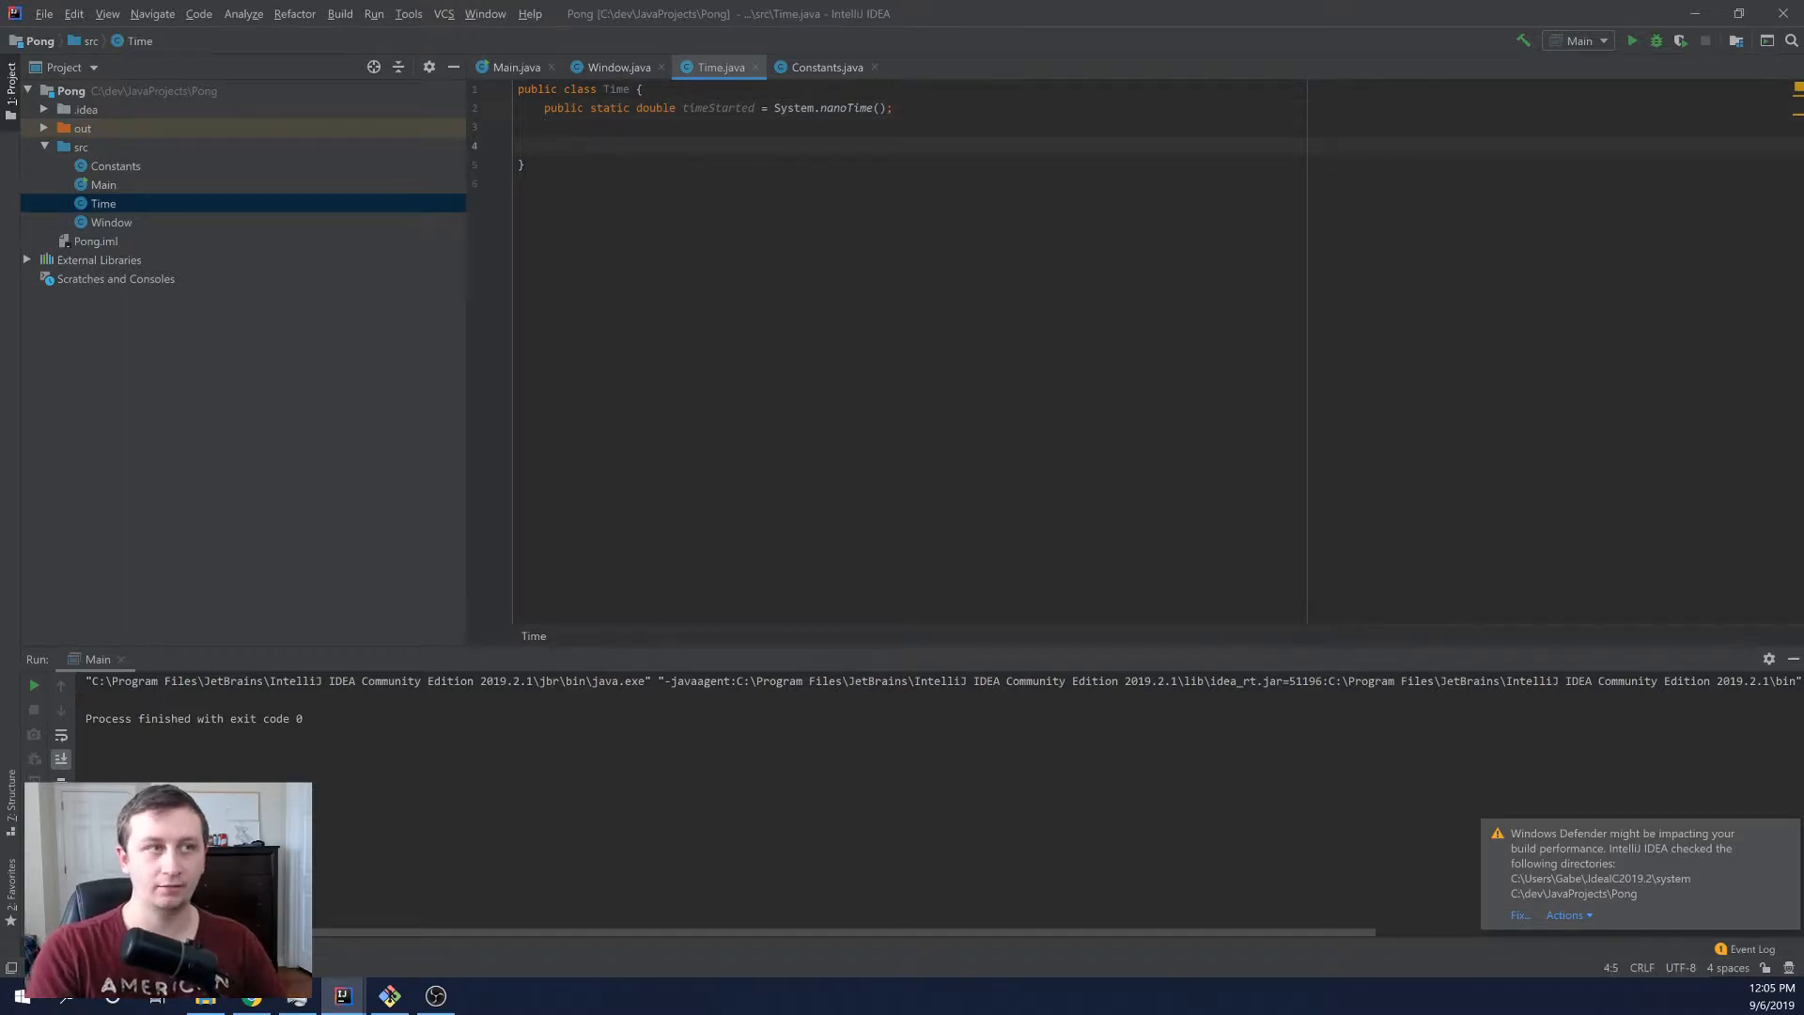
- Add static getTime() returning (System.nanoTime() - timeStarted) * 1E-9 seconds
type("public static")
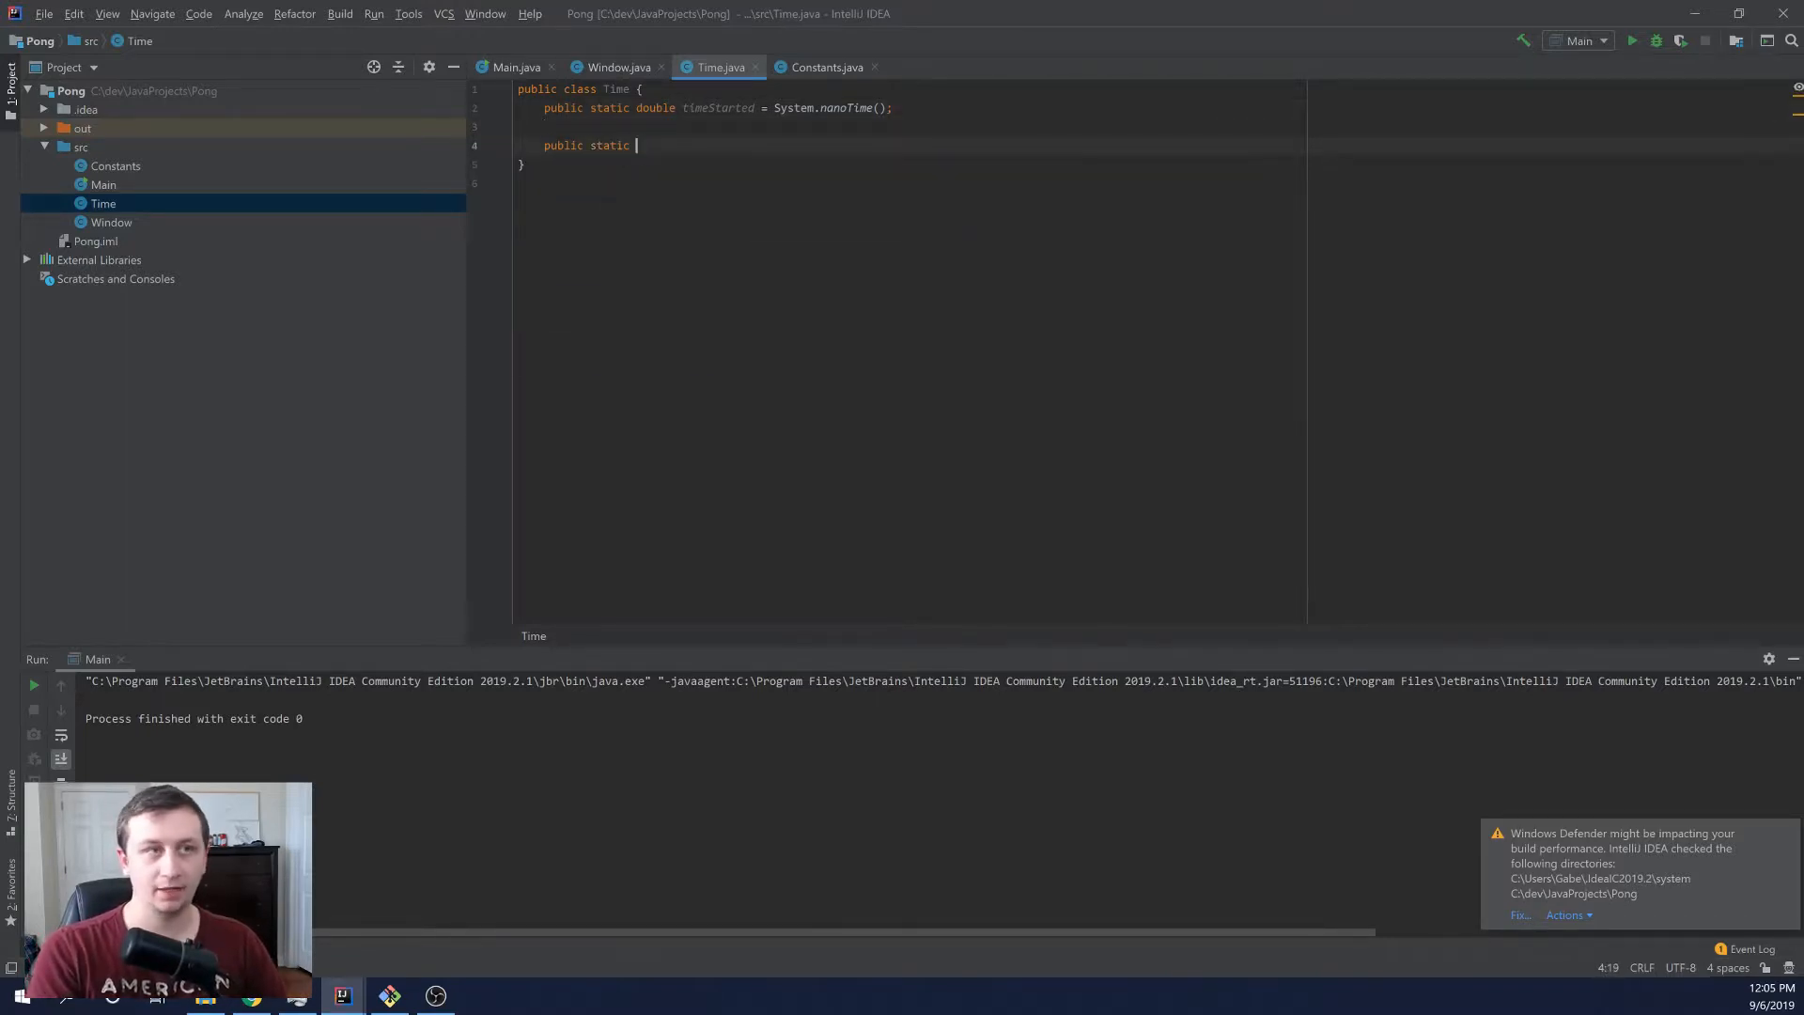
type("double getTime() { return")
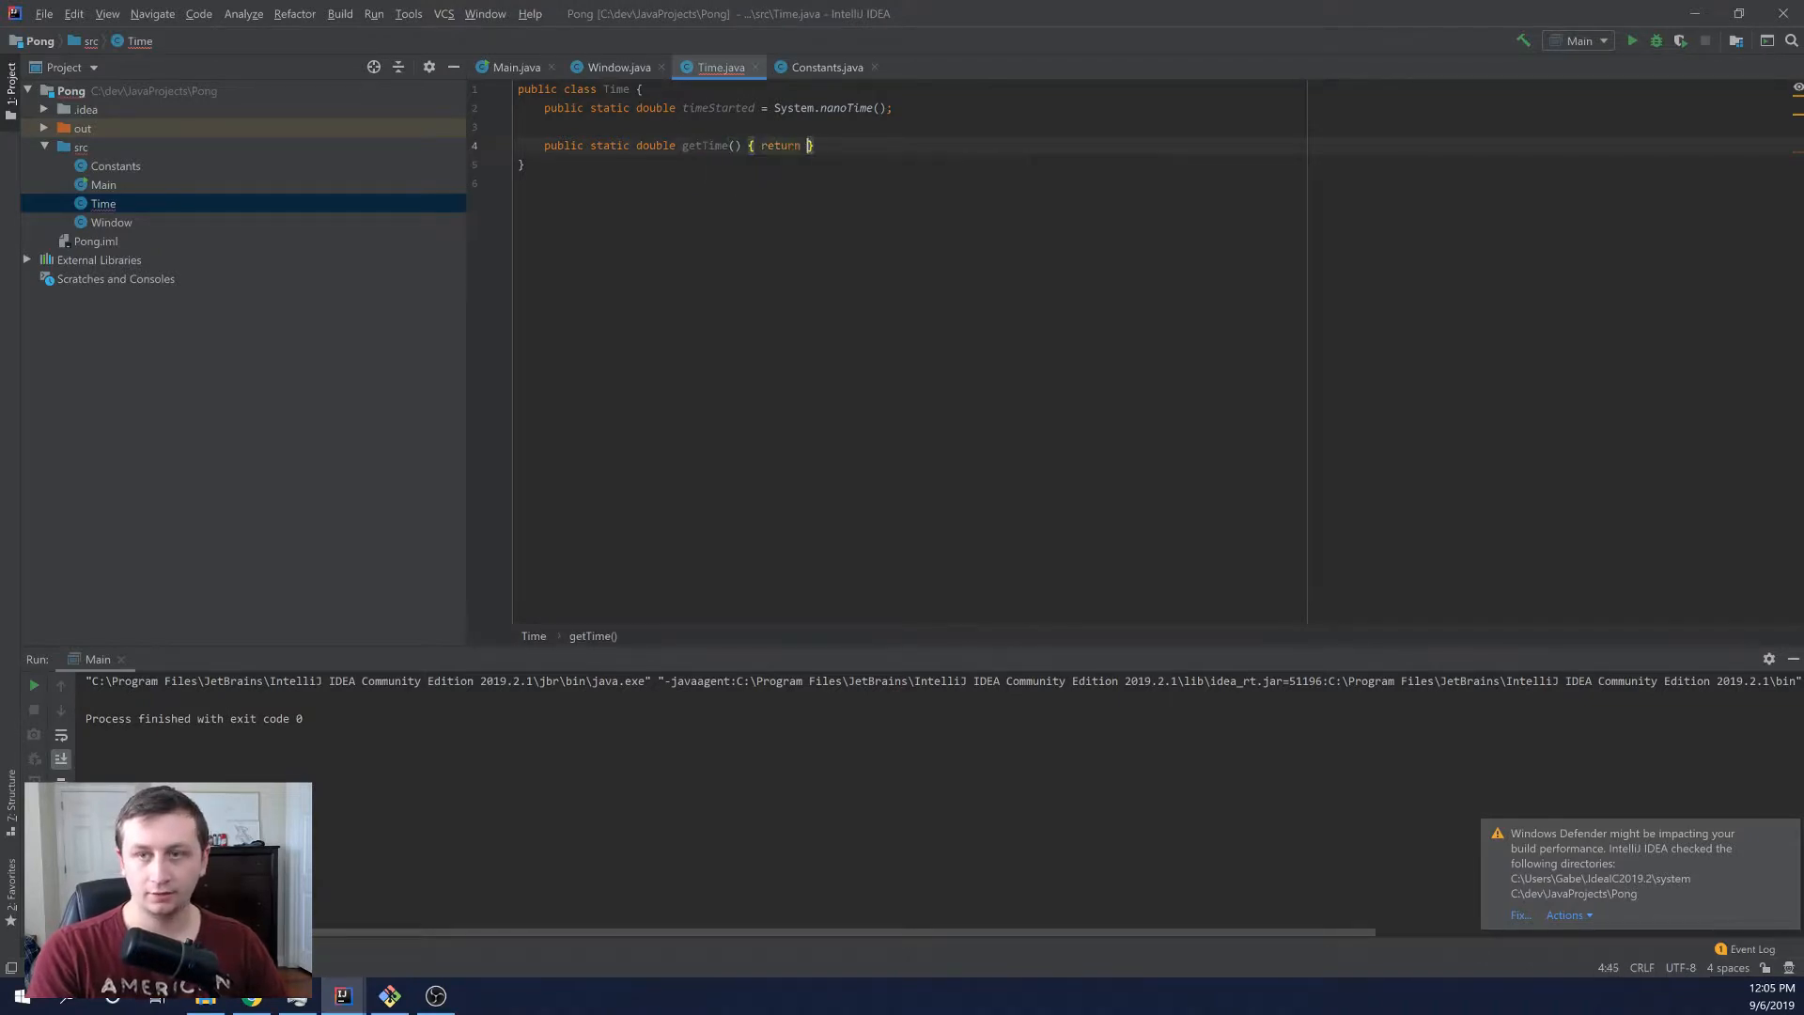
type("(System.na")
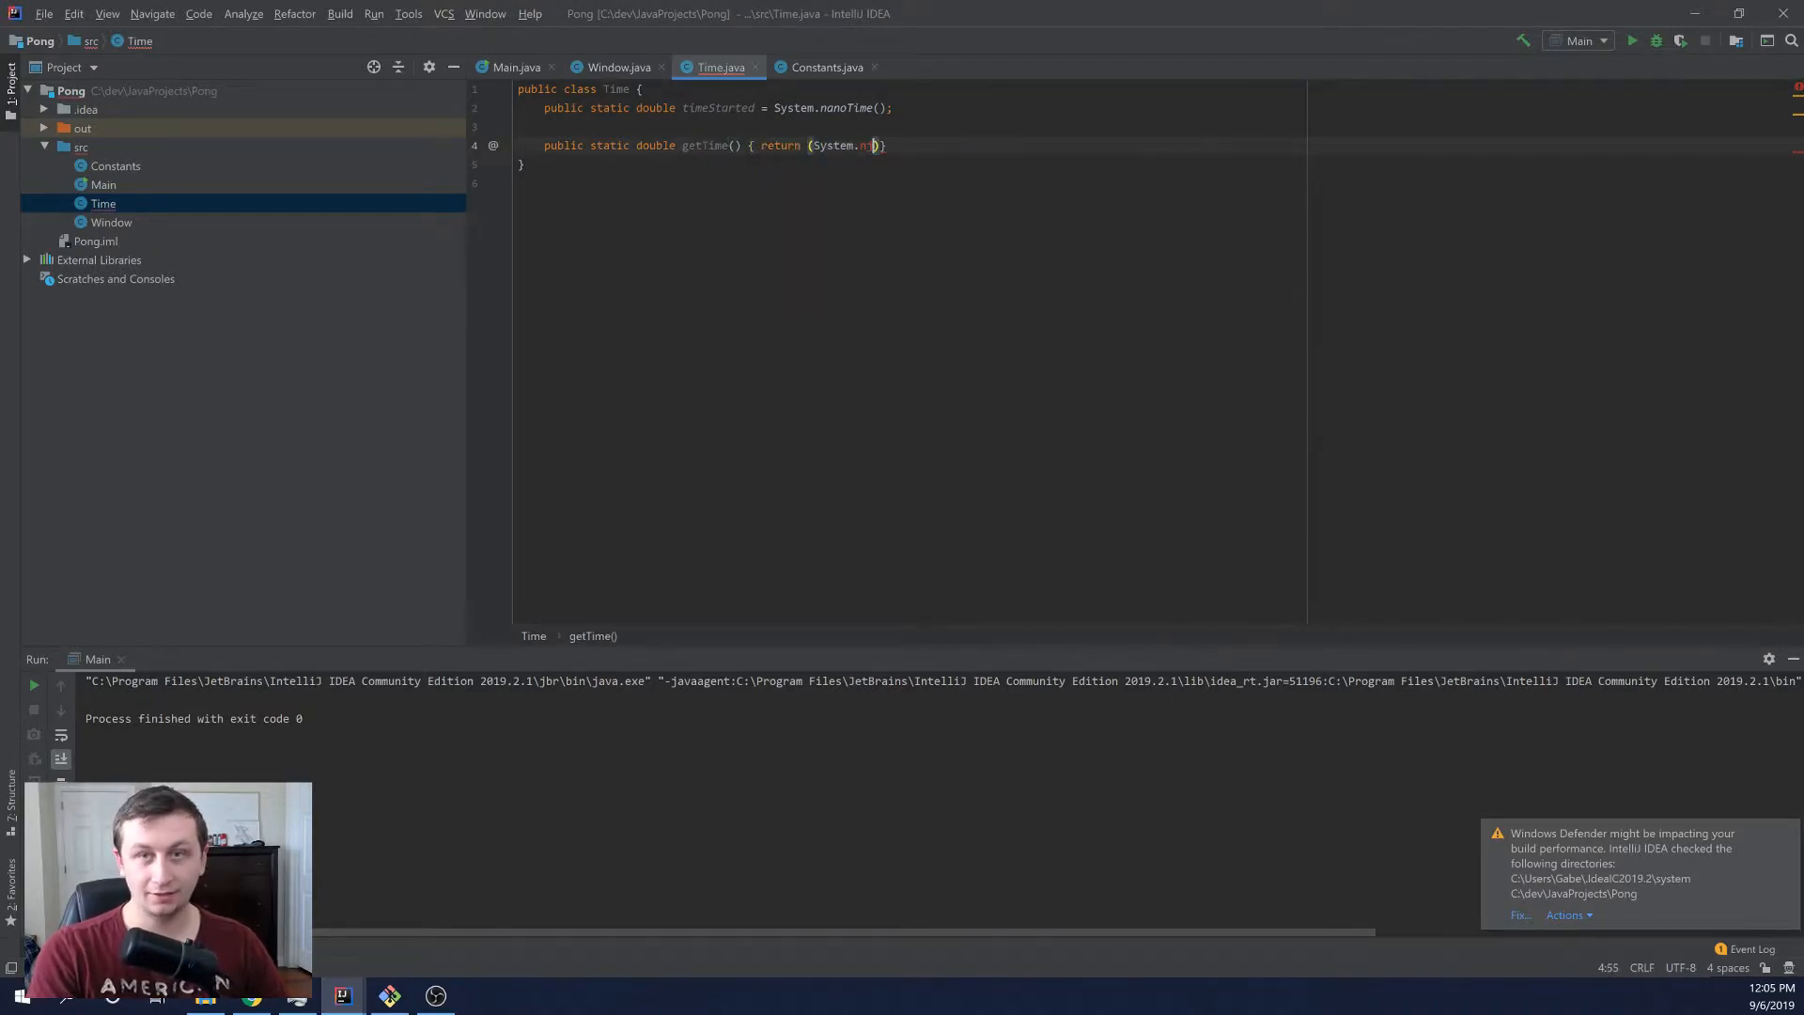
type("anoTime()")
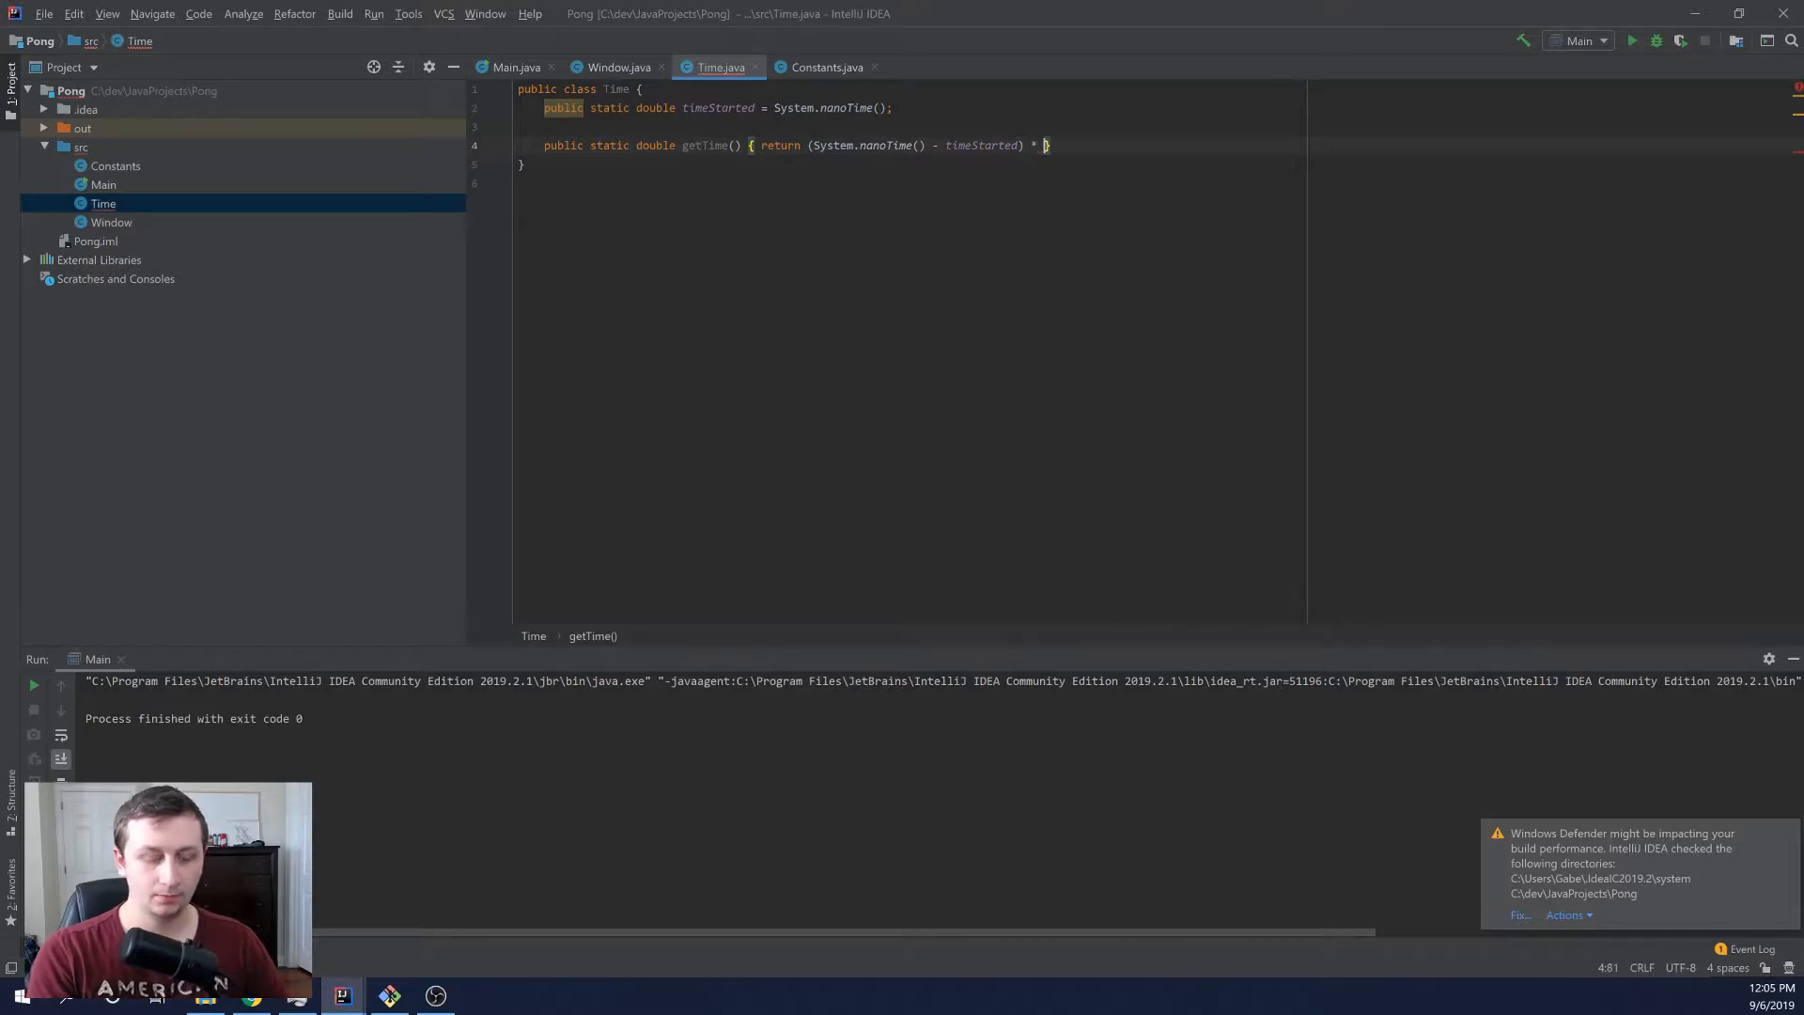
type("1E-9")
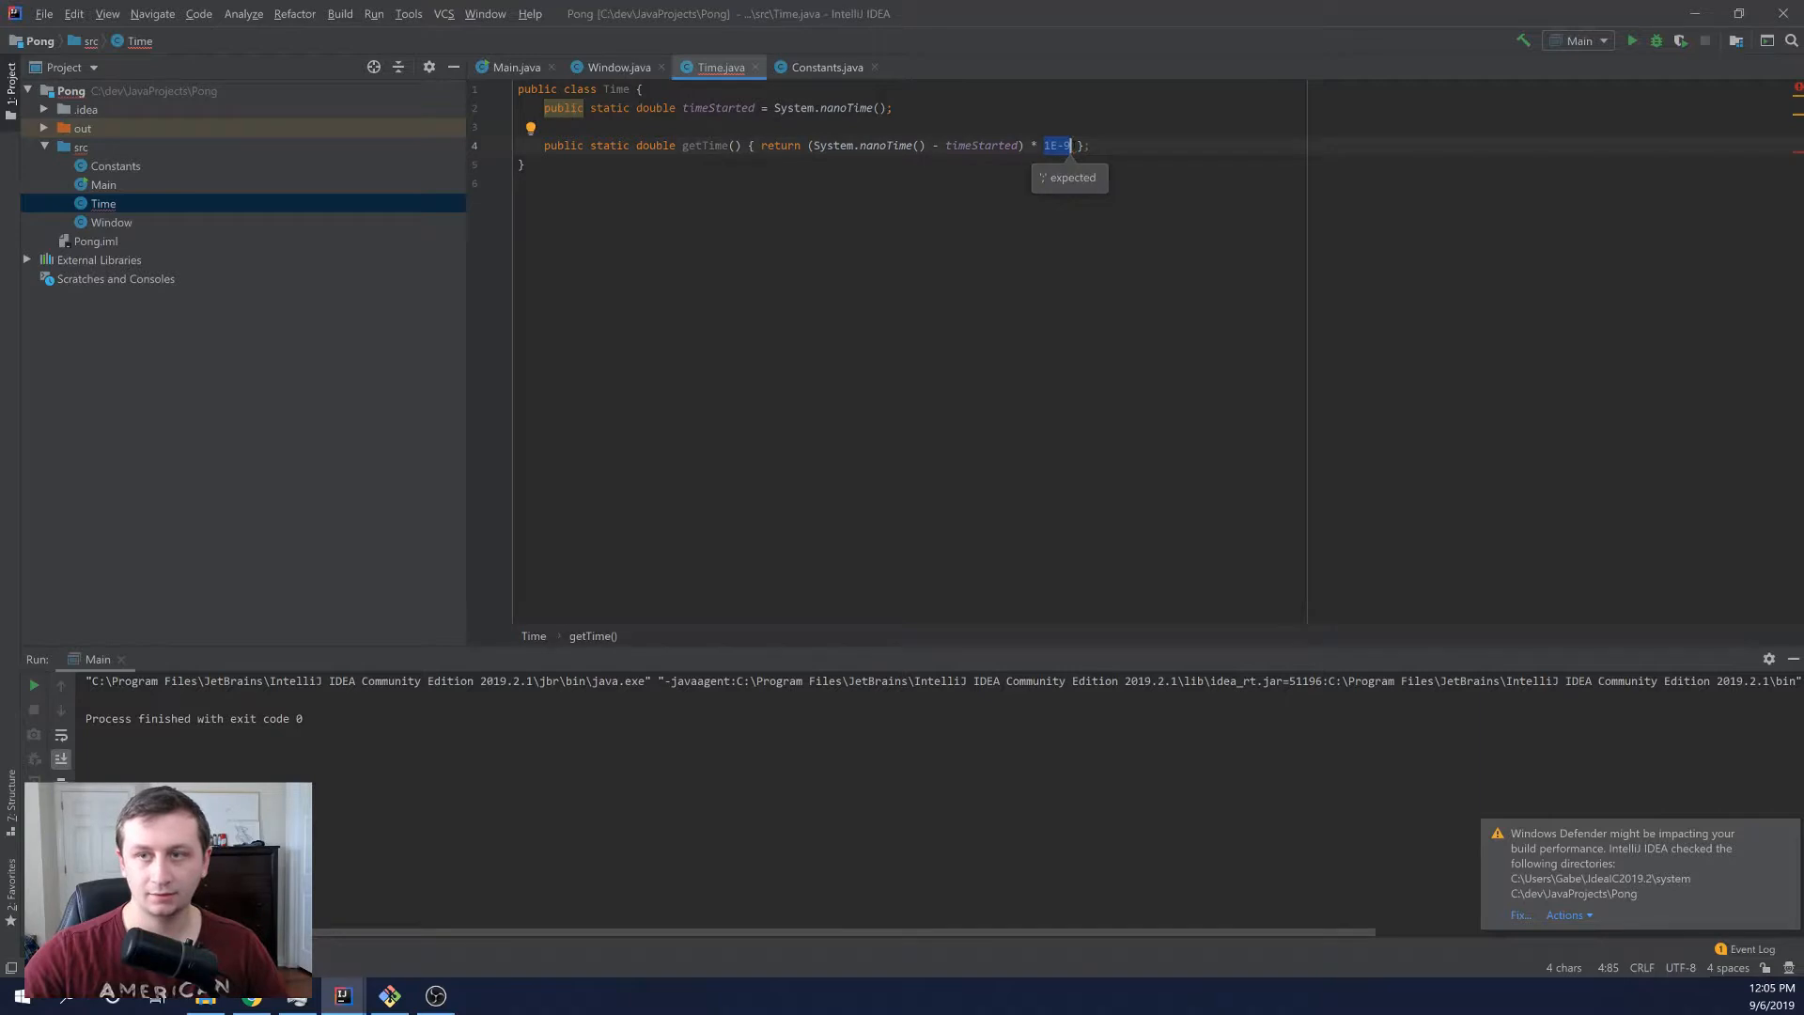
type(";")
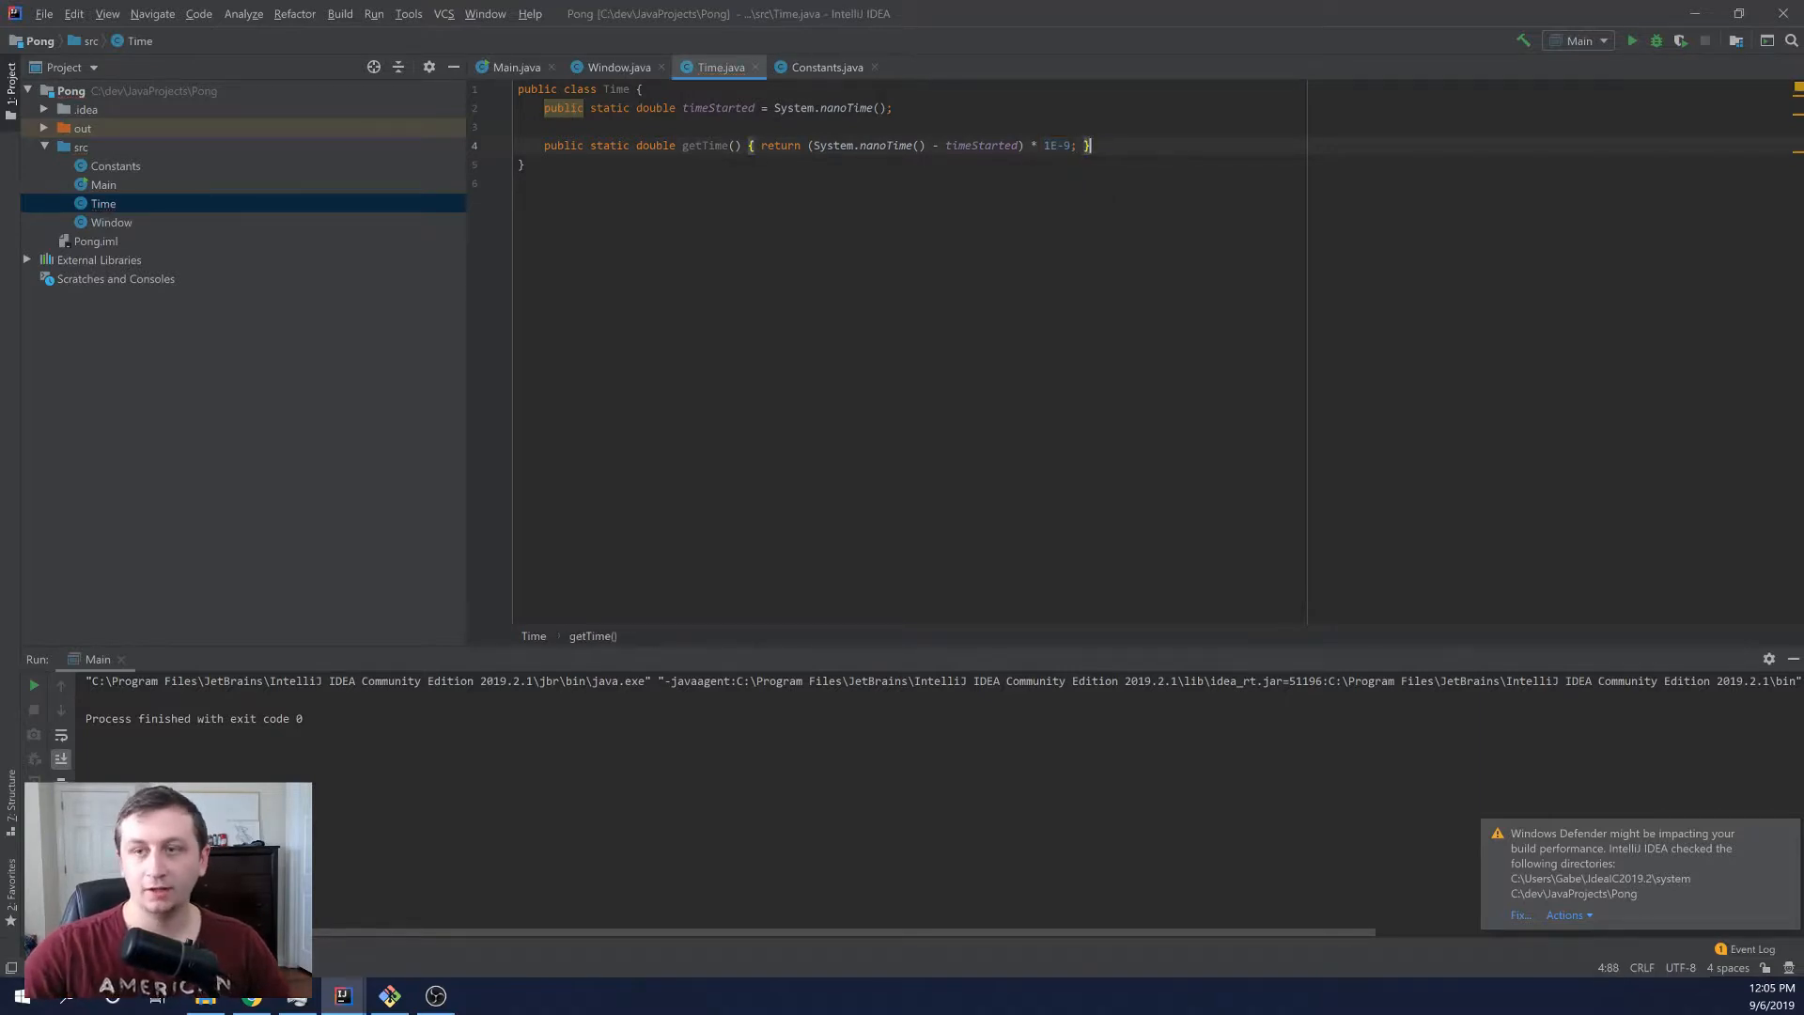
double_click(1052, 147)
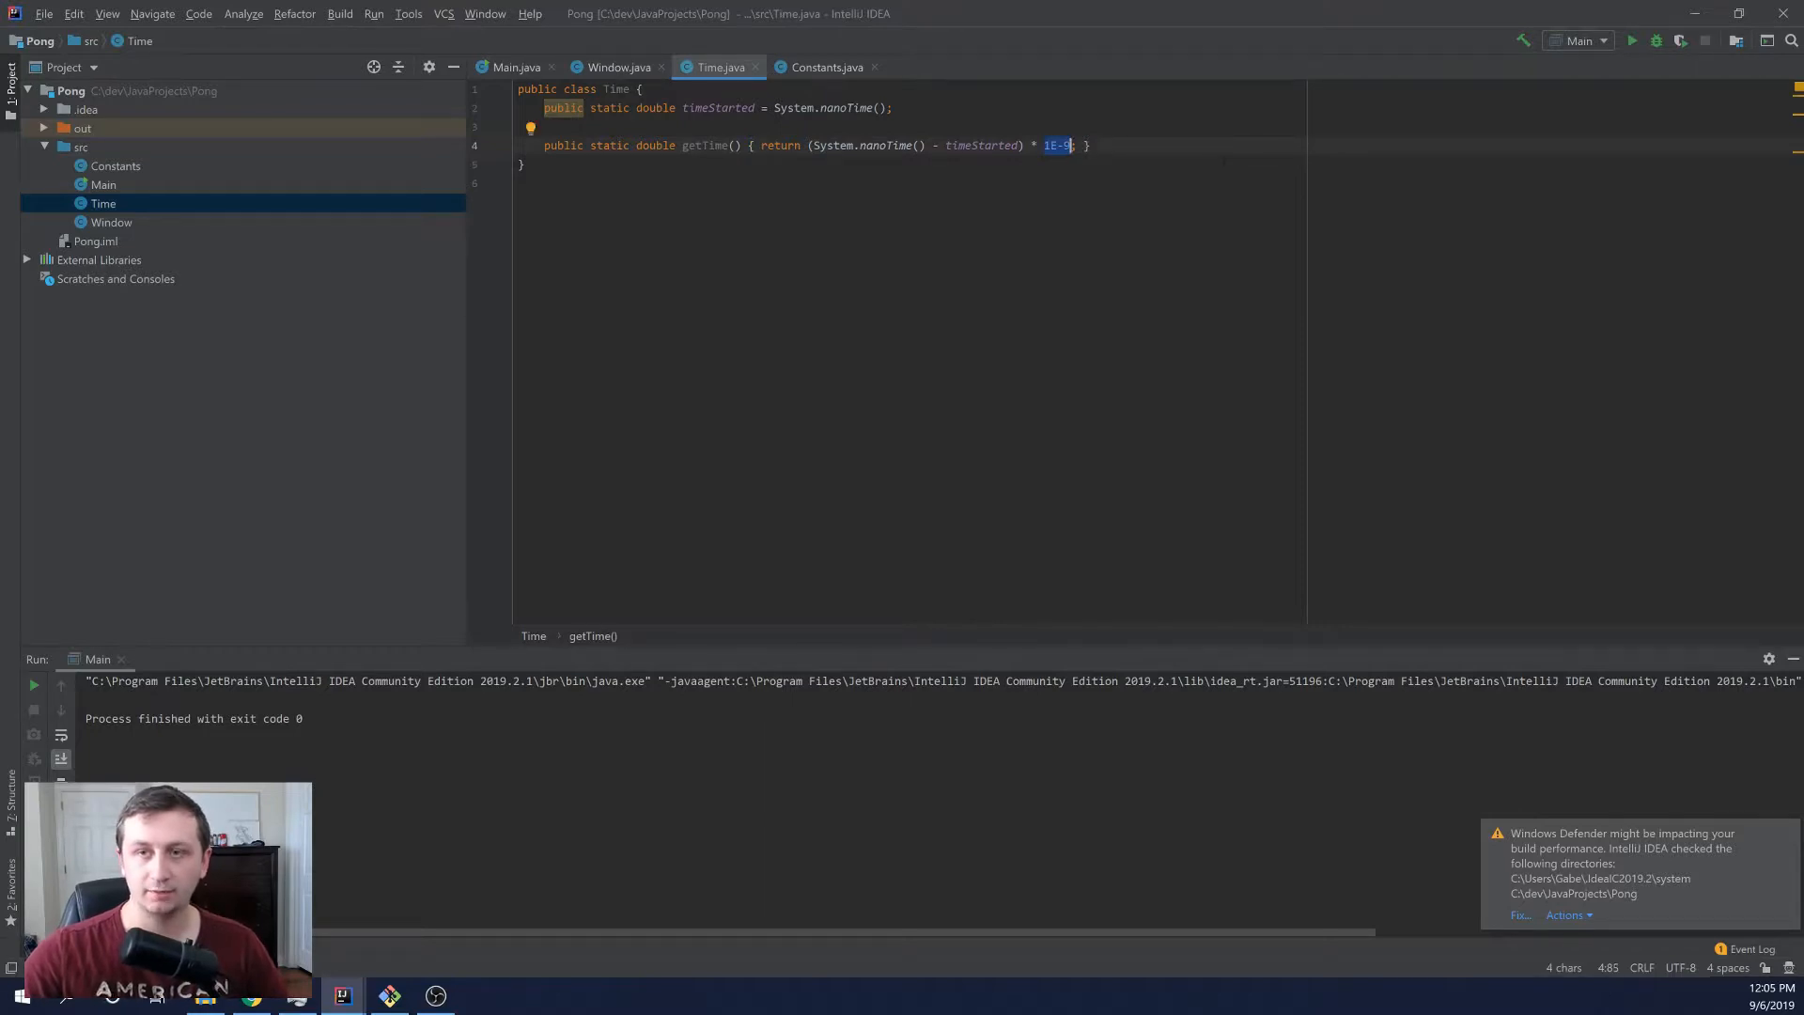
double_click(887, 147)
type(";")
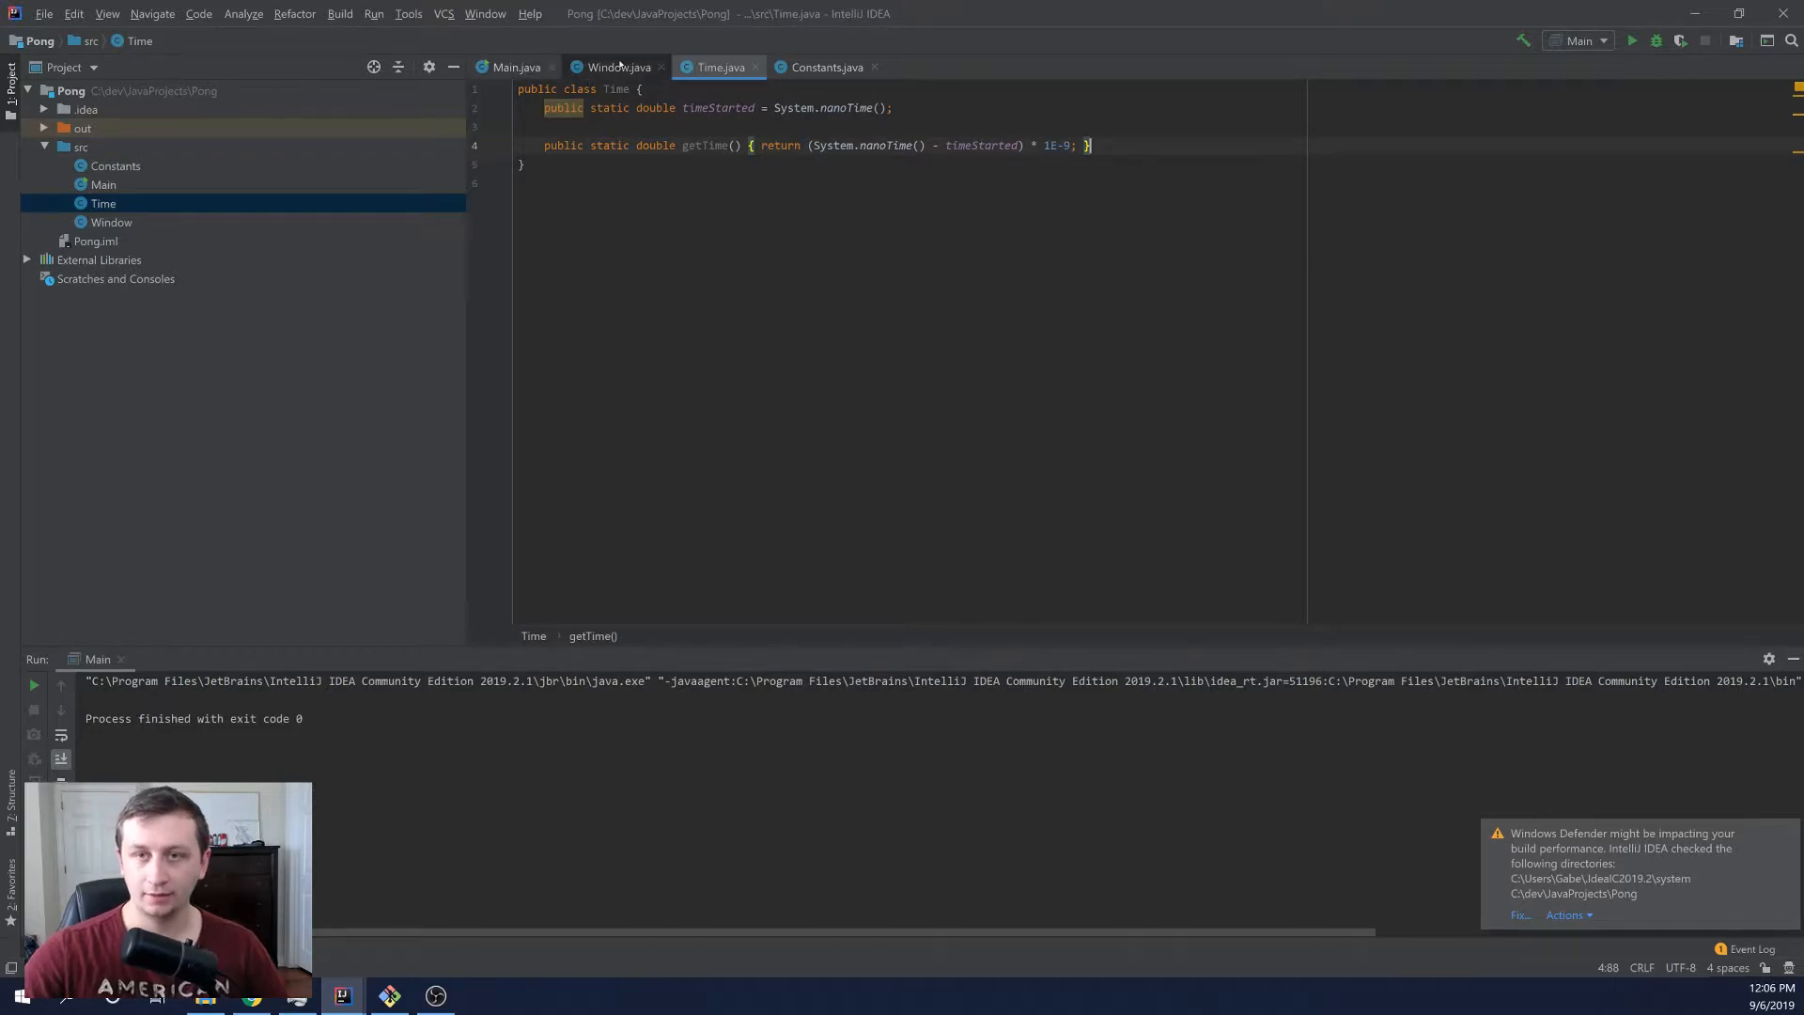
- In Window.run, declare lastFrameTime and compute time and deltaTime from Time.getTime() each loop pass
left_click(620, 68)
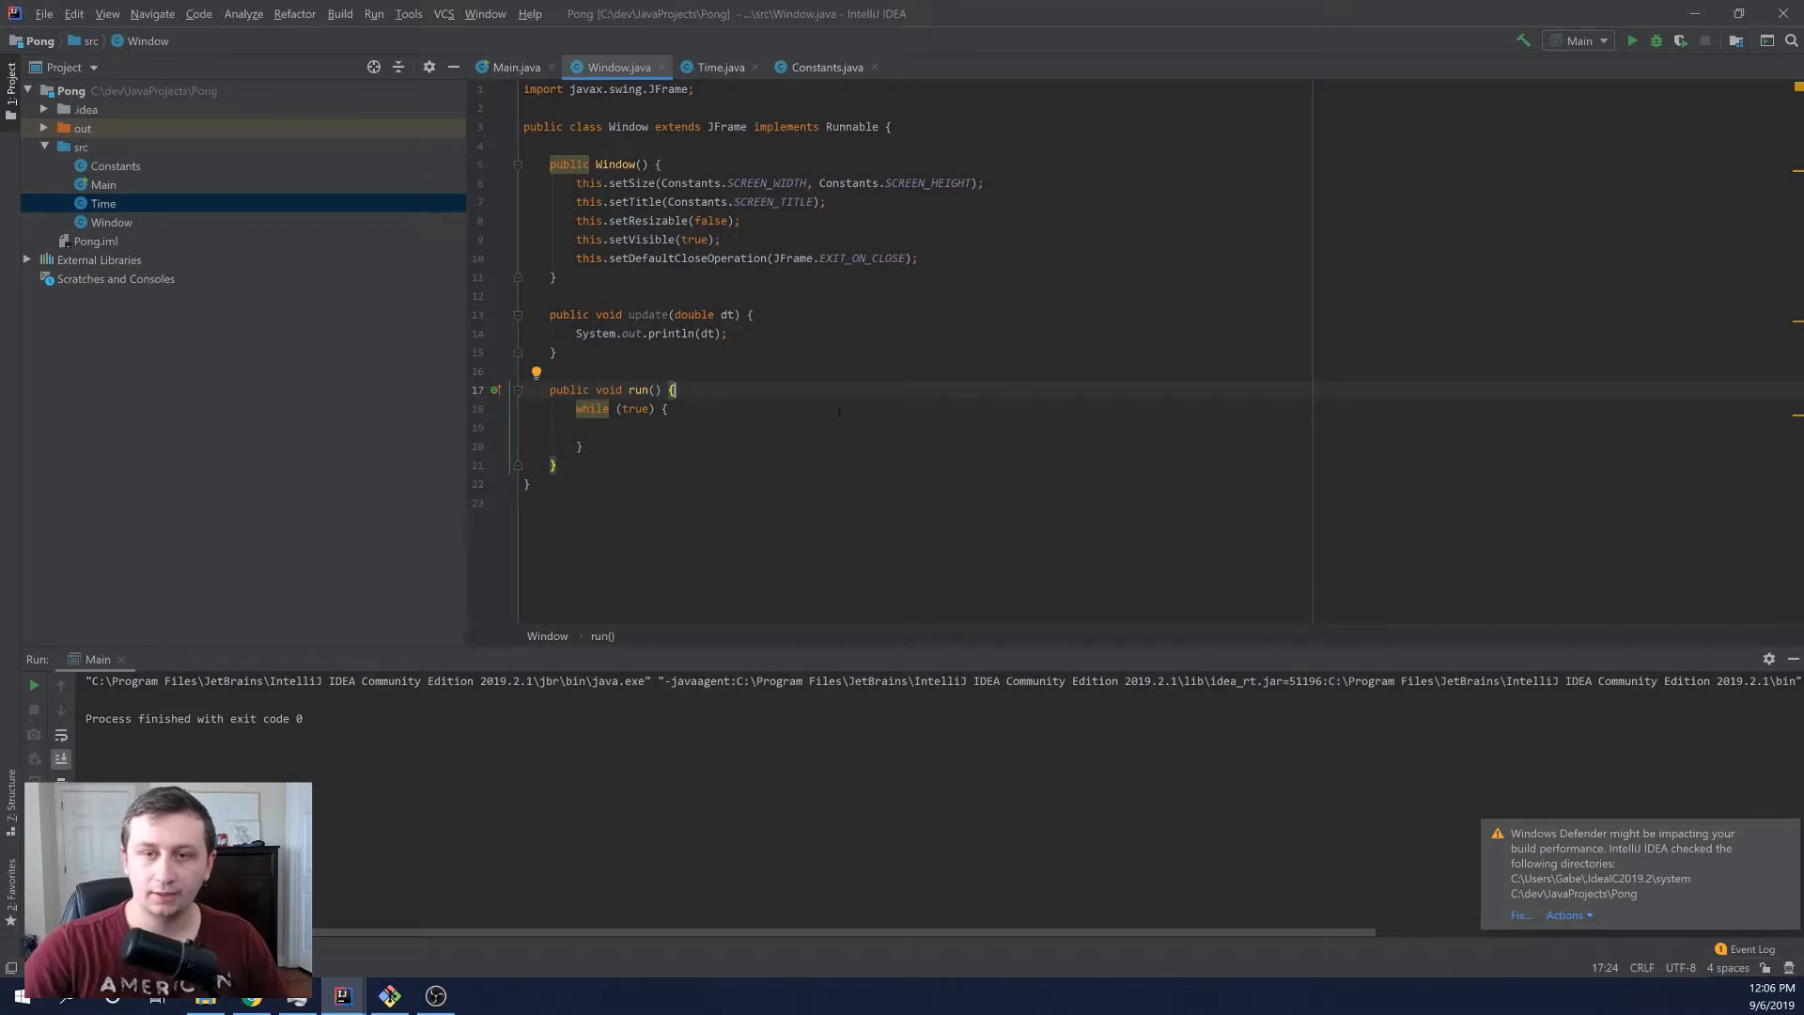
type("d")
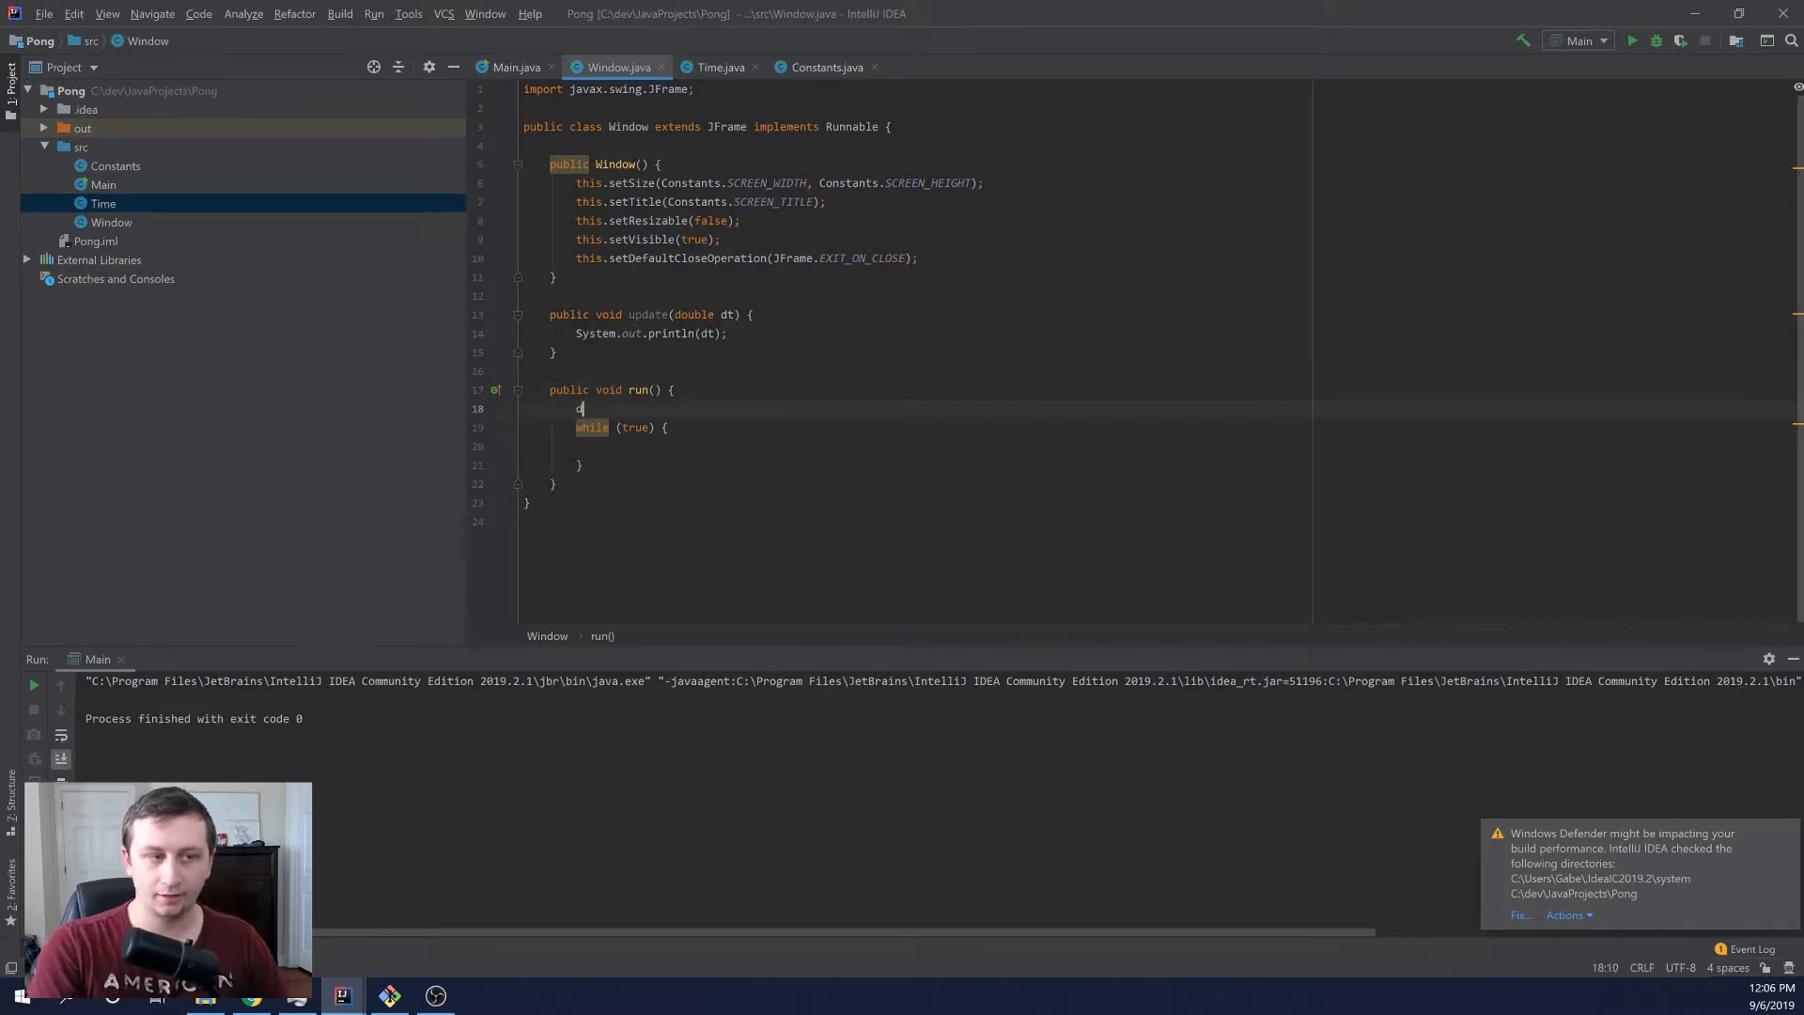
type("double lastFrame")
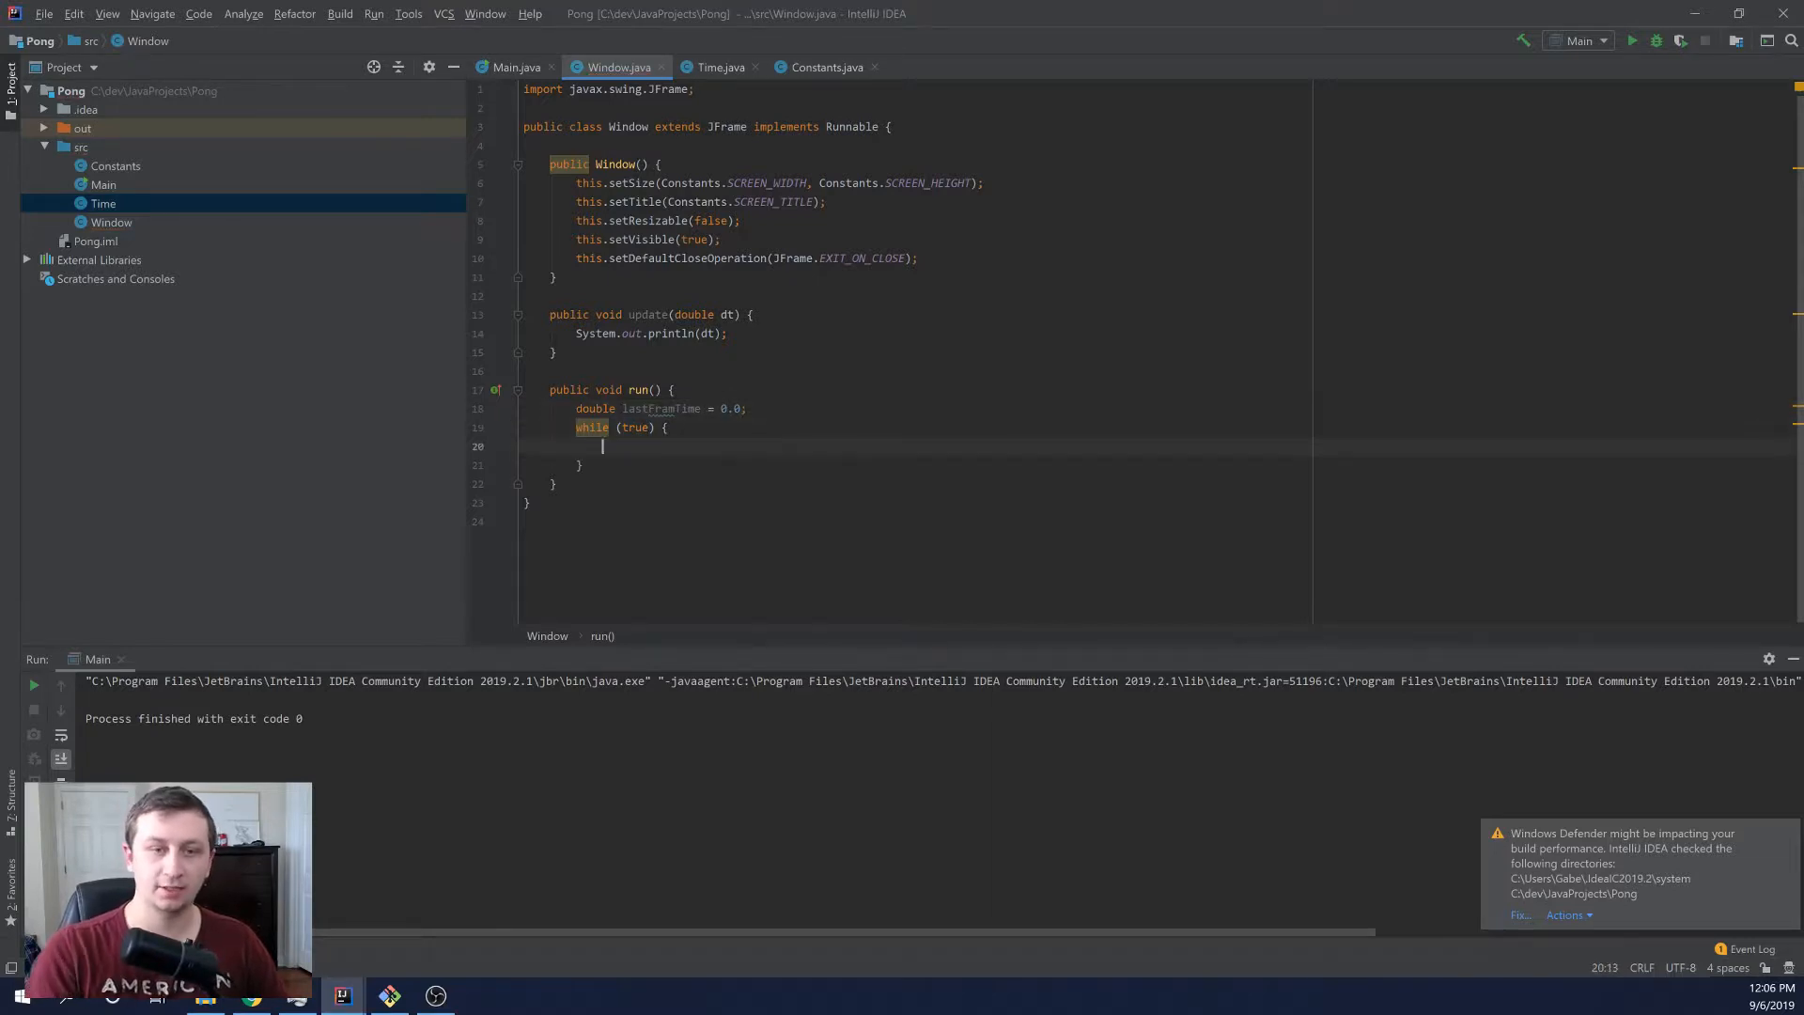
type("double time =")
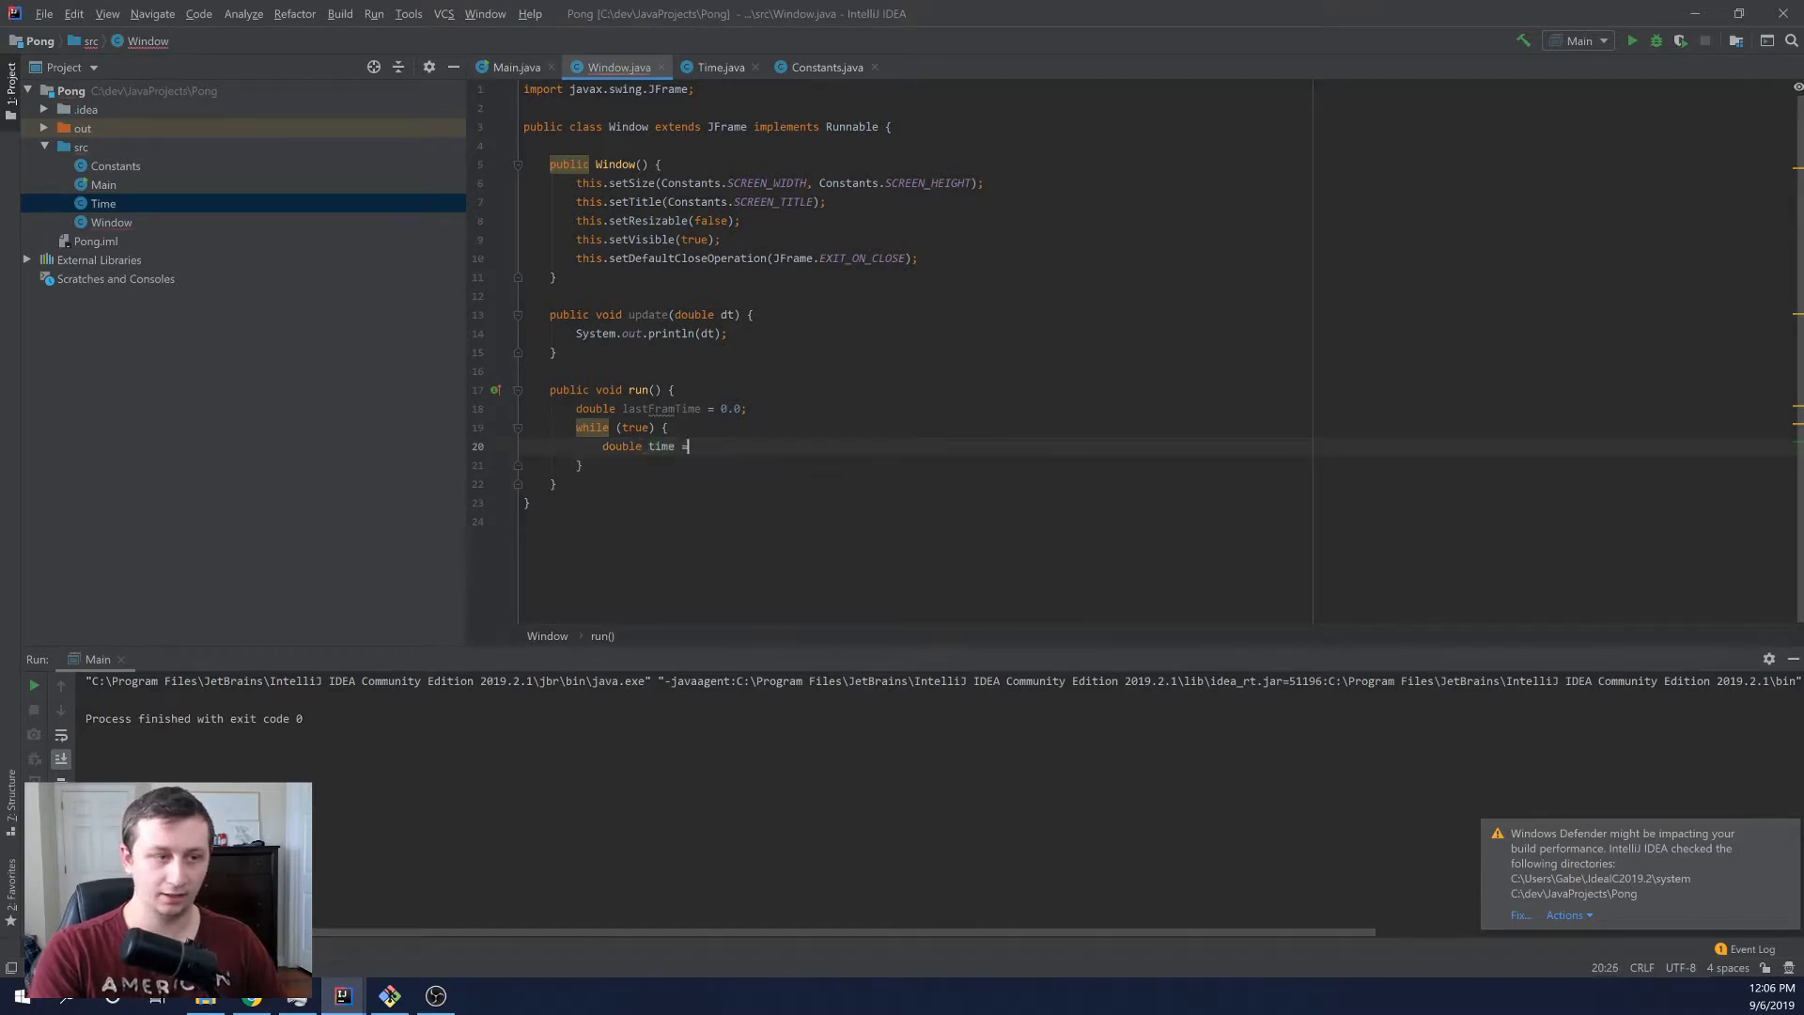
type("Time.getTime();")
type("double deltaTime =")
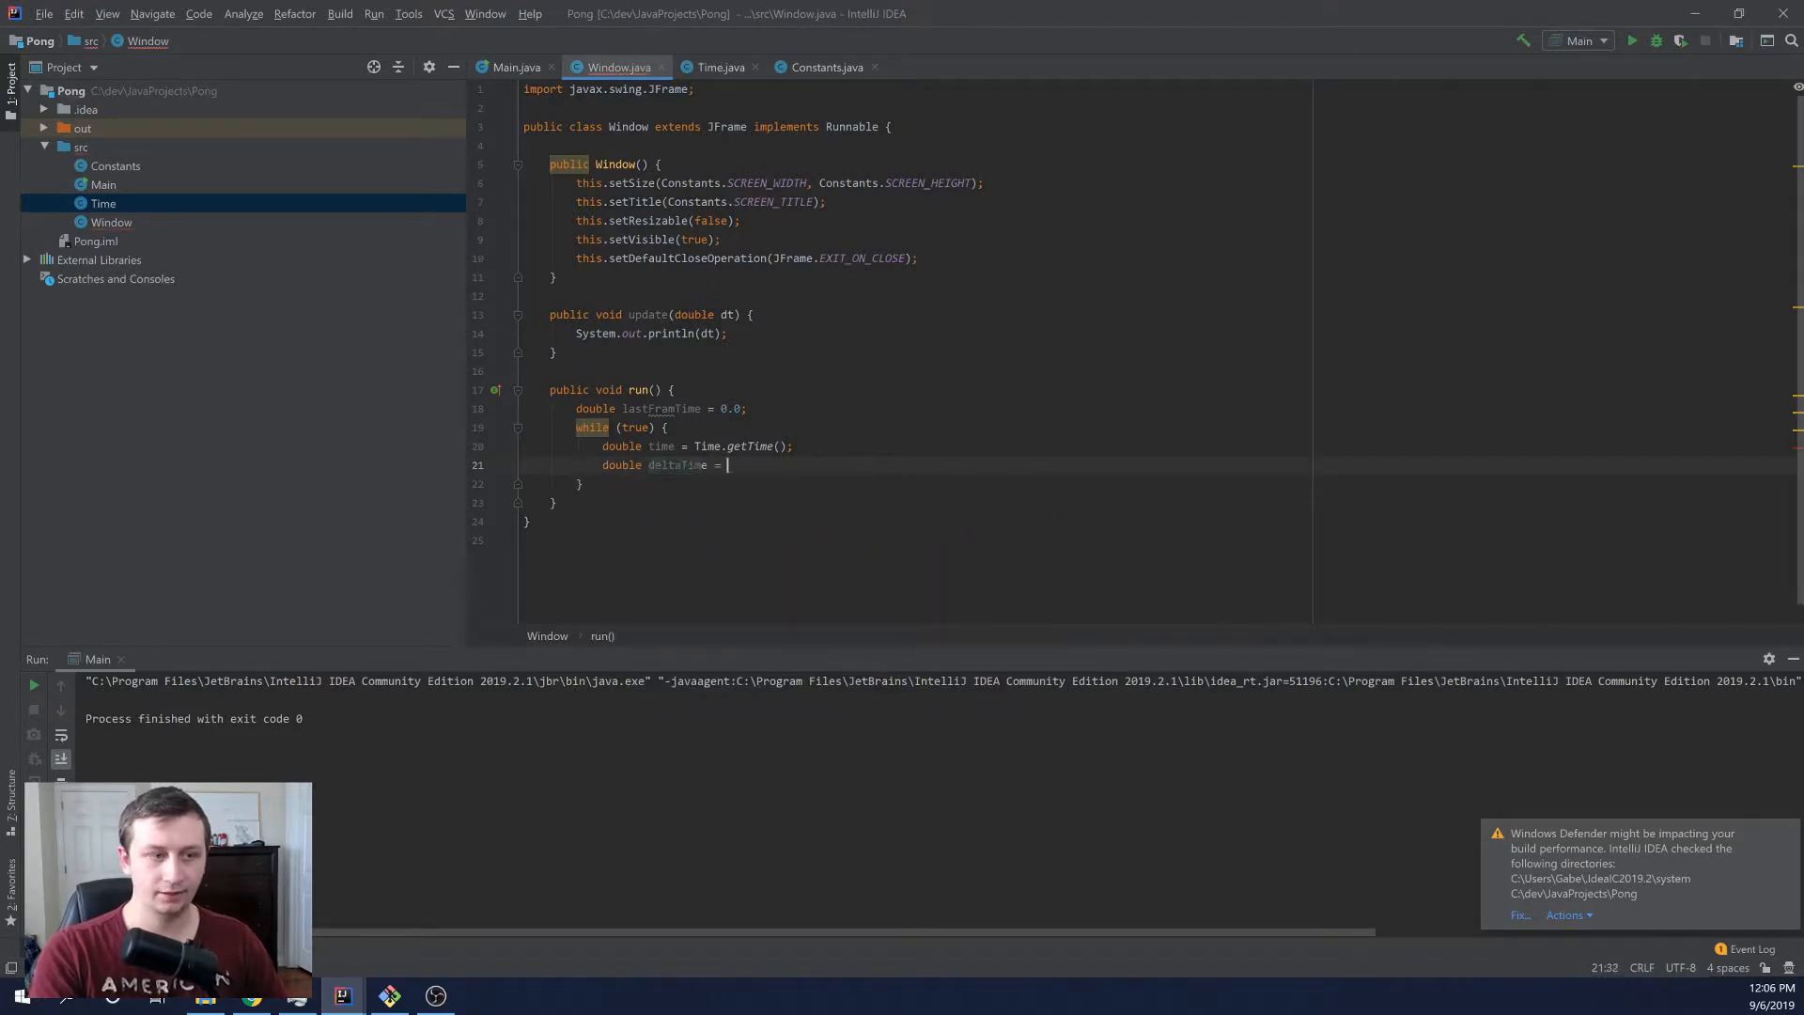
type("time - lastframe")
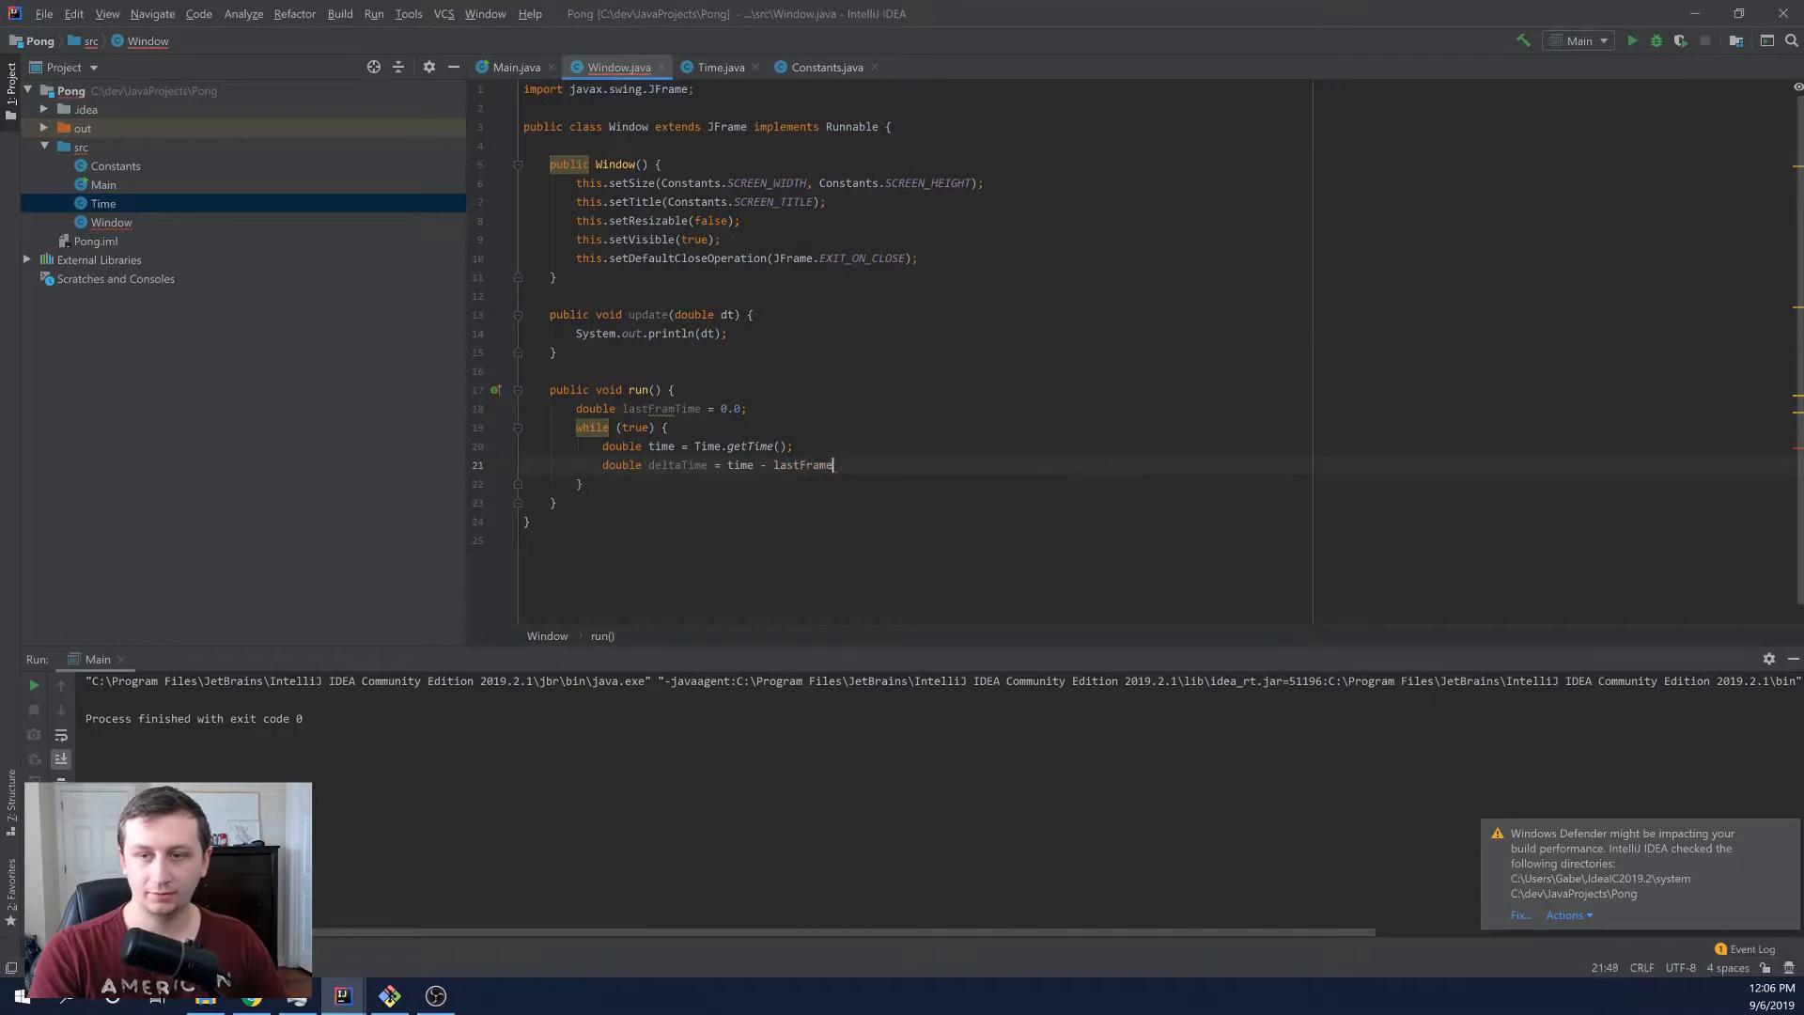
type("Time;")
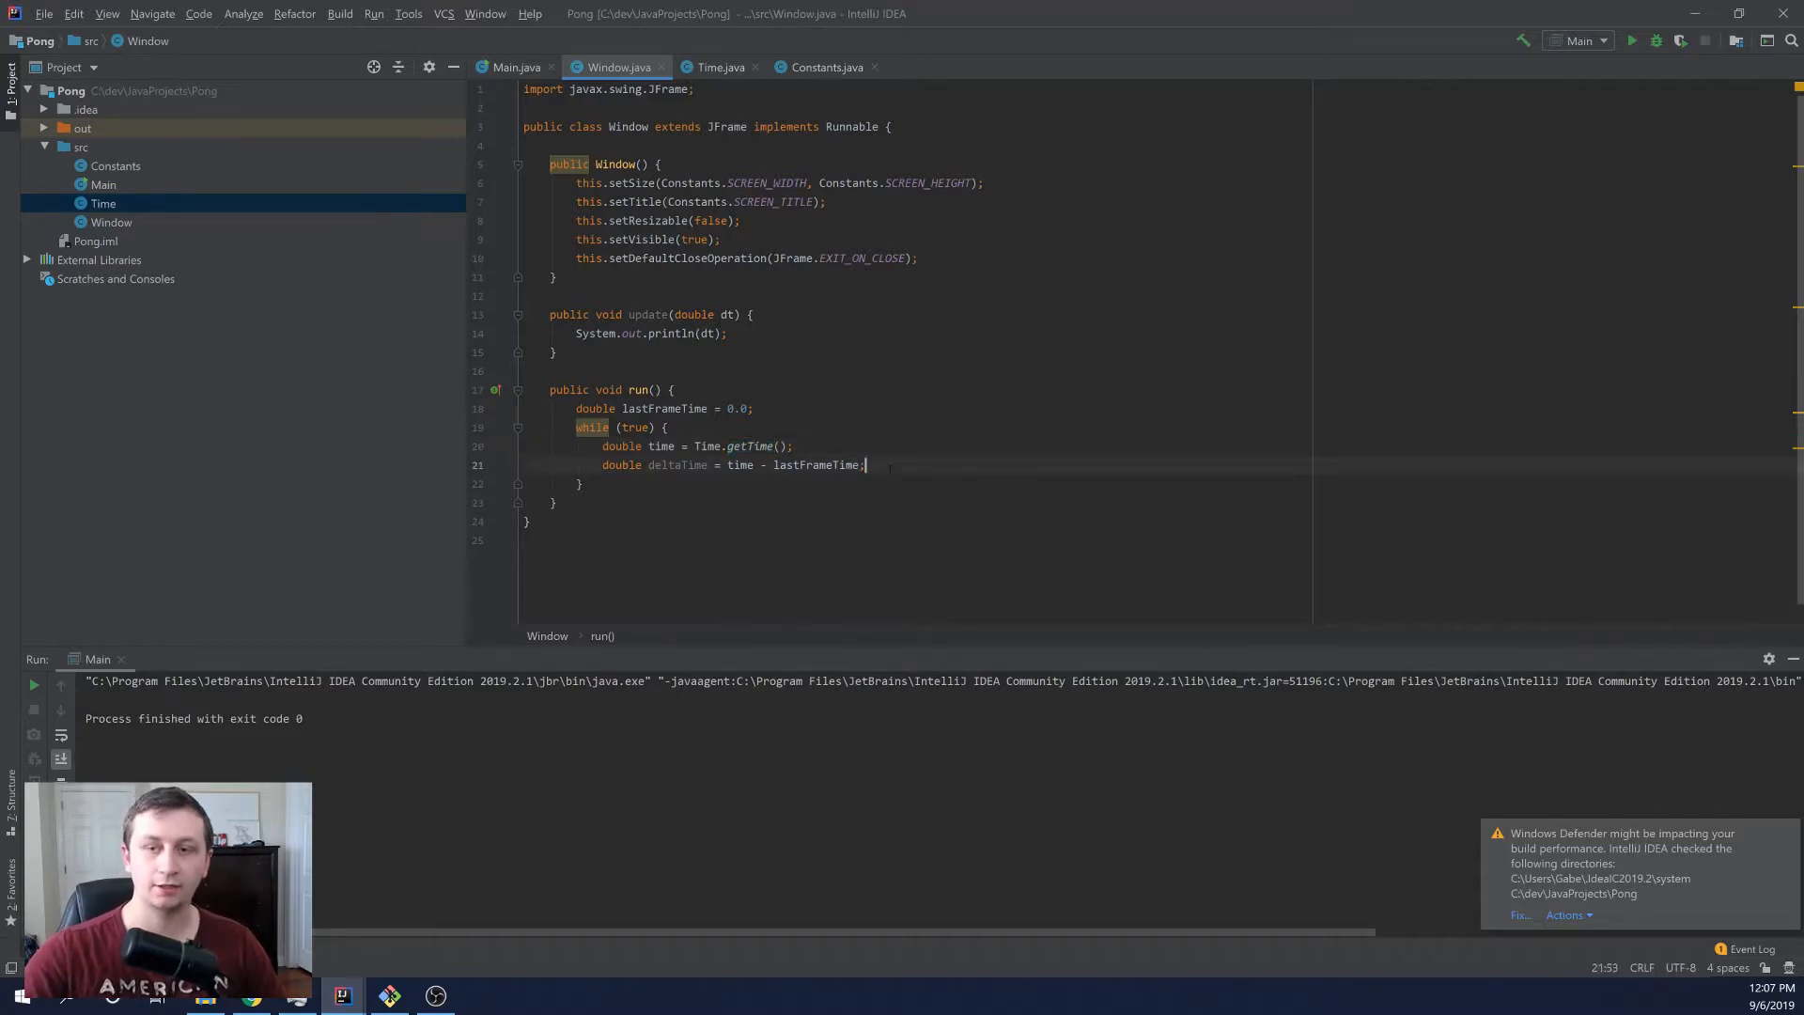
- Store time into lastFrameTime and call update(deltaTime) inside the loop
key("Enter")
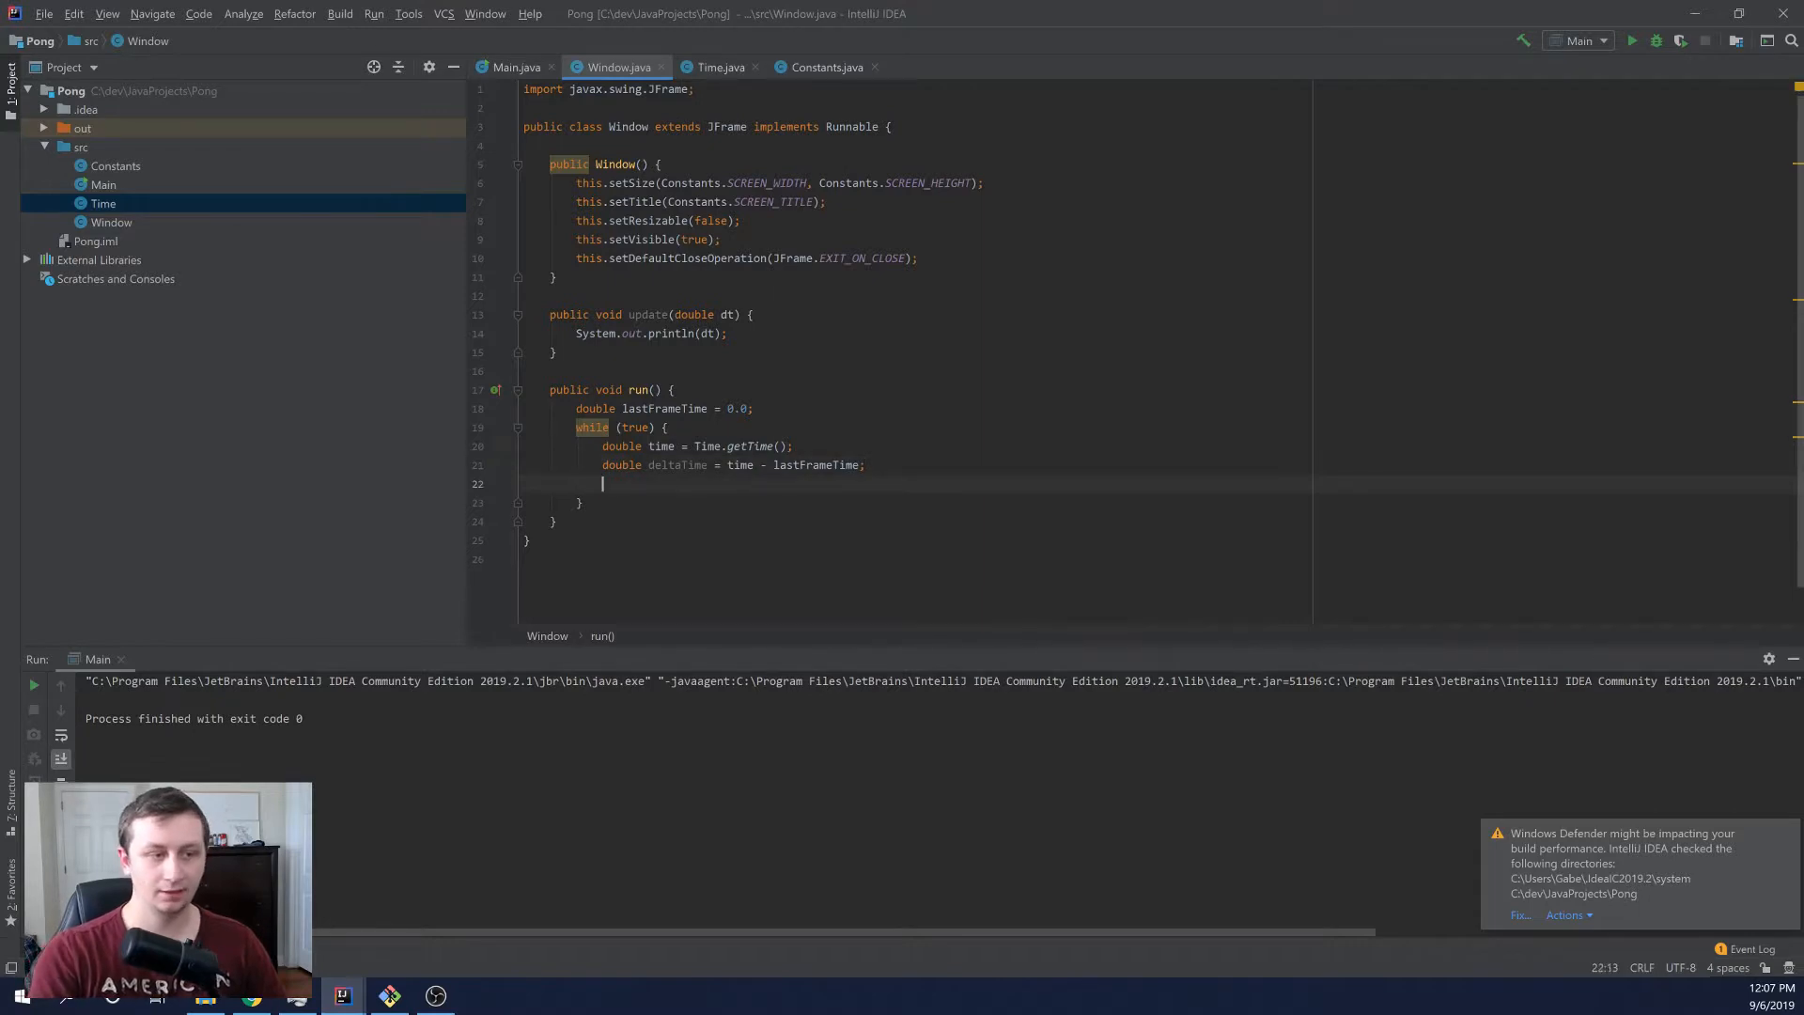
type("lastFrameTime =")
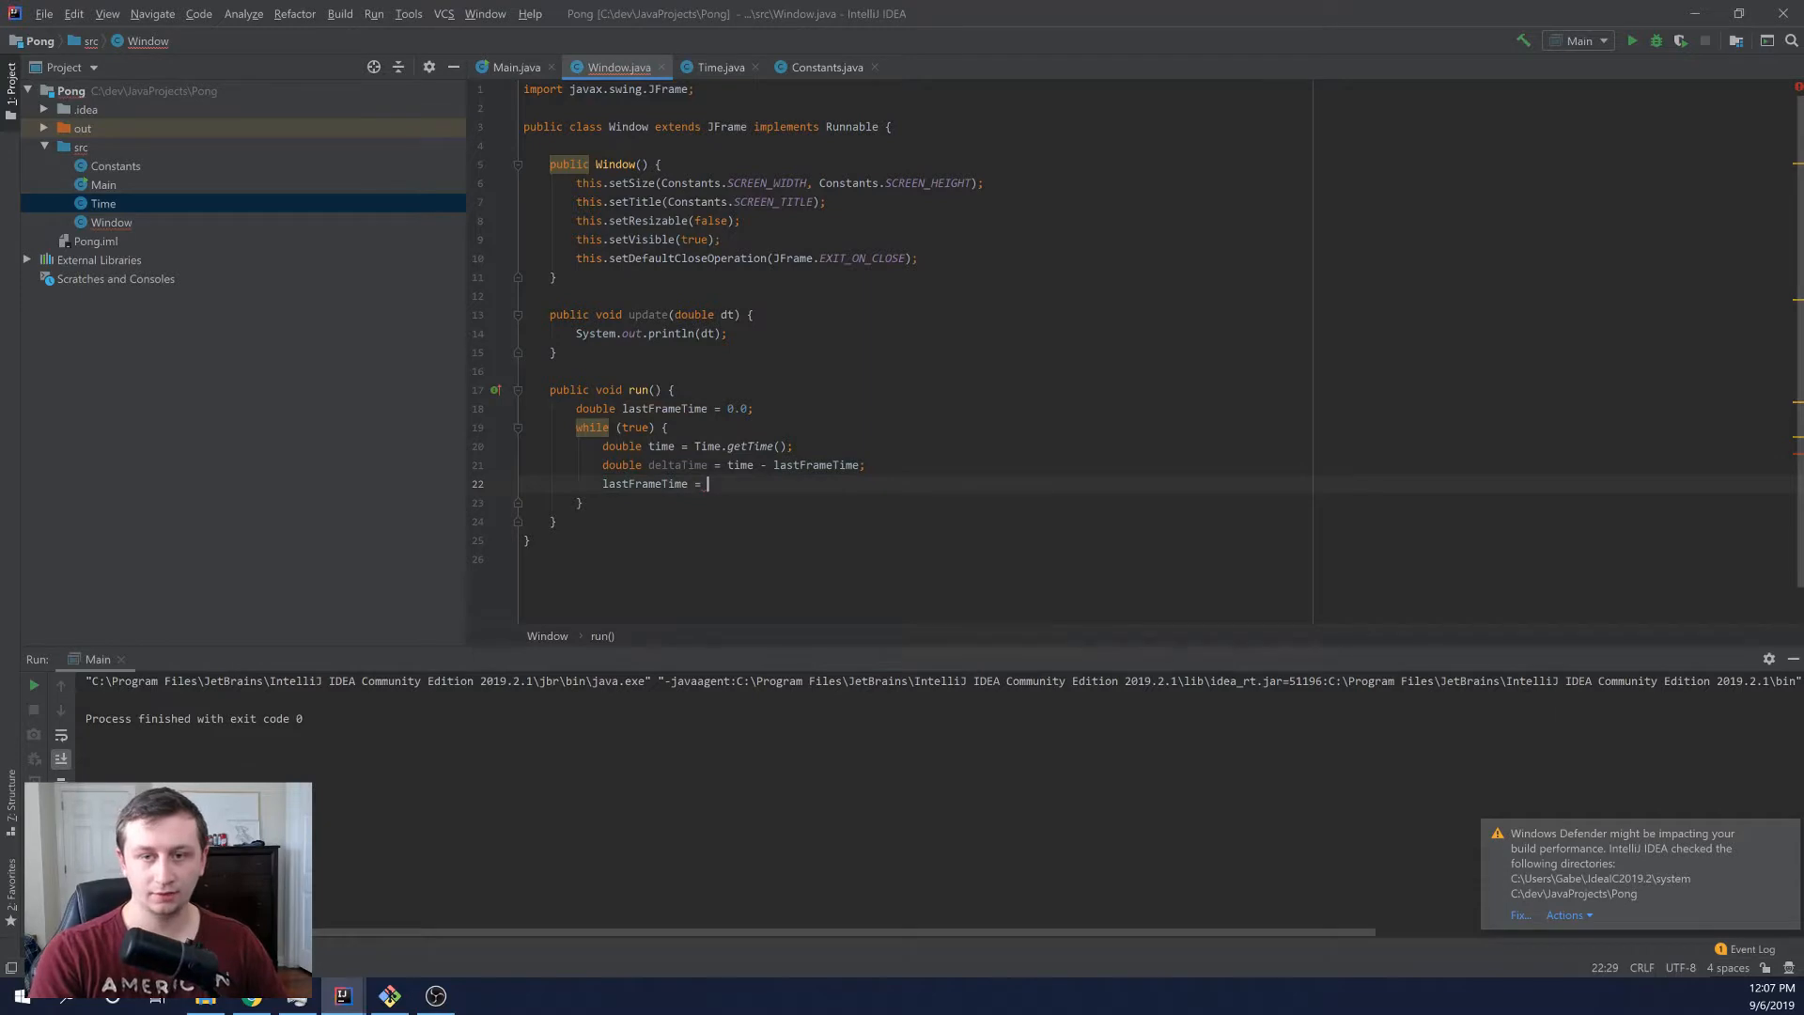
type("time;")
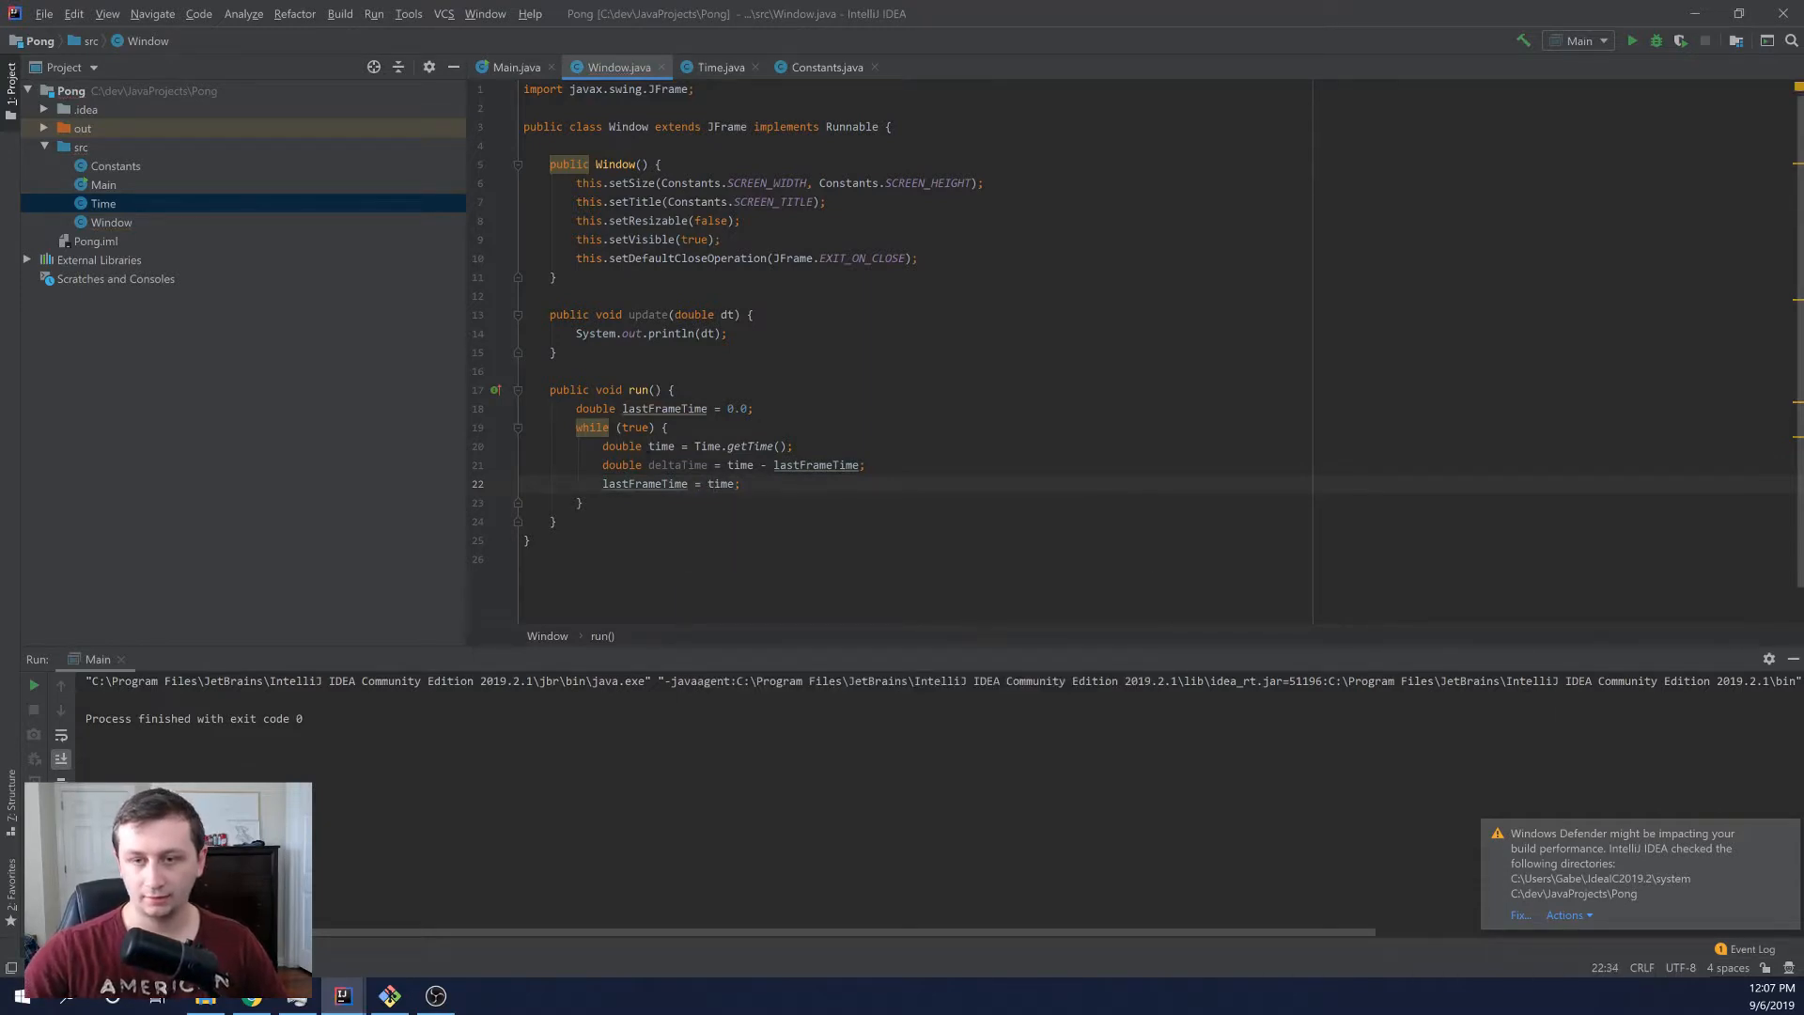
double_click(741, 466)
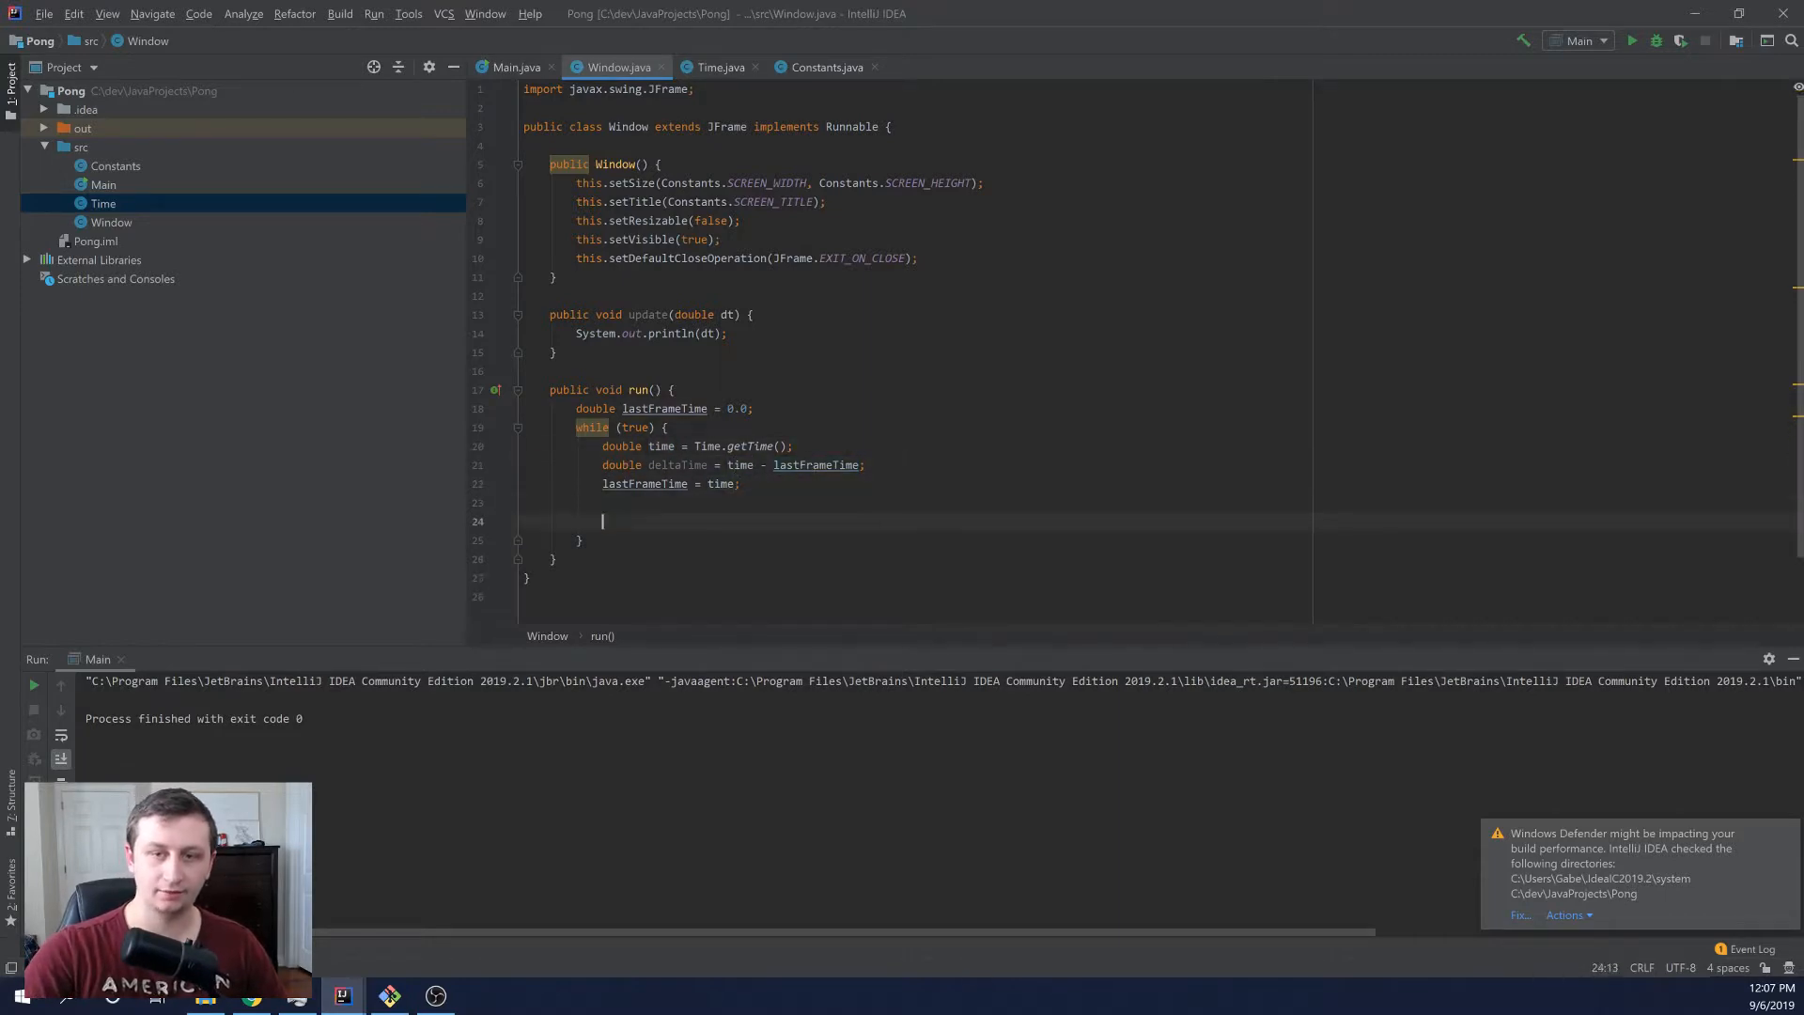
type("update()")
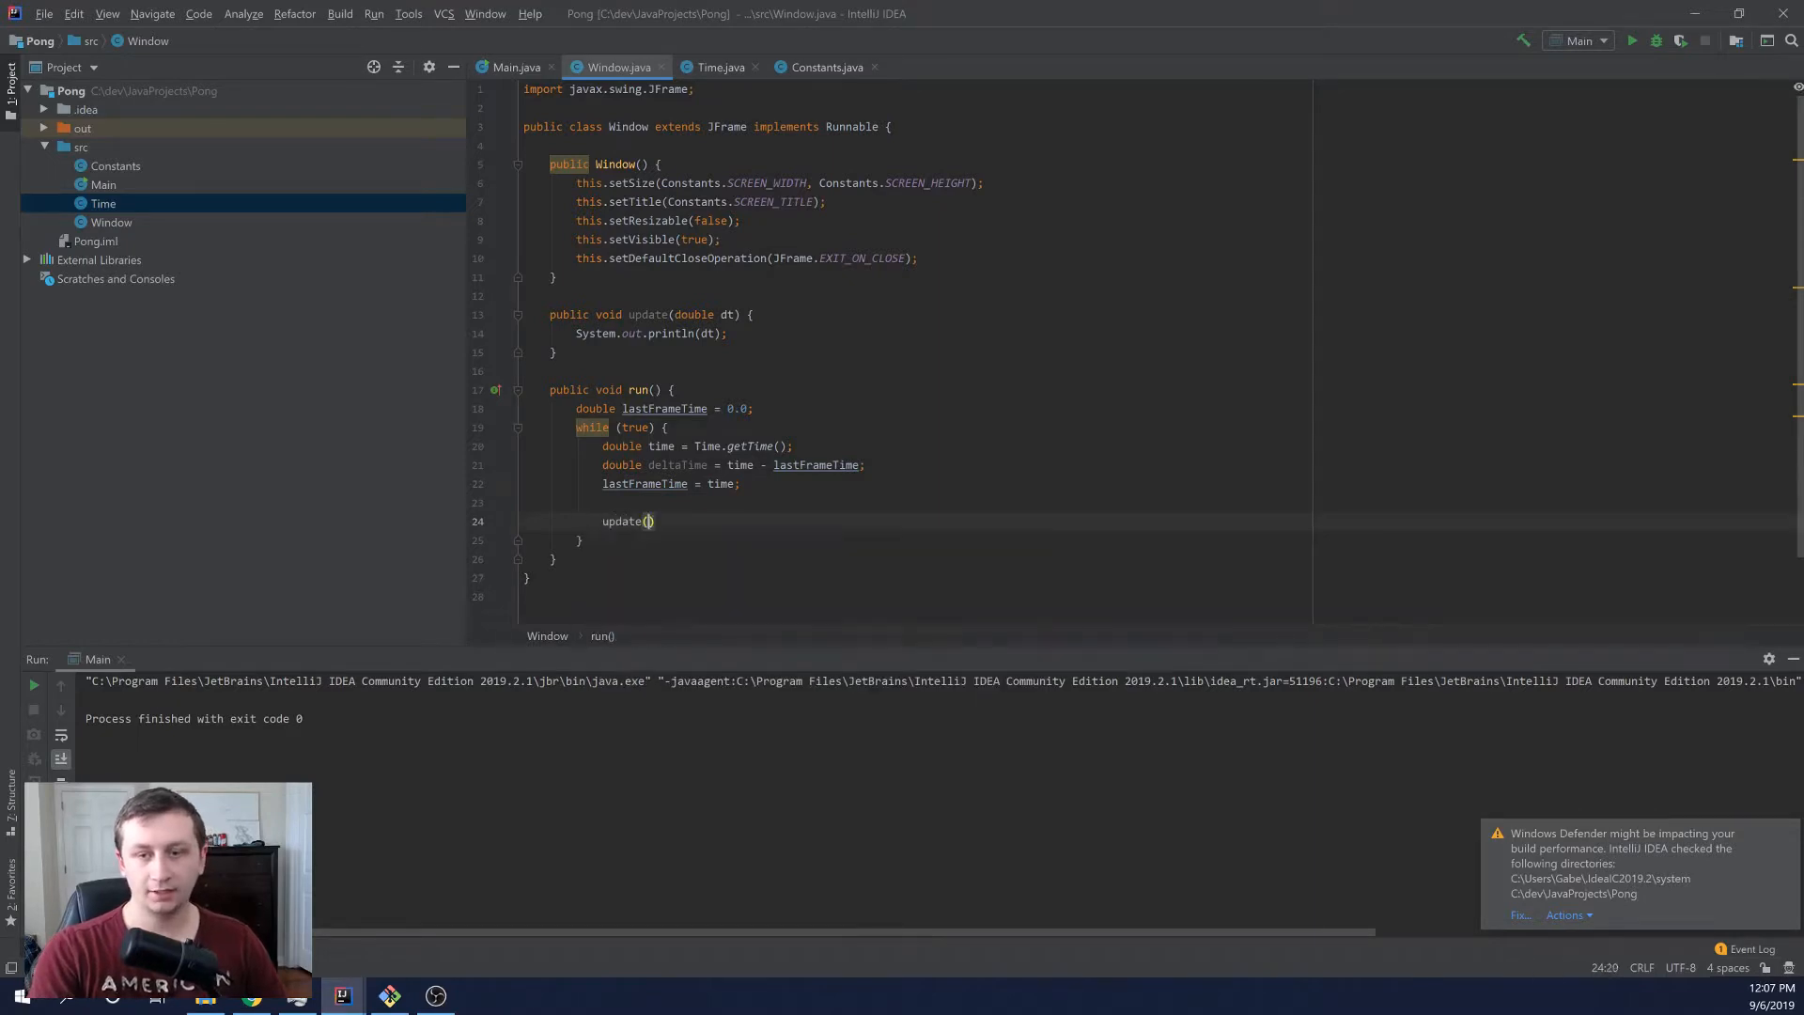
type("deltaTime")
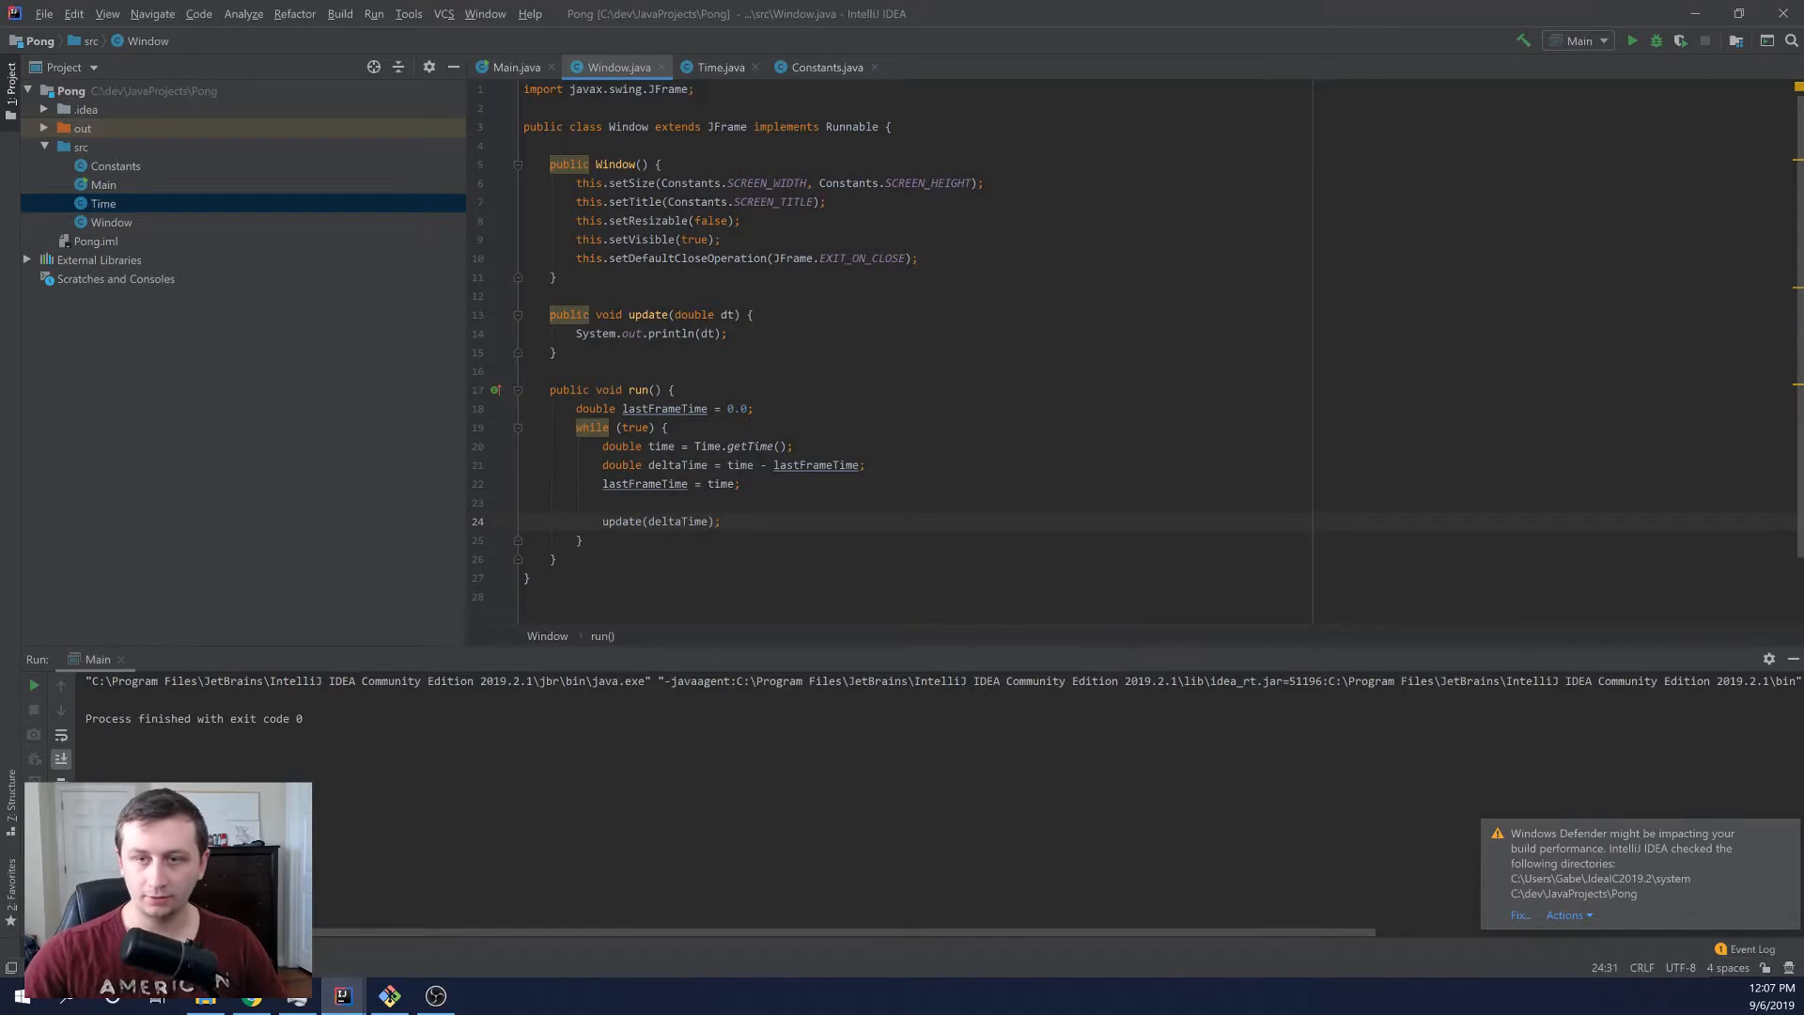
- Make update print dt followed by " seconds passed since the last frame"
left_click(726, 335)
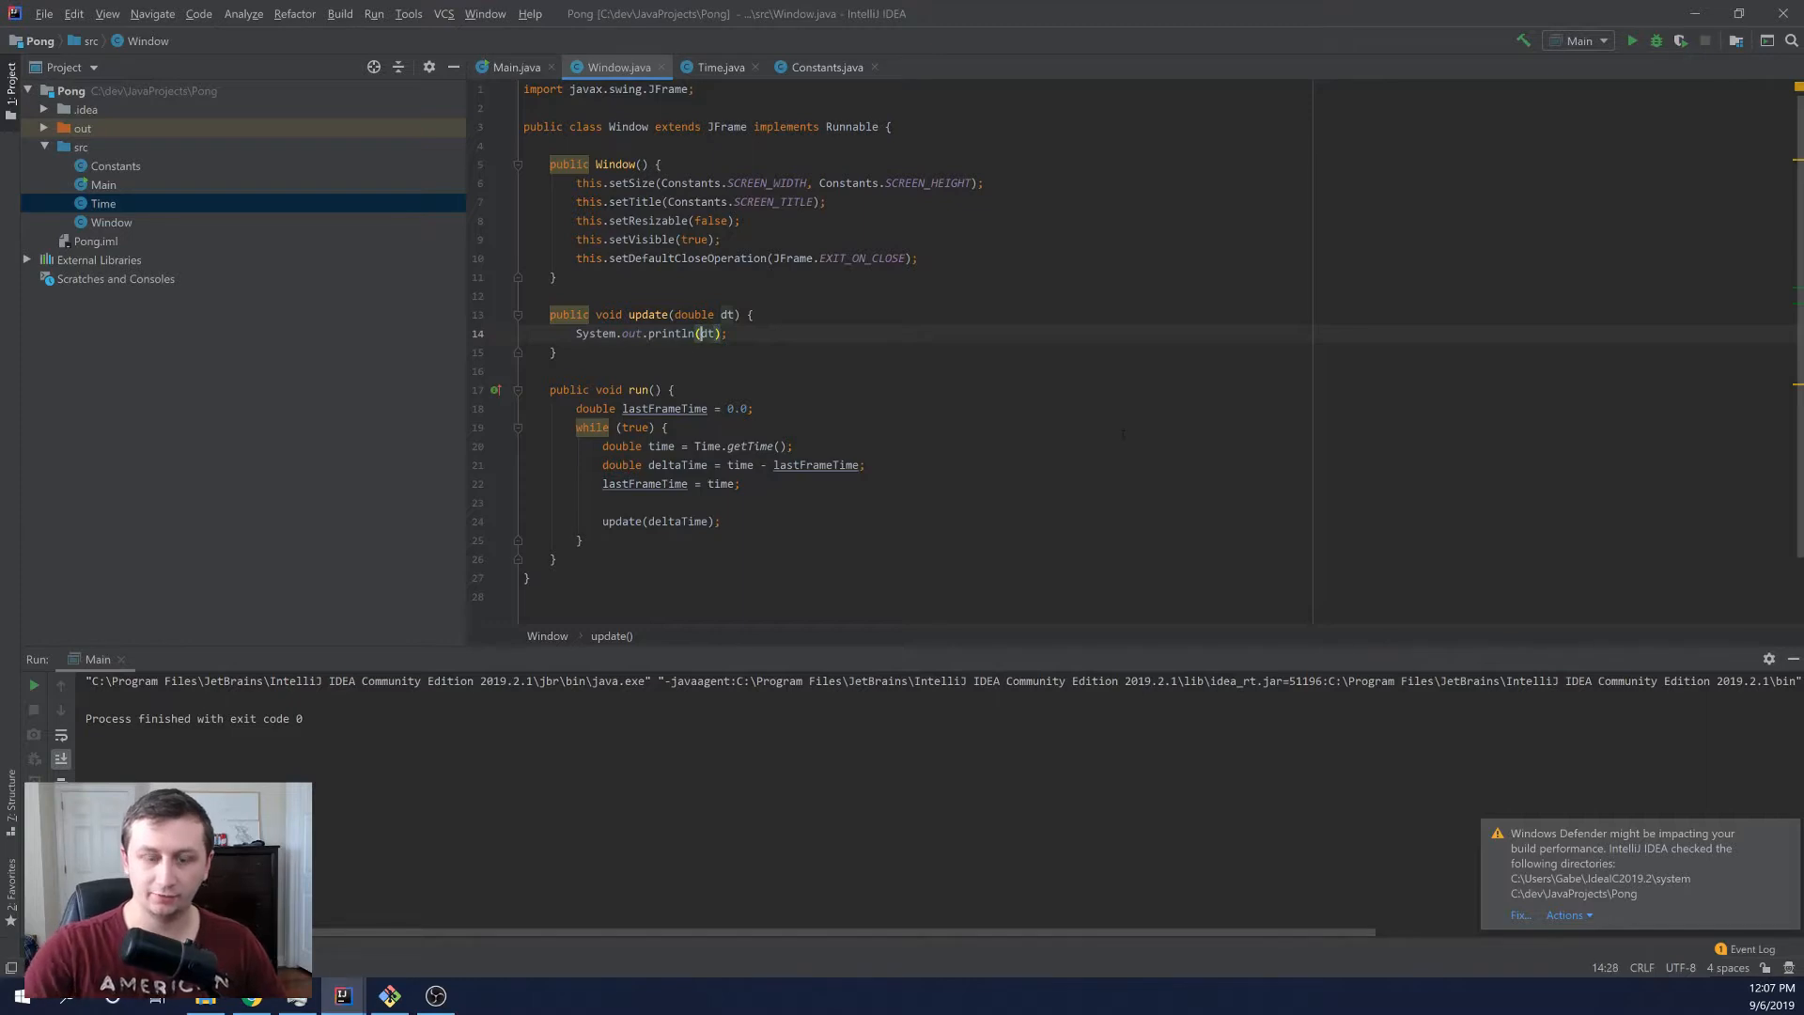
type("\"\" +")
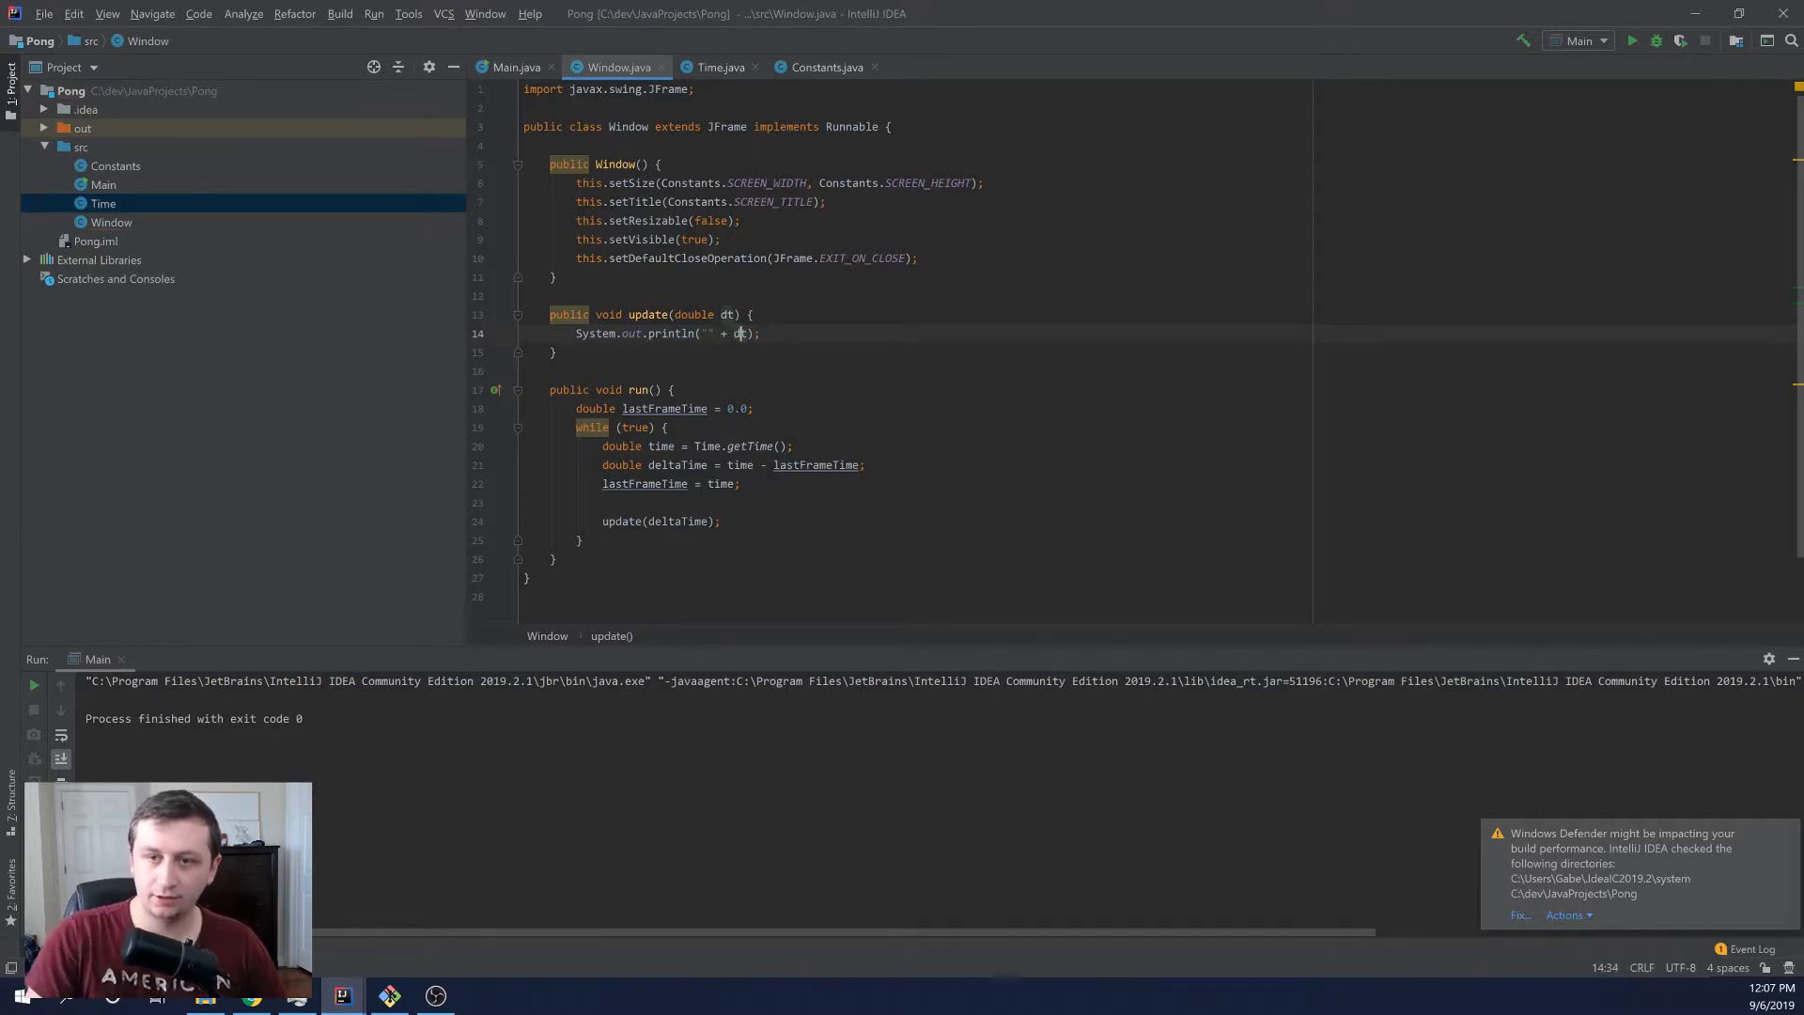
type("+ \"\"")
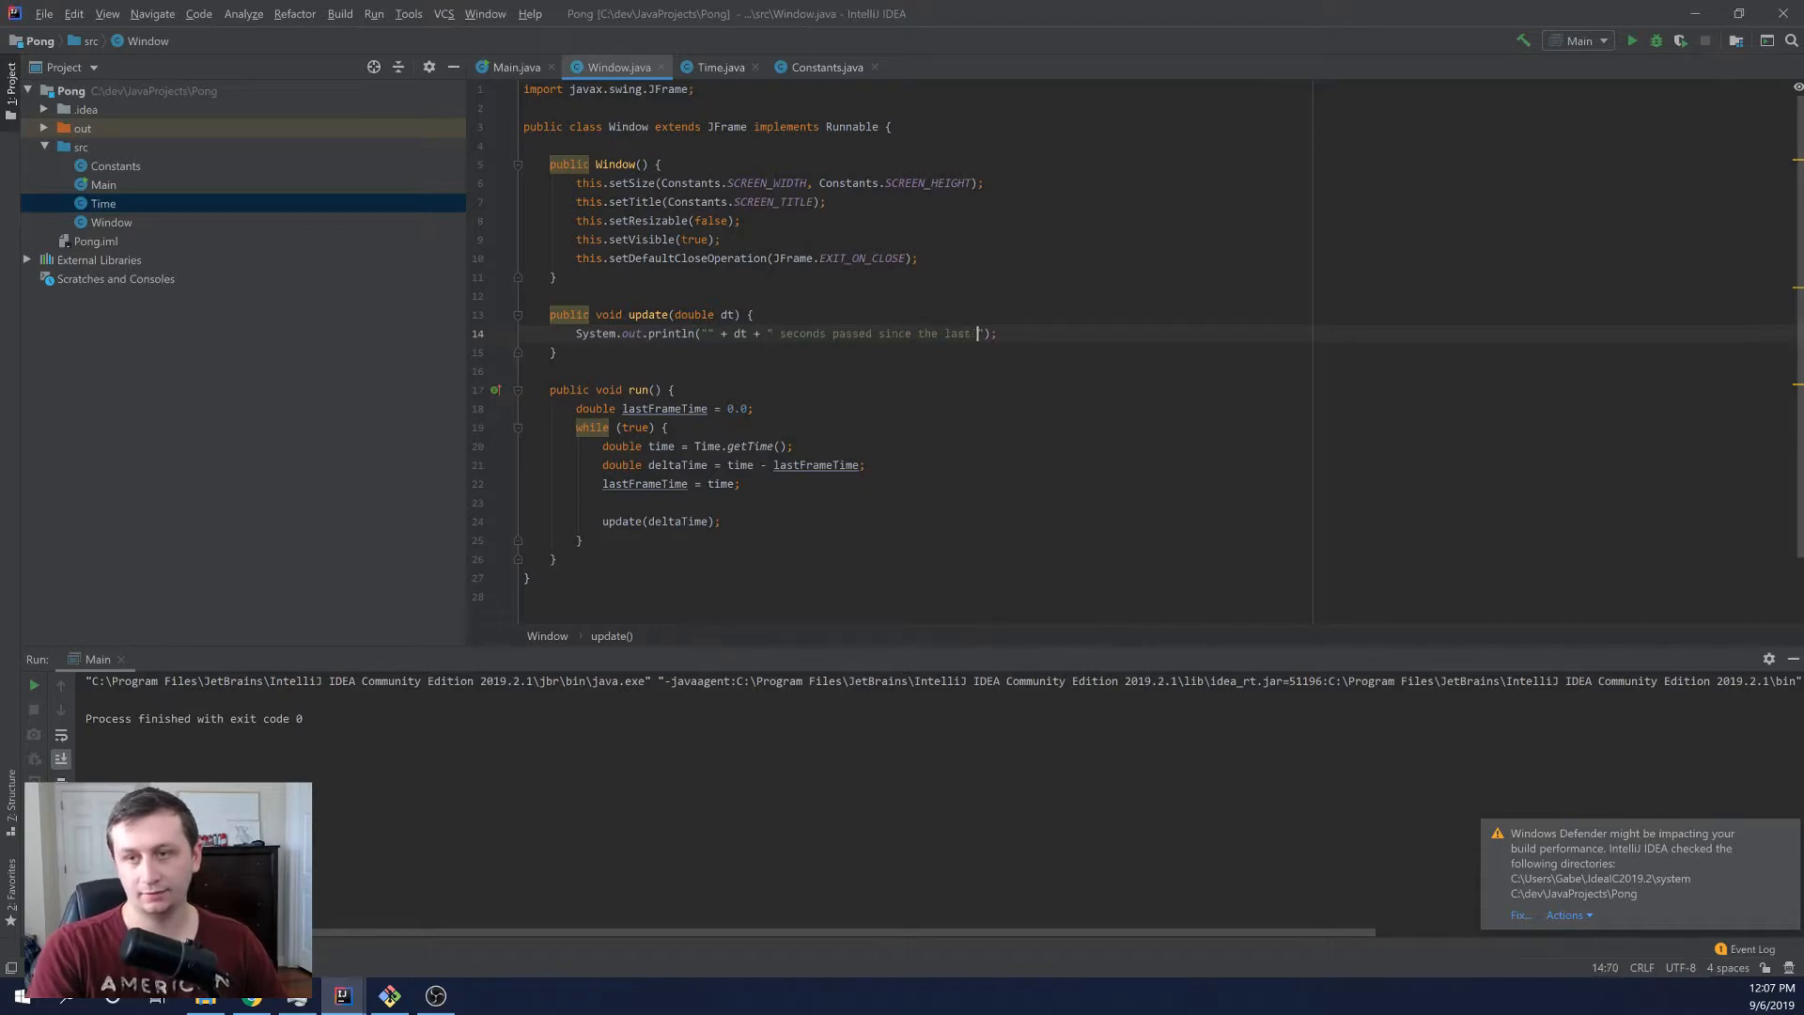
type("frame")
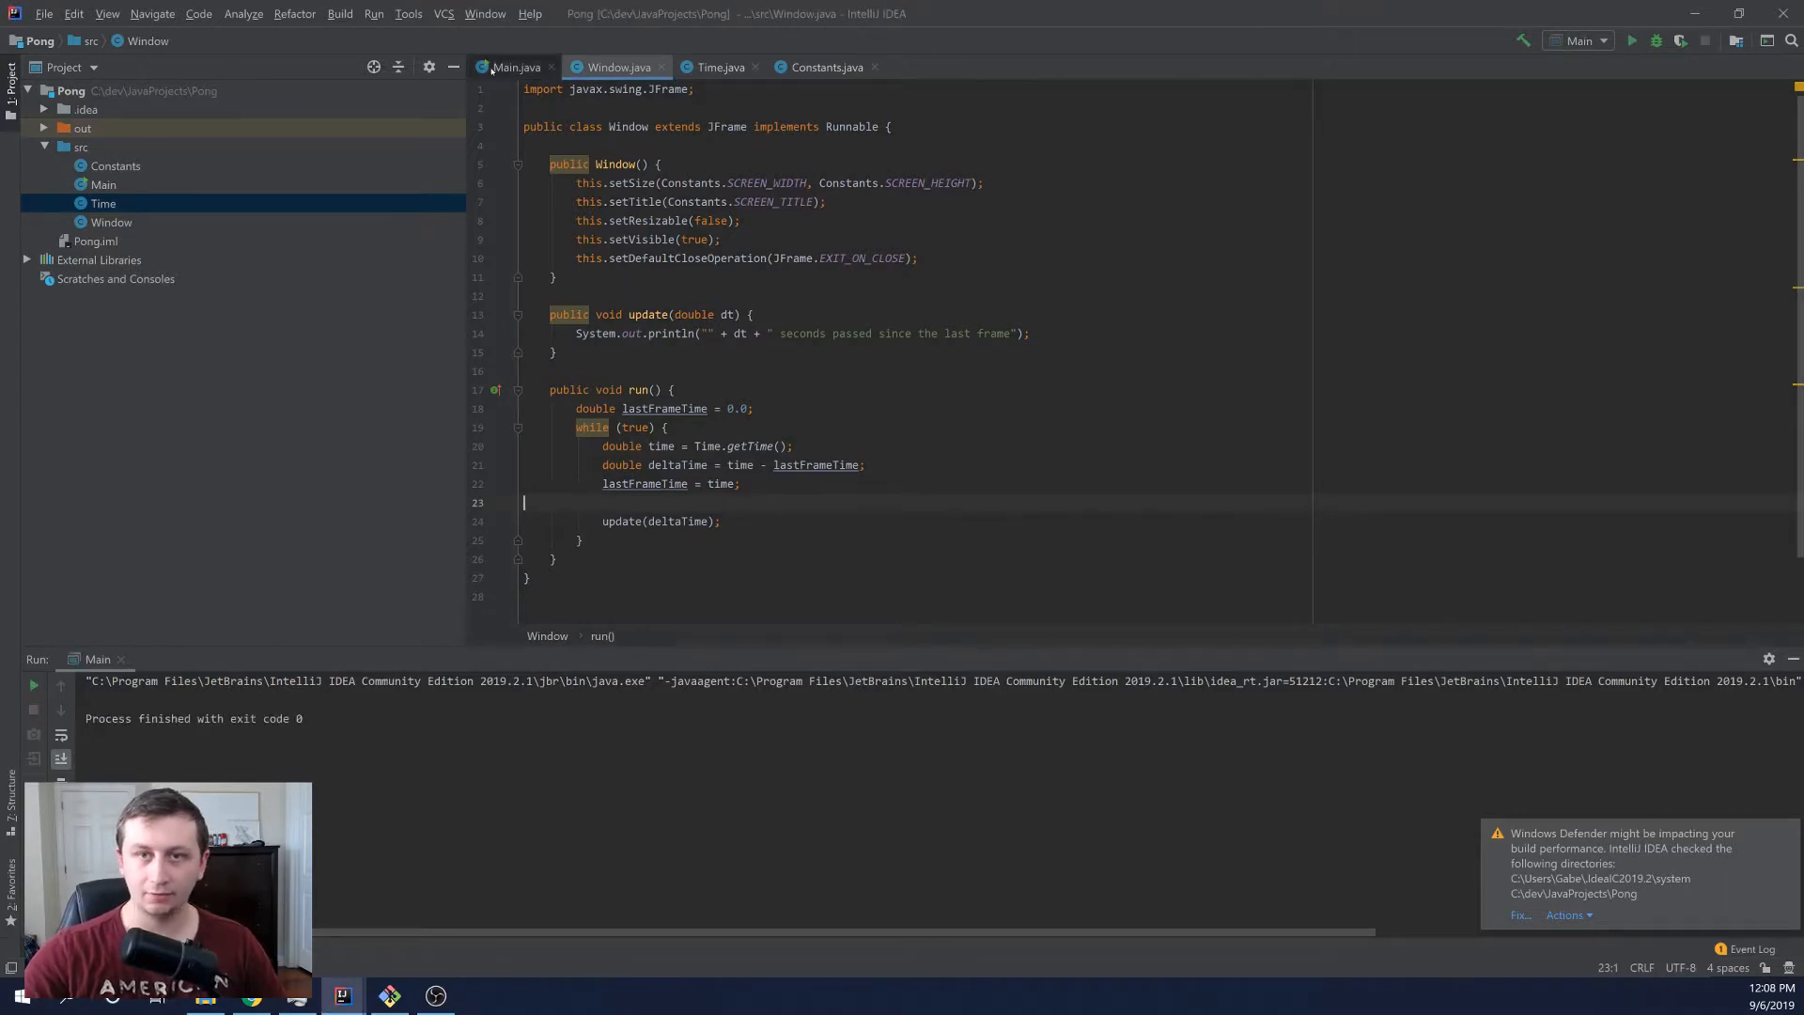
- In Main, pass the window object into new Thread() as the runnable
left_click(515, 68)
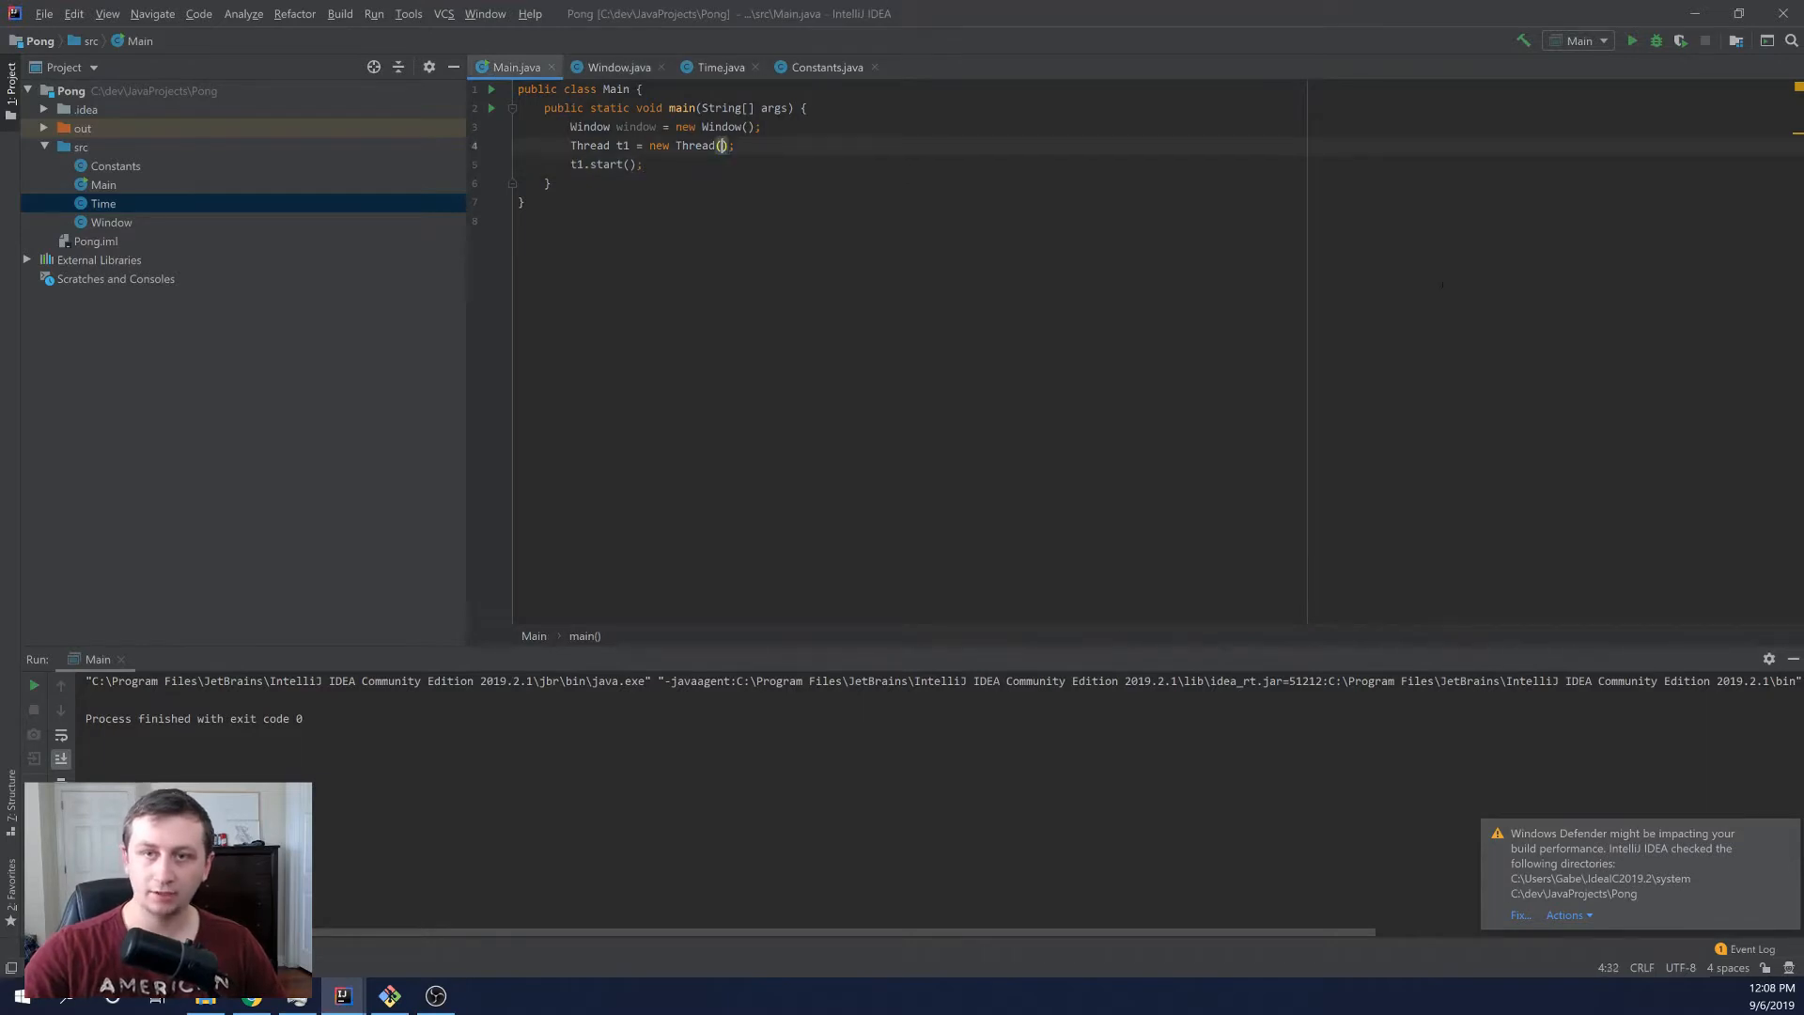
type("window")
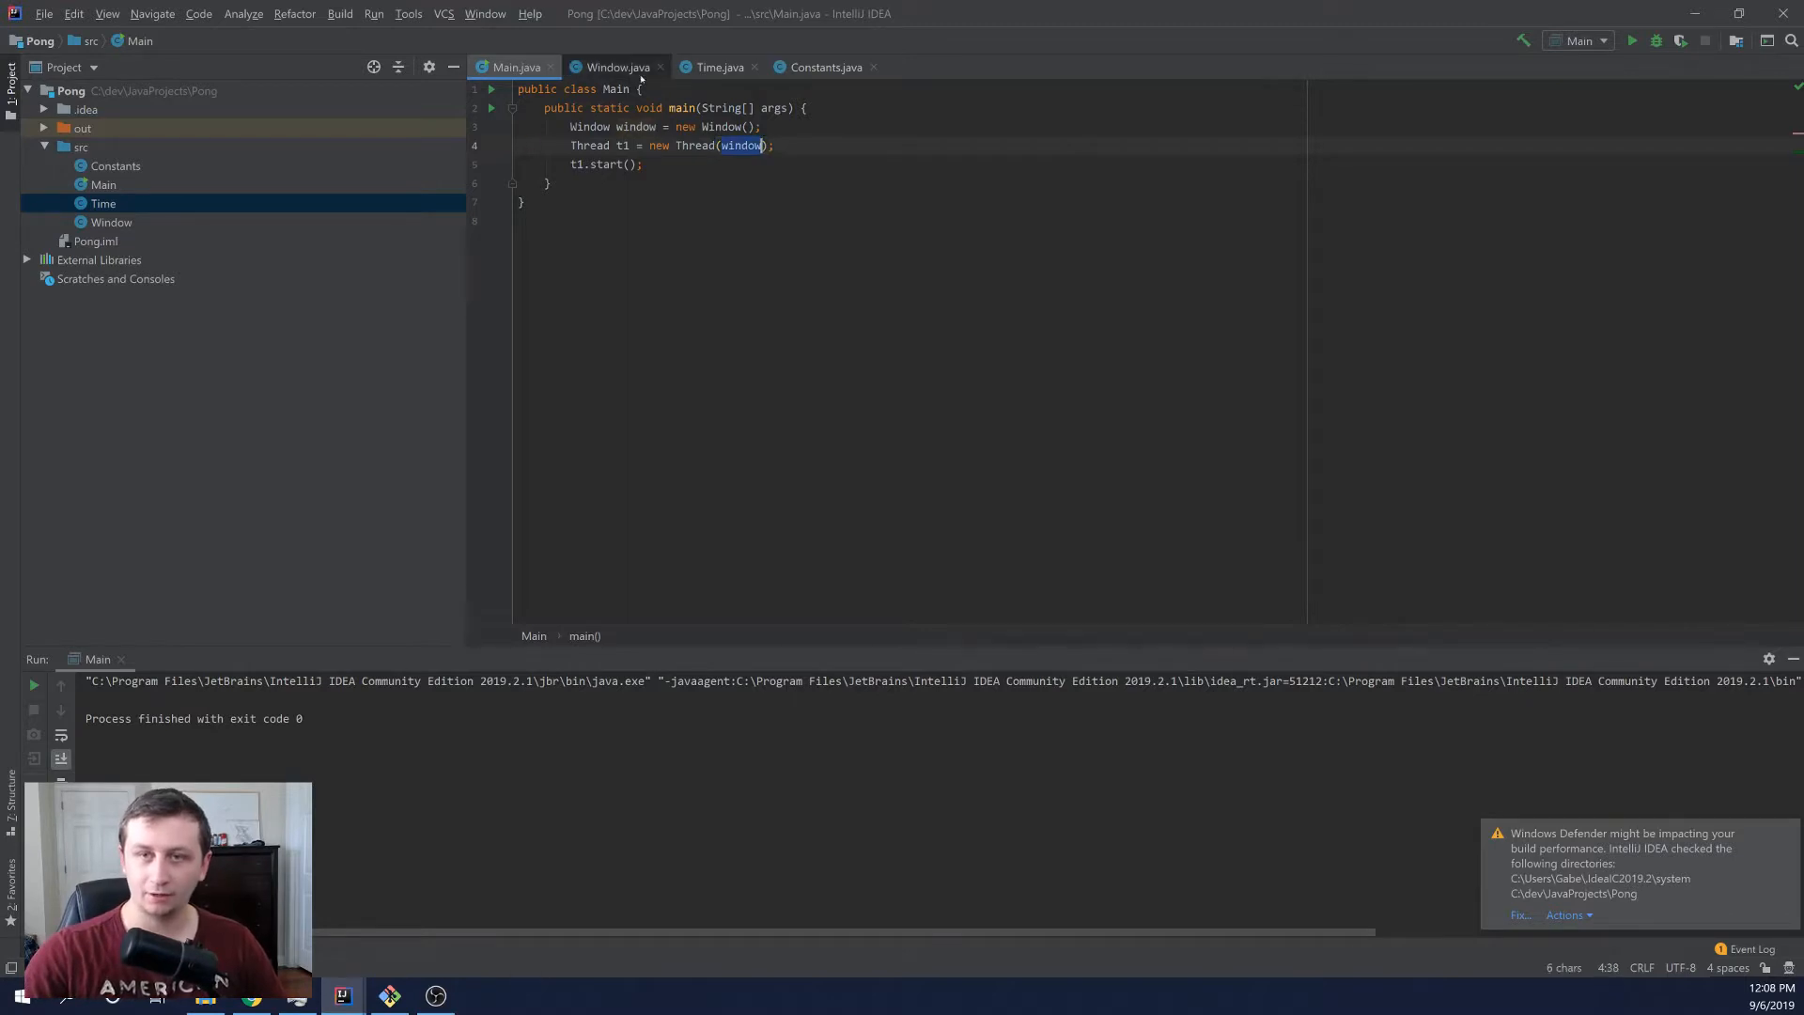
left_click(620, 68)
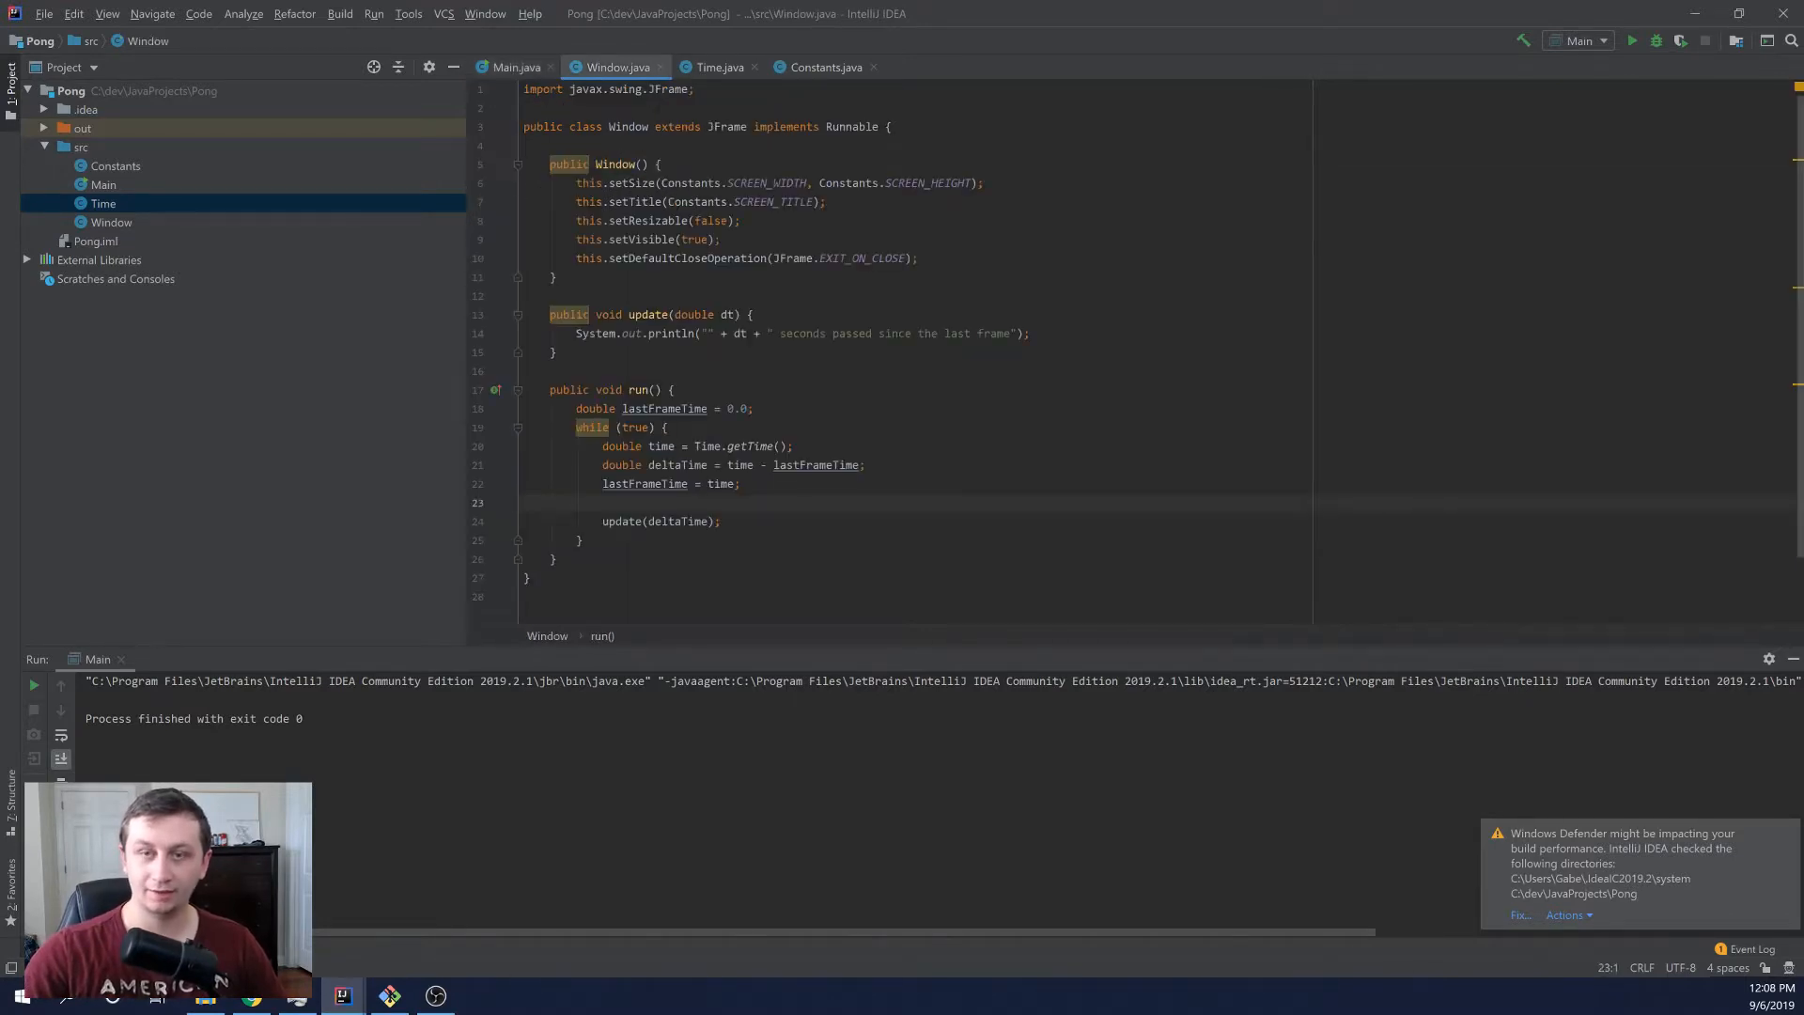
left_click(513, 67)
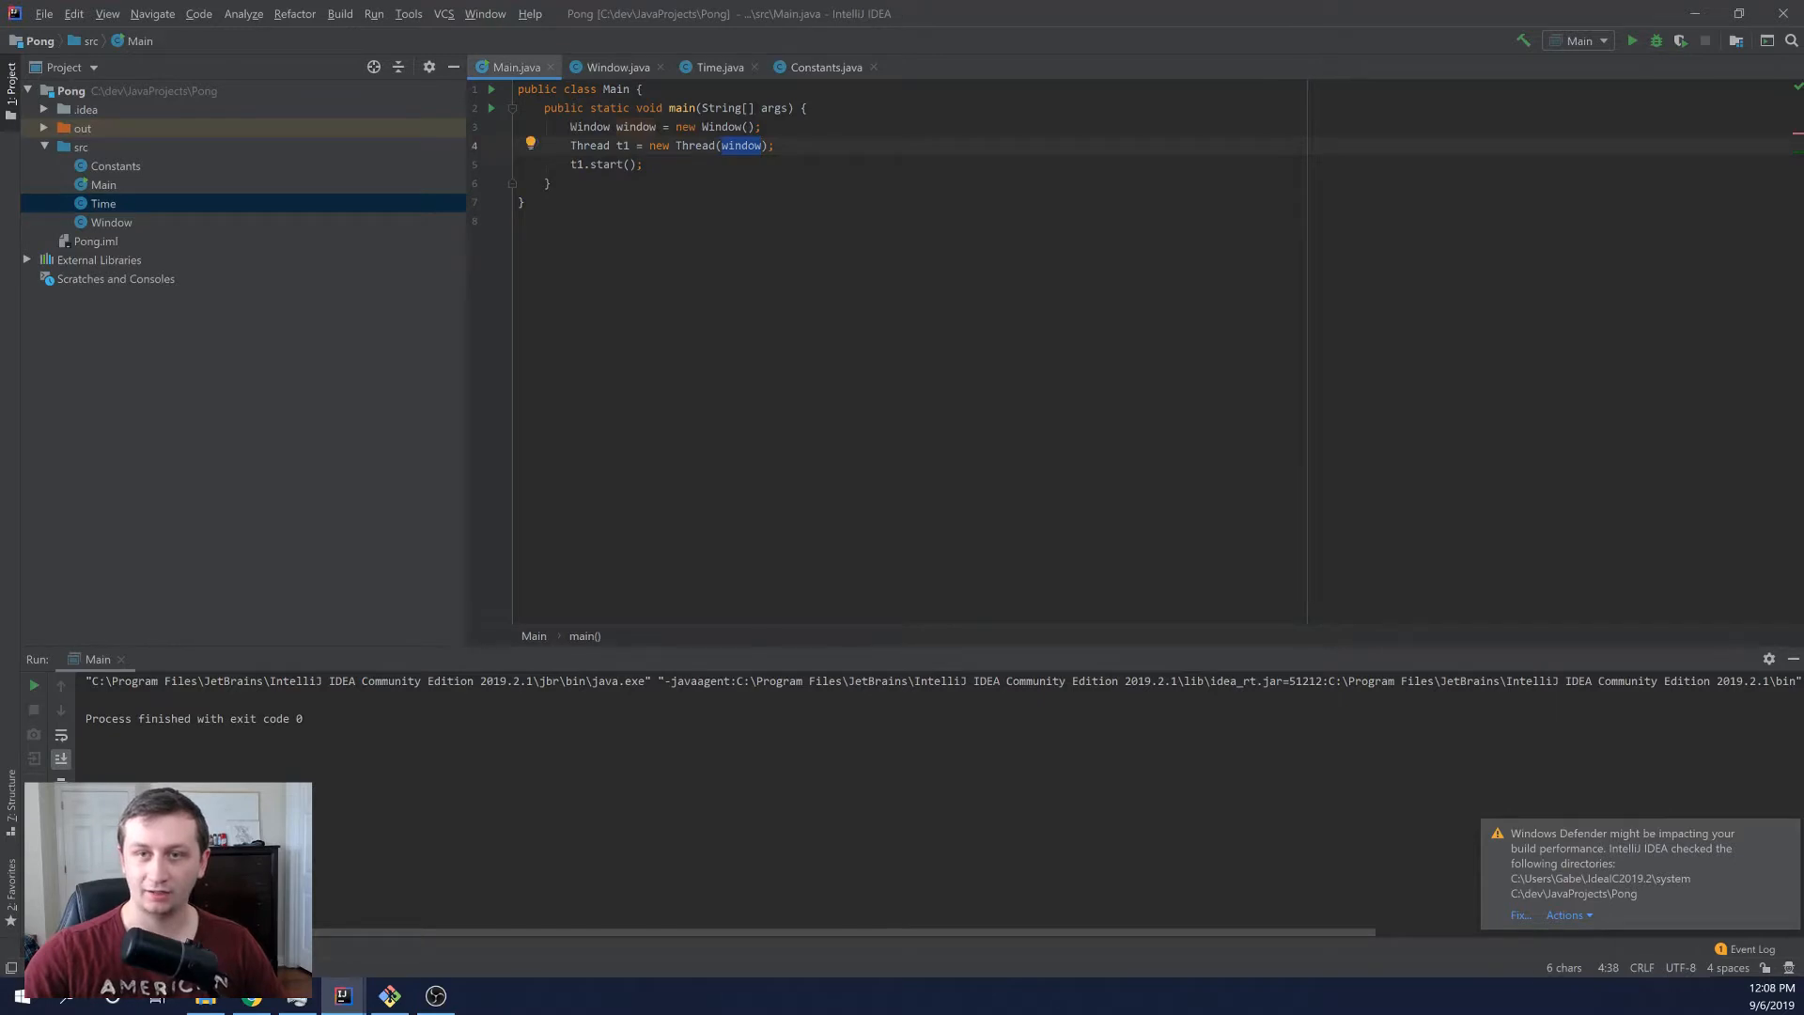
left_click(614, 68)
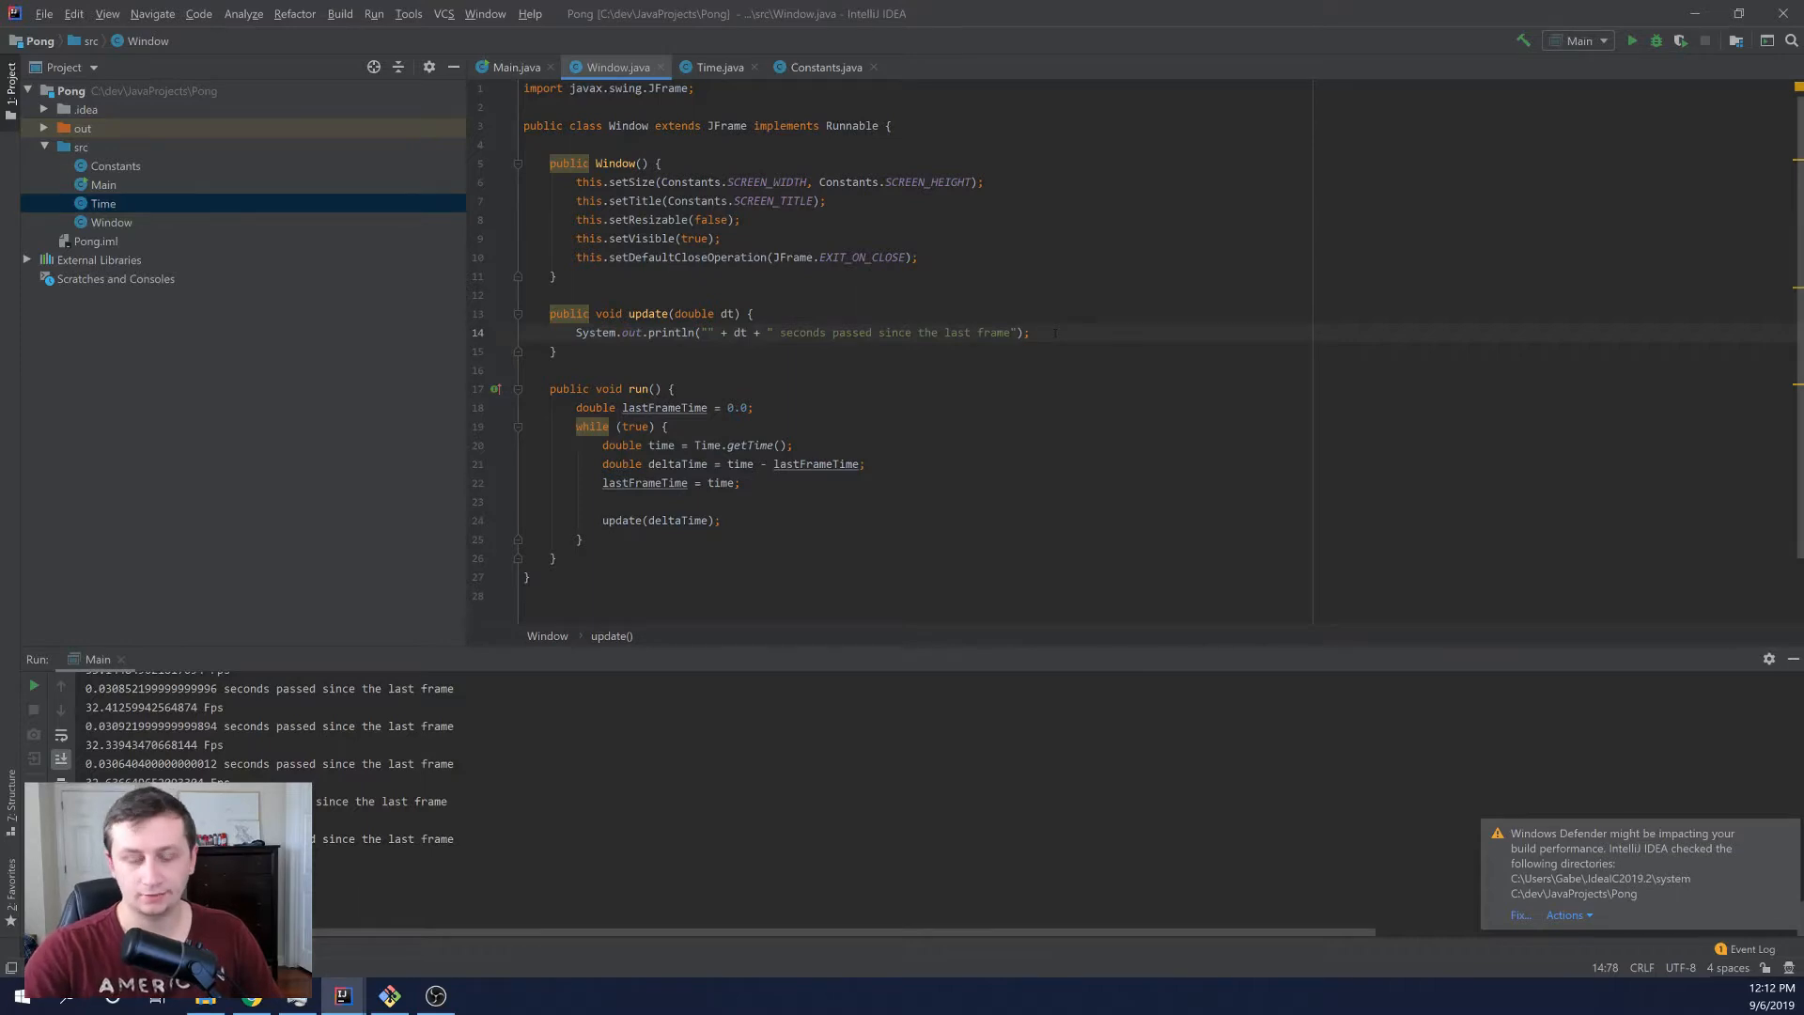
- Add System.out.println(1 / dt + " fps") to update to show frames per second
type("Sy")
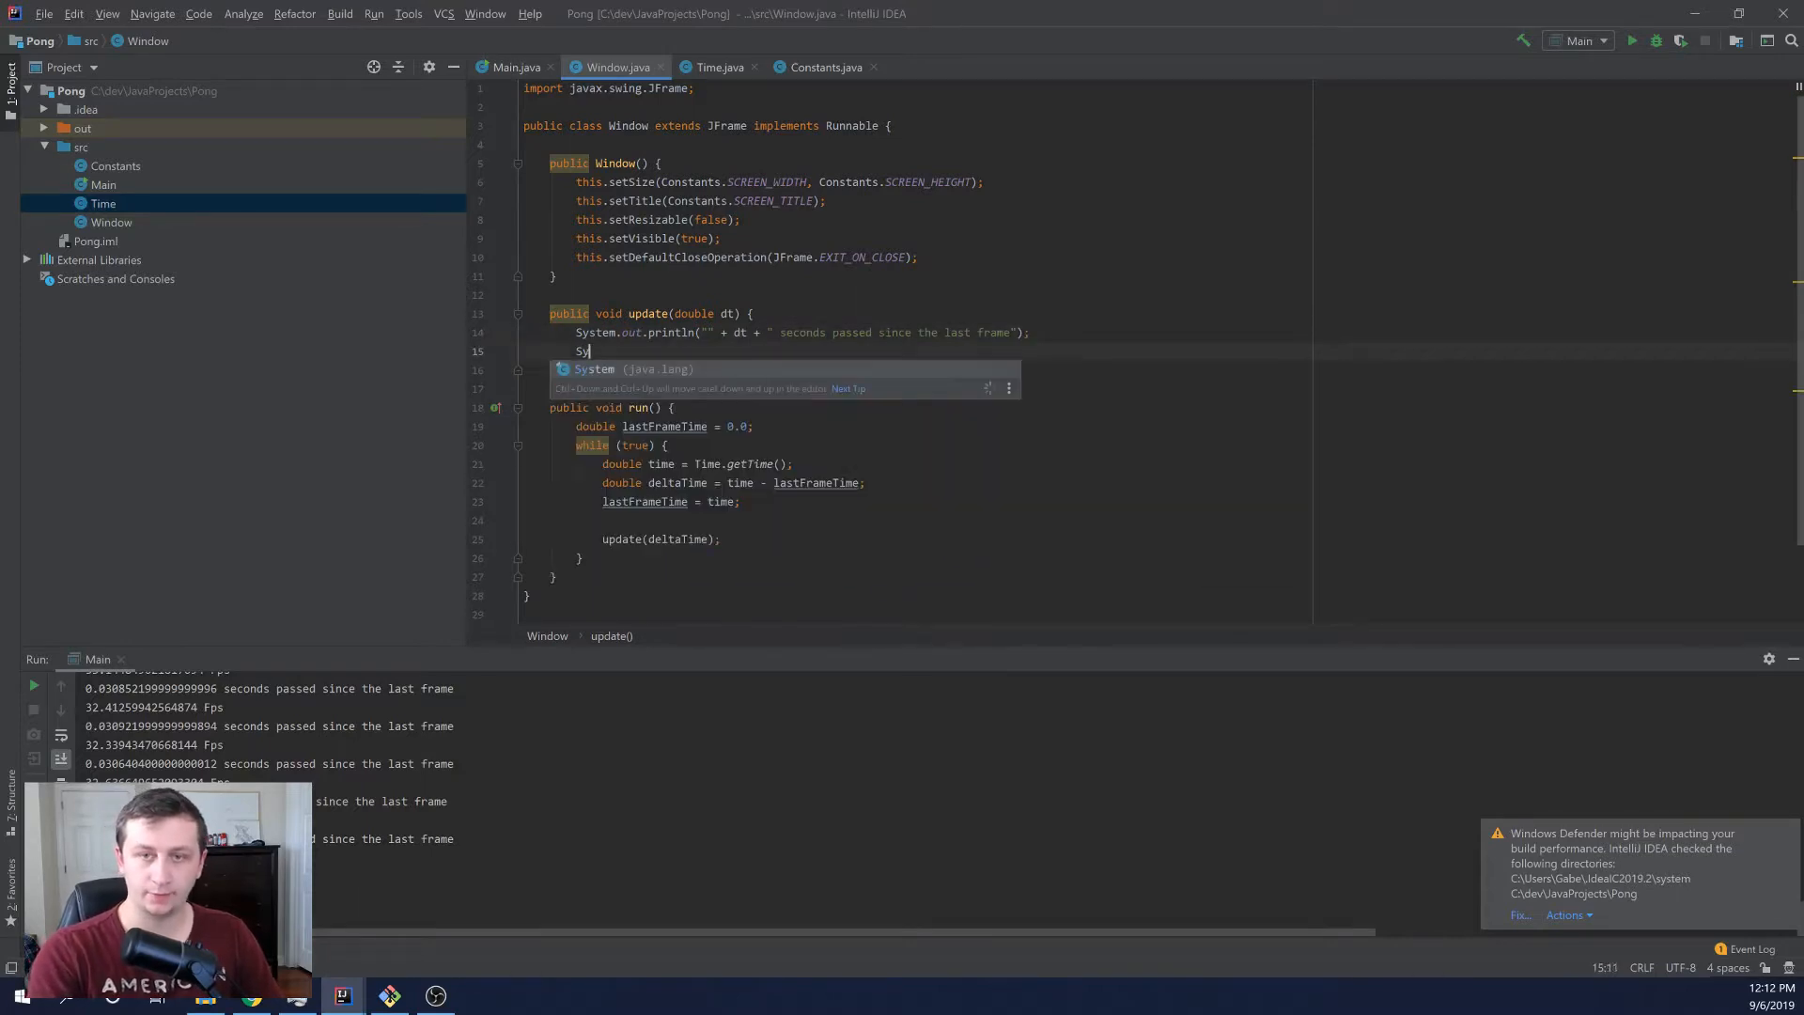
type("stem.out.println(")
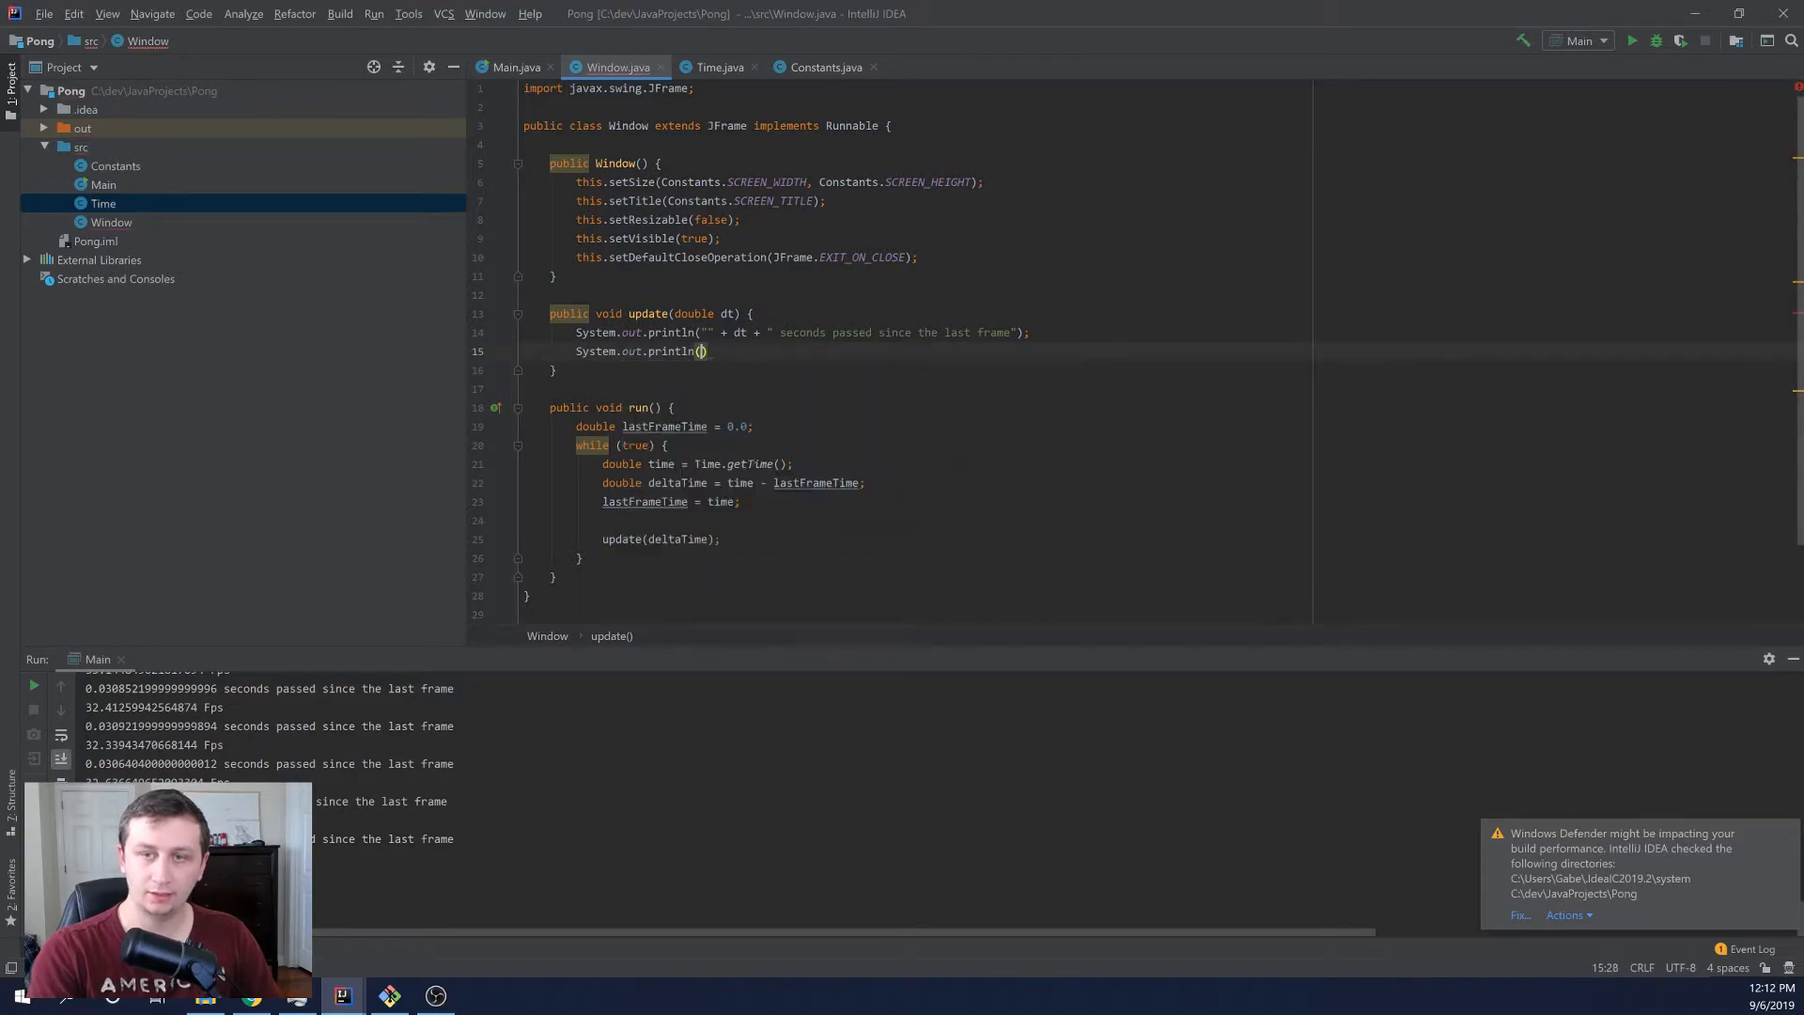
type("2")
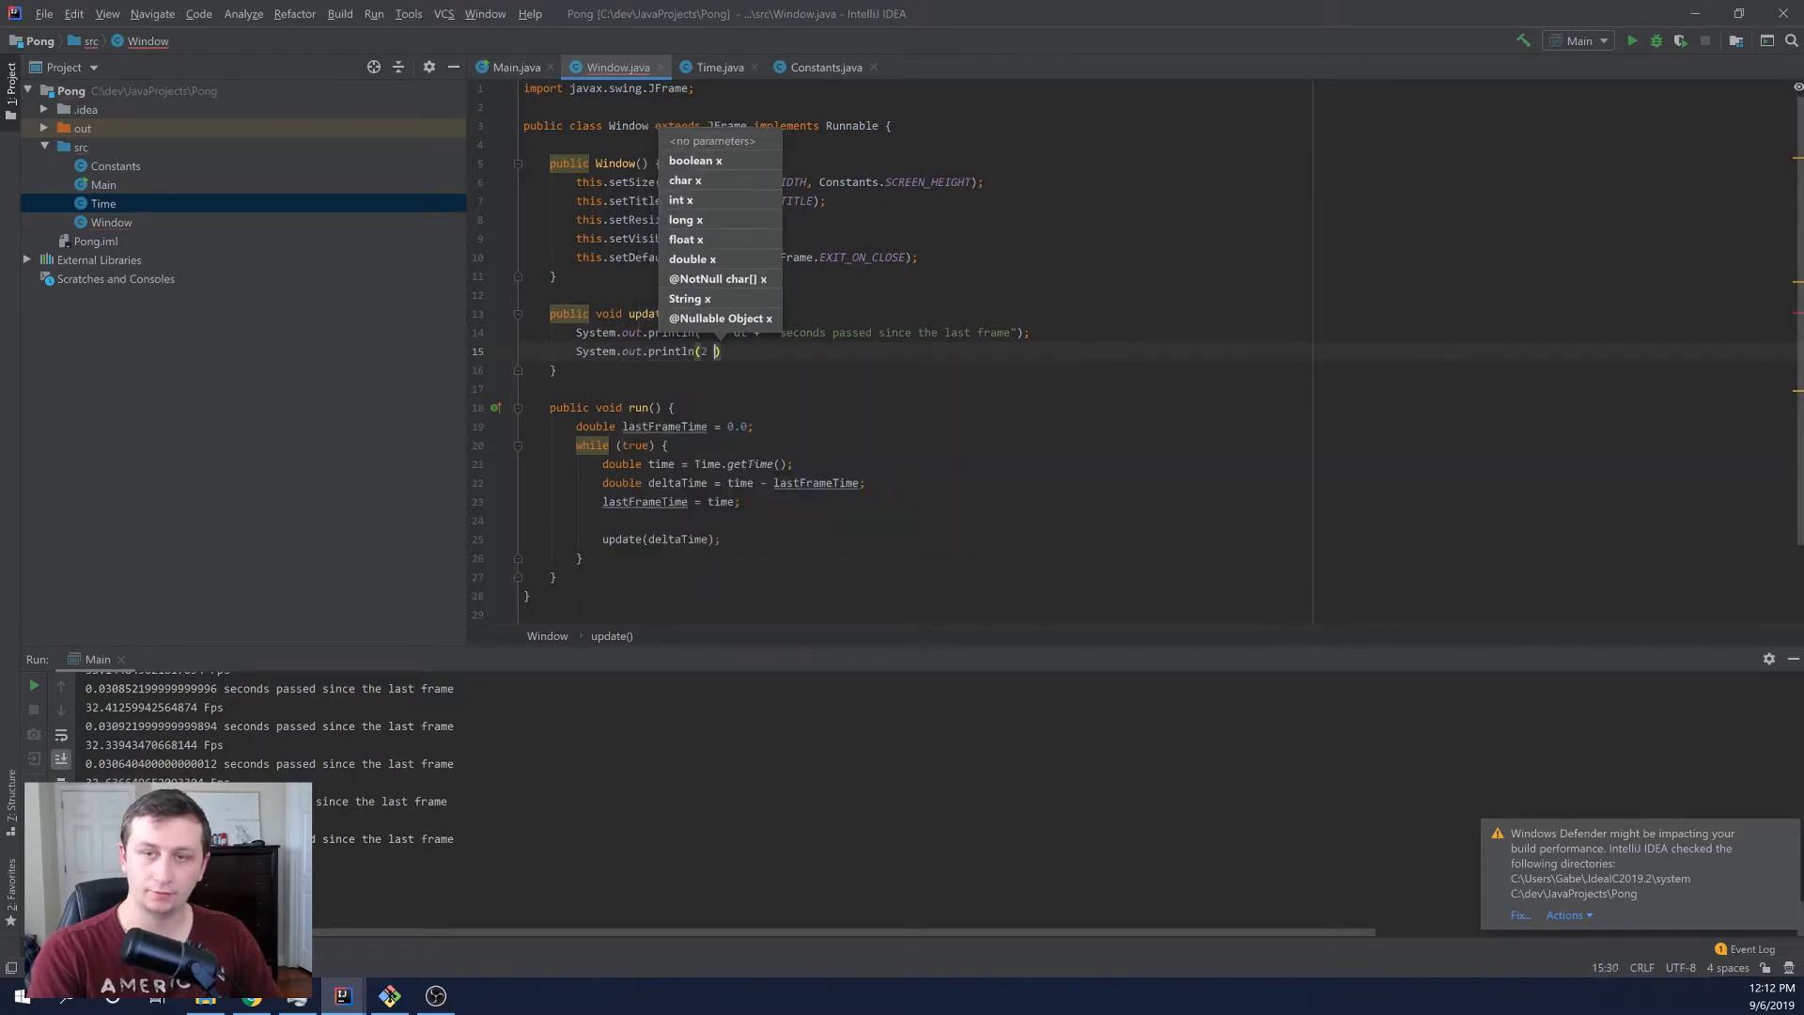
type("1 / dt")
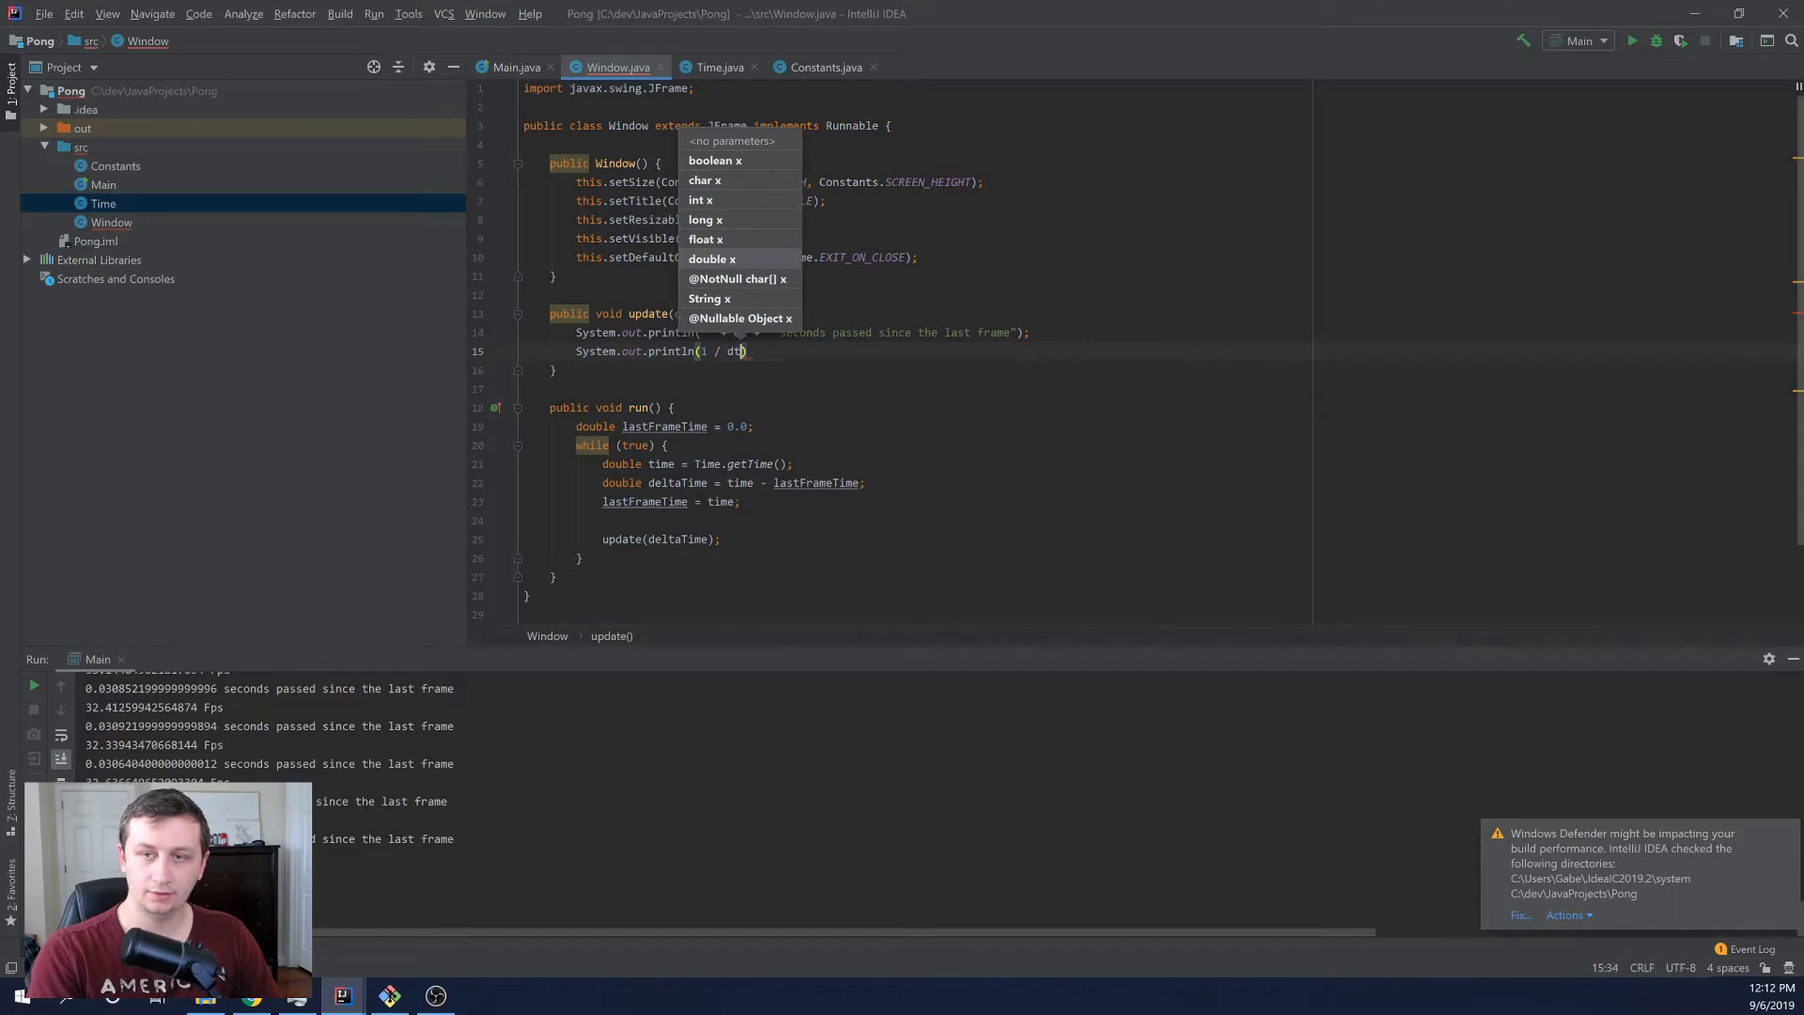
type("+ \"\"")
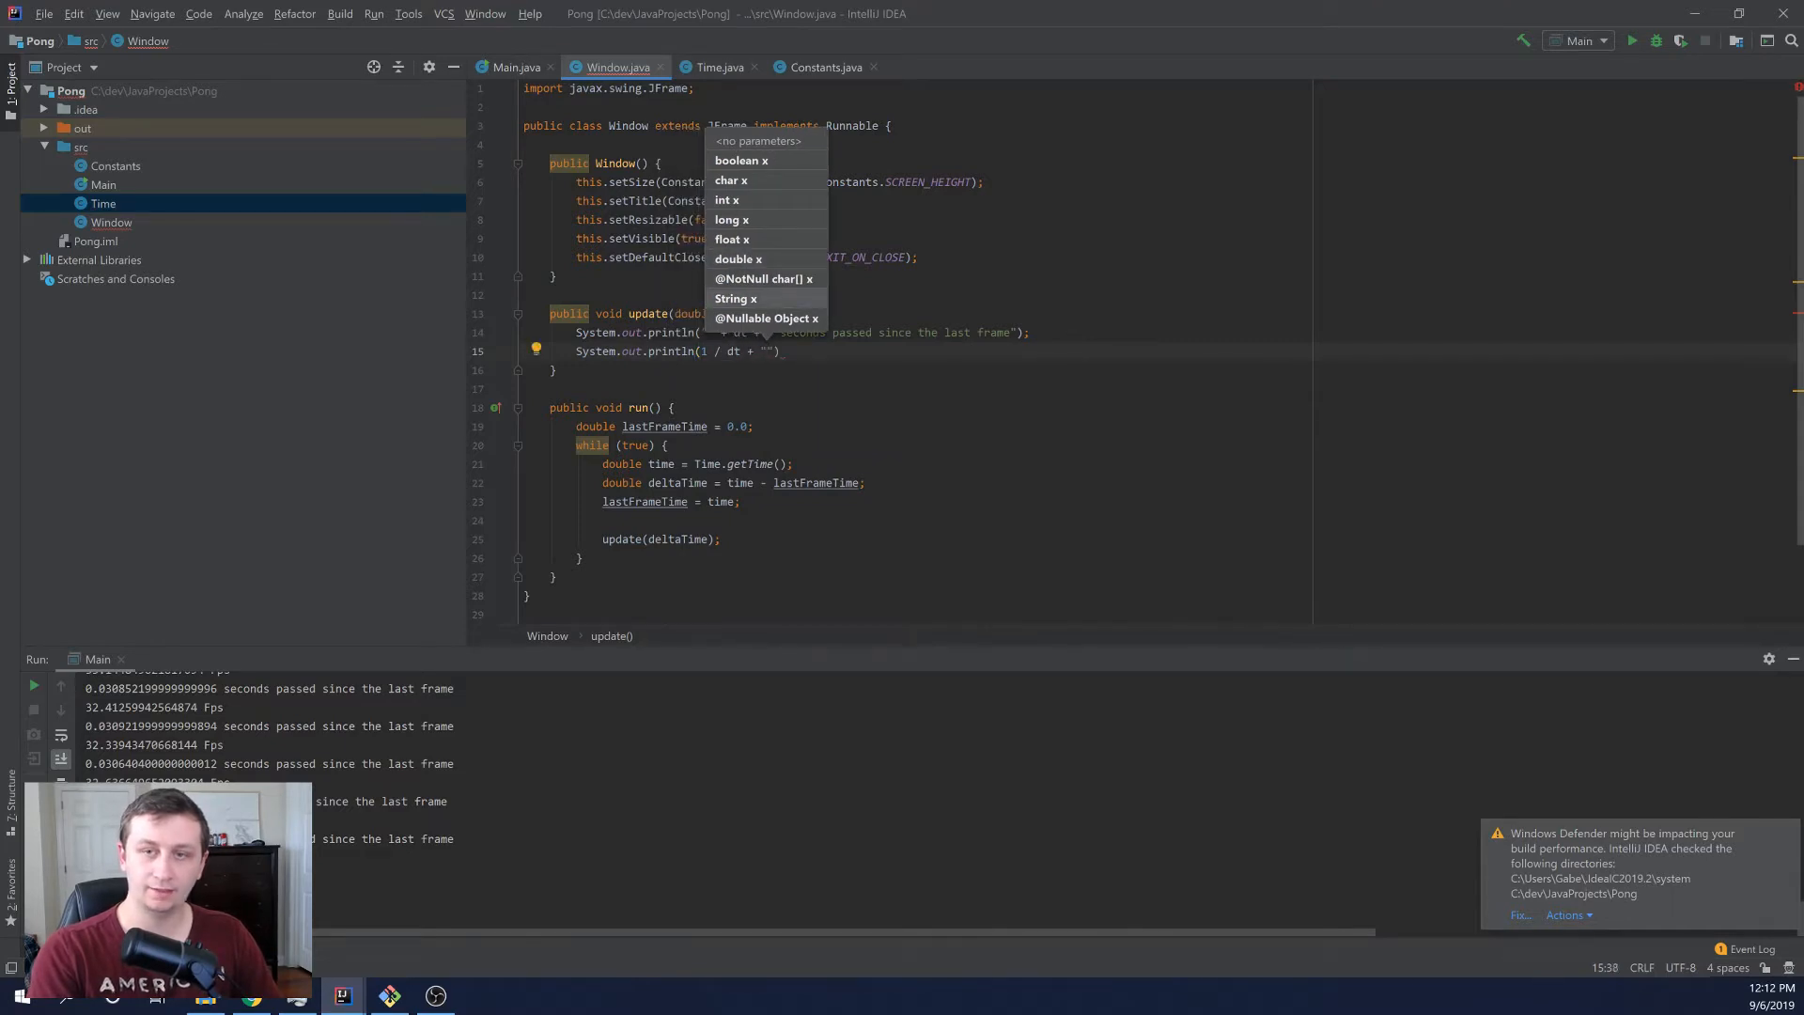
type("fps")
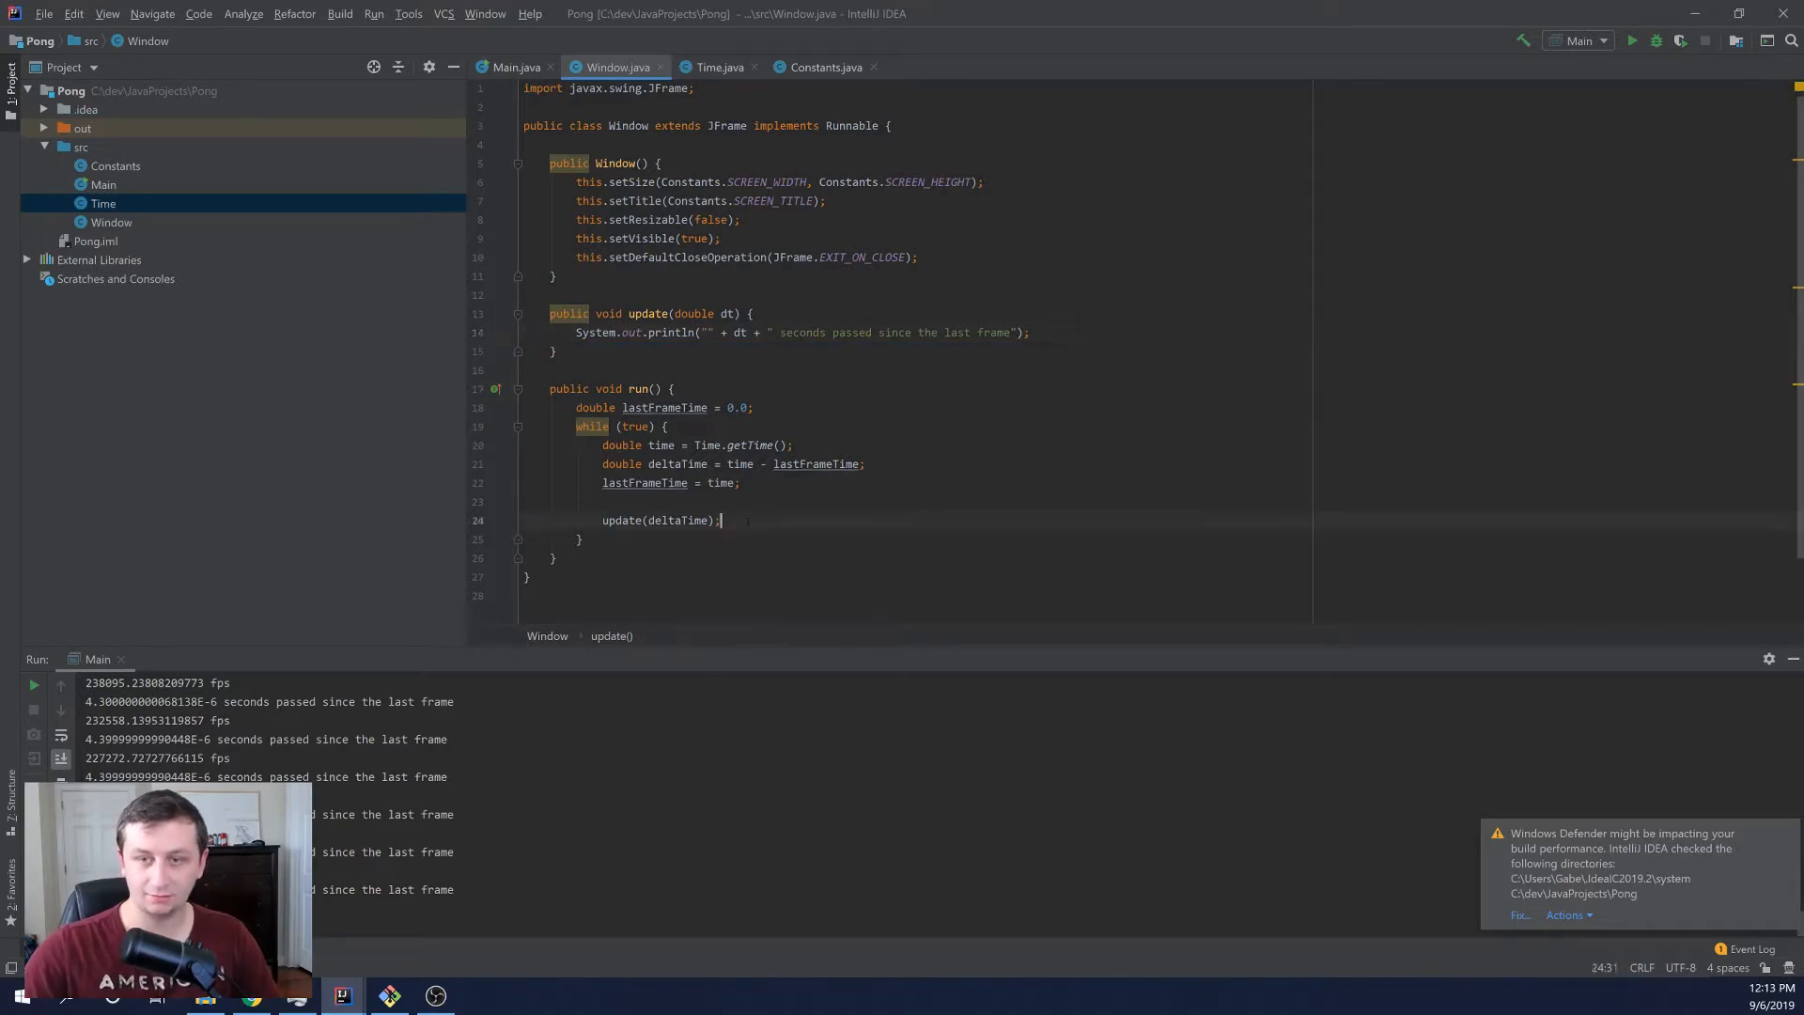
- Wrap Thread.sleep(30) in a try/catch(Exception e) inside the run loop
type("try {")
type("Thread.")
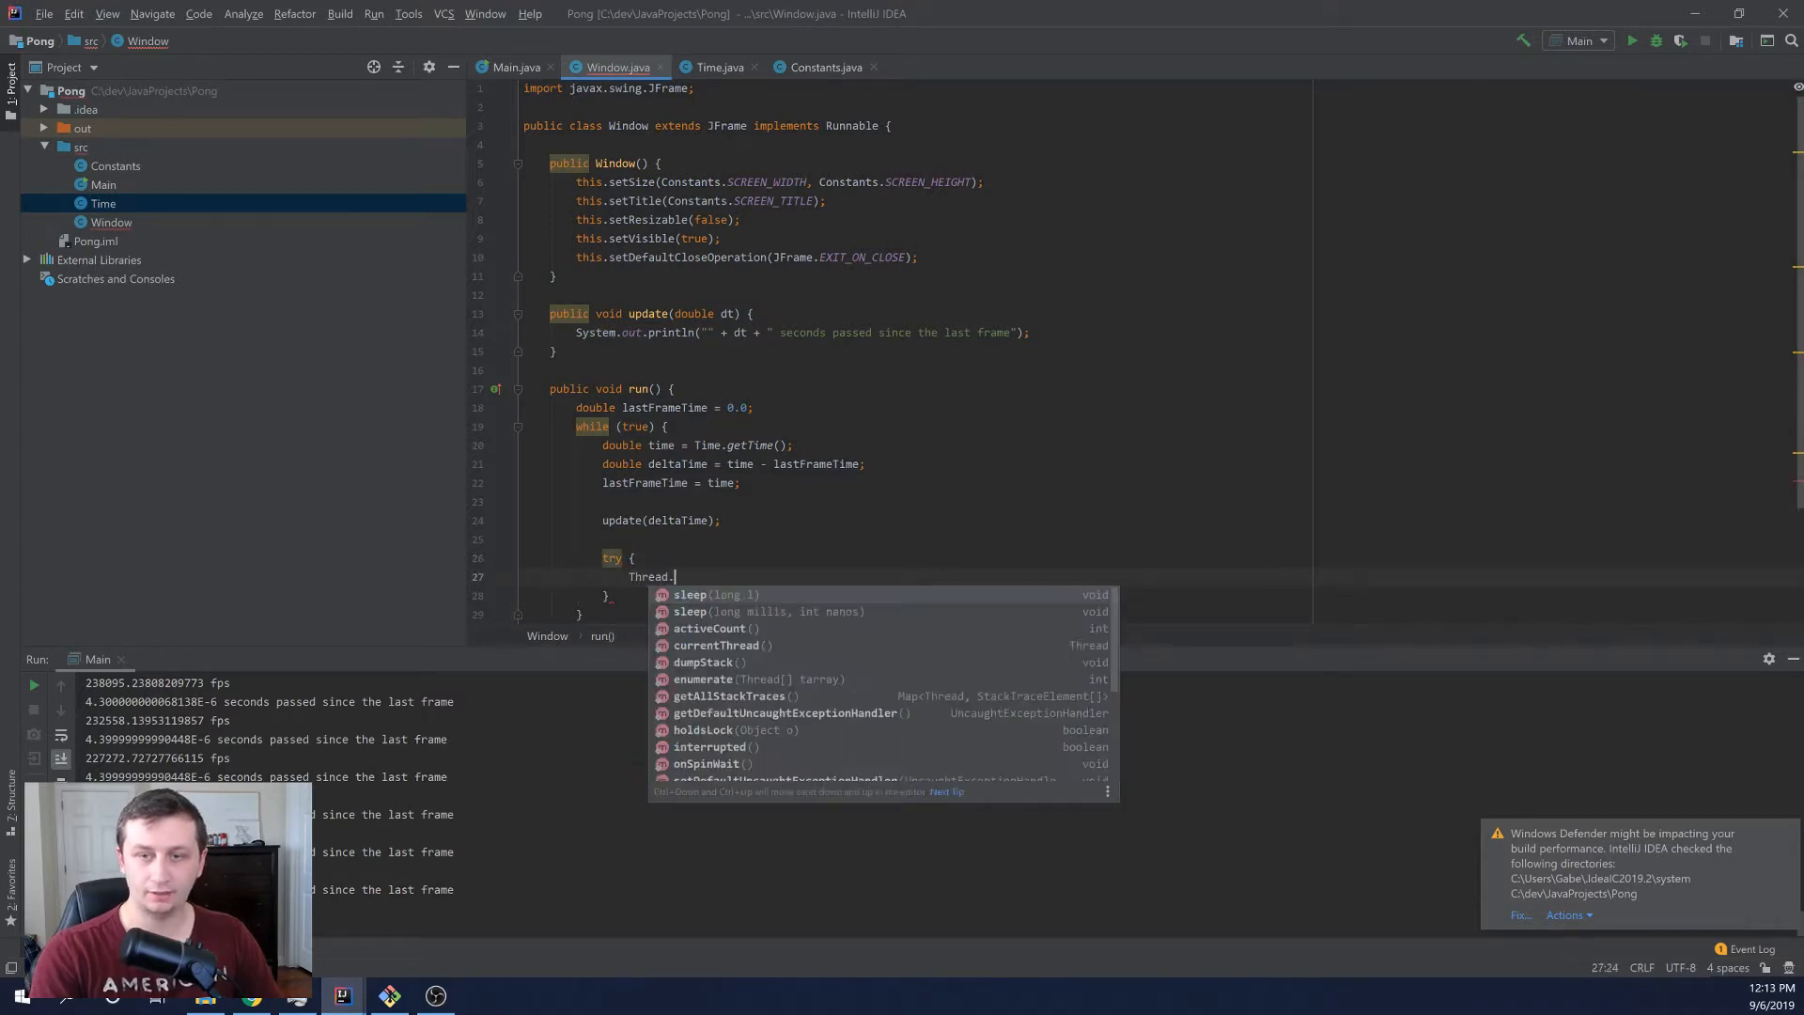
type("sleep(30);")
left_click(909, 596)
type(" c")
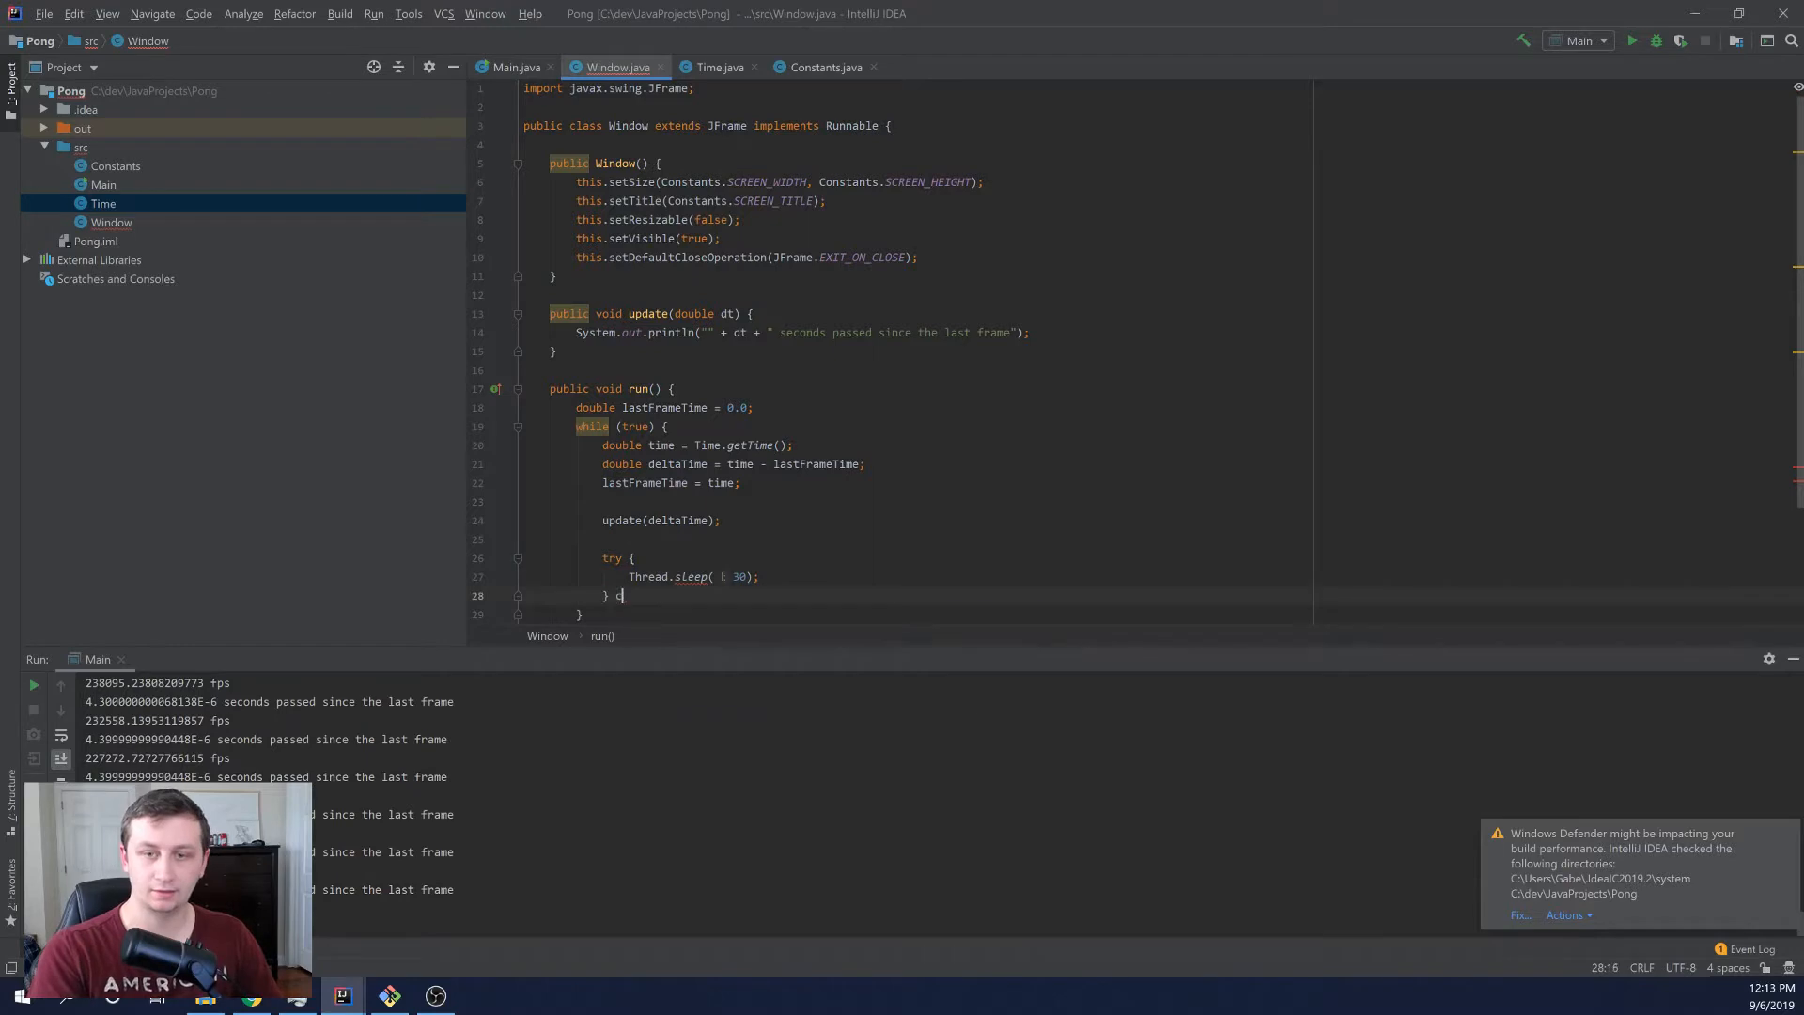
type("atch( E")
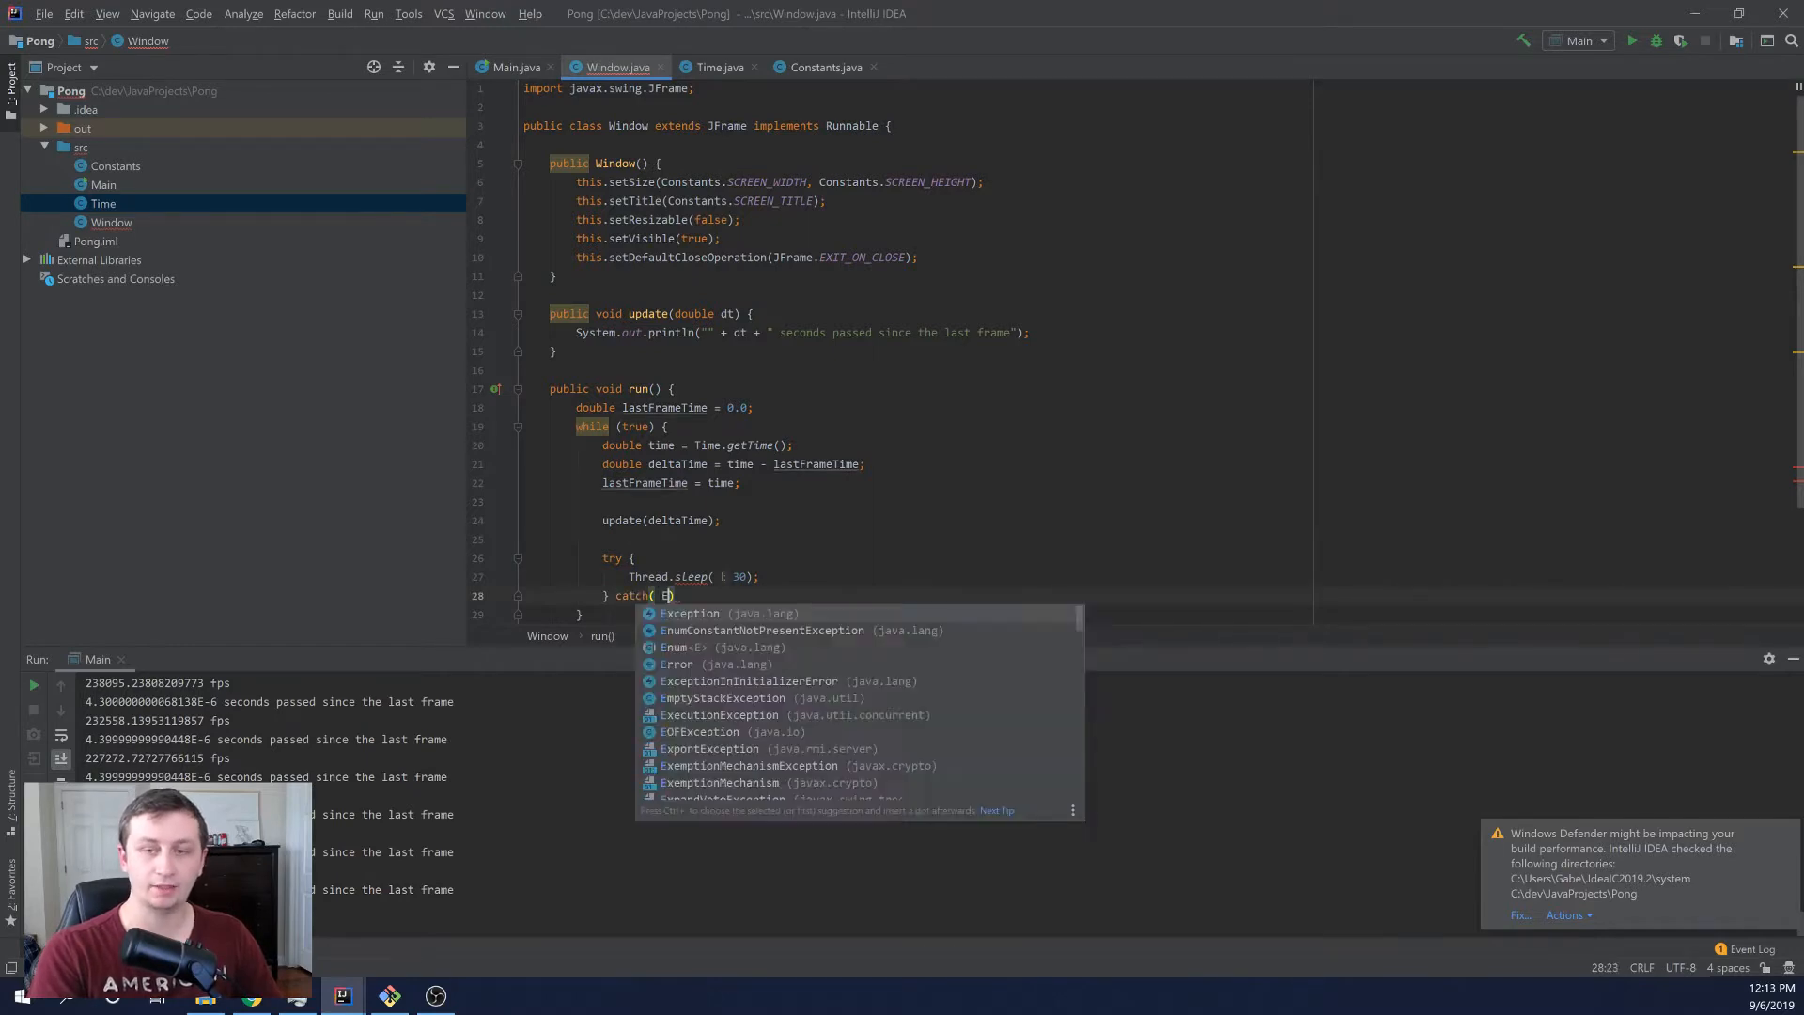
type("xception")
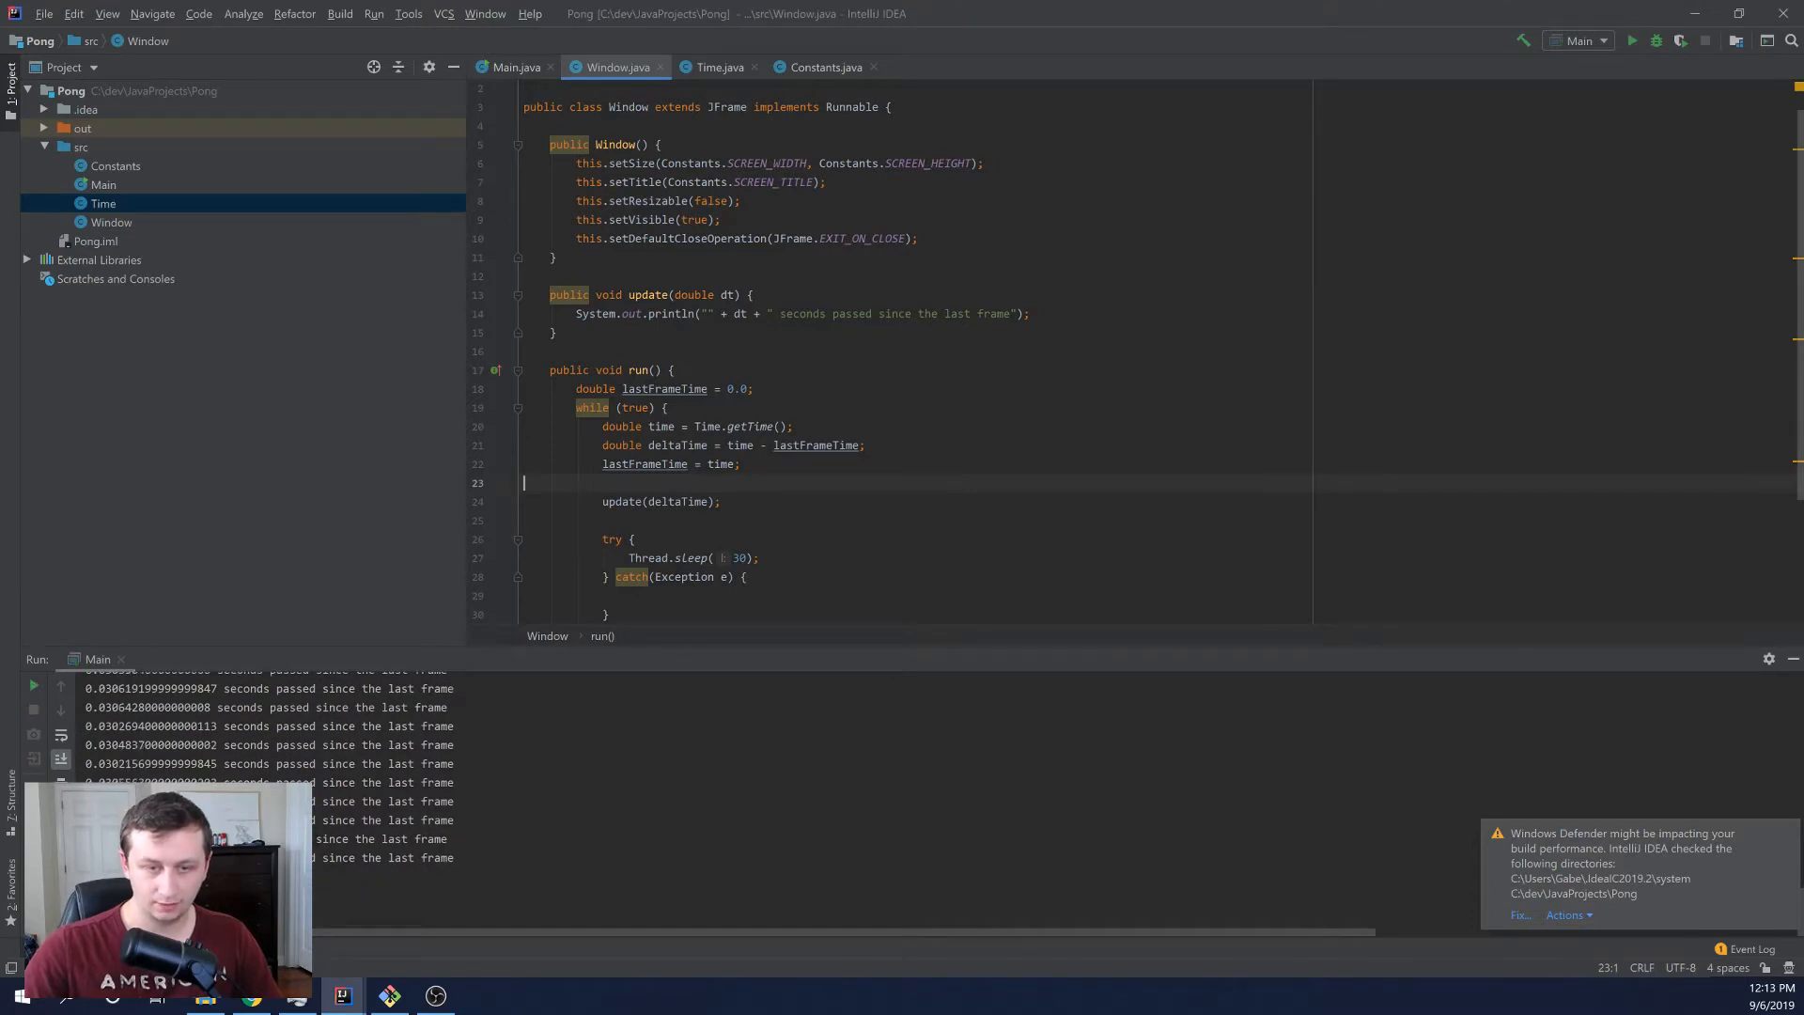
- Re-add the fps println line after the seconds-passed print in update
left_click(1030, 312)
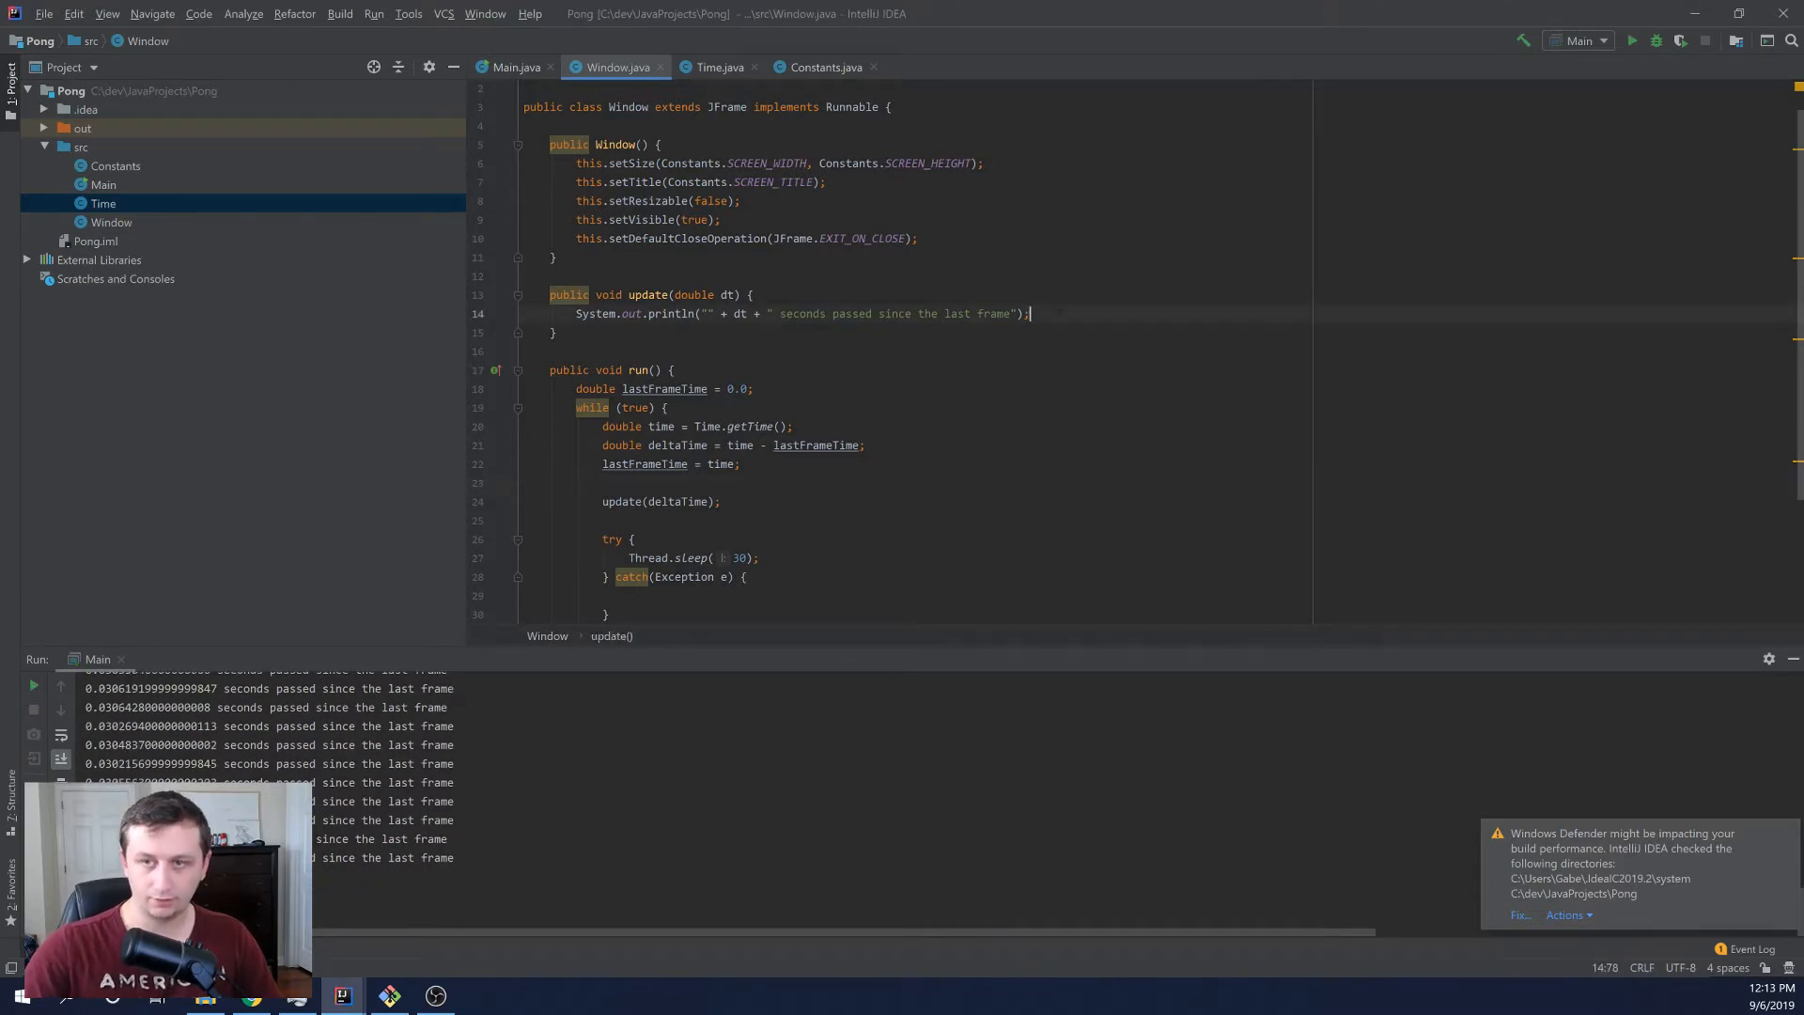
type("System.out.")
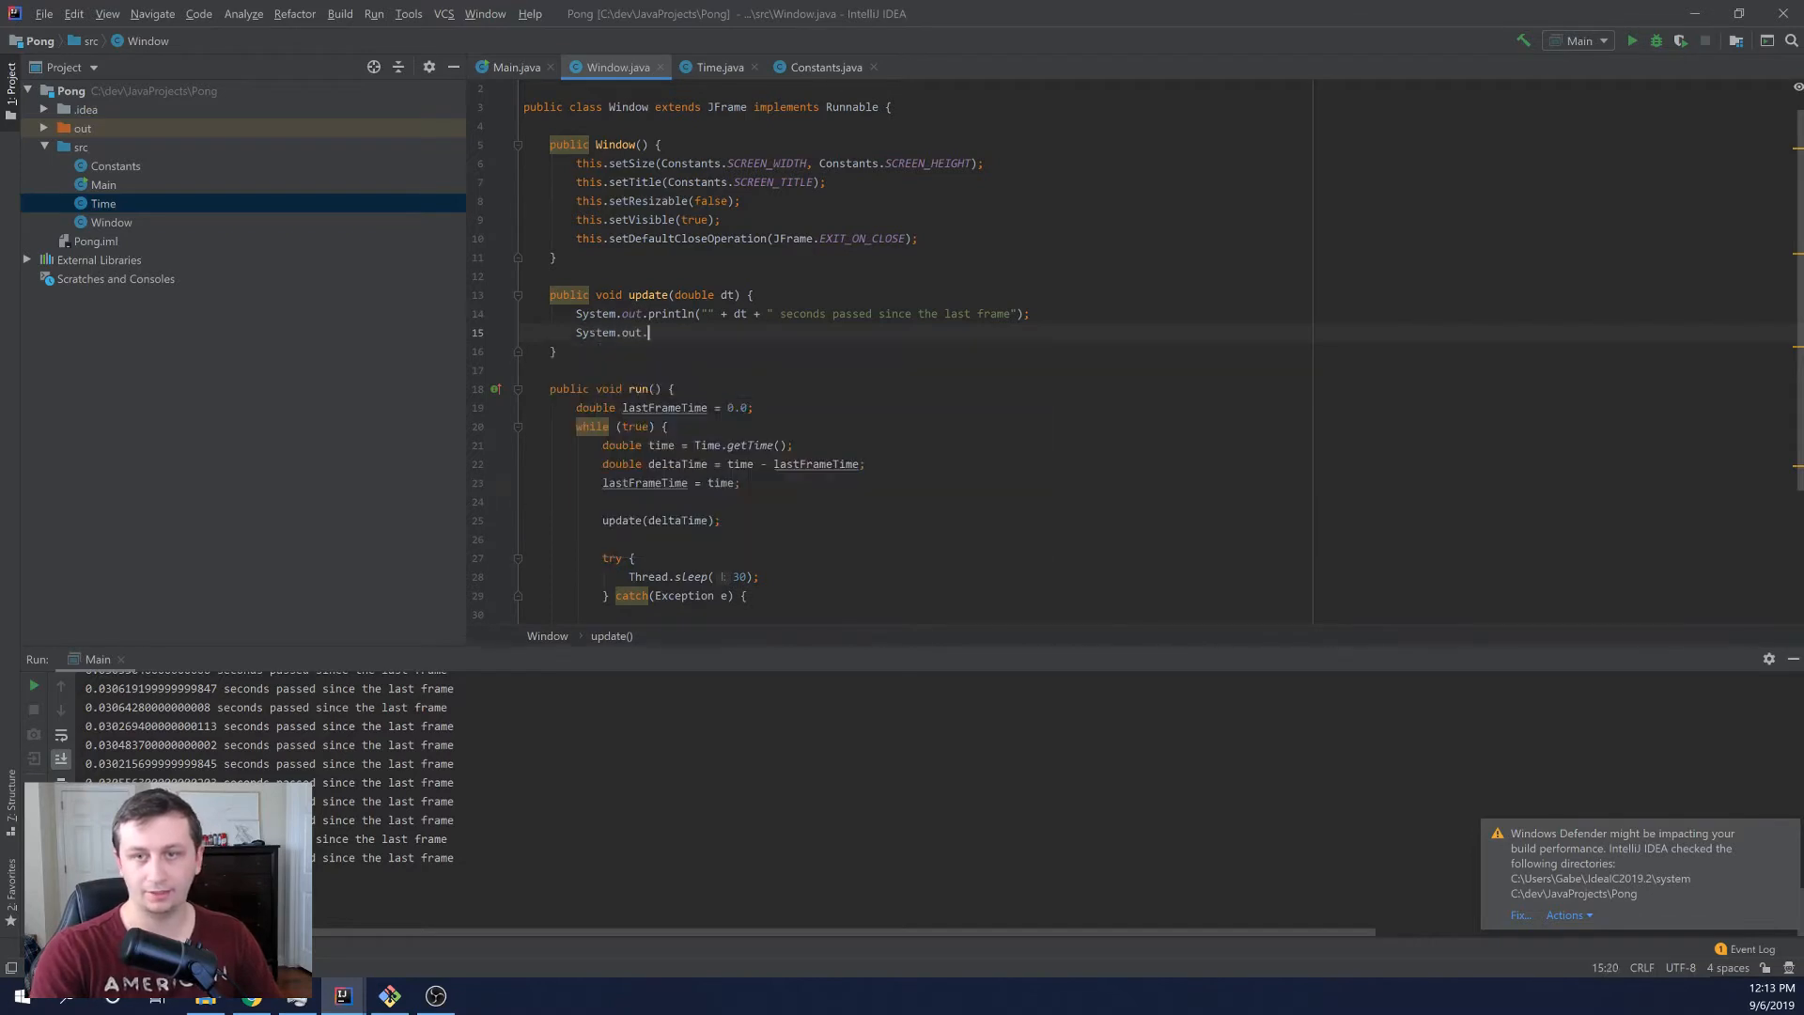
type("println()")
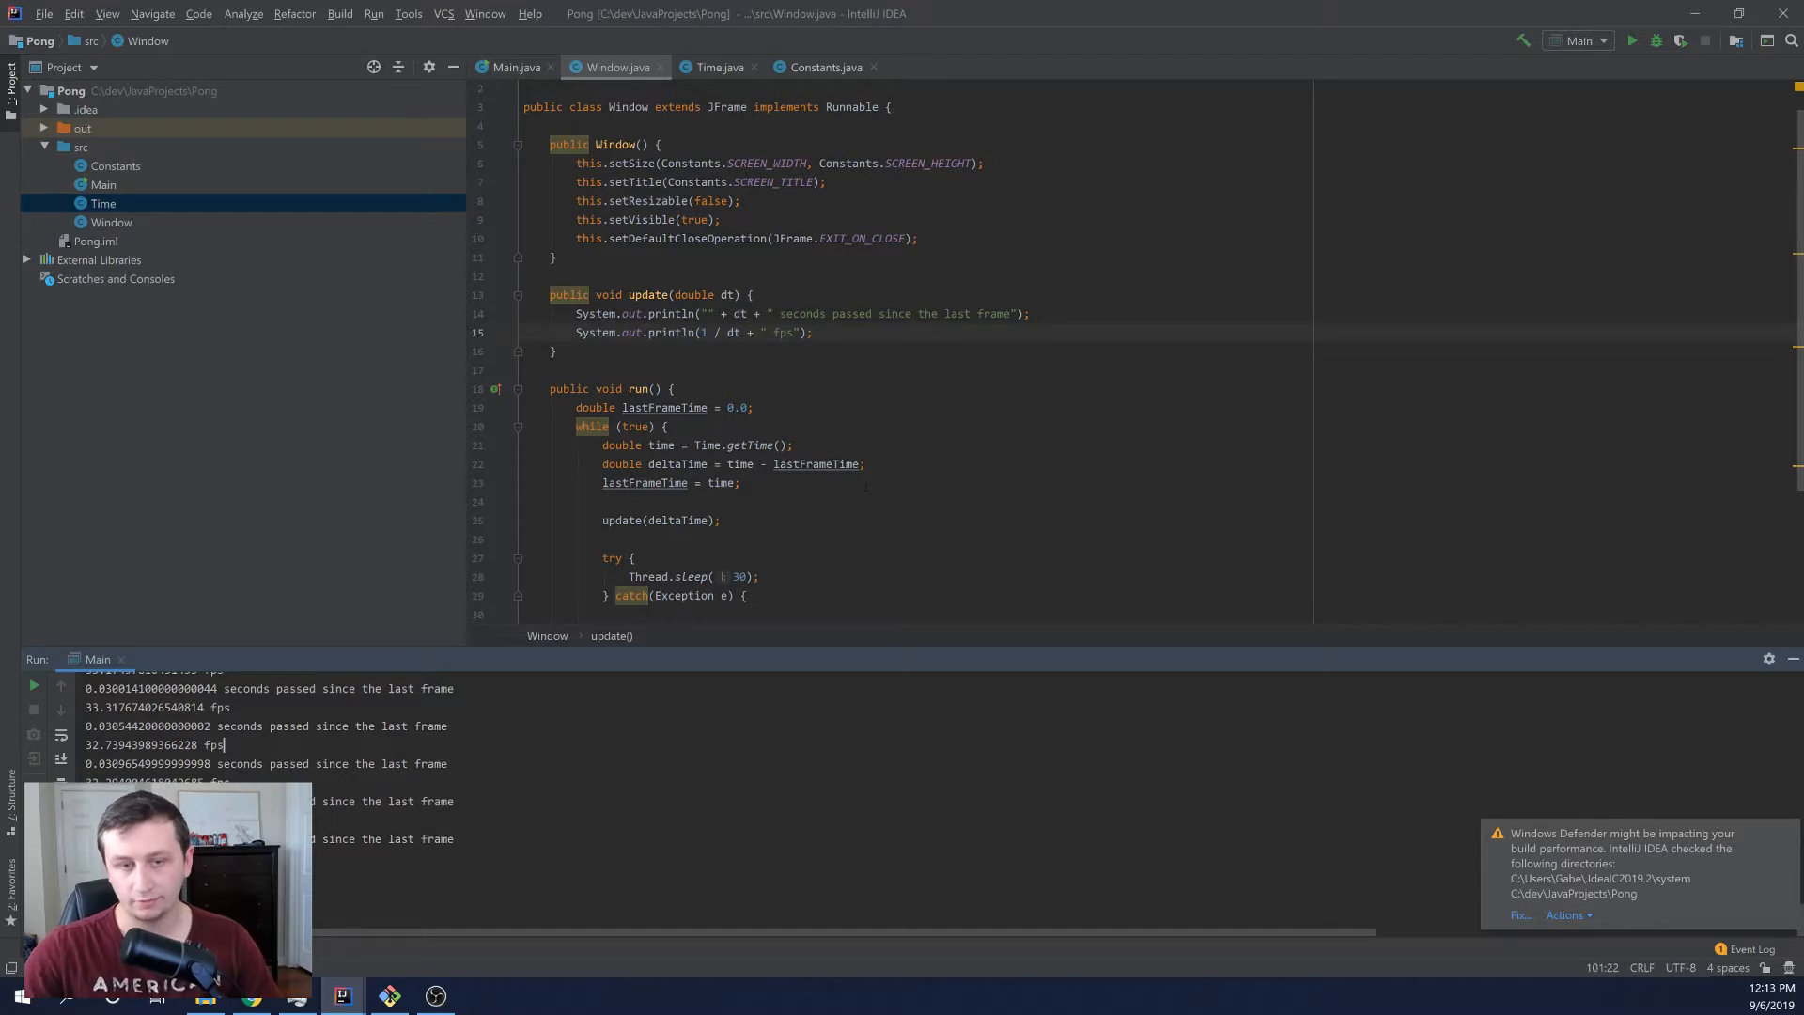
scroll("down", 3)
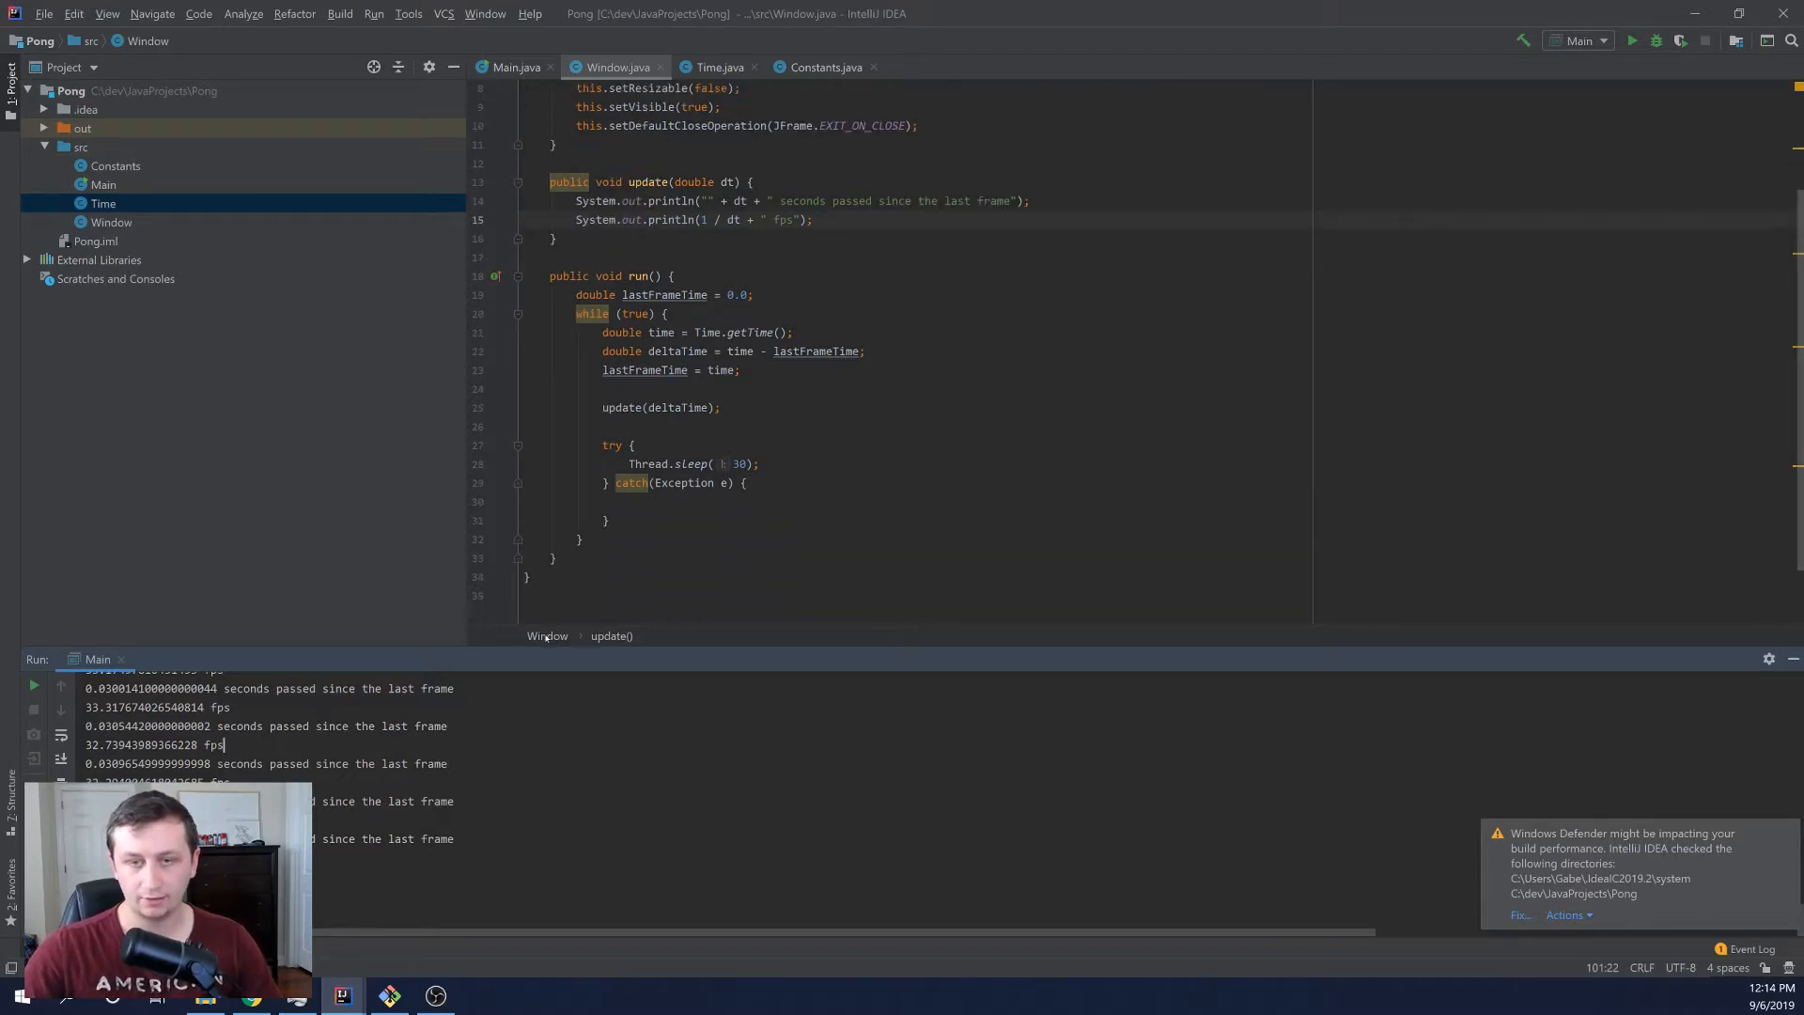
- Delete the try/catch sleep block and both println lines, leaving update empty
left_click_drag(601, 426, 607, 519)
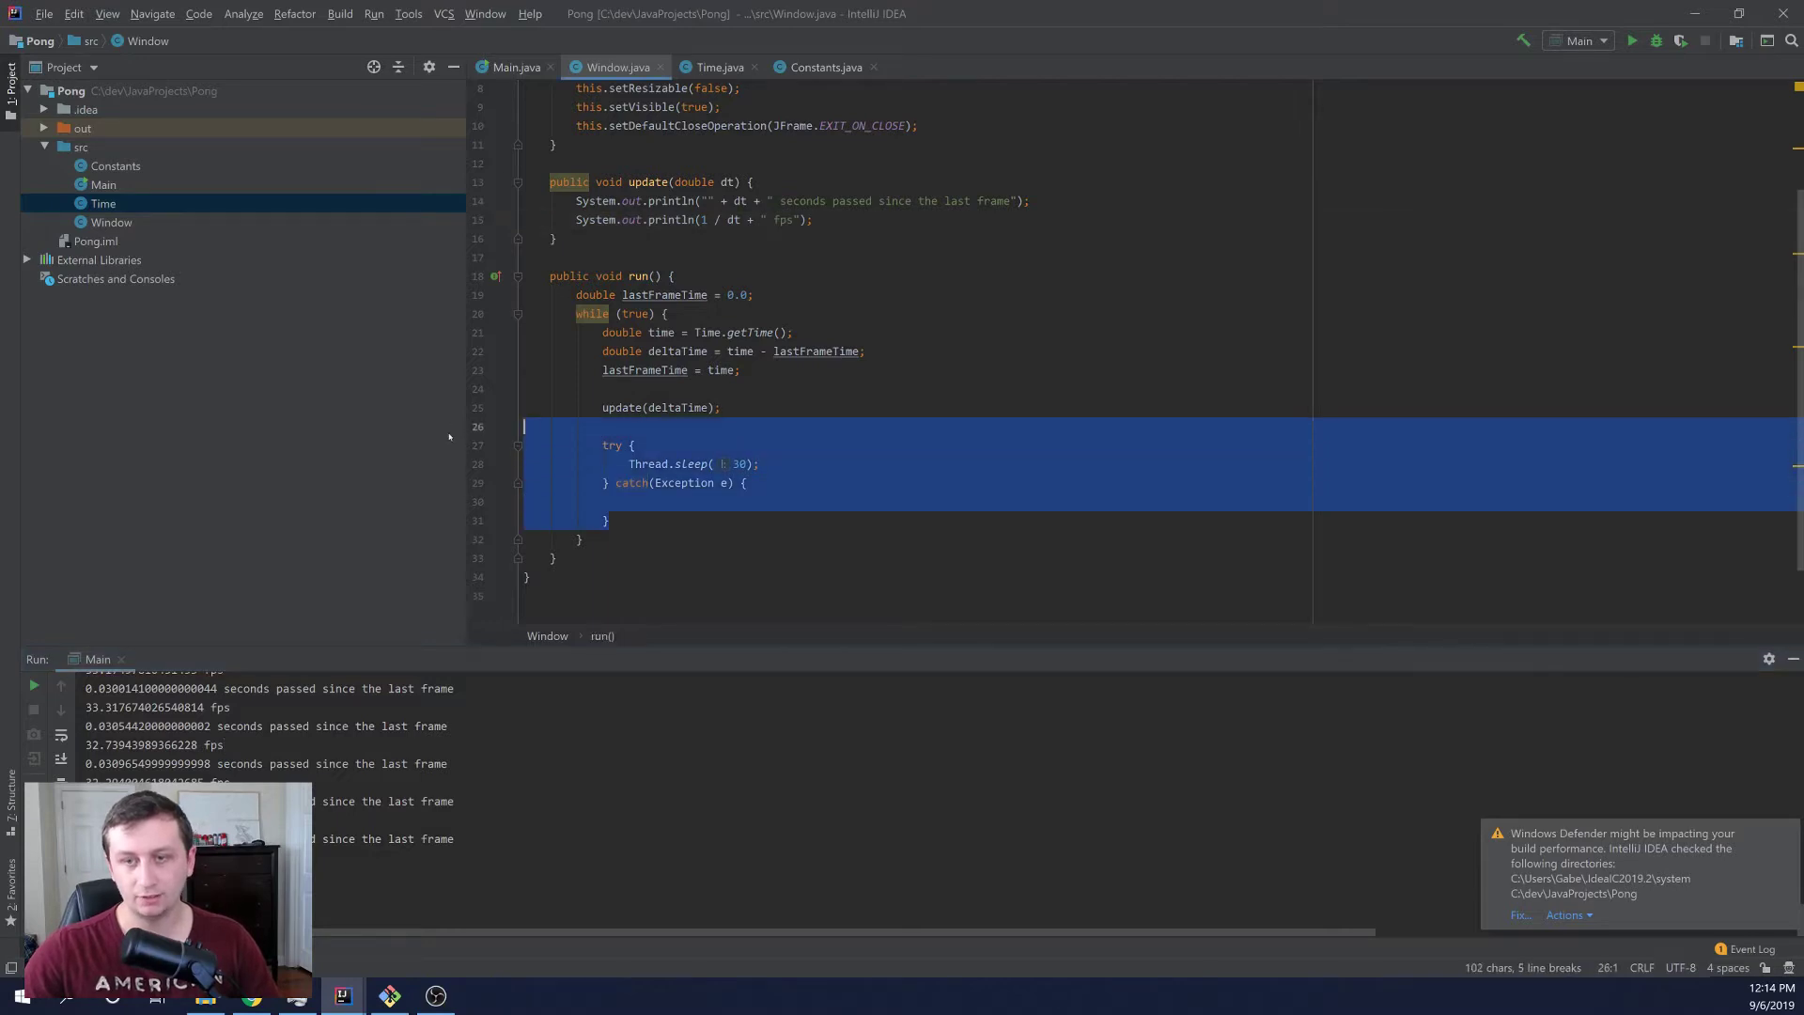
key("Delete")
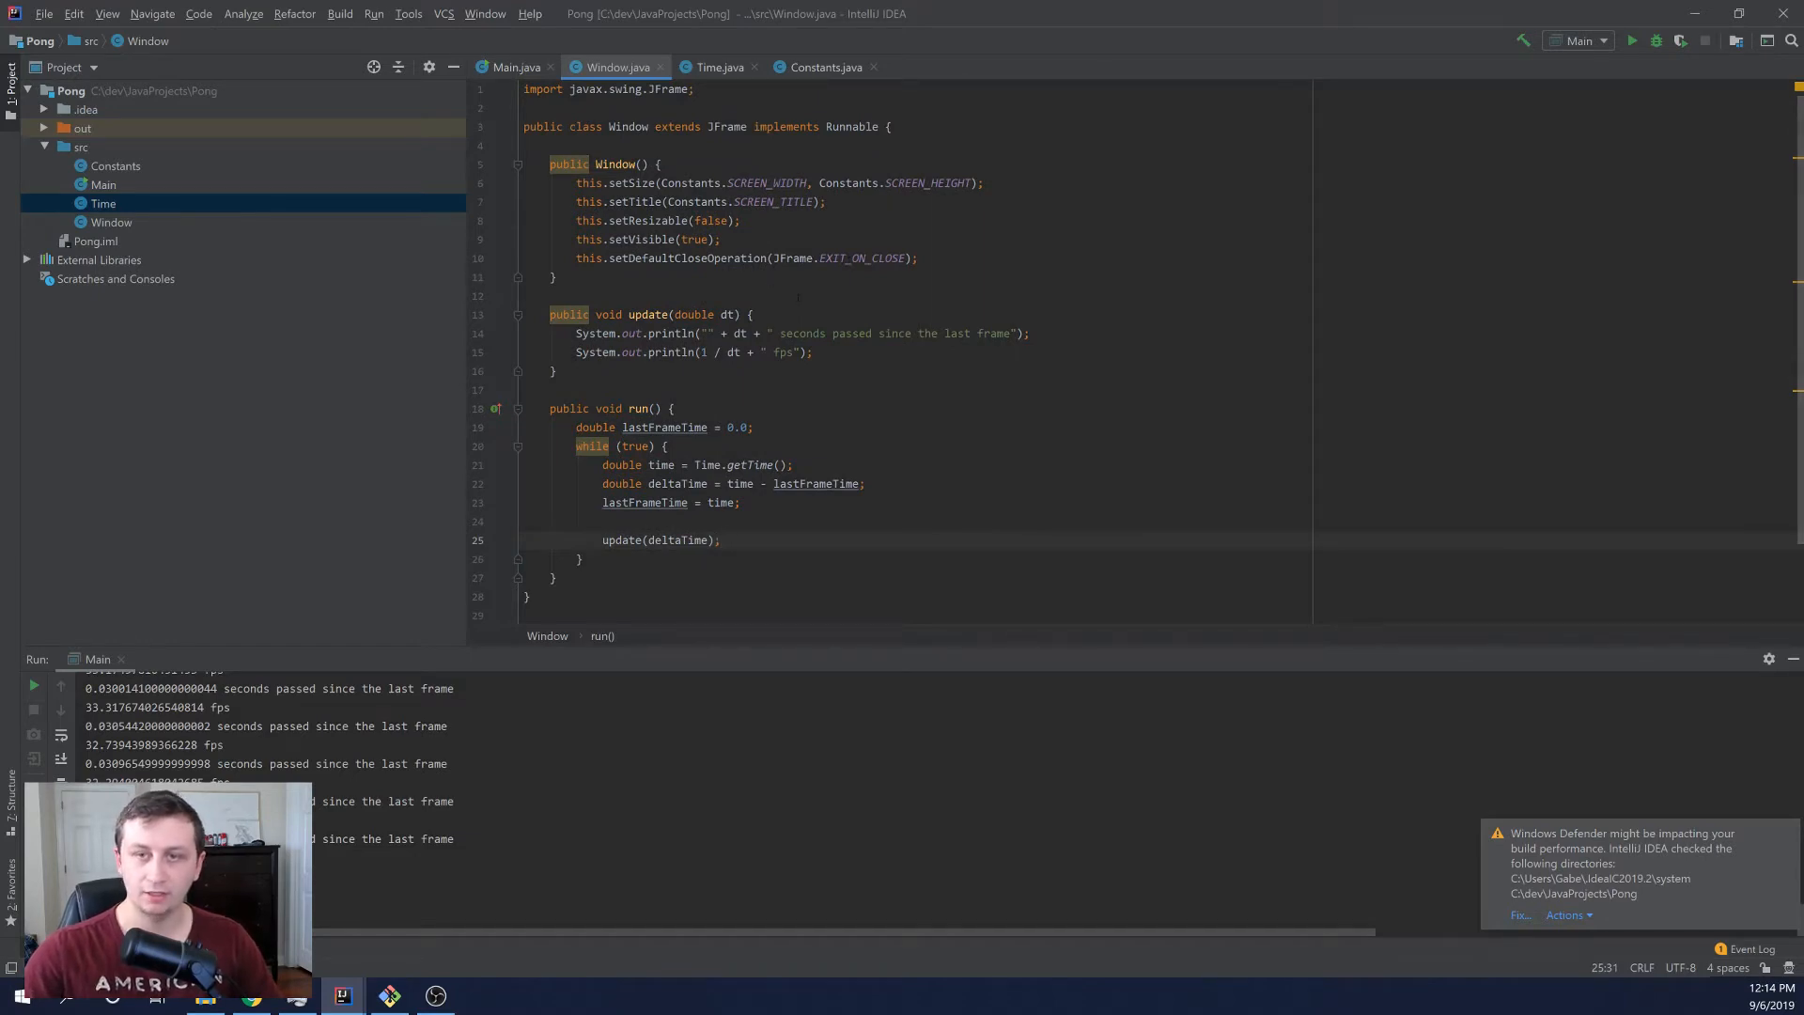
left_click_drag(575, 332, 812, 351)
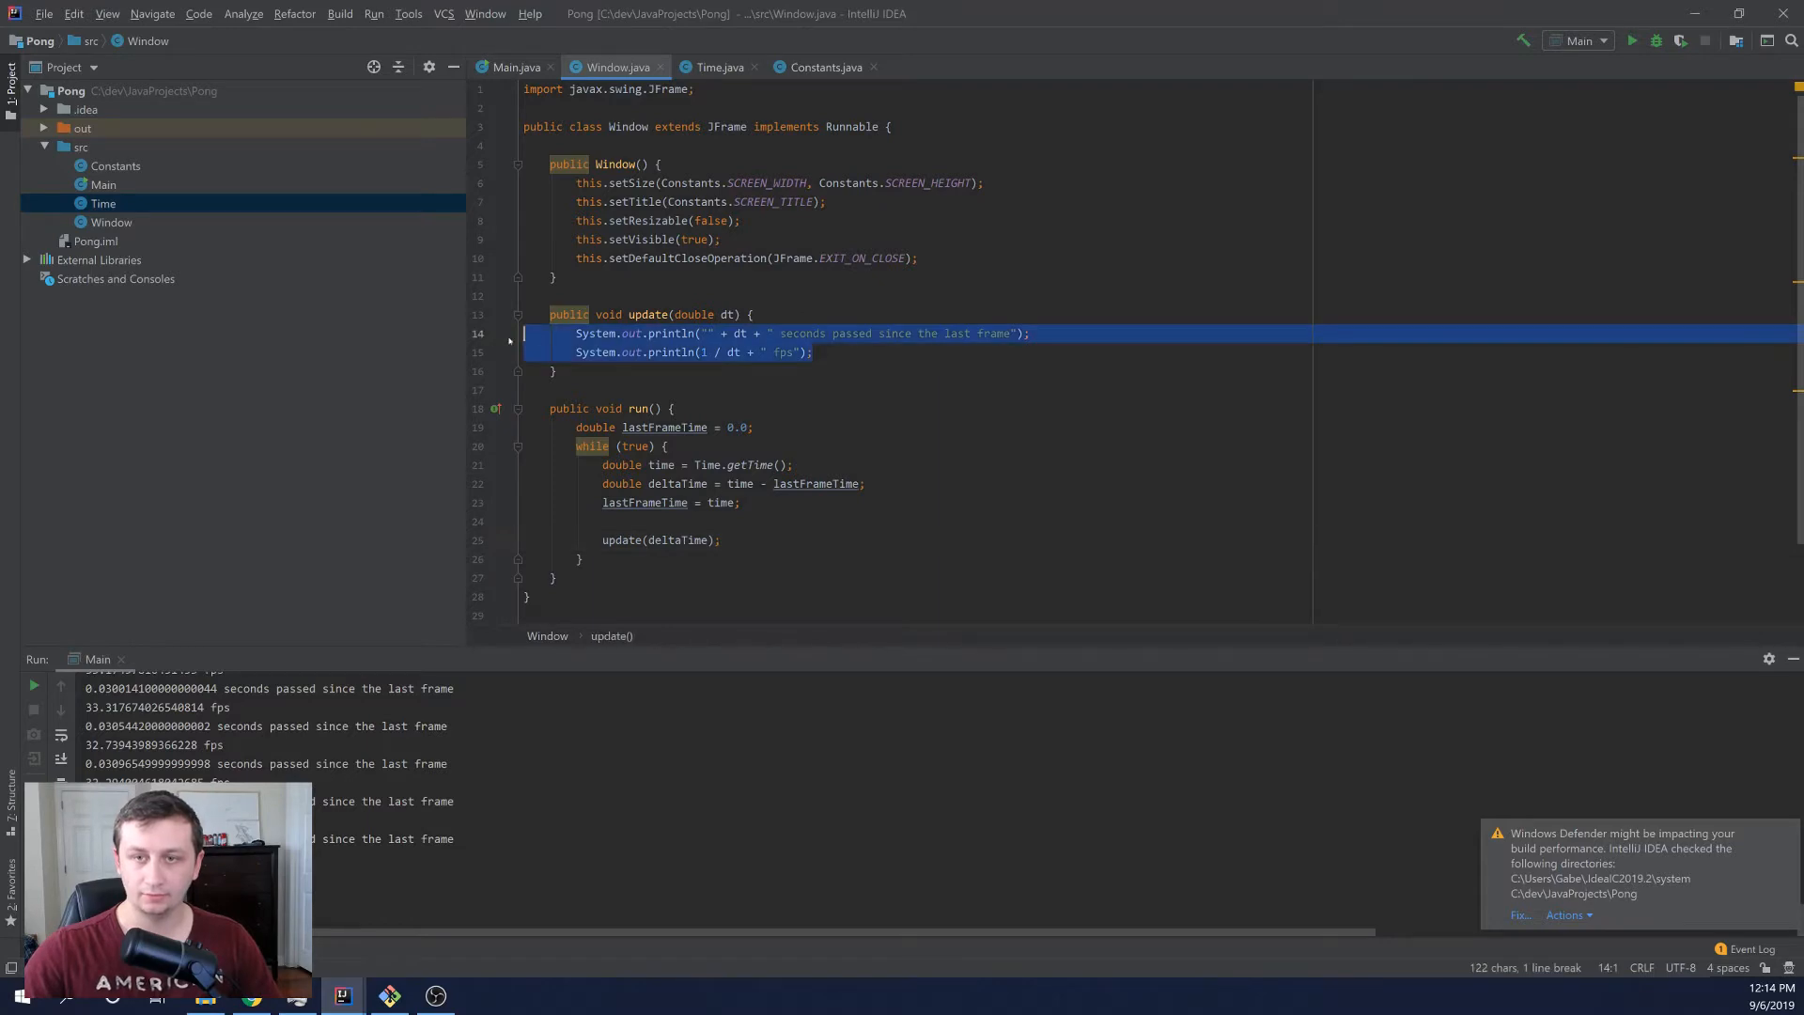
key("Delete")
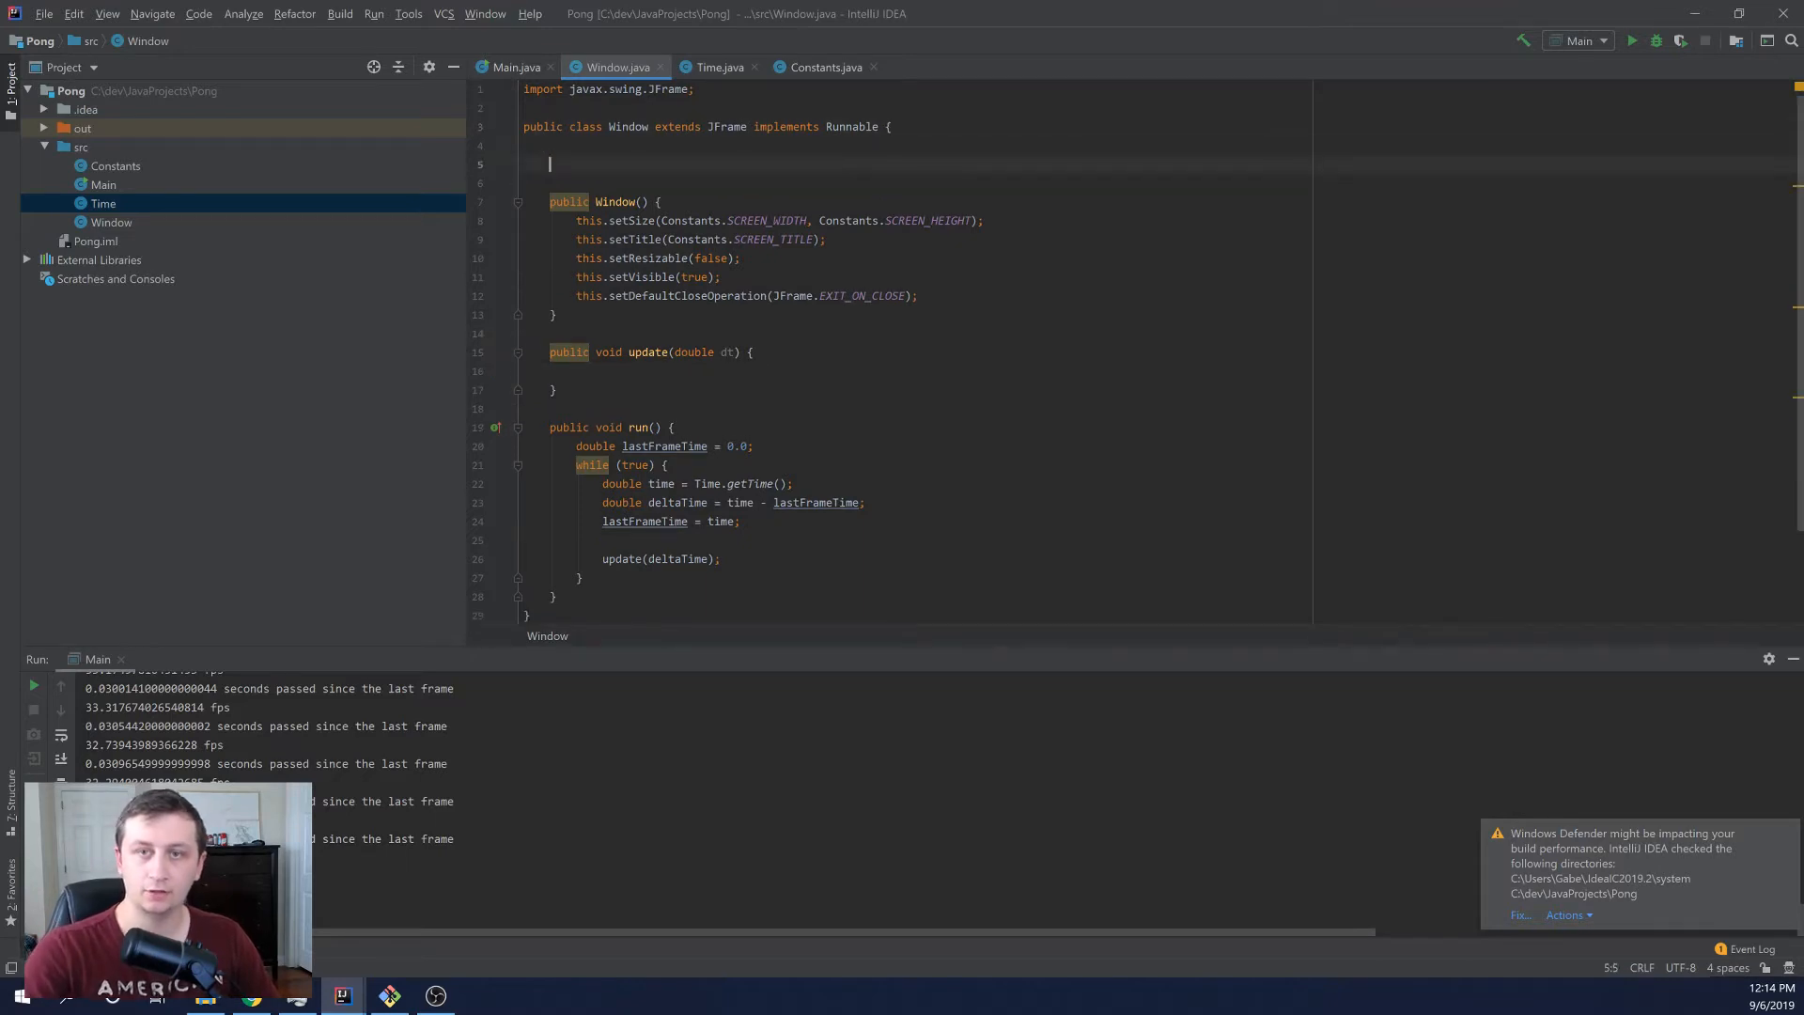
- Declare a Graphics2D g2 field and import java.awt.Graphics2D
type("Graphics2D")
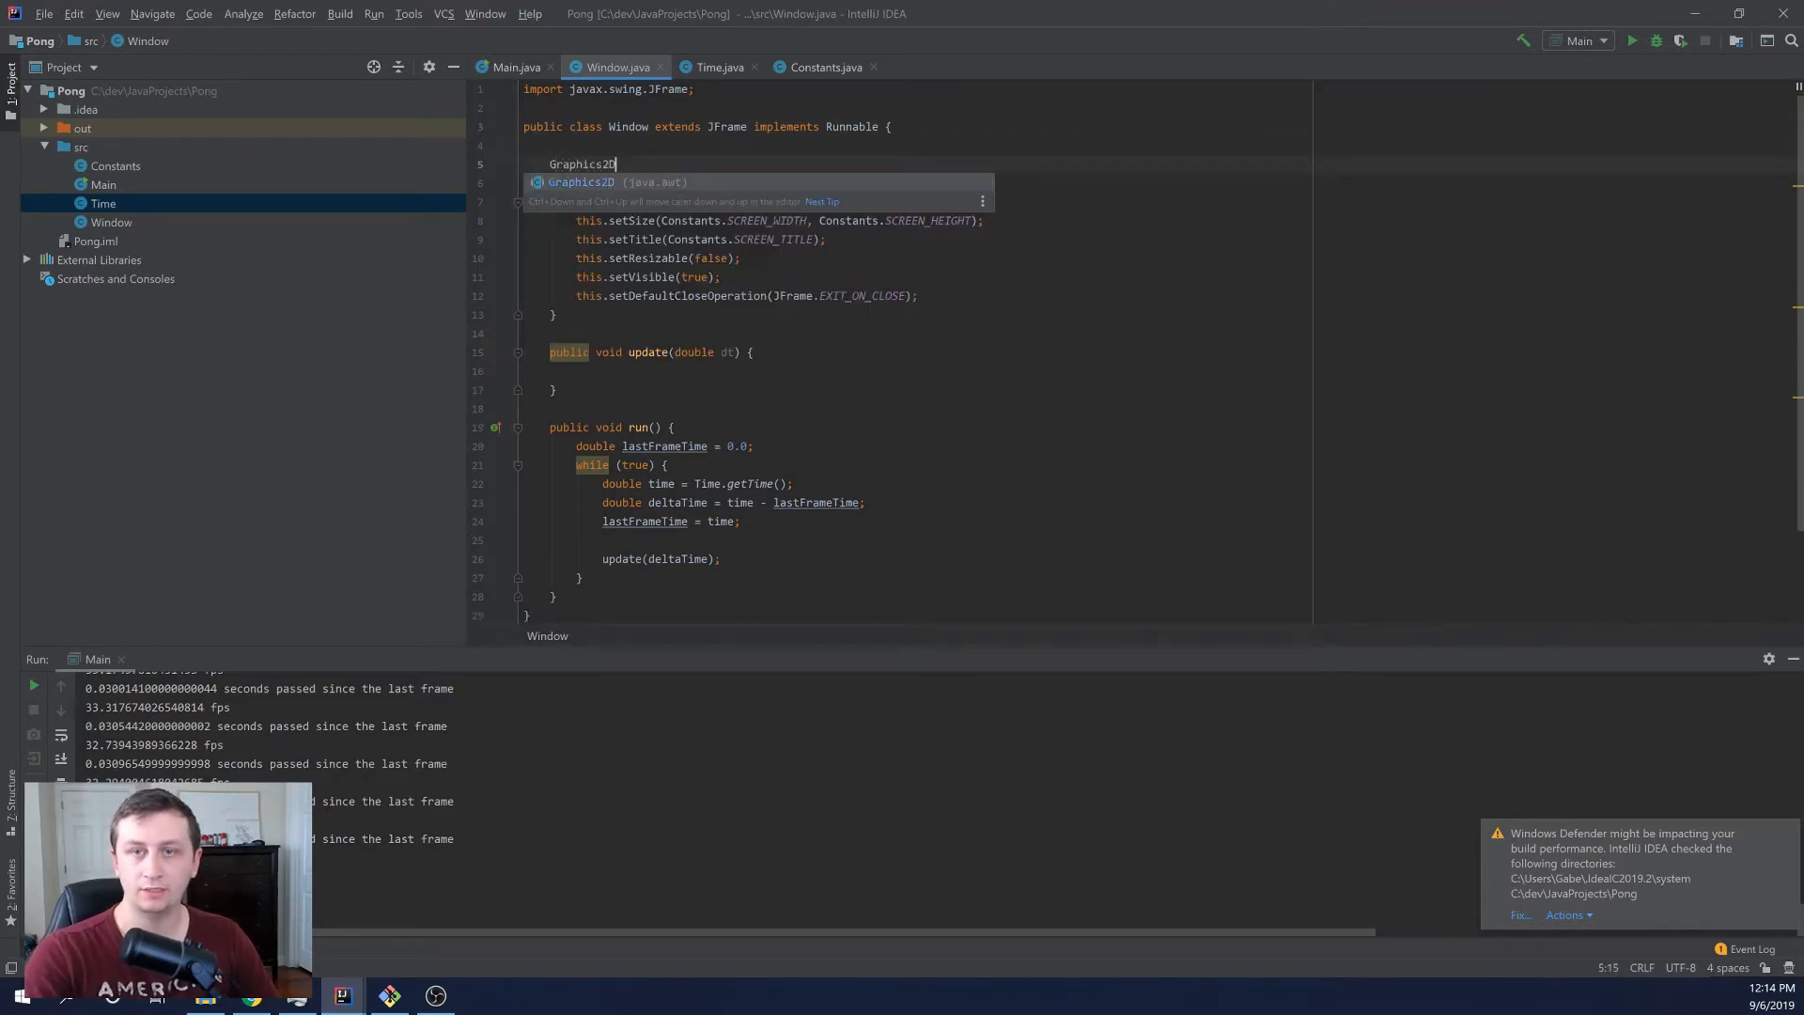
type("g2;")
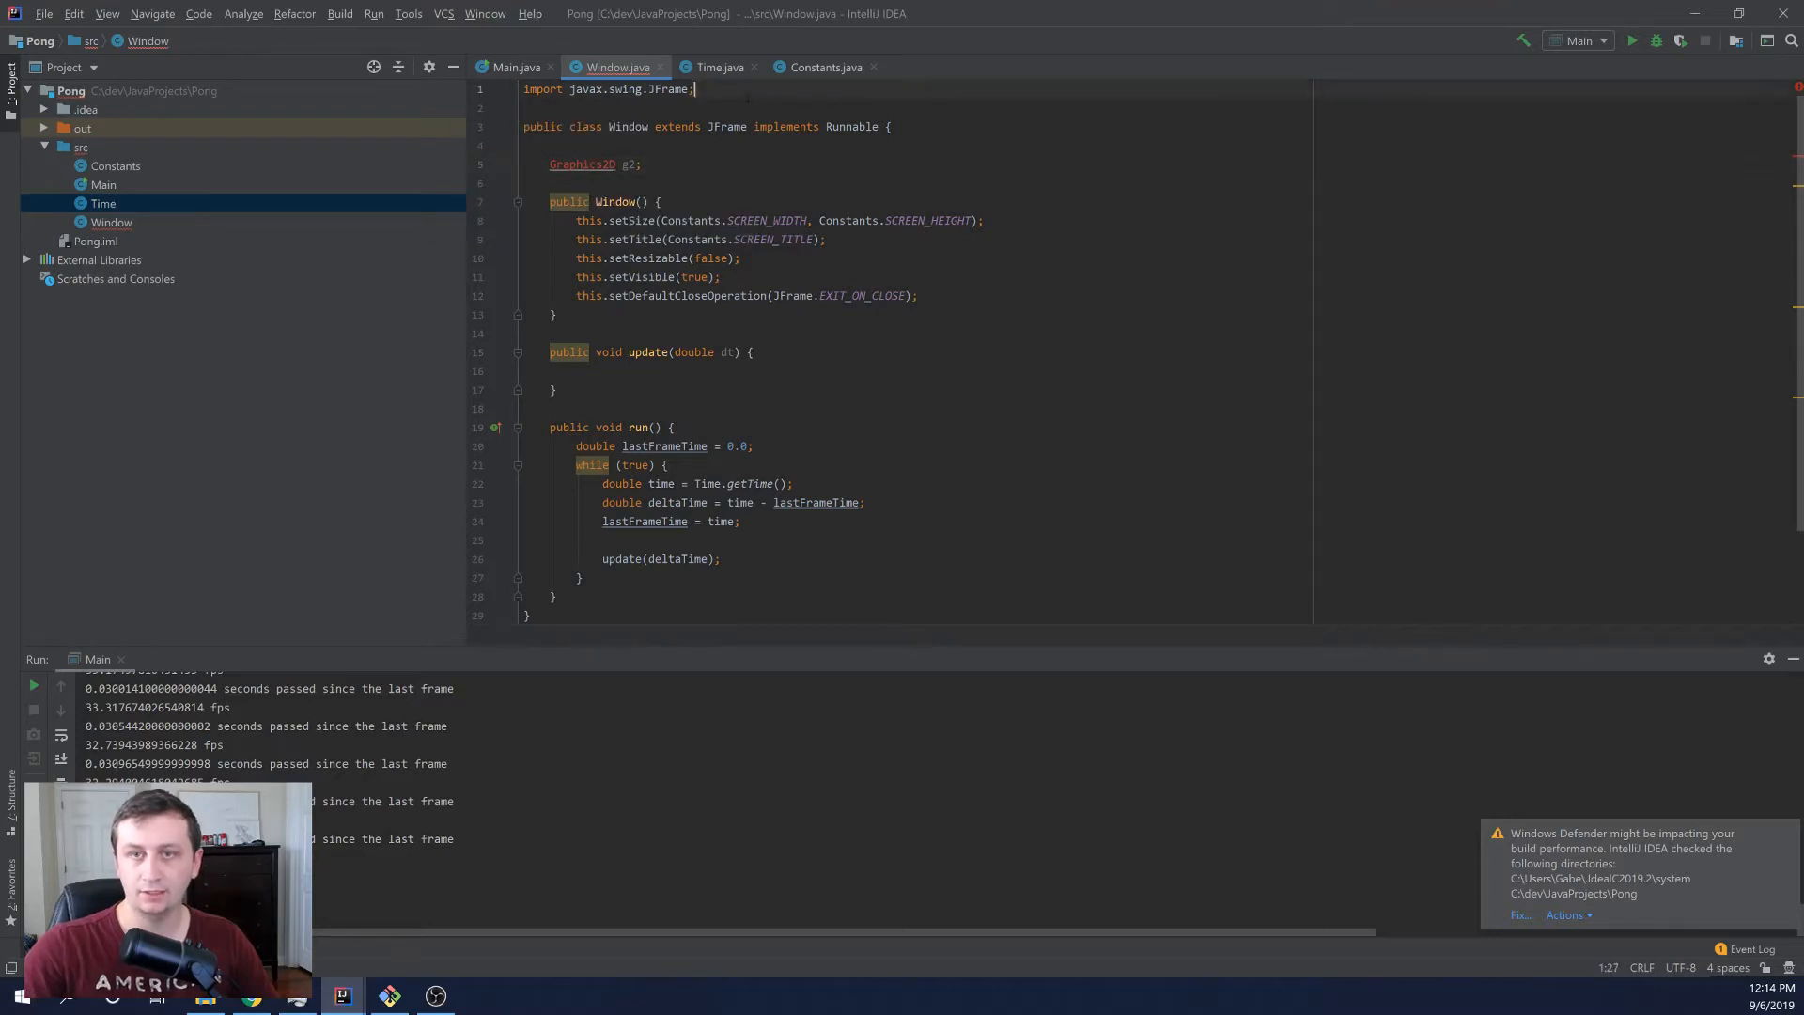
type("import java.awt.Graphics2D;")
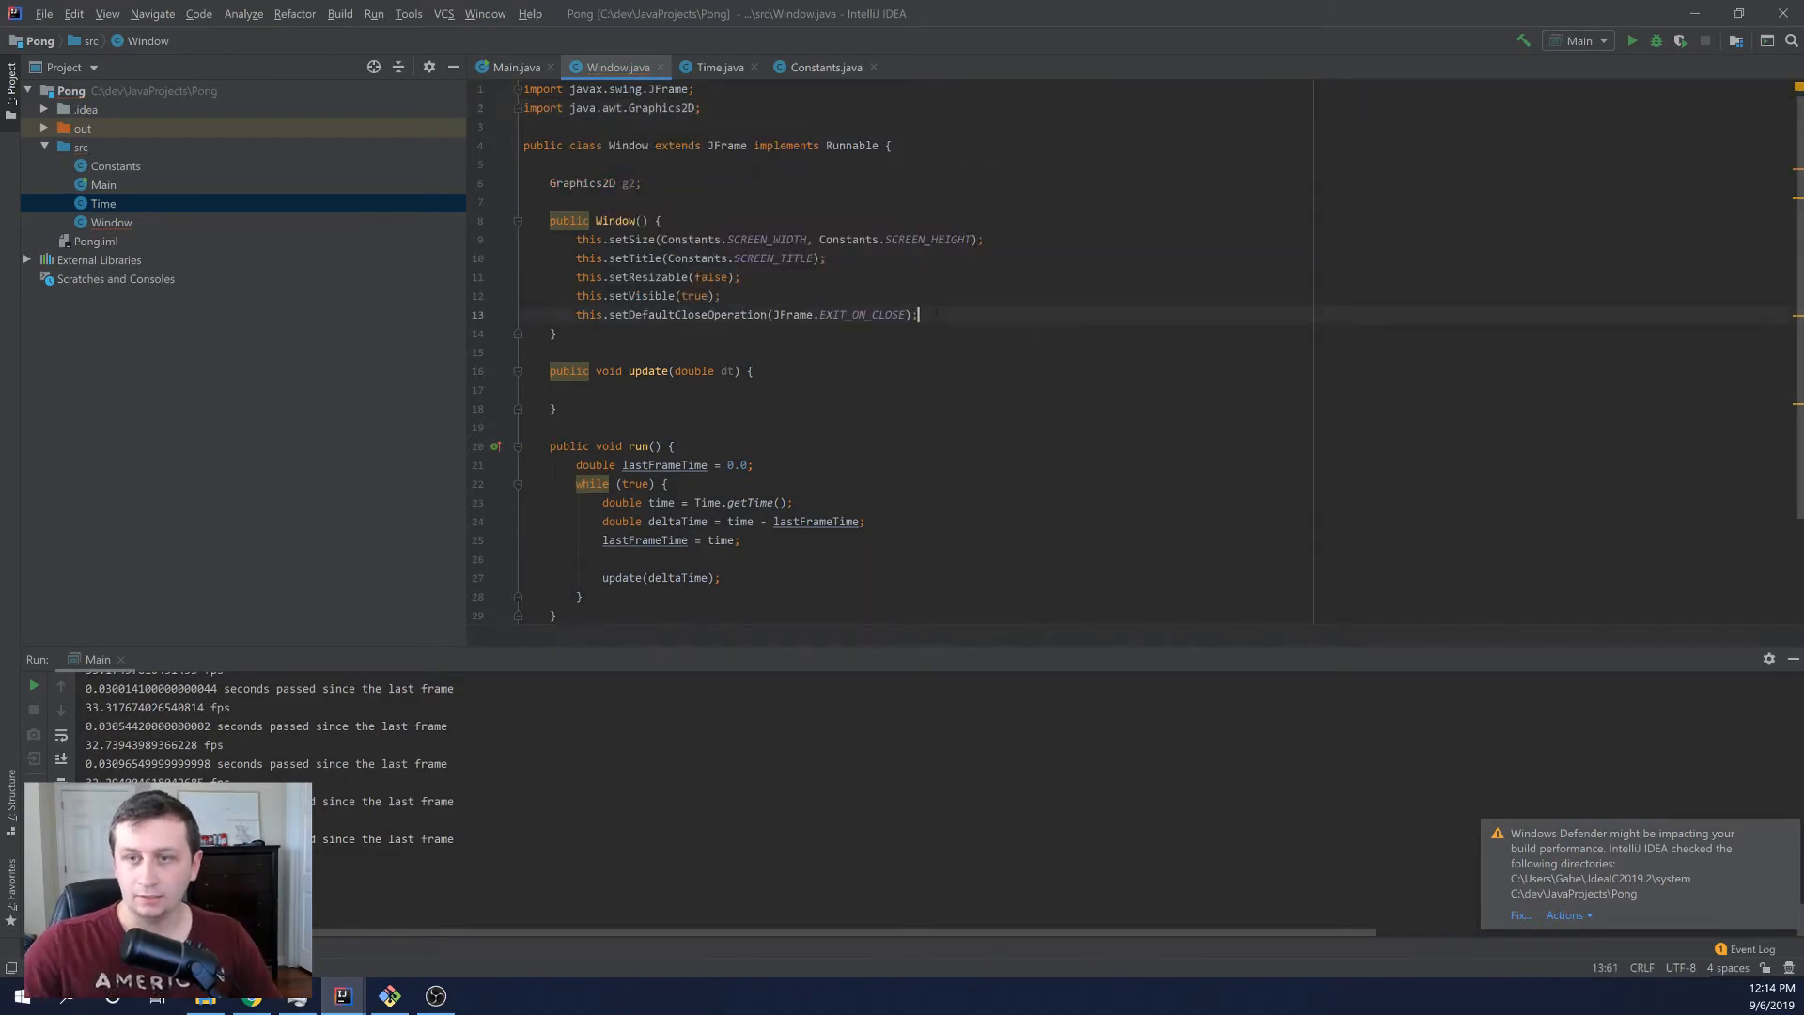
- In the constructor assign g2 = (Graphics2D)this.getGraphics();
type("g2")
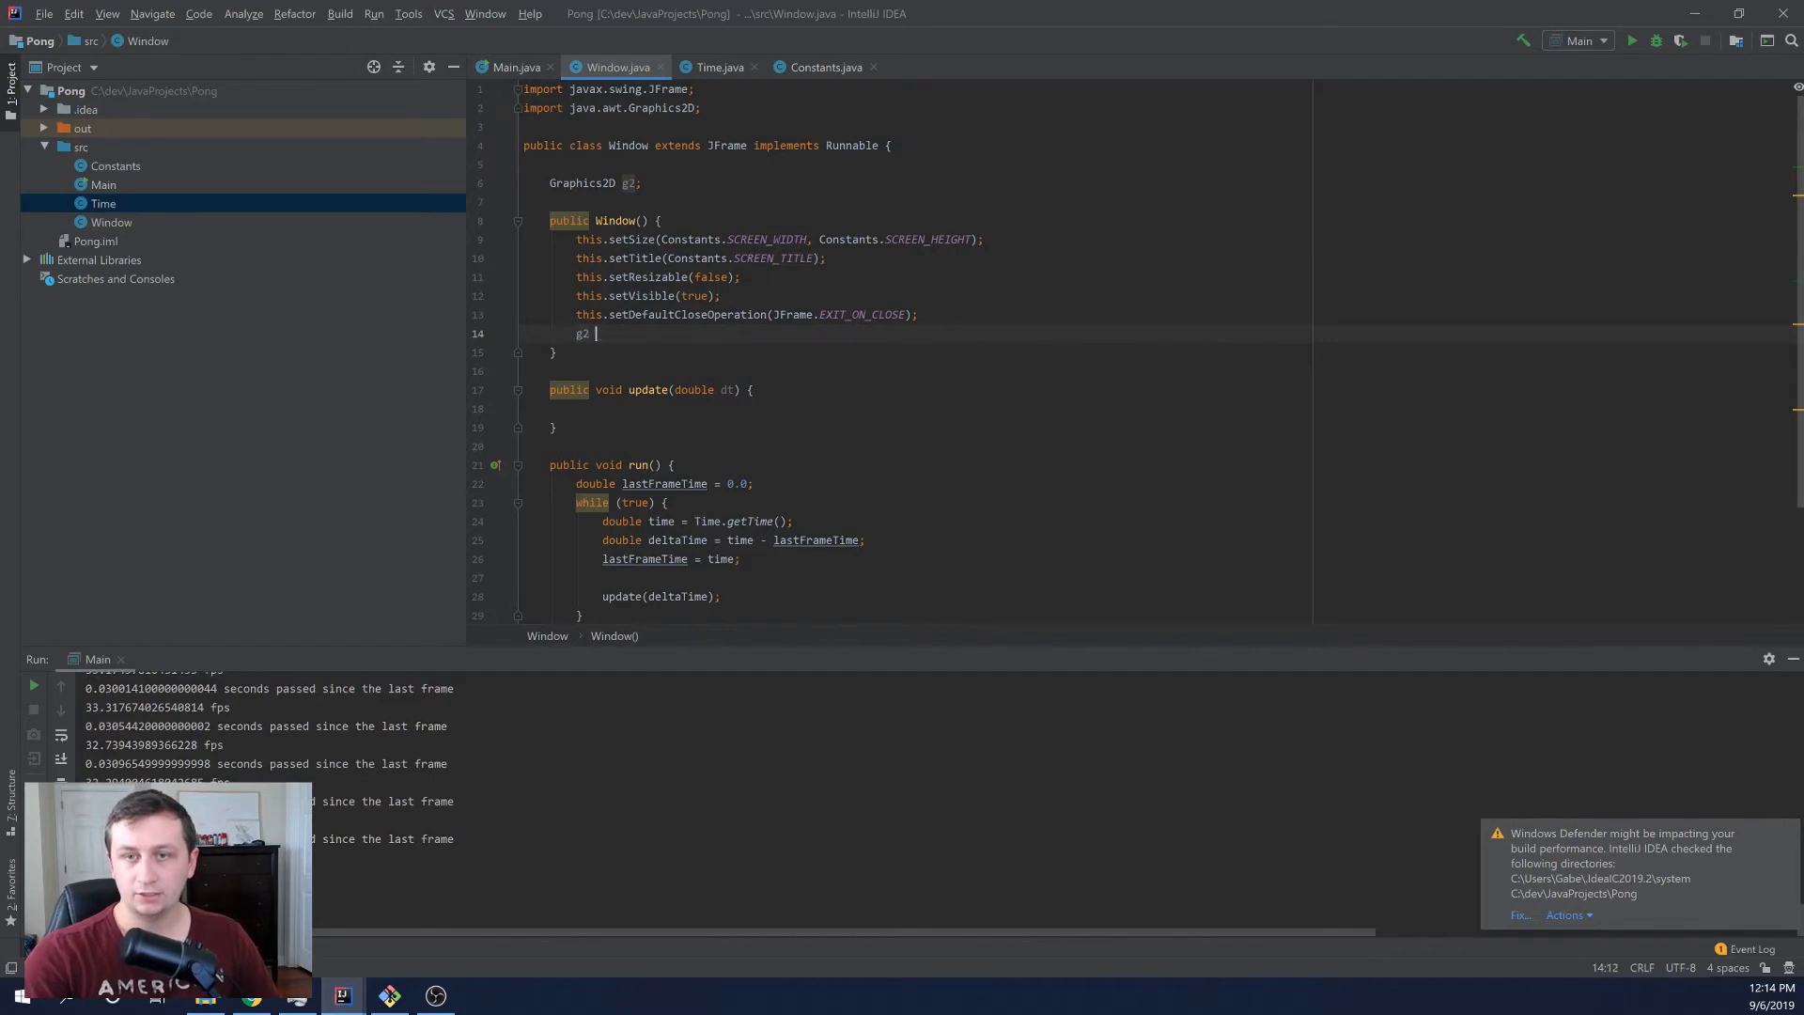
type("= (Graphics2D")
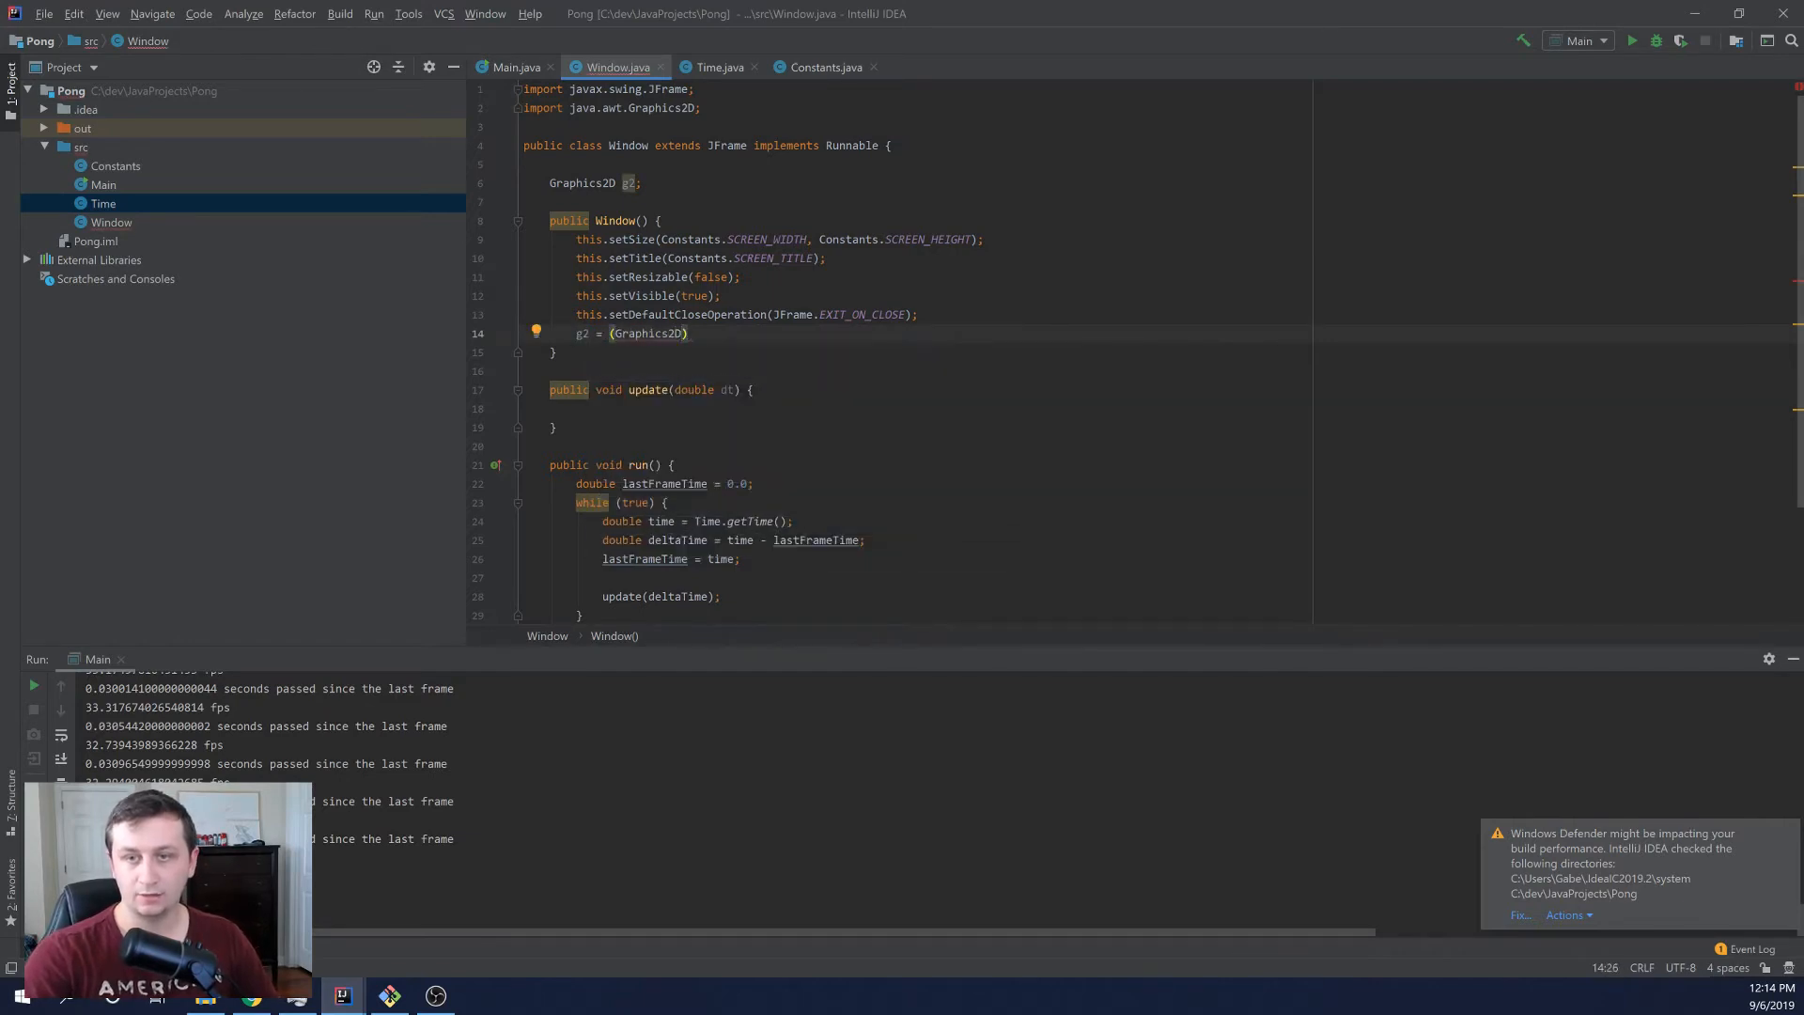
type("this.getGraphics();")
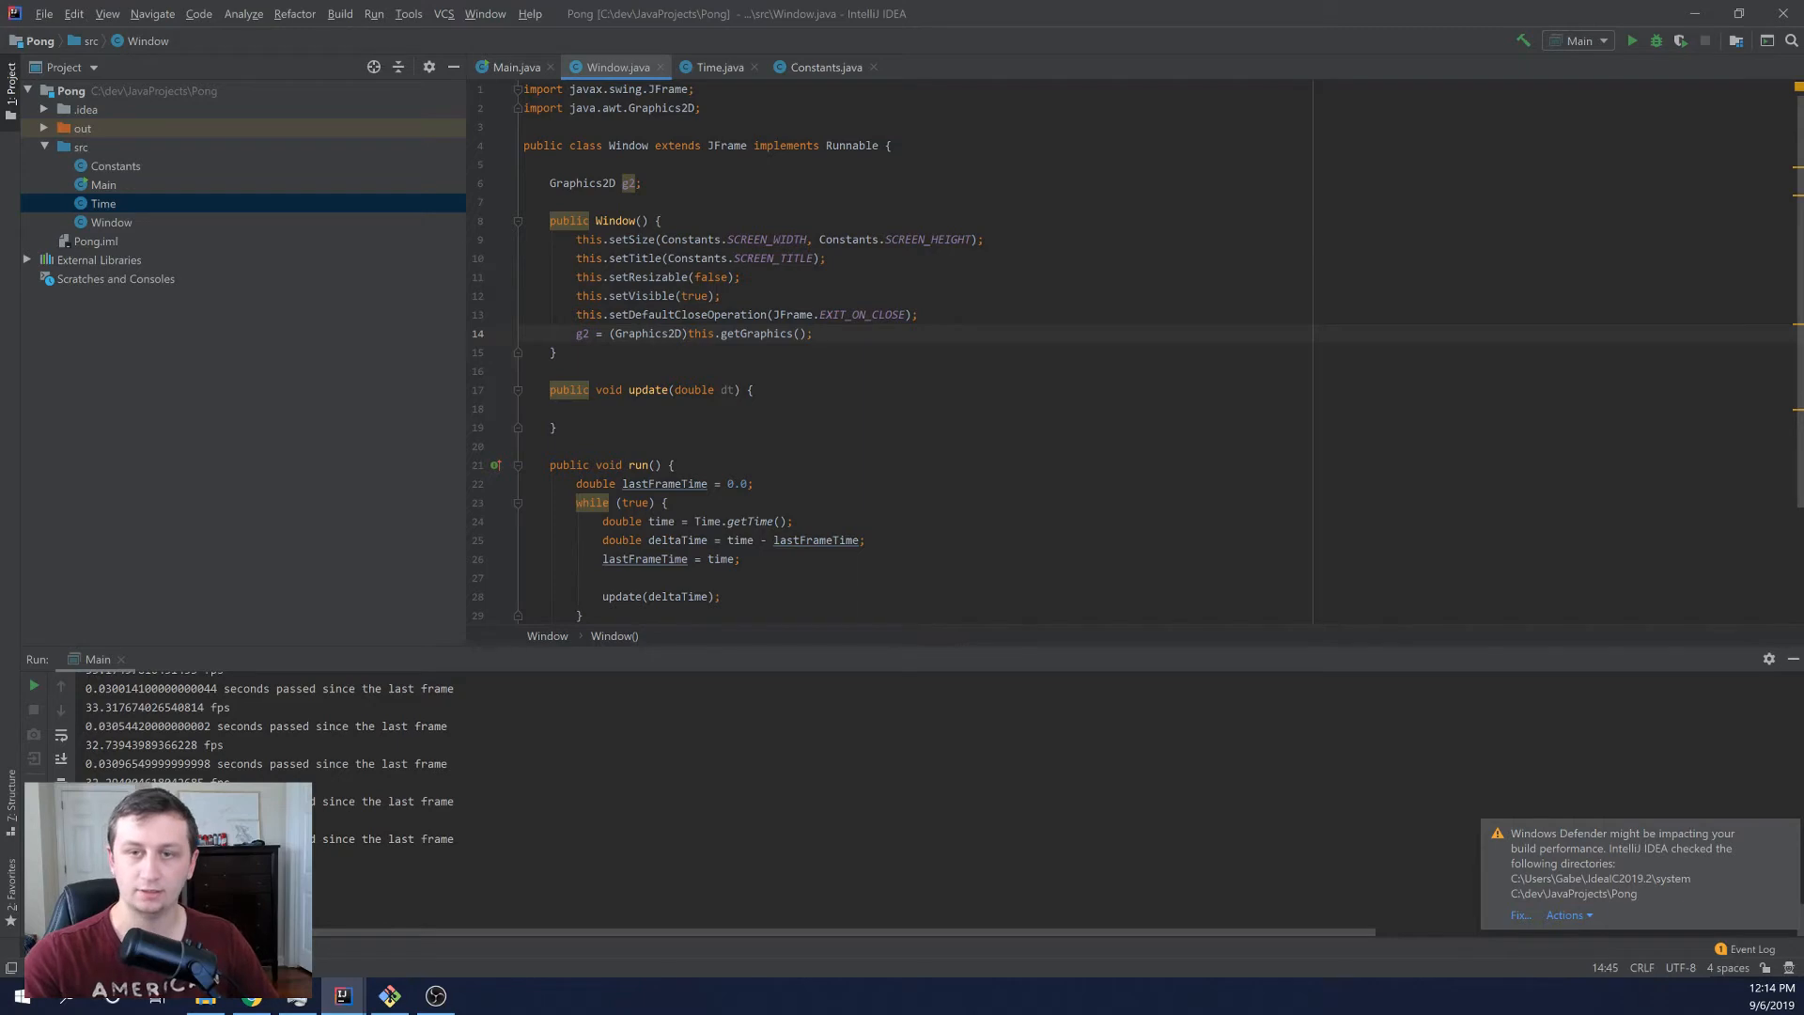
double_click(648, 333)
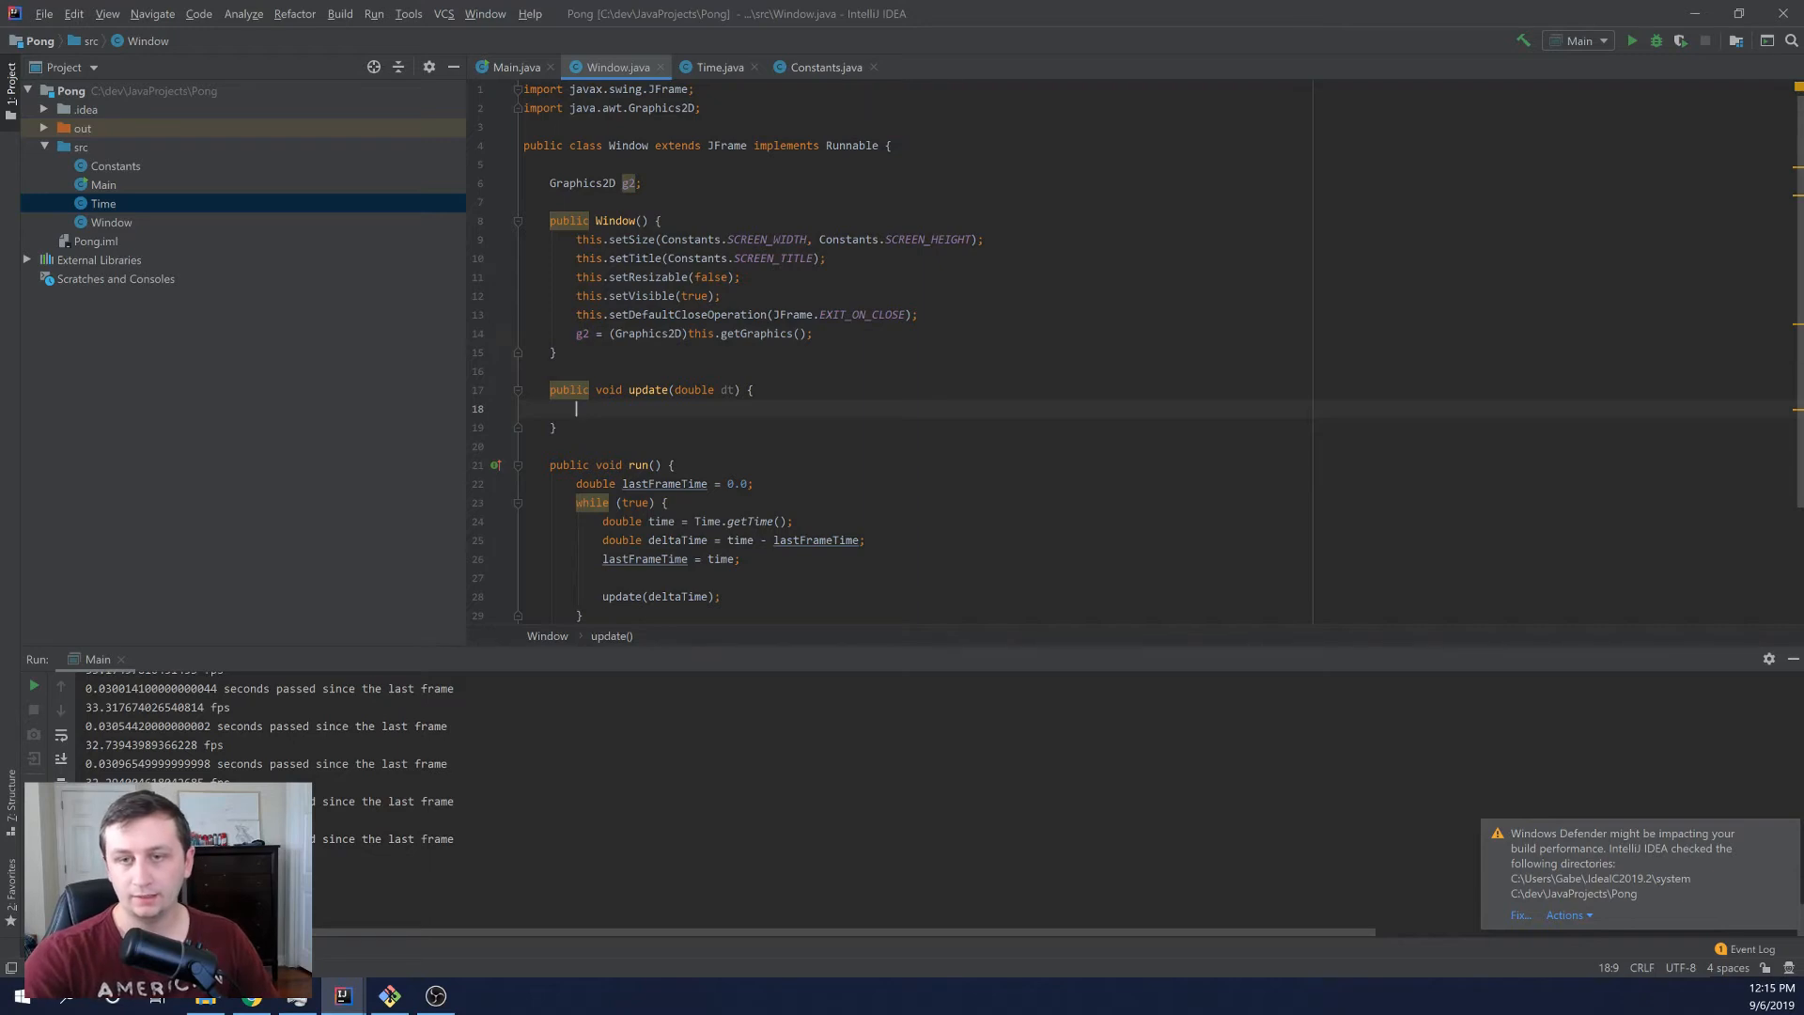
- In update, set g2's colour to Color.BLACK and import java.awt.Color
type("g2.")
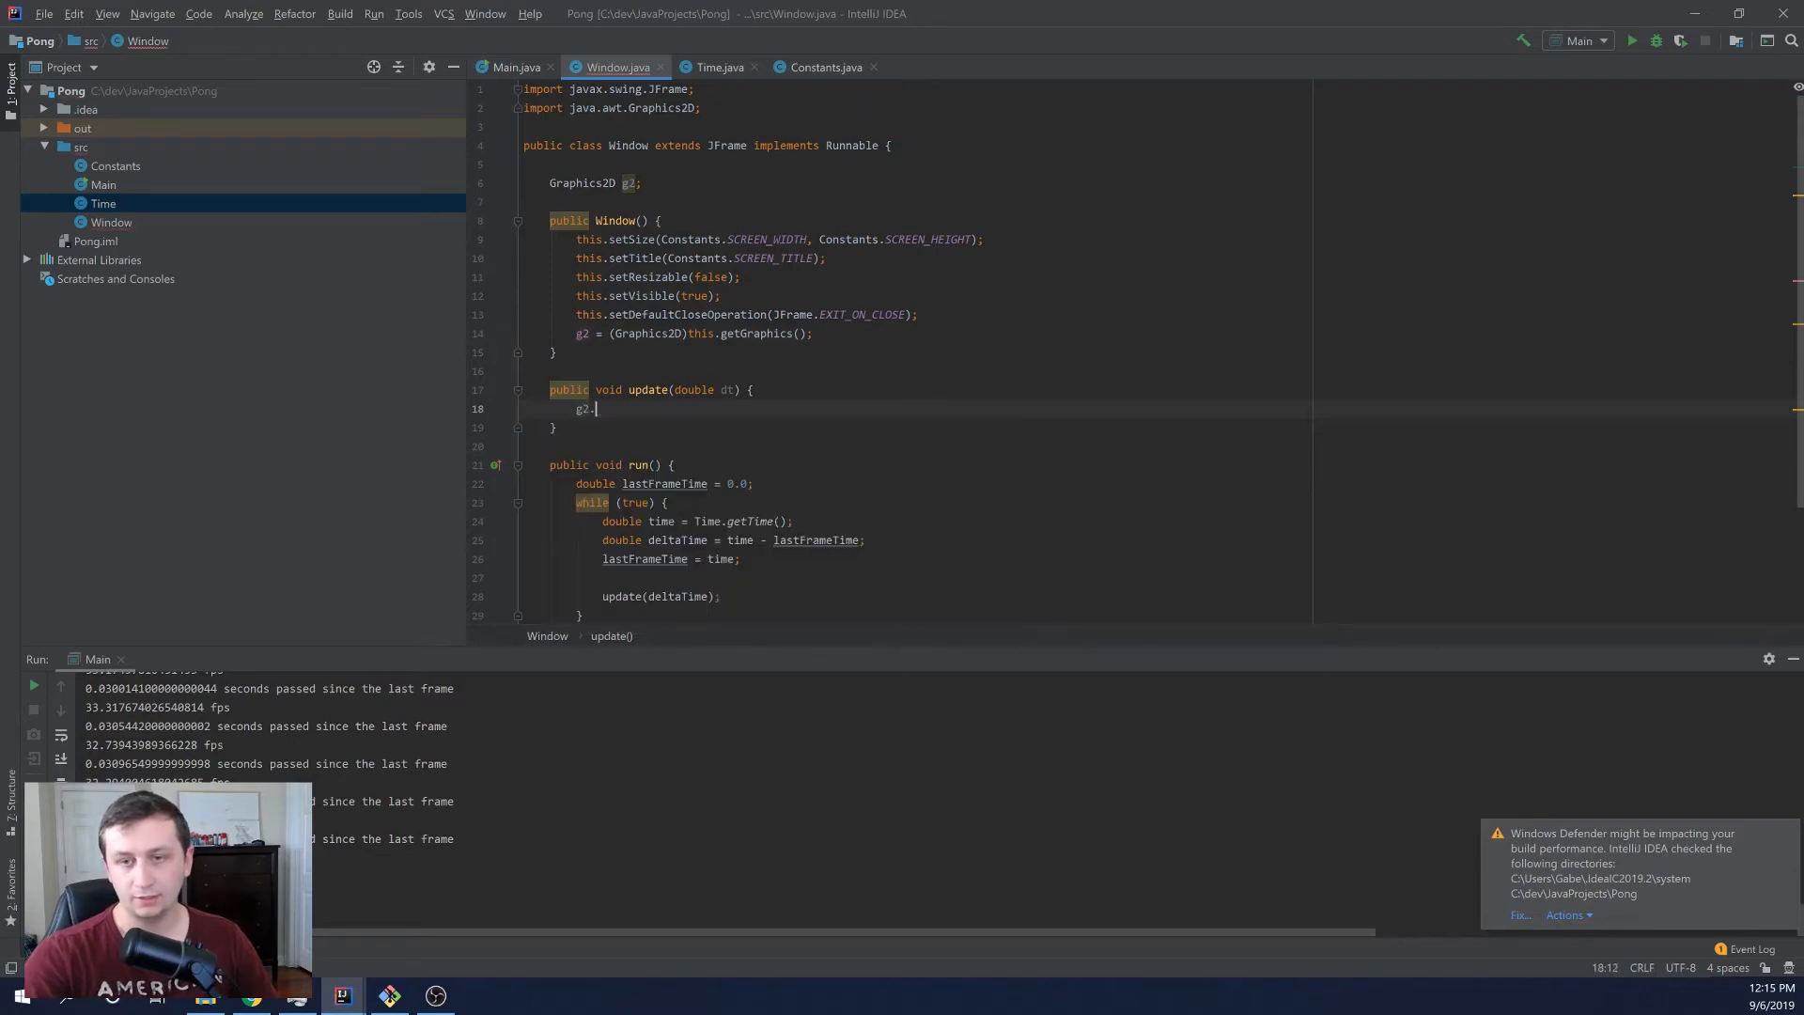
type("setColo")
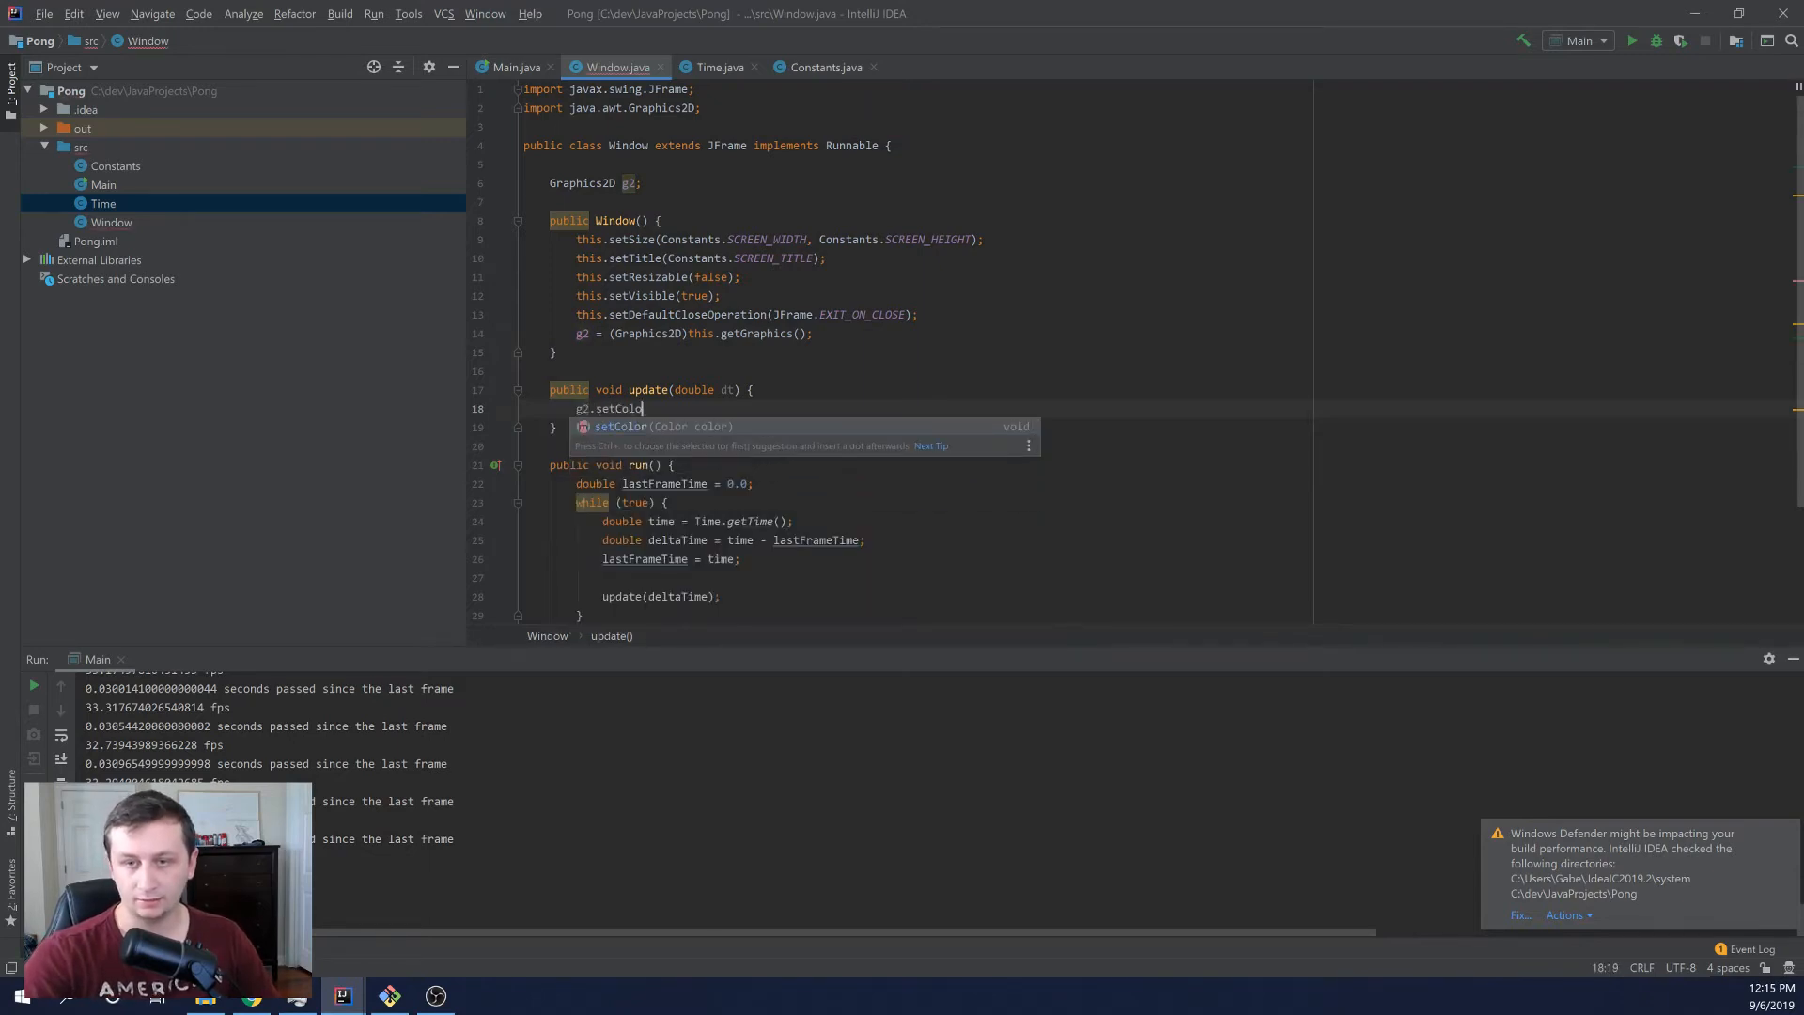
type("r(Color.BLACK);")
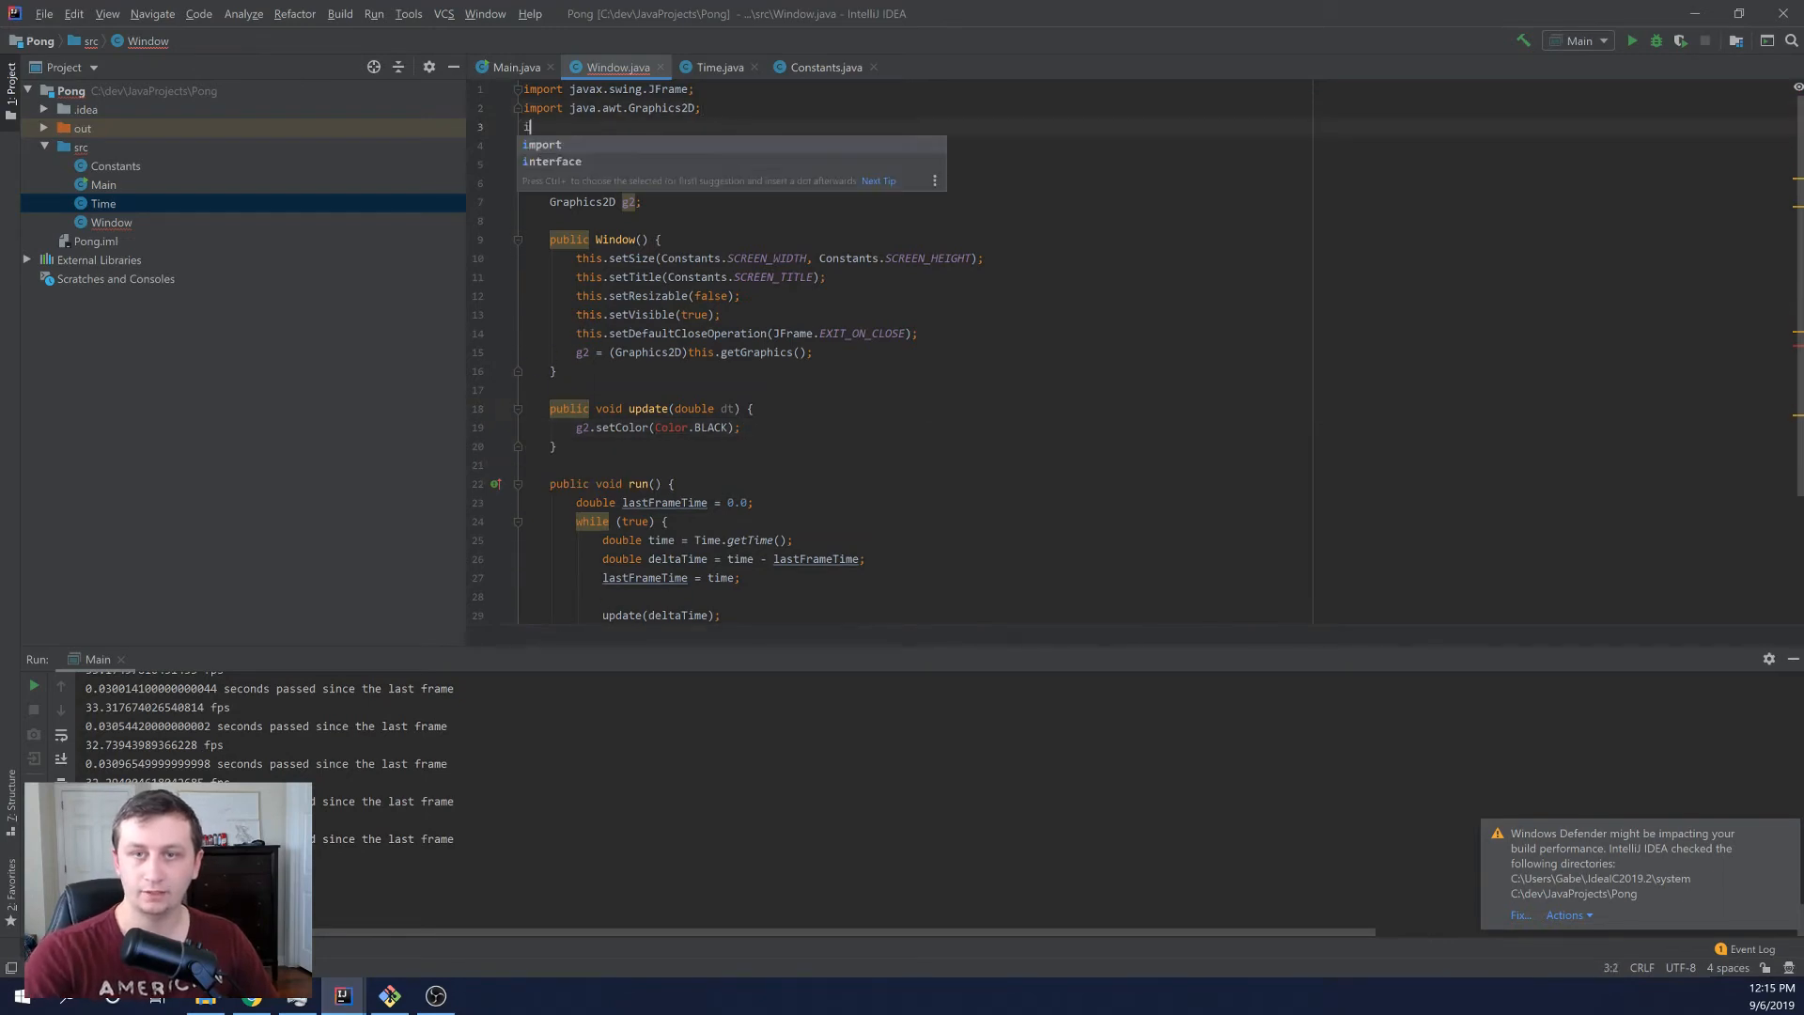
type("import java.awt.Color;")
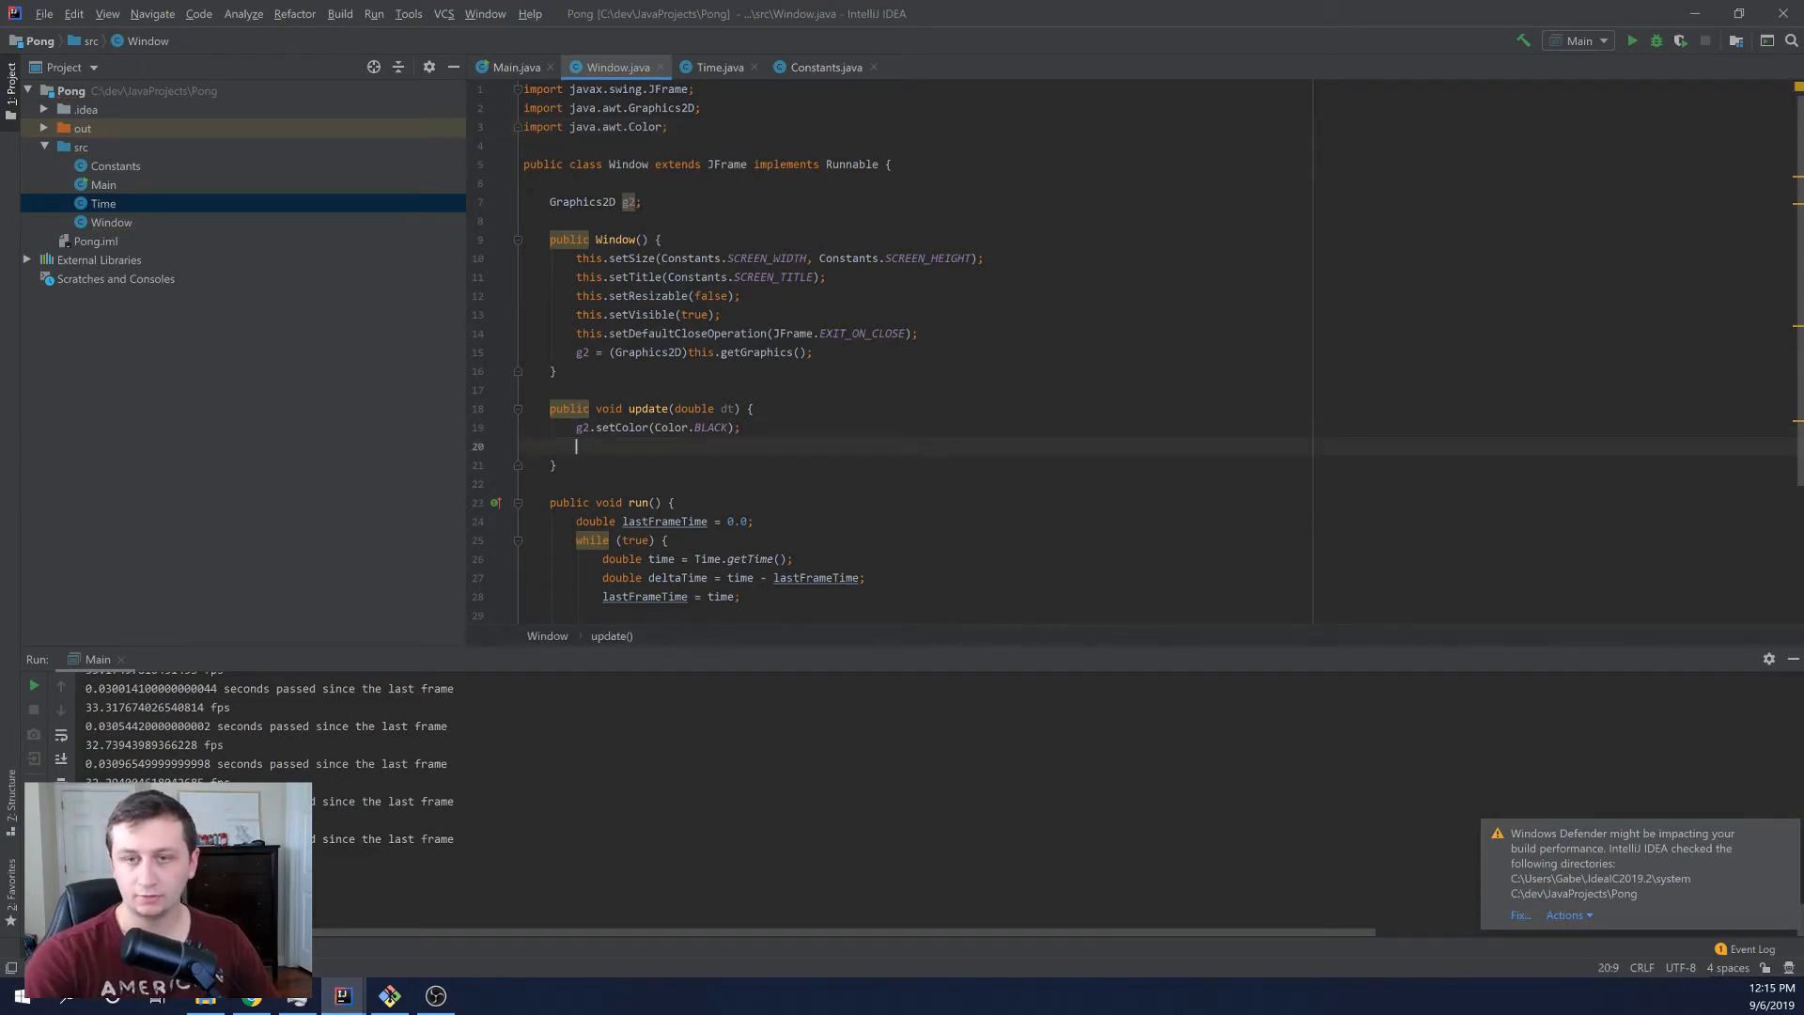
- Fill a rectangle from 0,0 sized Constants.SCREEN_WIDTH by Constants.SCREEN_HEIGHT
type("g2")
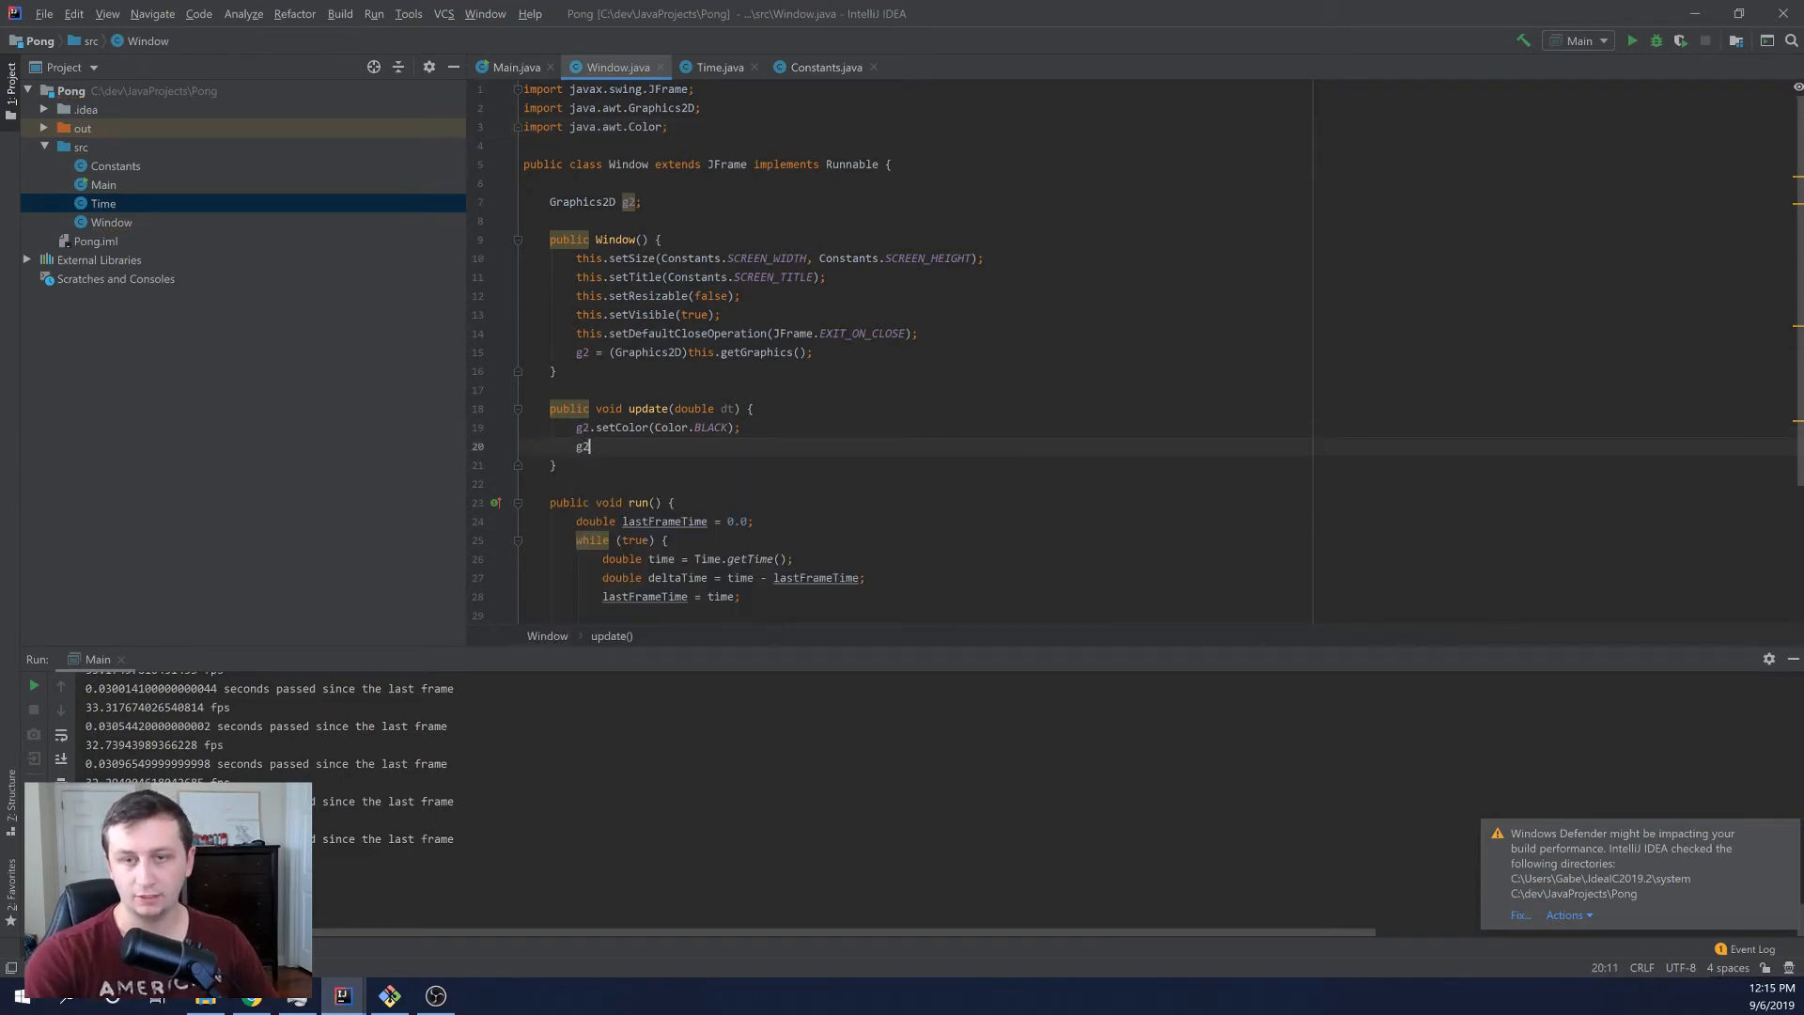
type(".fillRec")
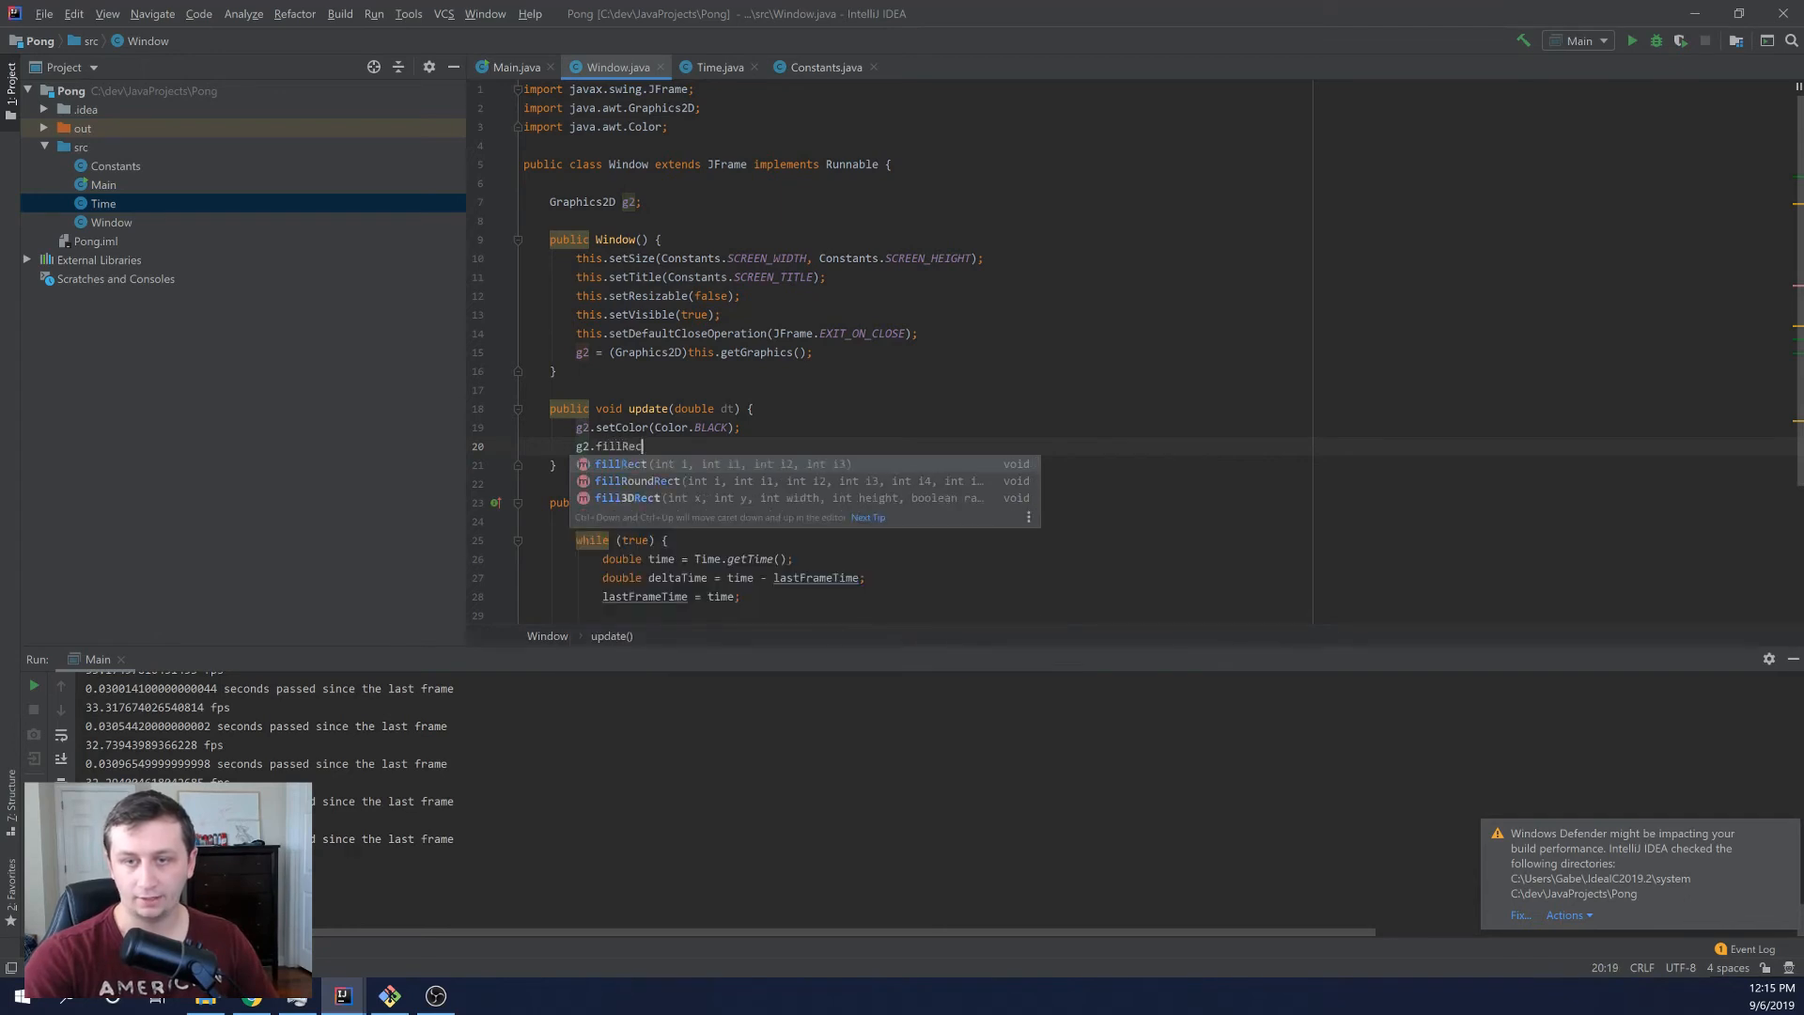
key("Enter")
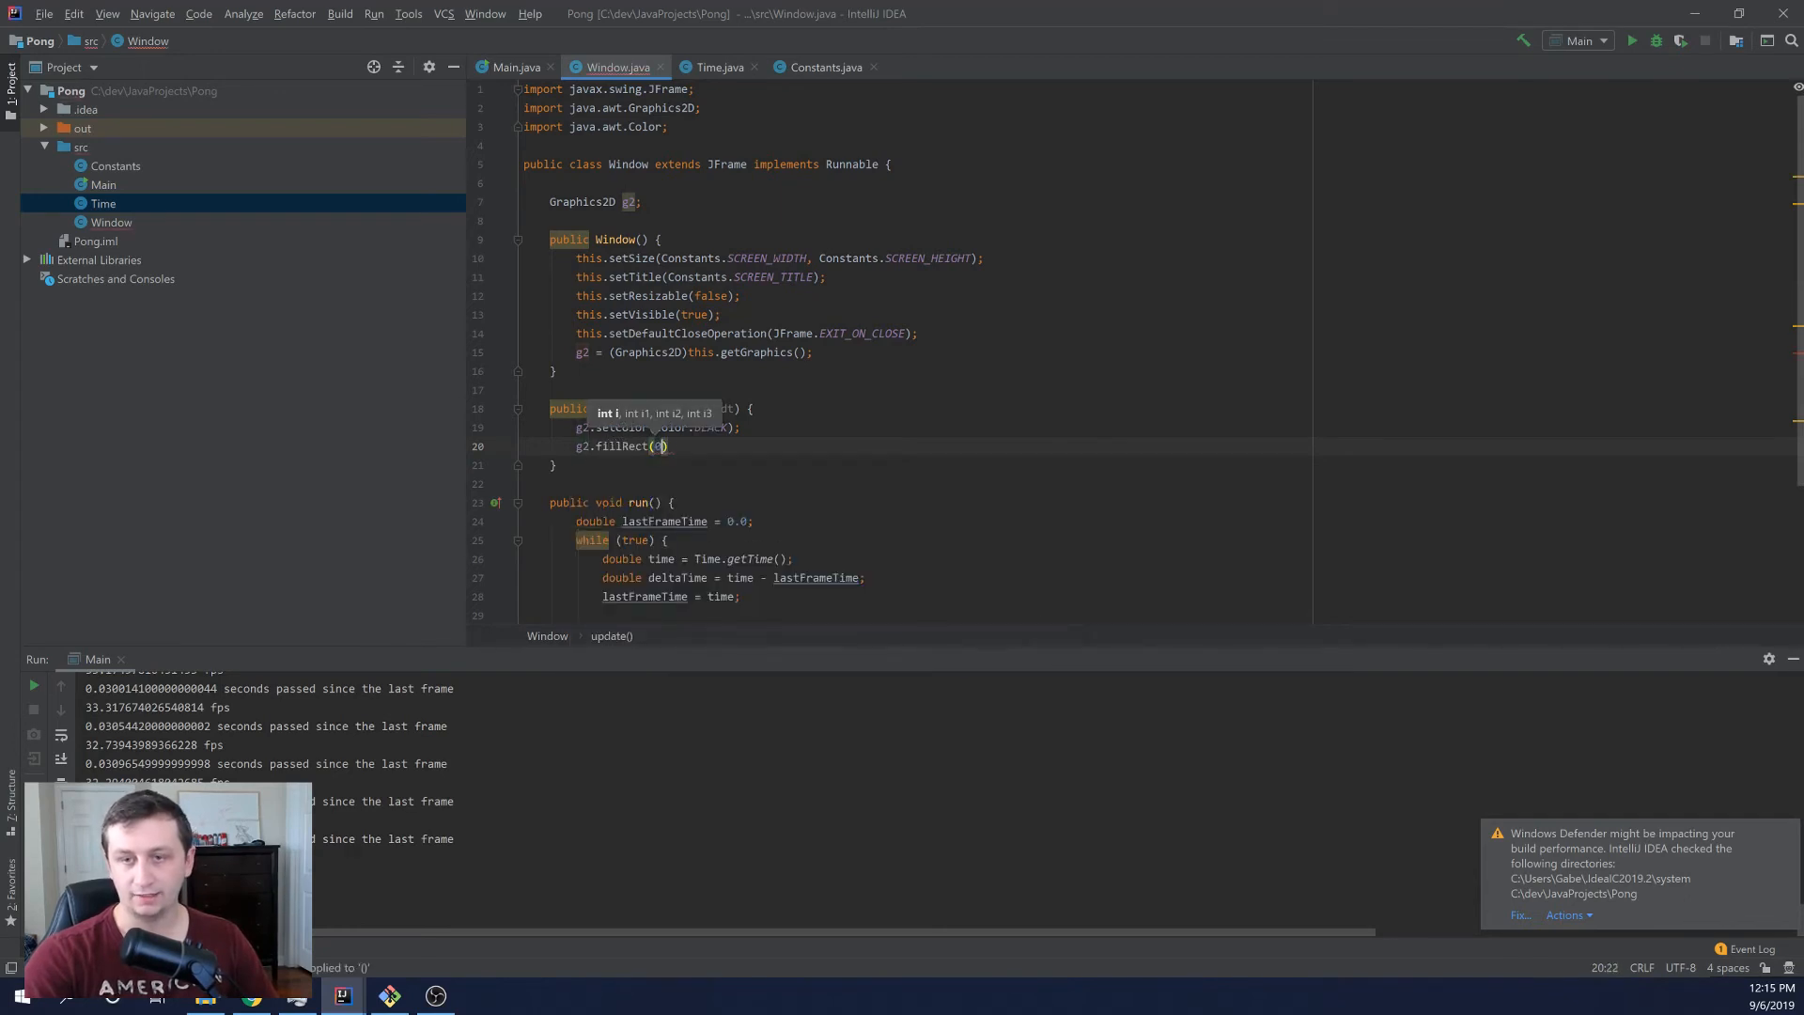
type("0, 0,")
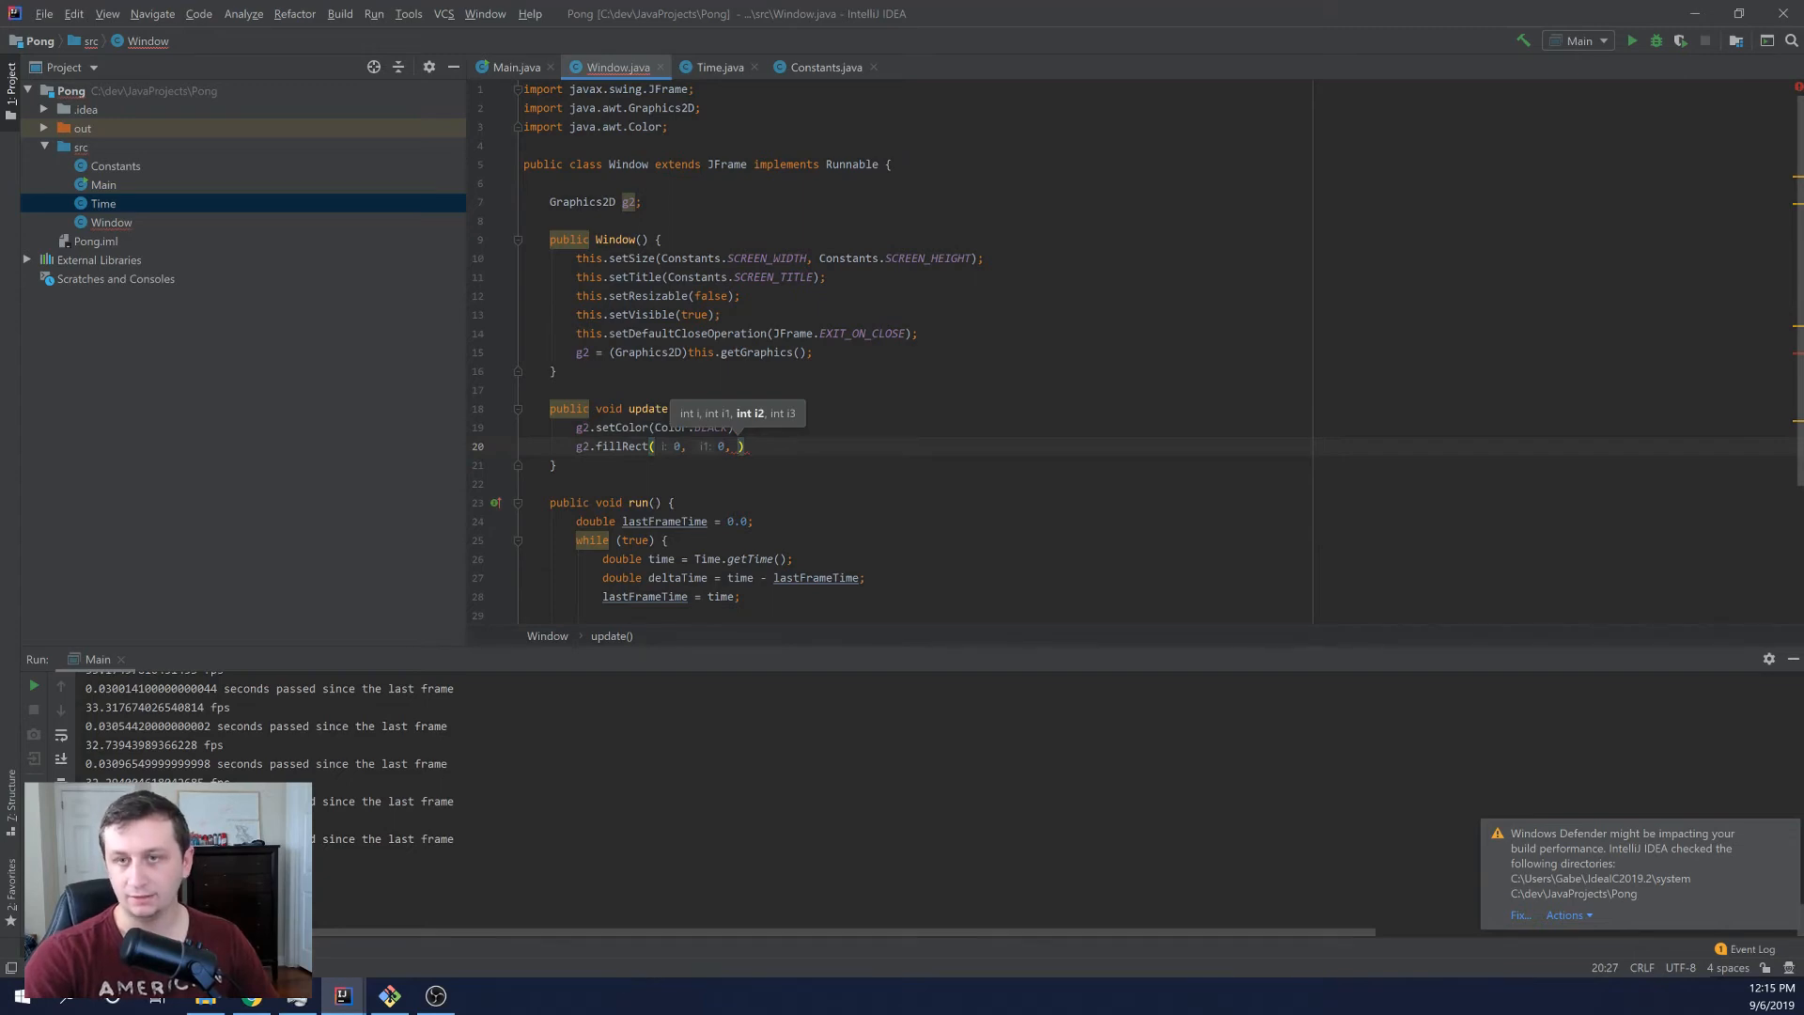
type("Constants.")
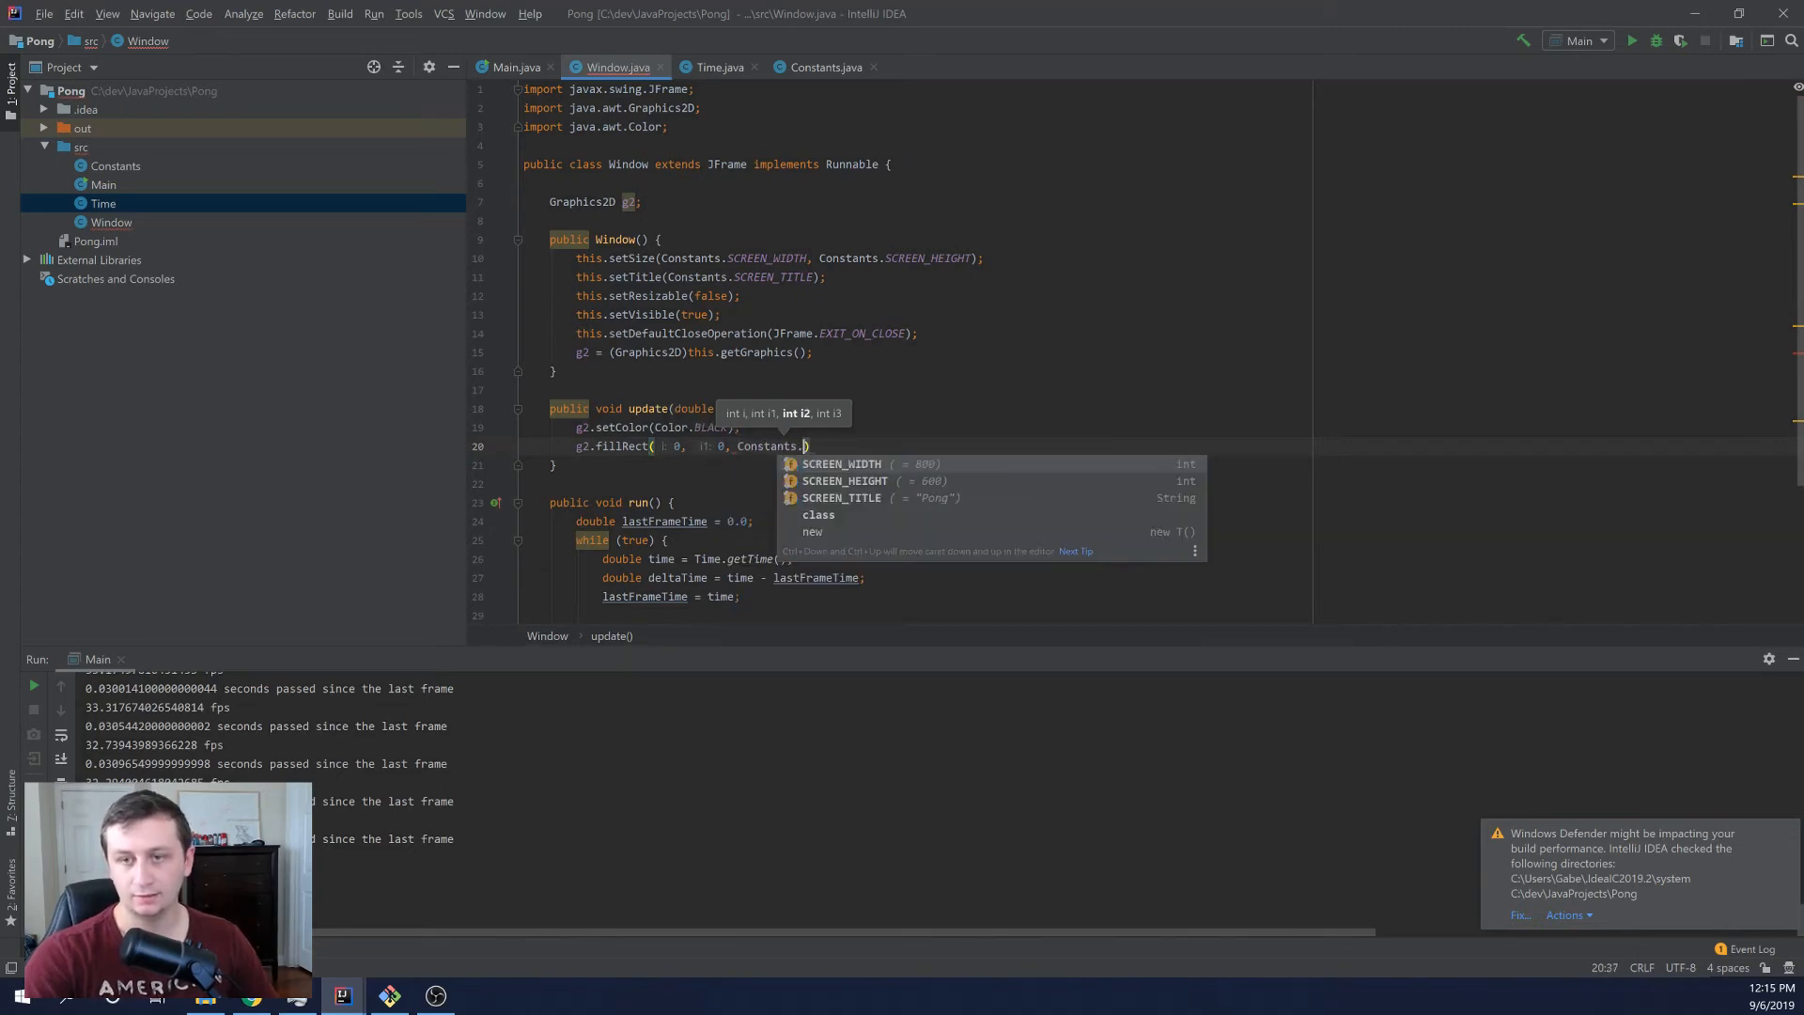
type("SCREEN_WIDTH, Constants.SCREEN_HEIGHT")
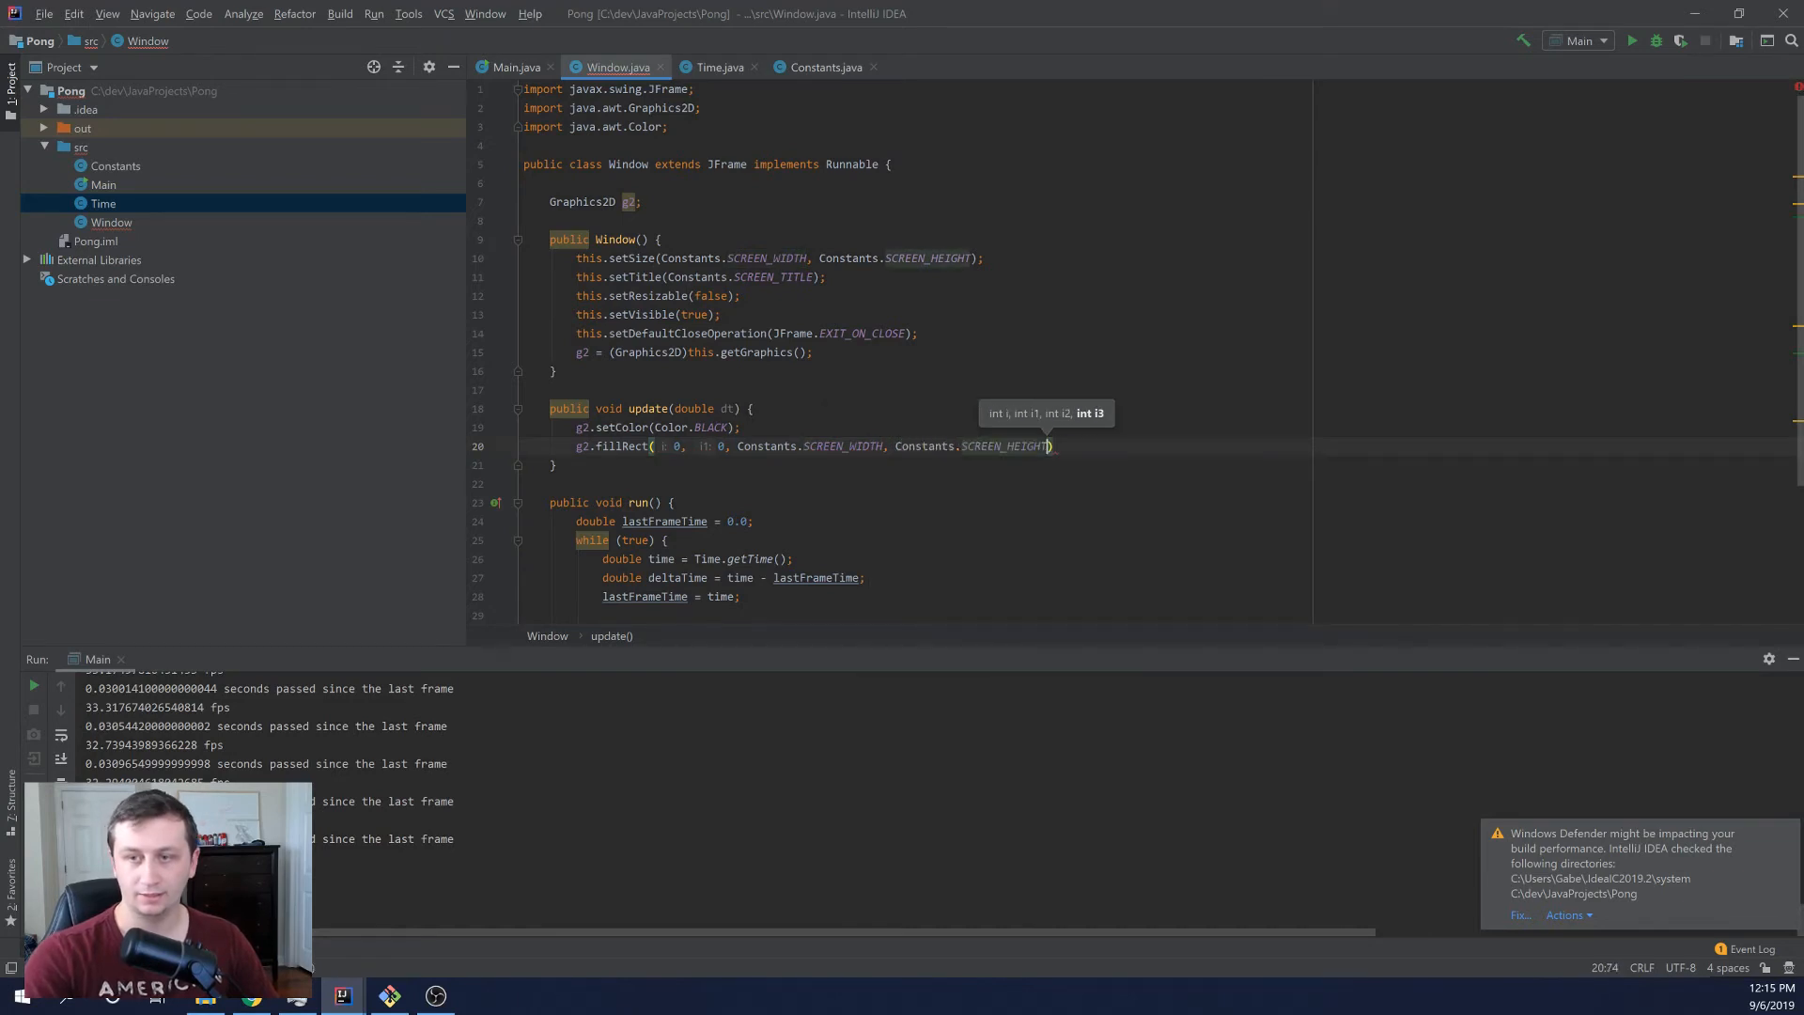
type(";")
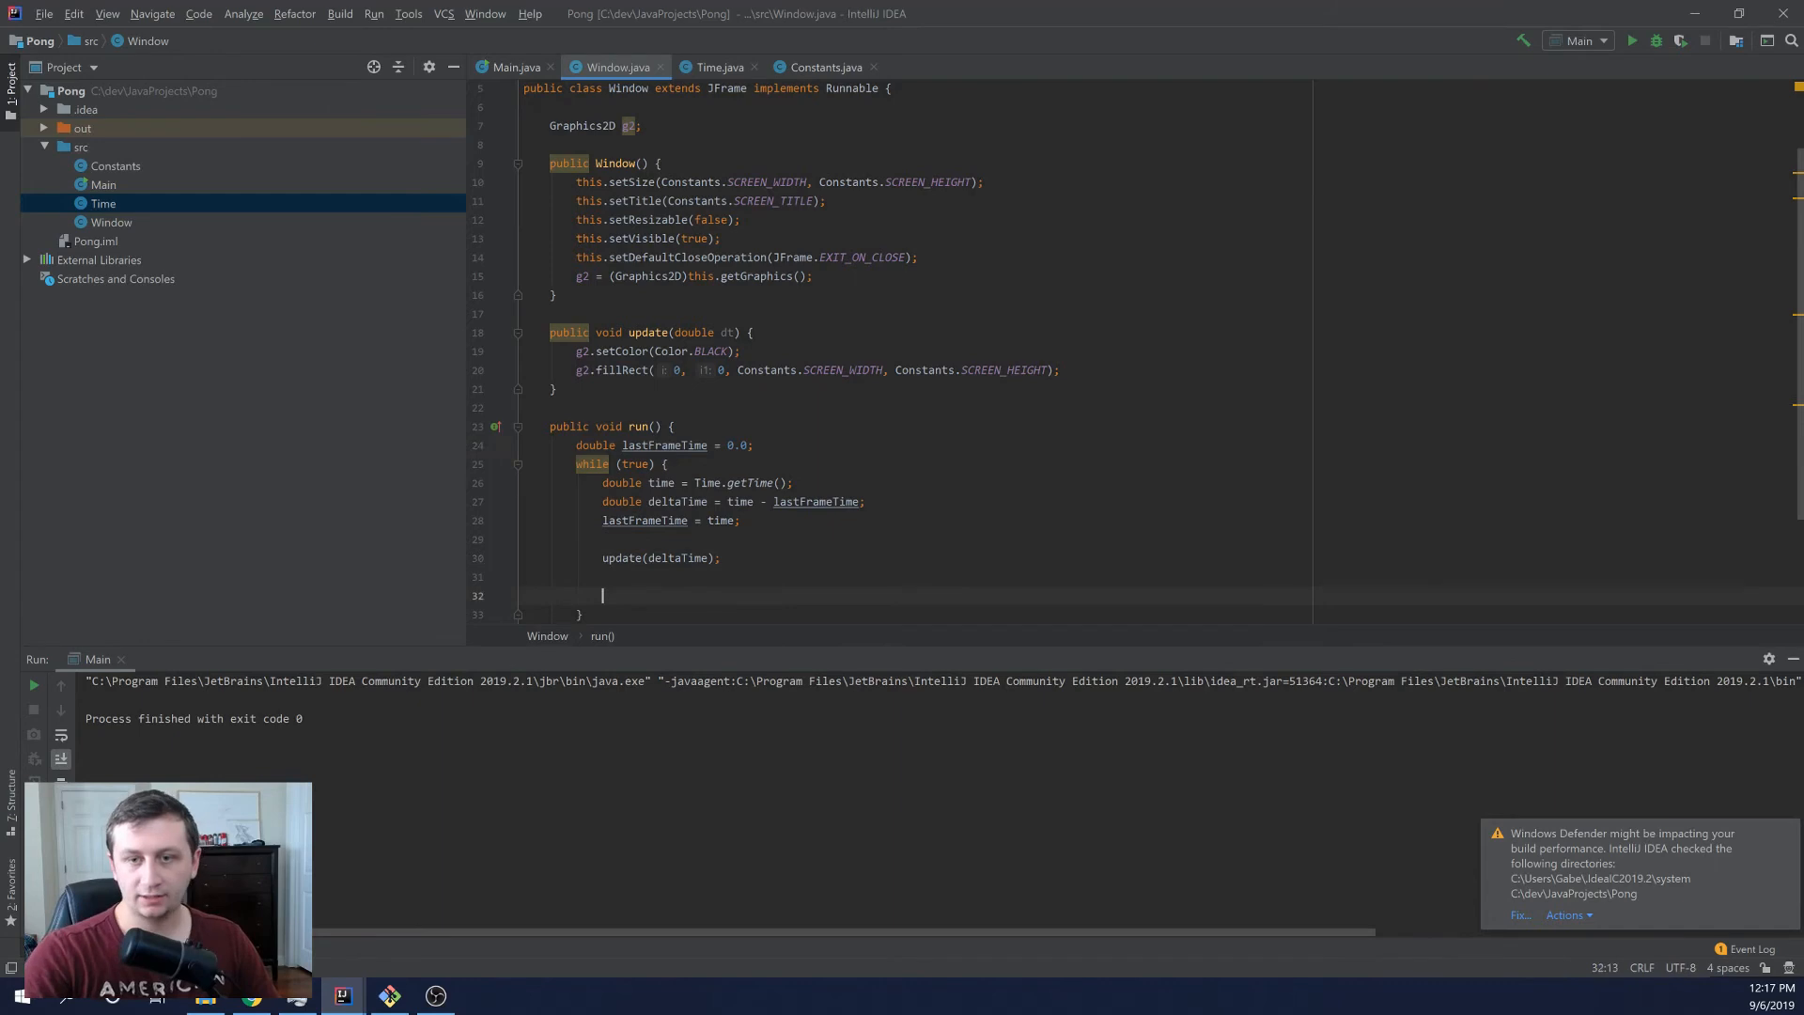
- Wrap Thread.sleep(30) in a try block catching Exception e after update(deltaTime)
type("try {")
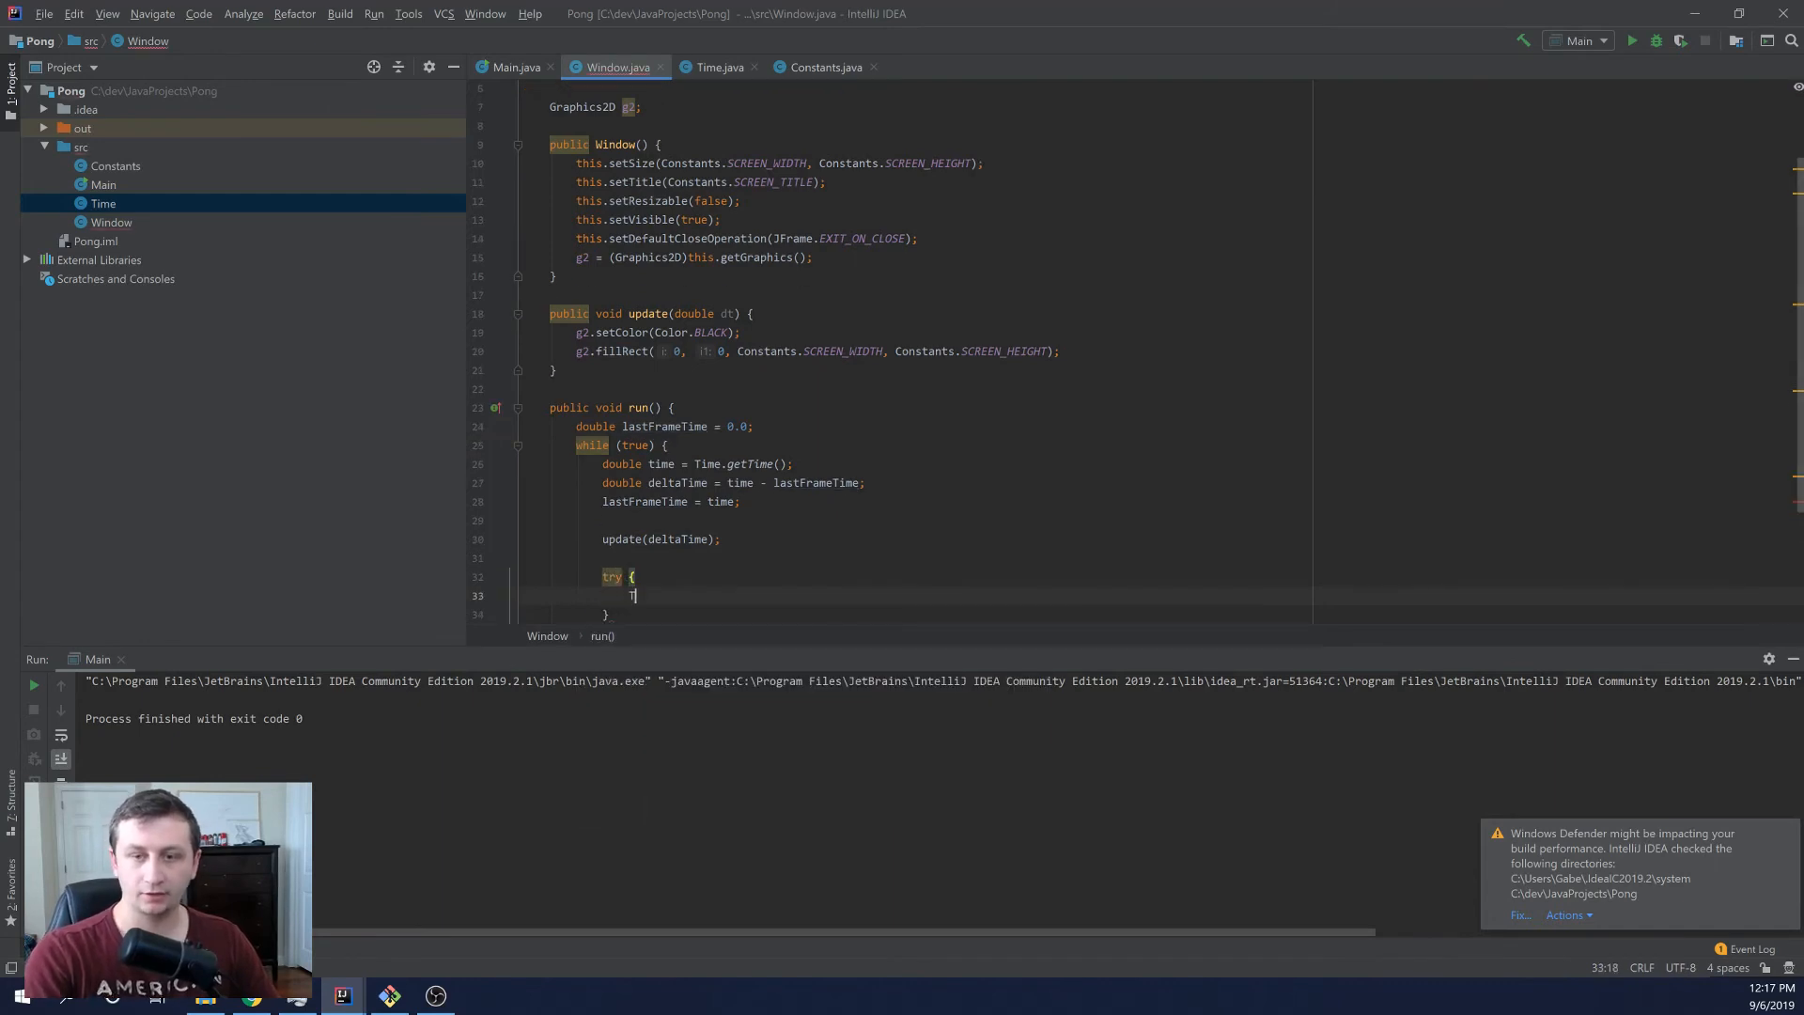
type("Thread.sleep")
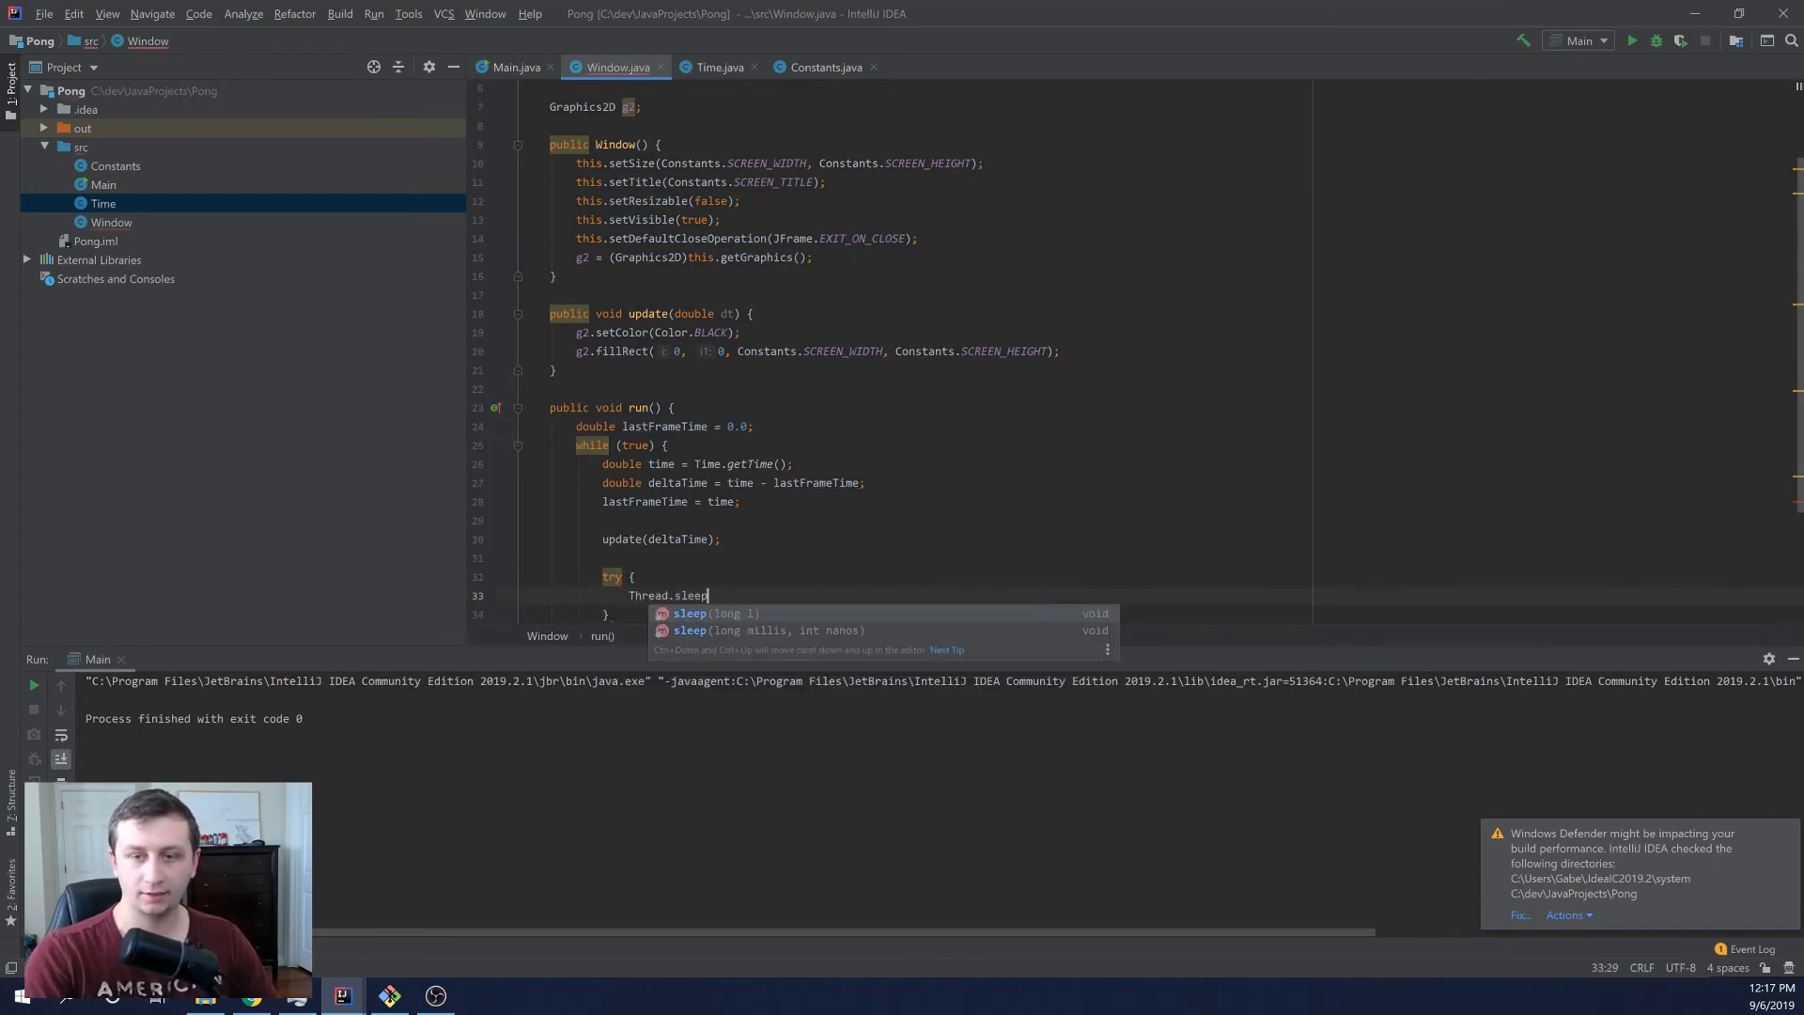
type("(30);")
left_click(894, 614)
type(" catch (")
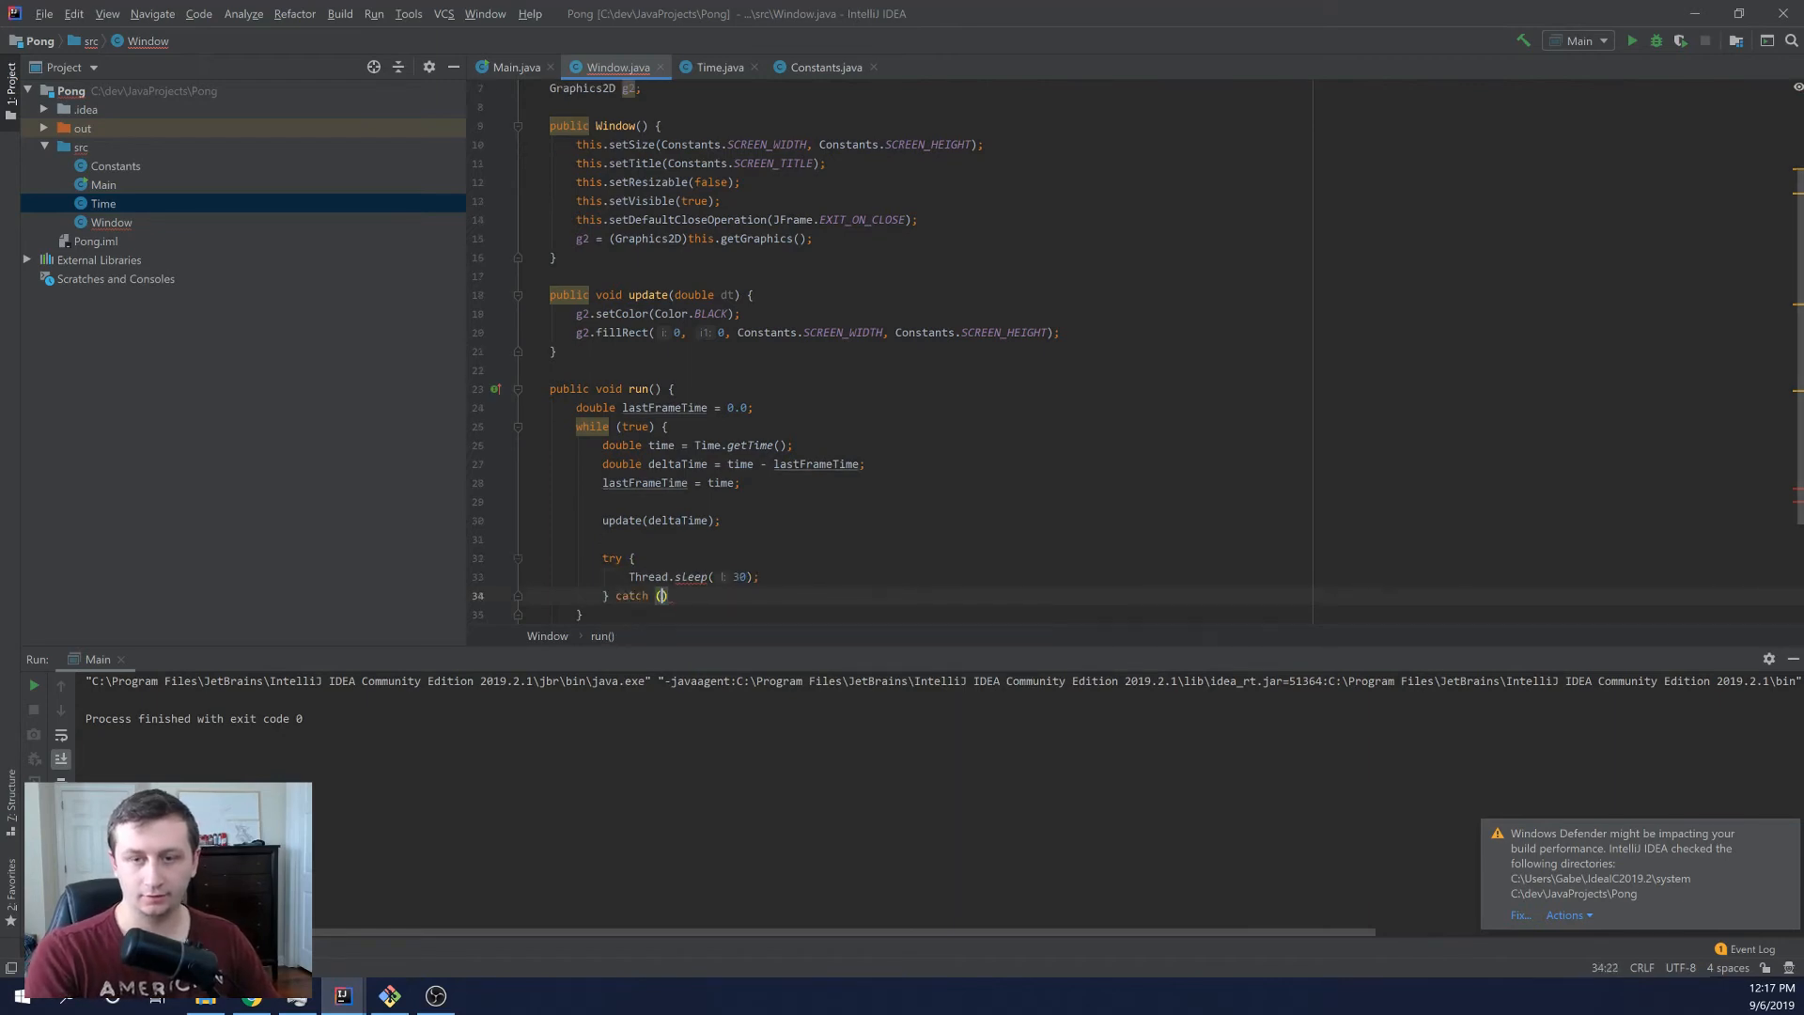
type("Exception e")
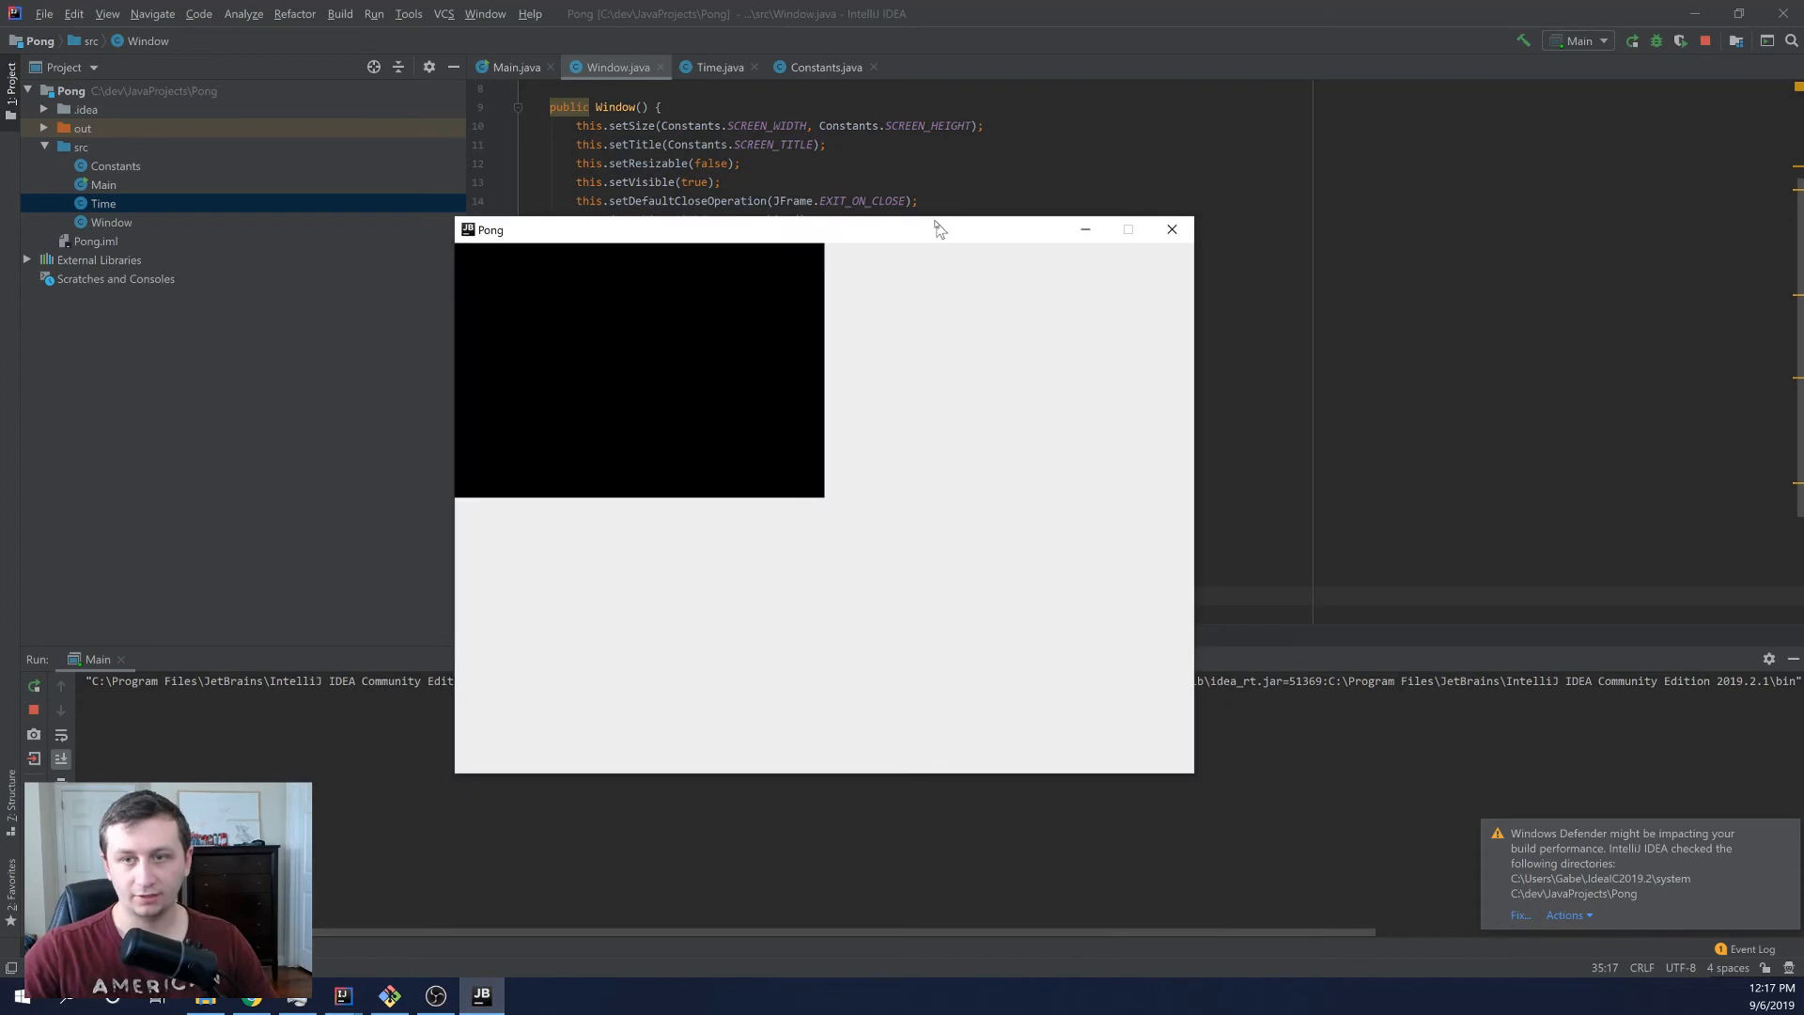
- Move the partially black Pong window aside, then close it
left_click_drag(938, 229, 756, 194)
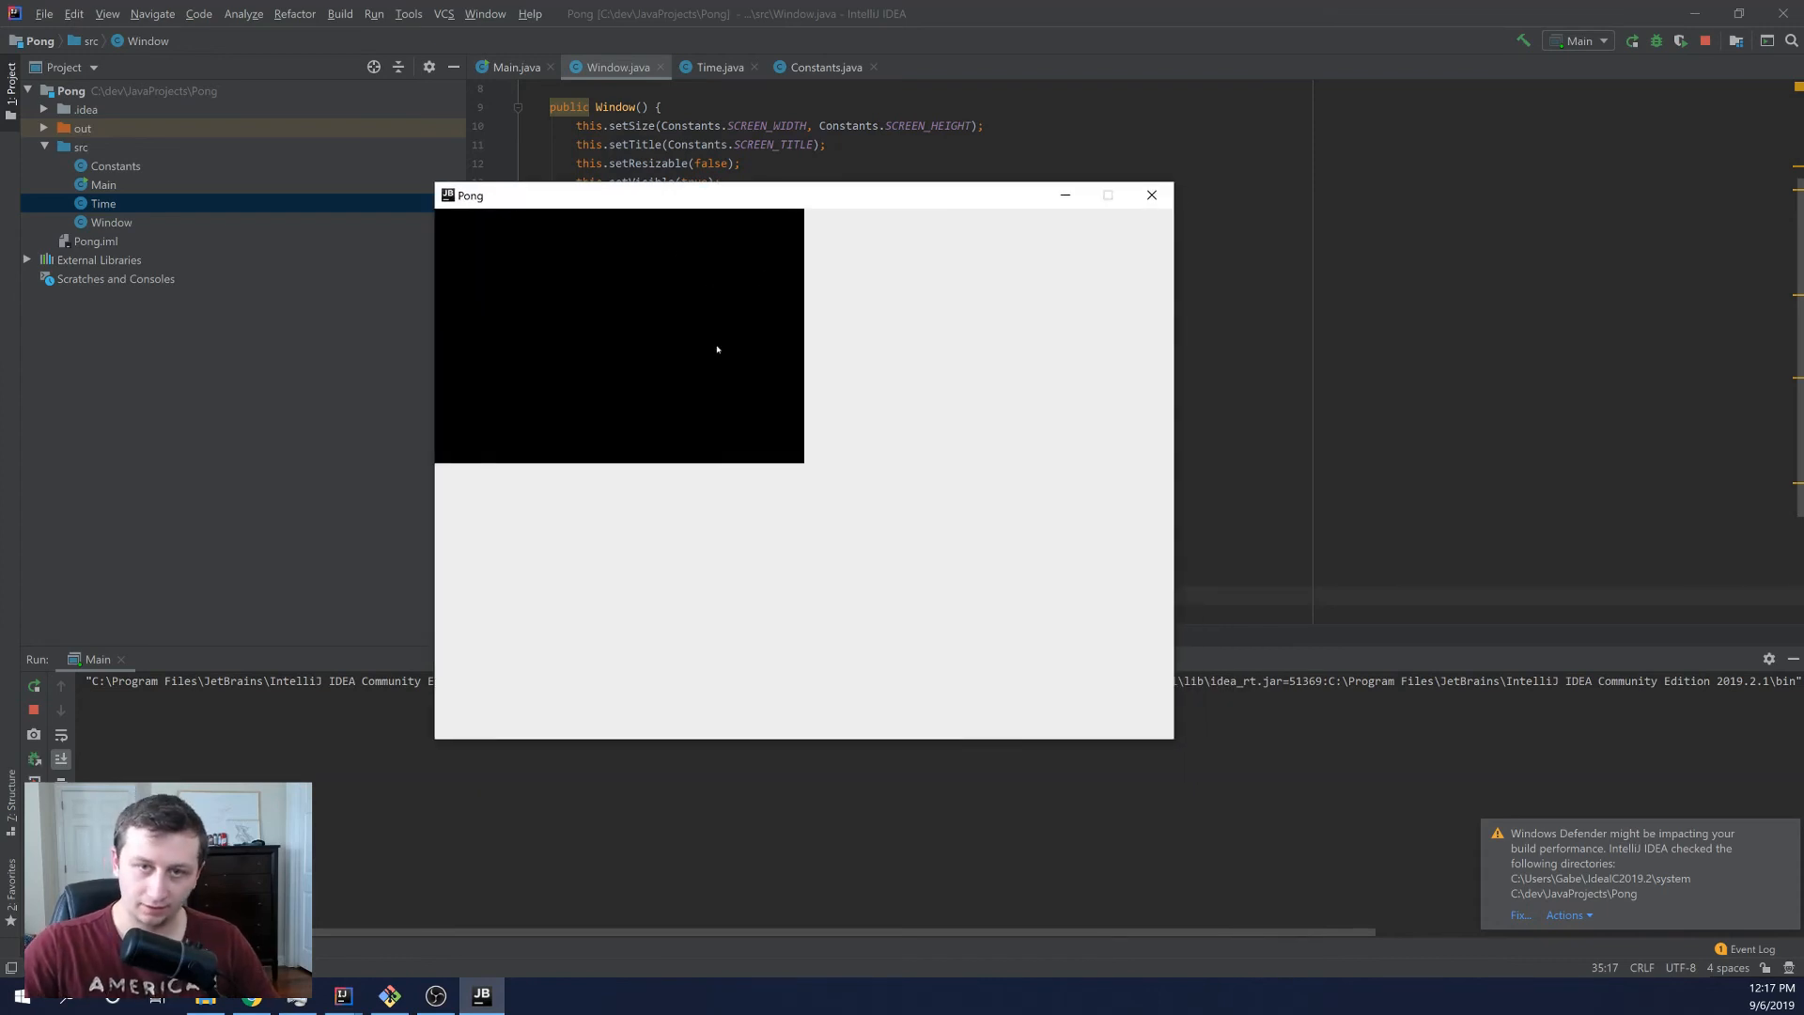
mouse_move(883, 299)
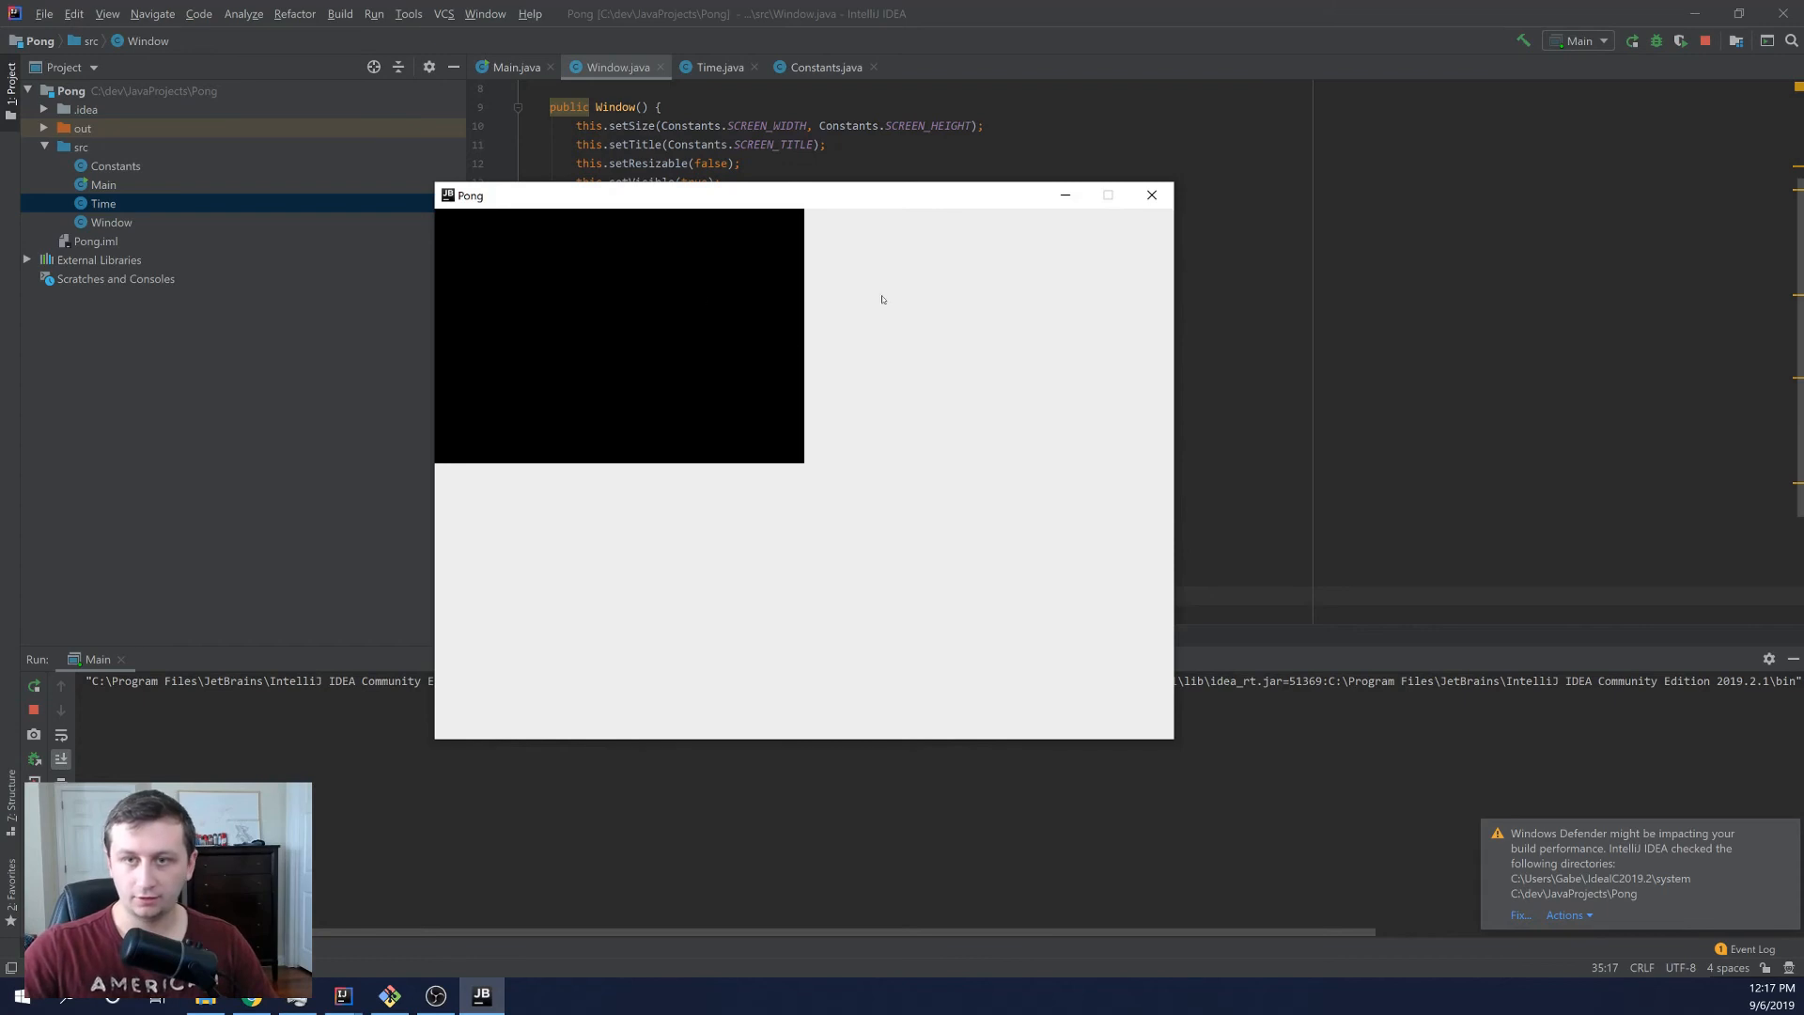
mouse_move(1152, 194)
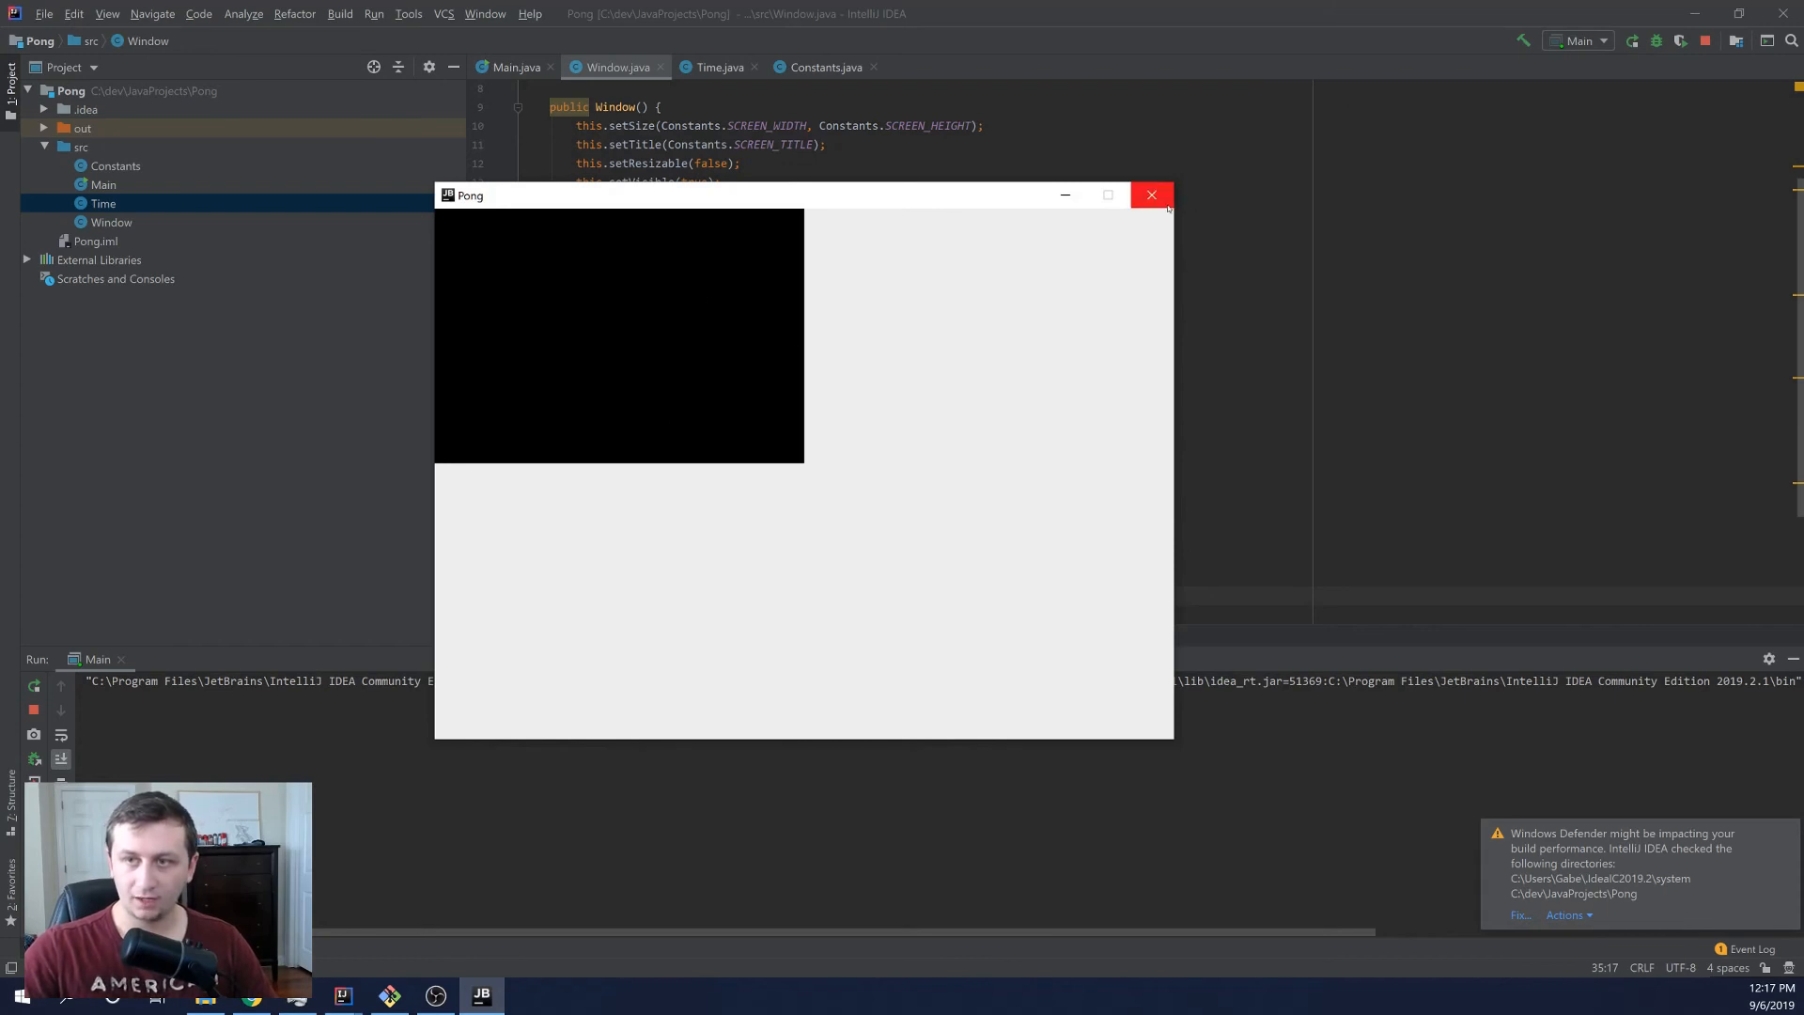
left_click(1150, 194)
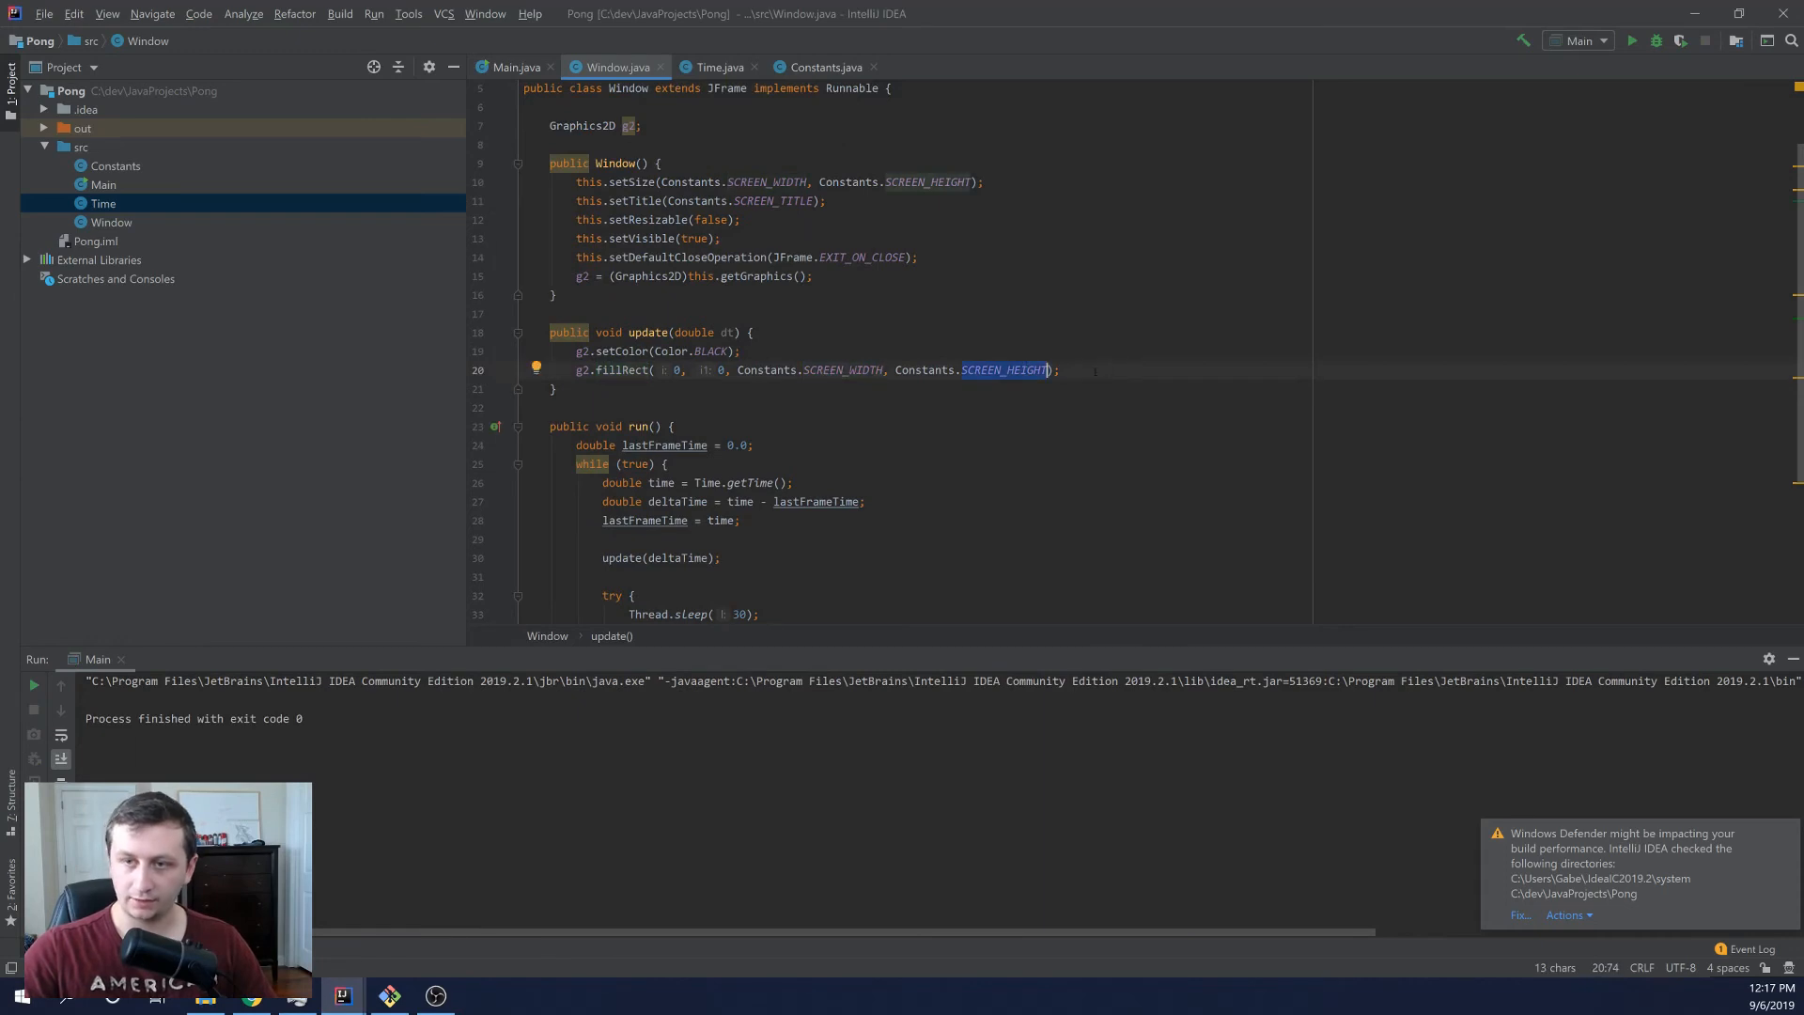
- Start a new line g2.fillAr in update, bringing up the fillArc completion
type("g2")
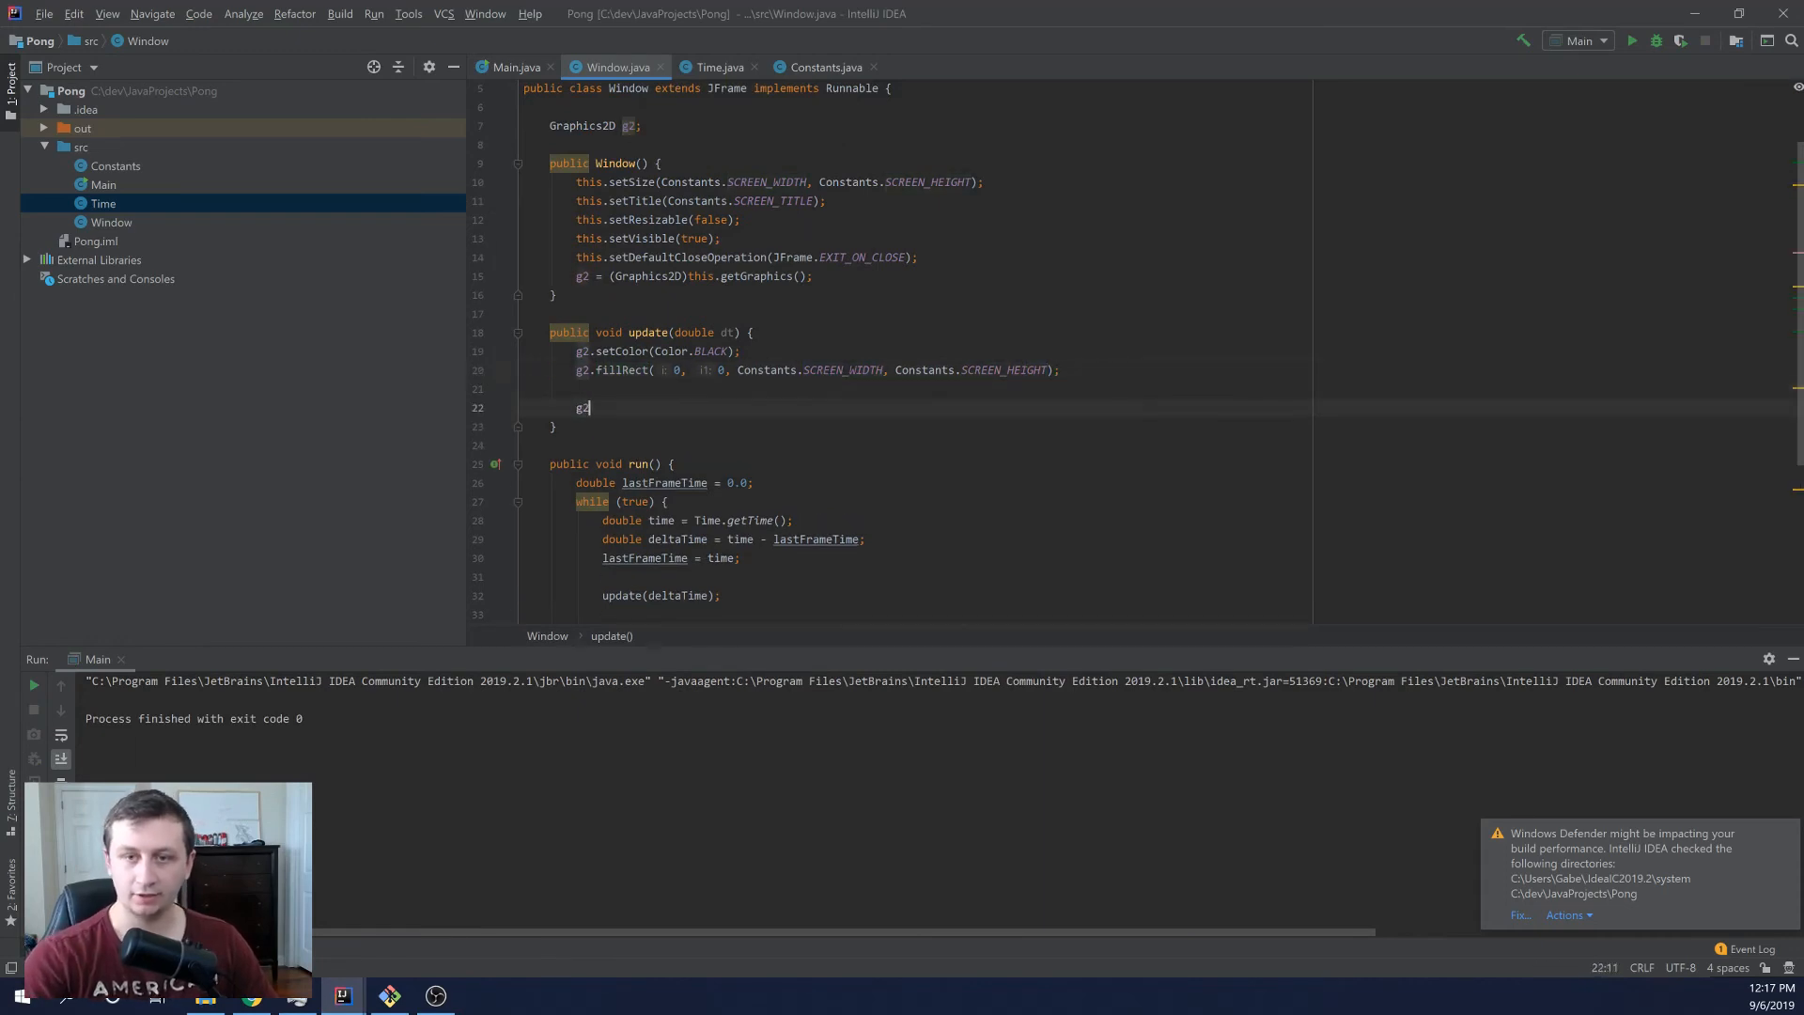
type(".")
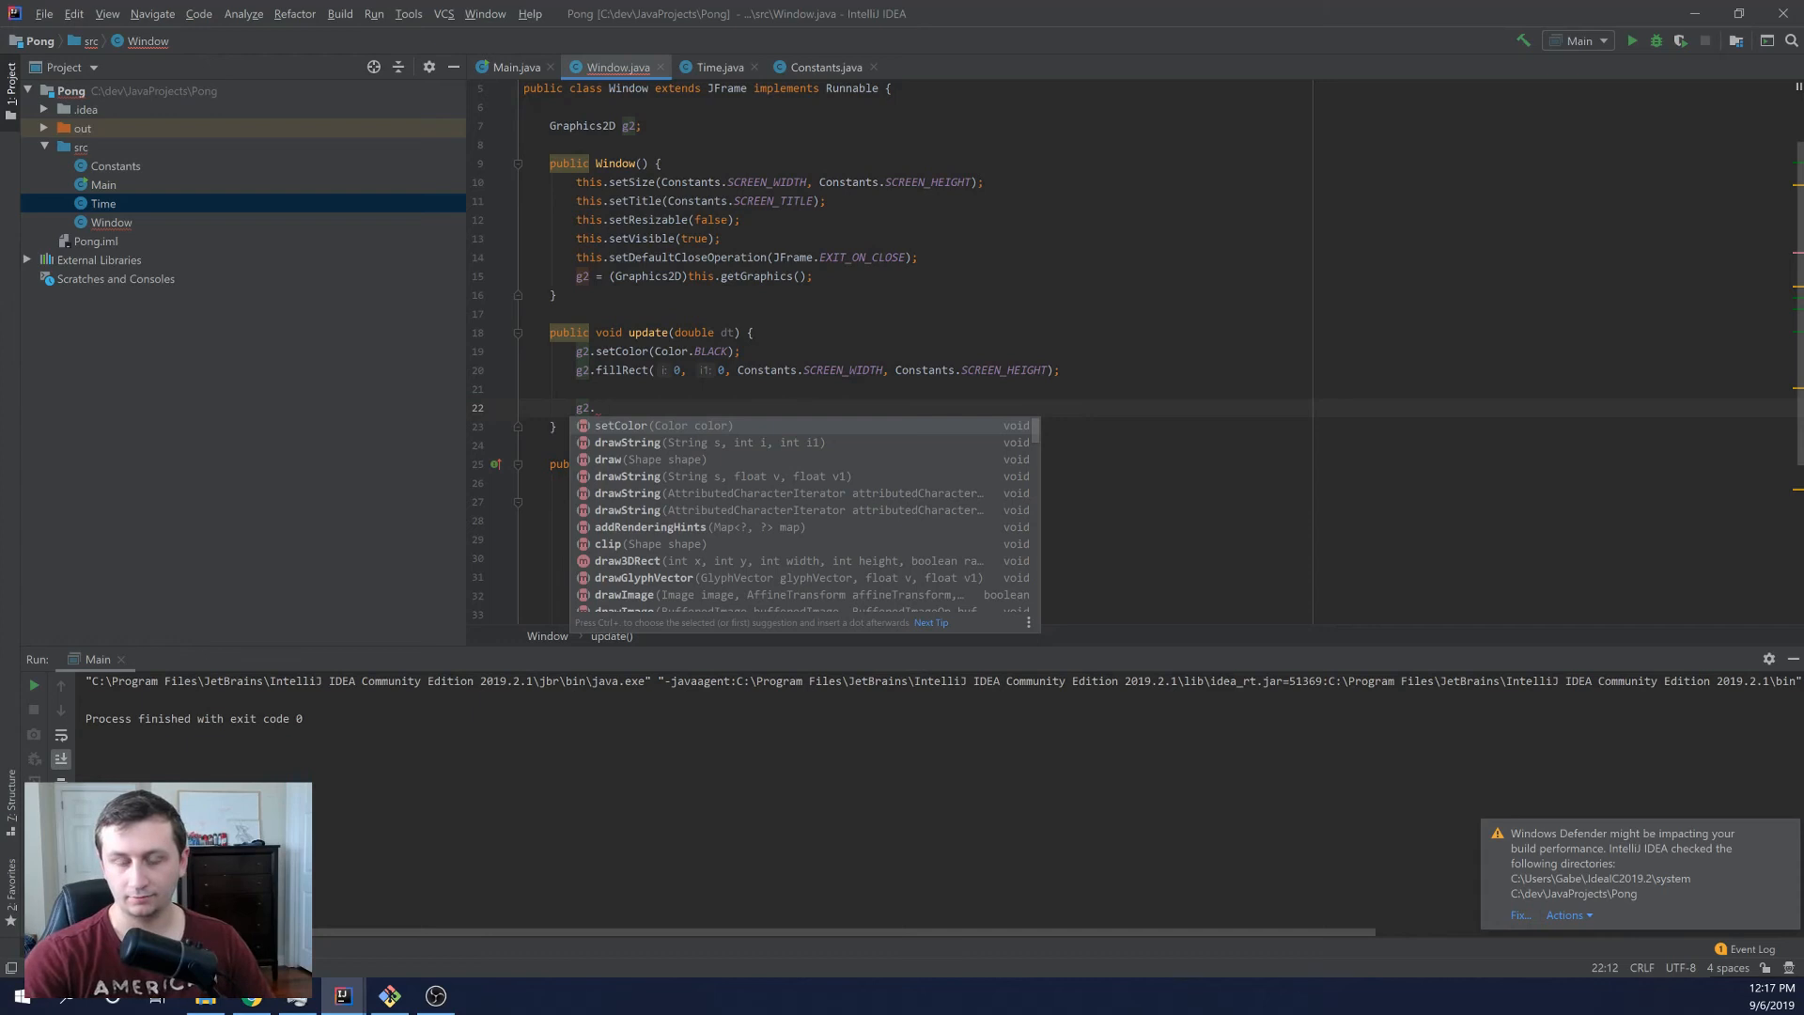
type("fill")
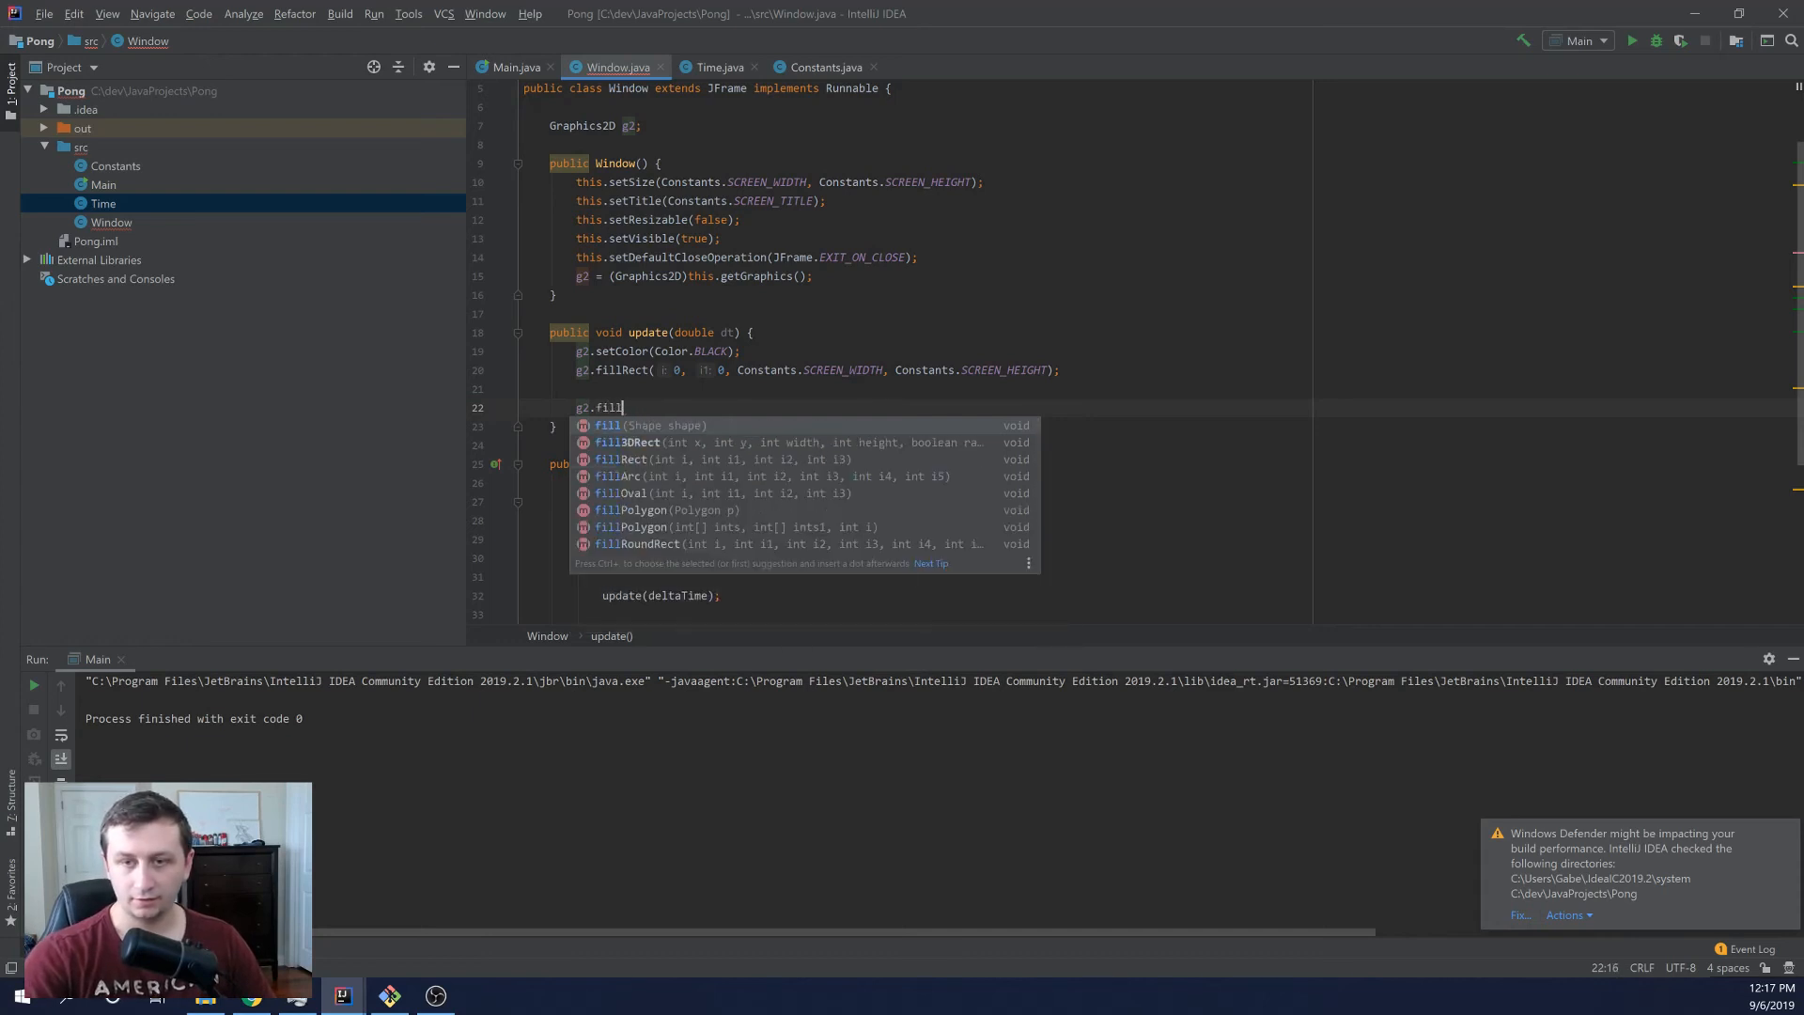
type("Ar")
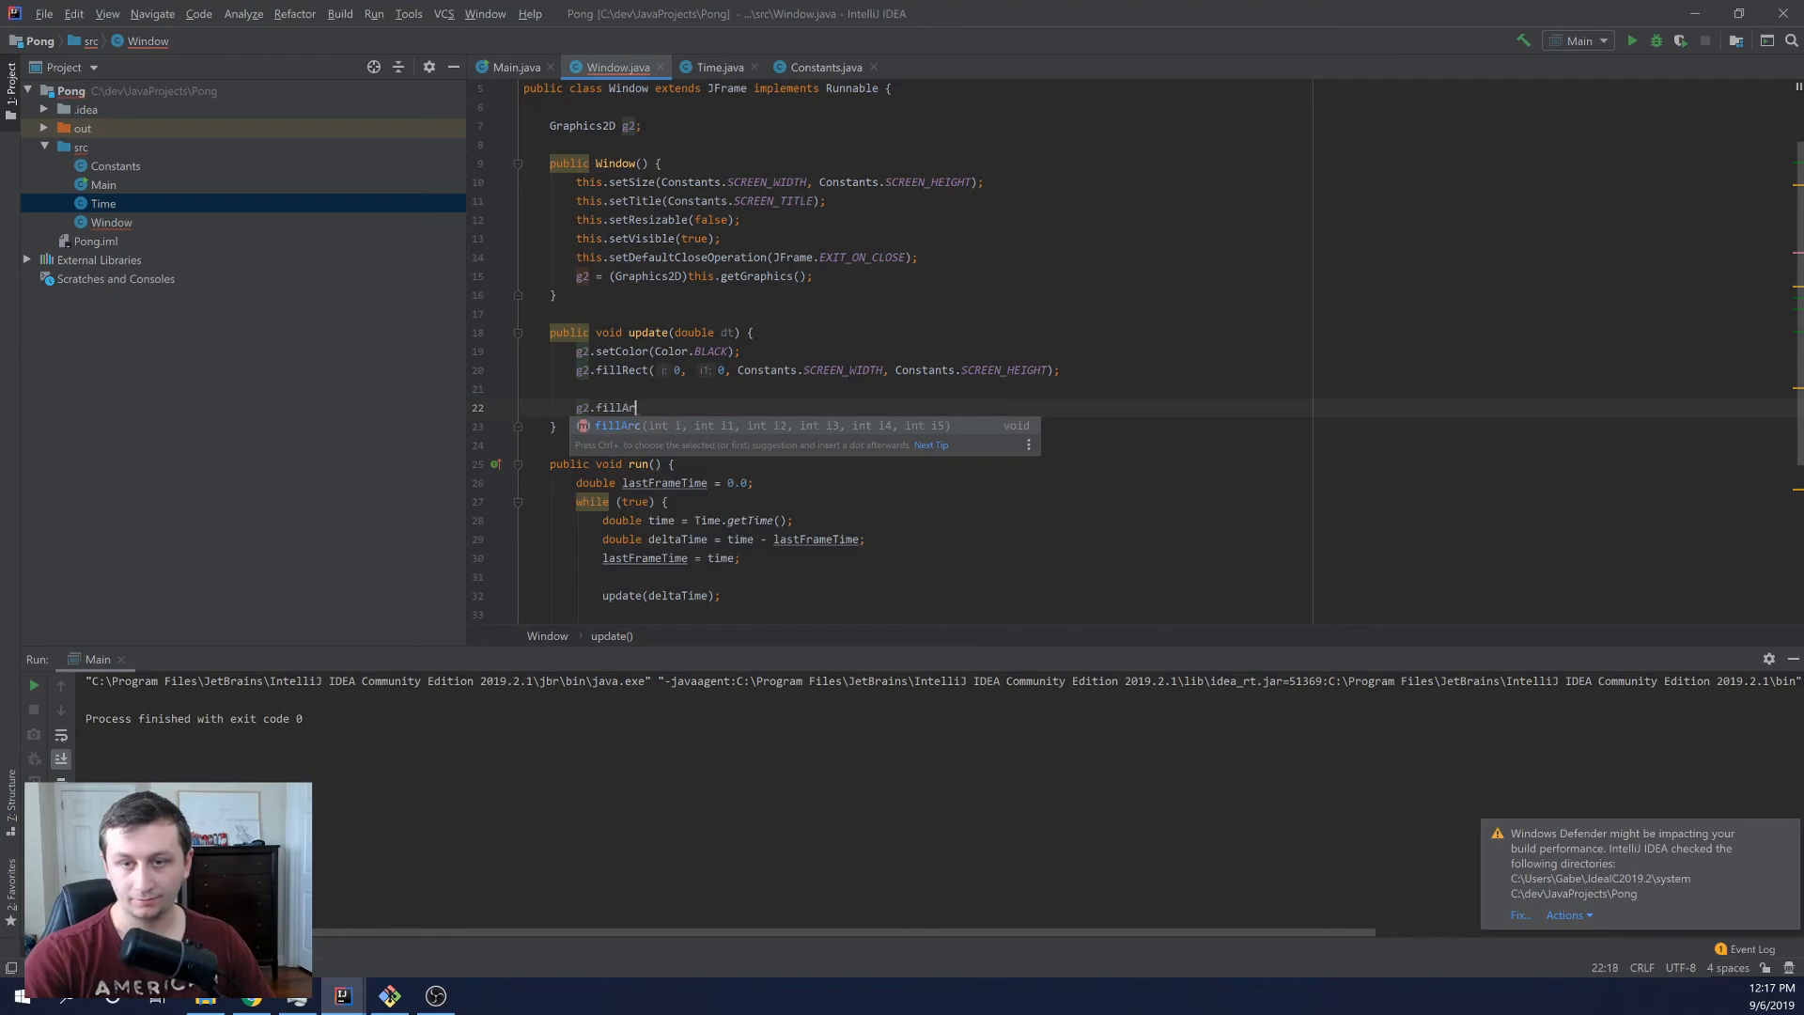